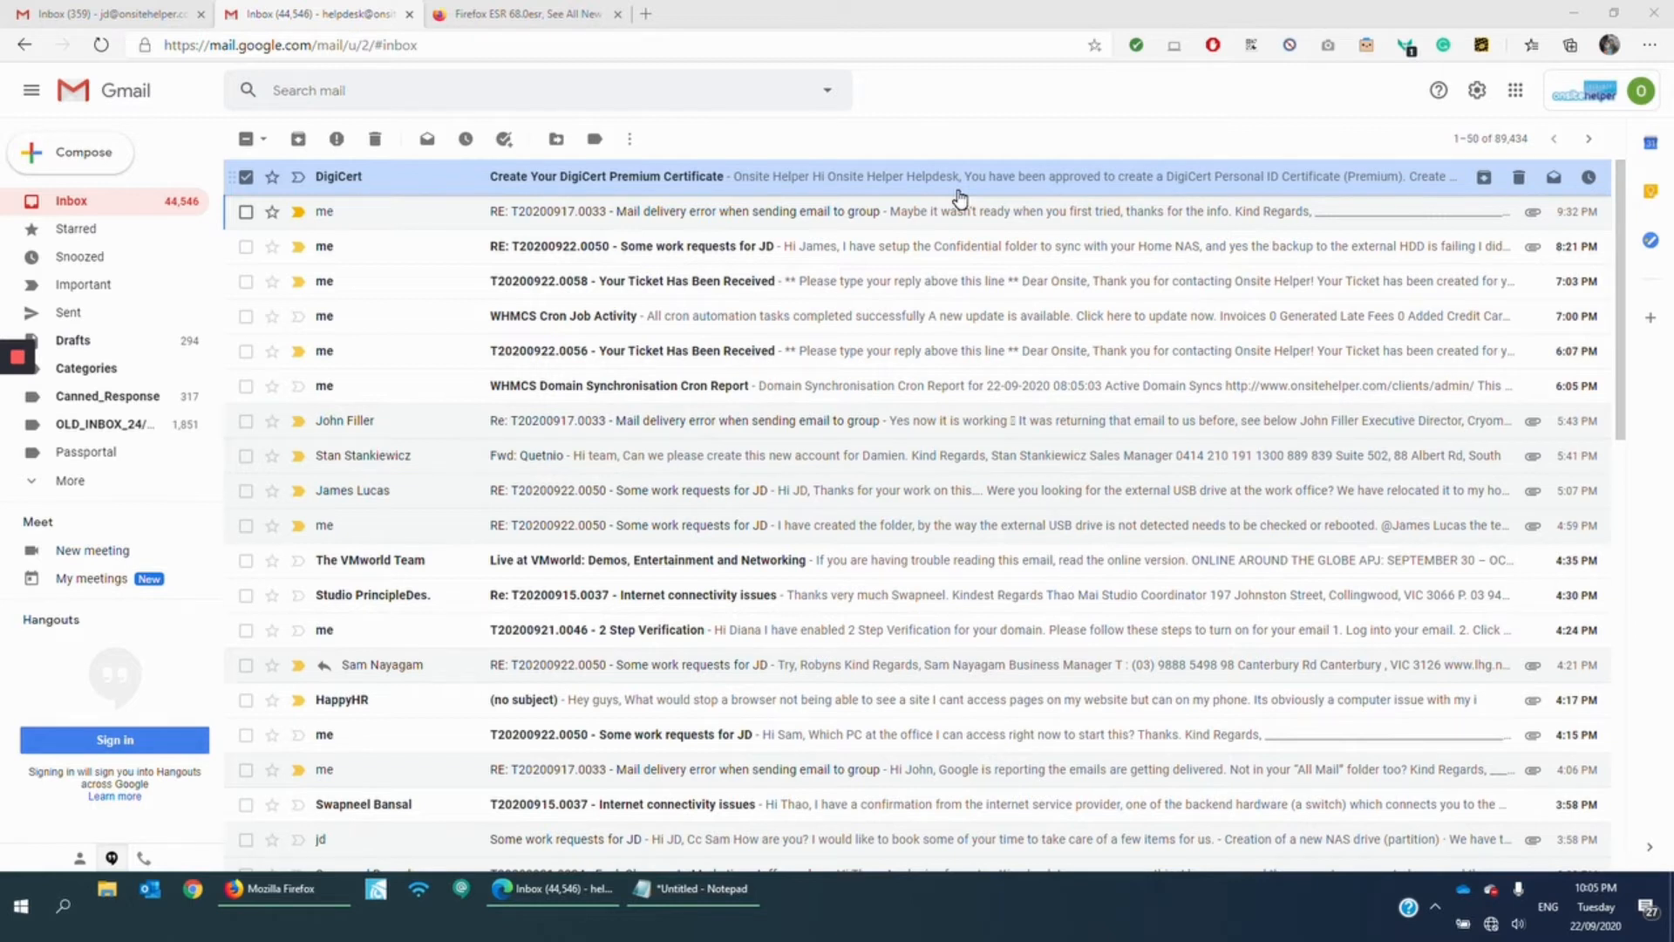
pyautogui.moveTo(912, 198)
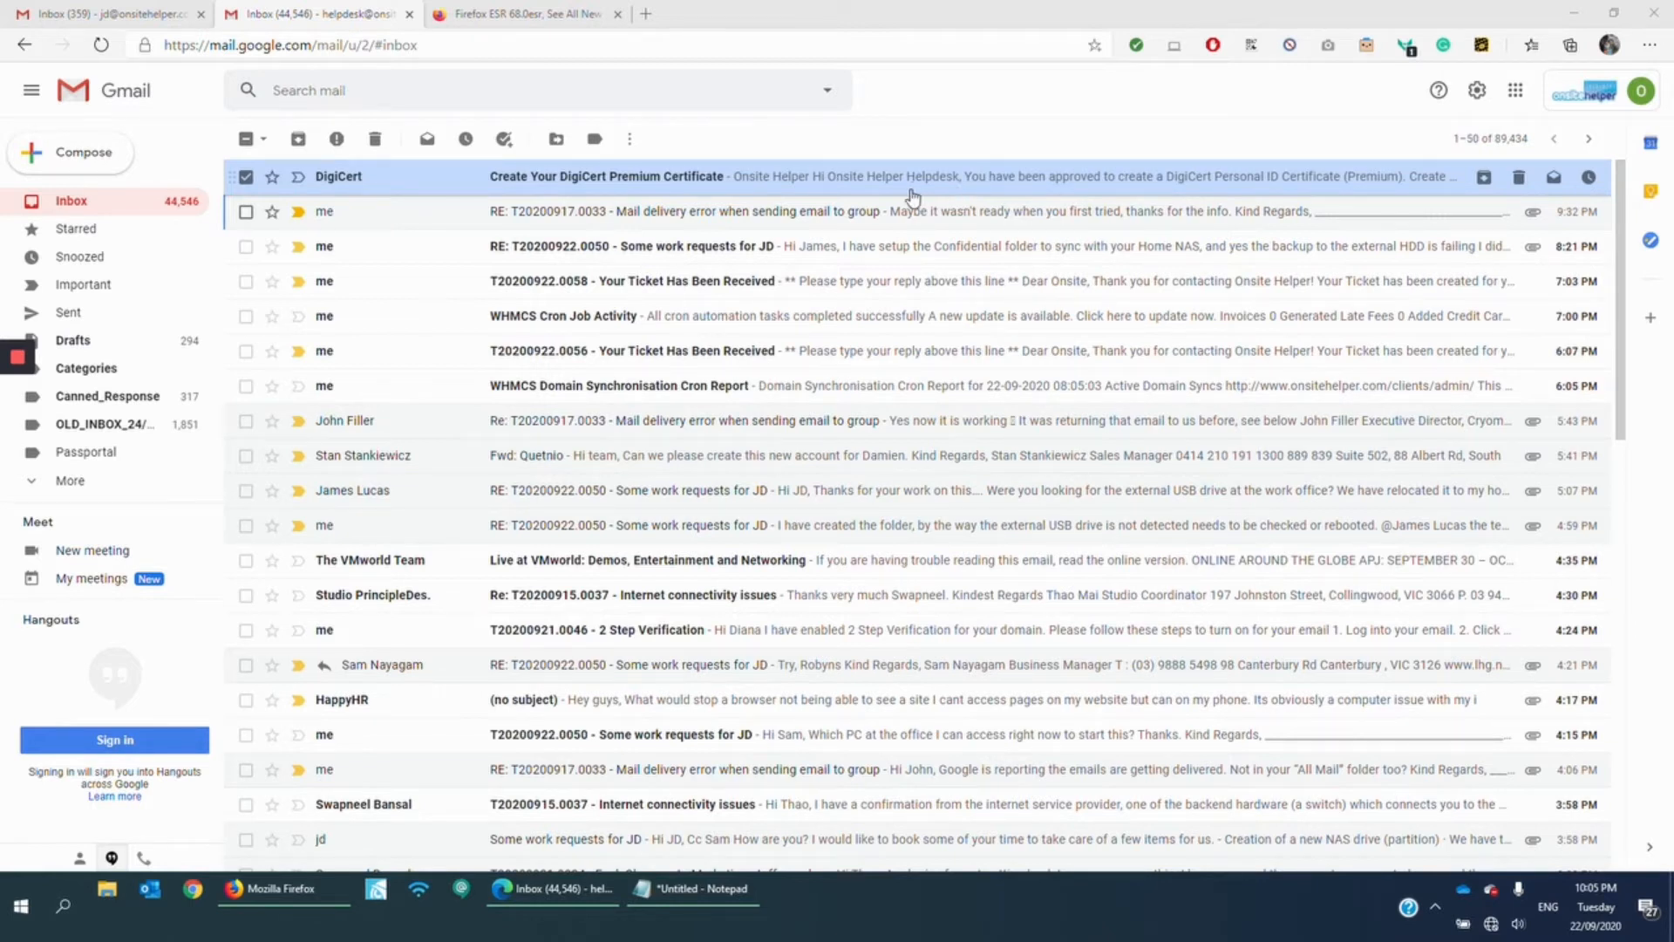
pyautogui.moveTo(846, 188)
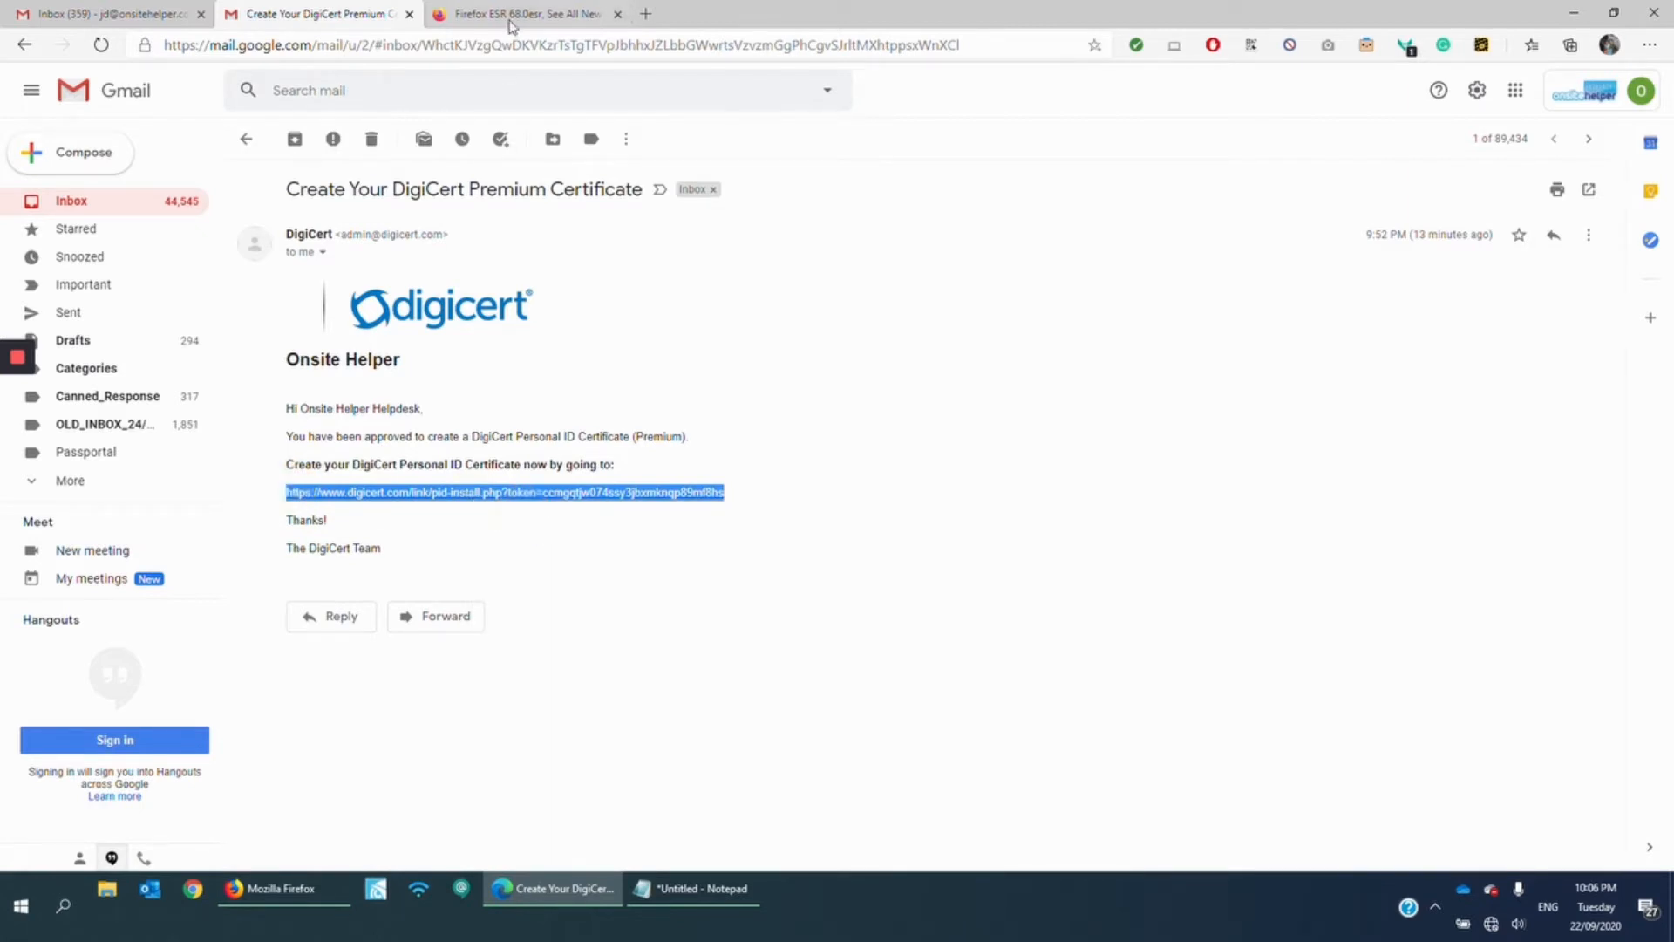
# - Bring up the Firefox ESR 68.0esr release notes page in Edge with its Browsers menu expanded
pyautogui.click(520, 14)
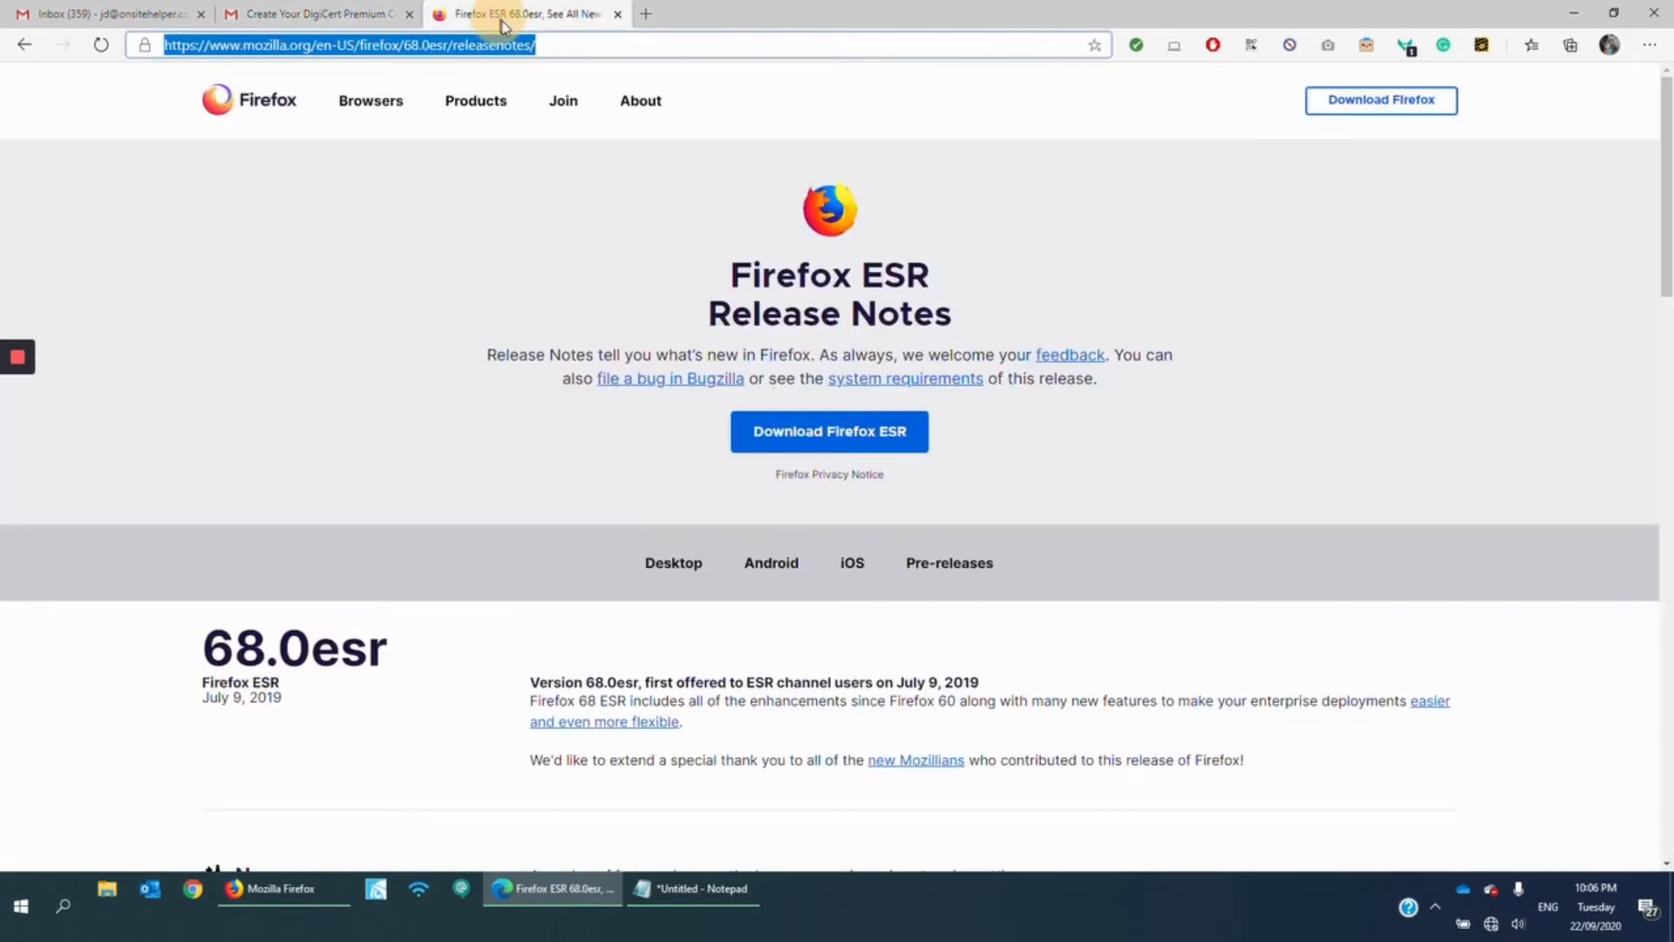
pyautogui.moveTo(817, 460)
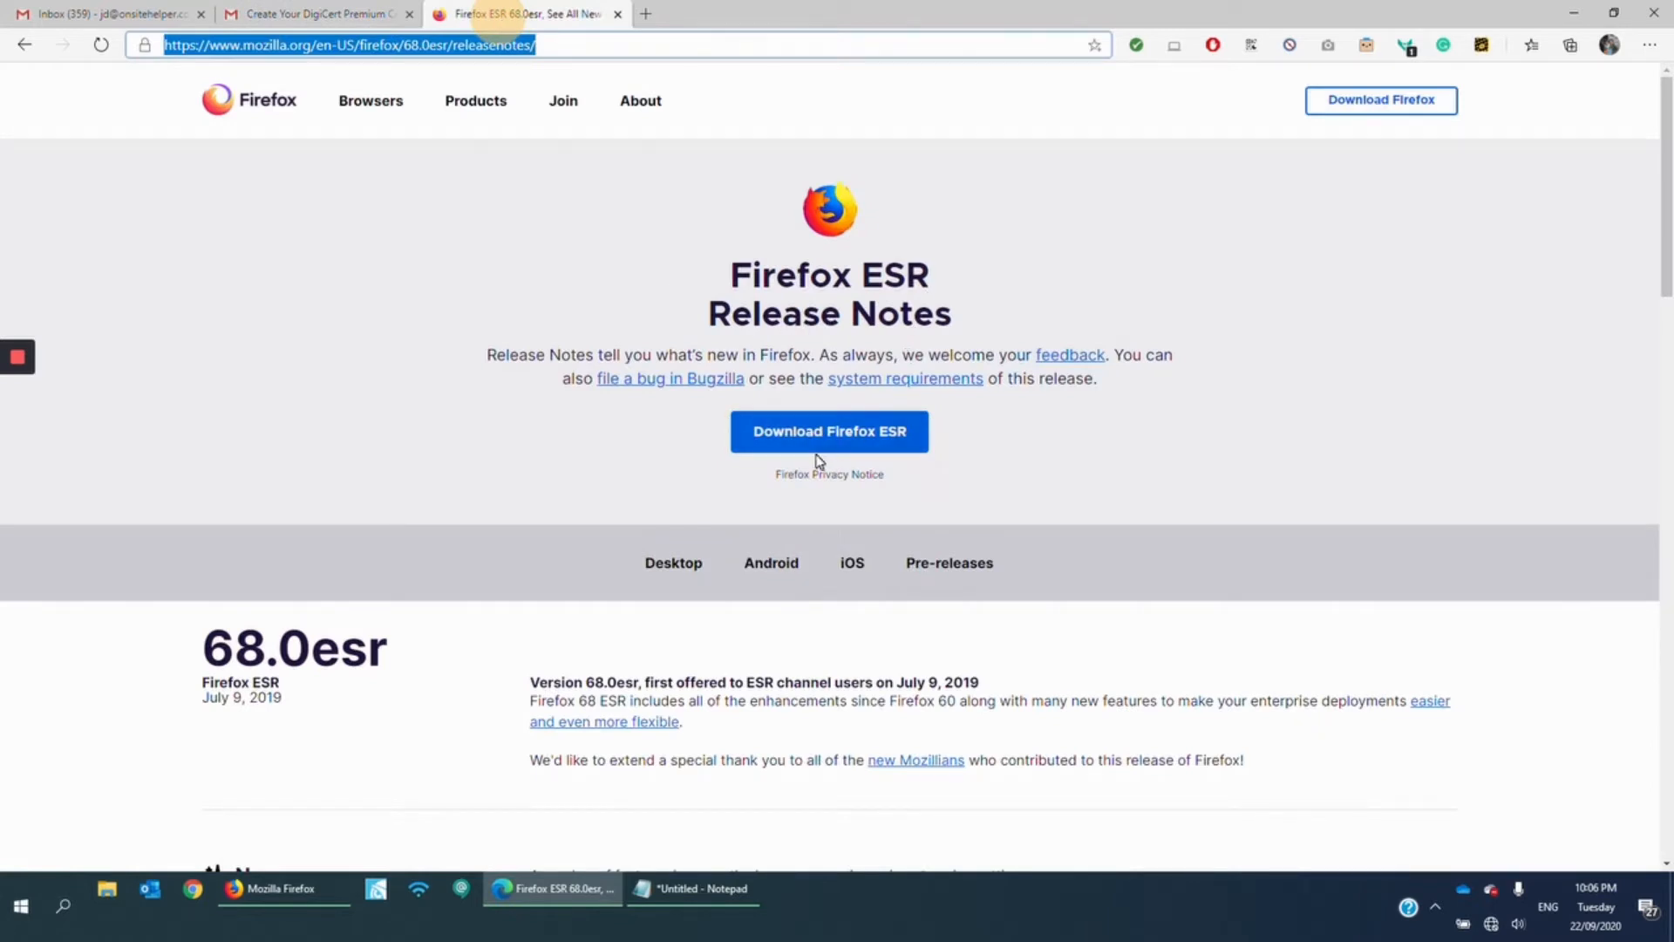
pyautogui.moveTo(539, 263)
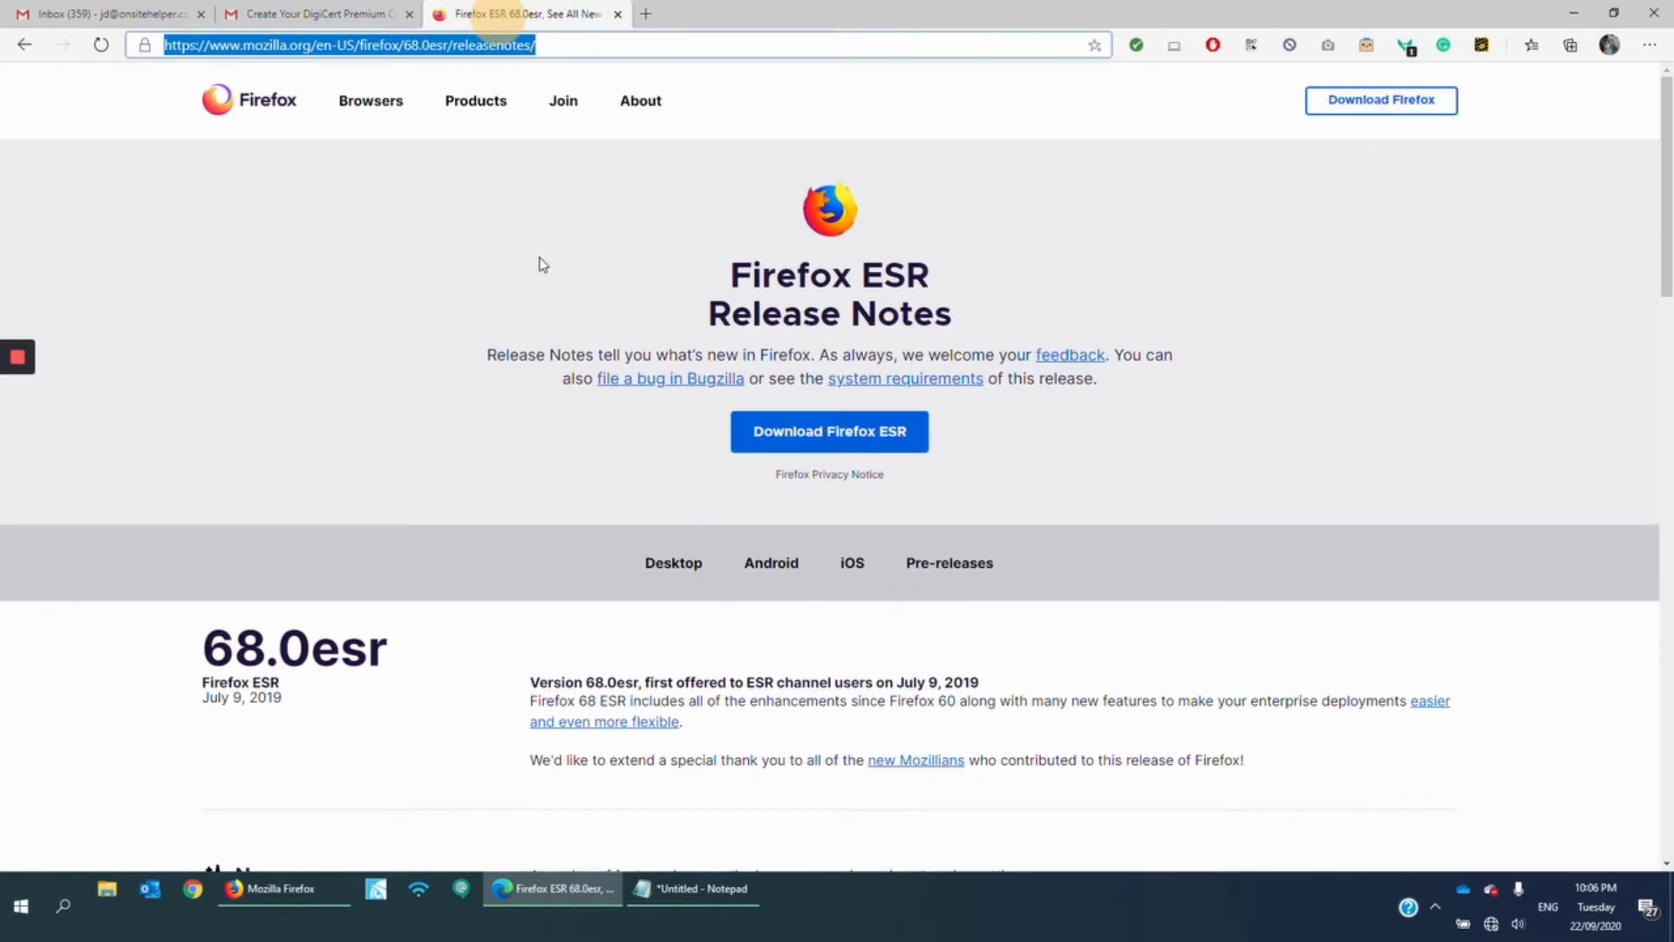
pyautogui.moveTo(572, 248)
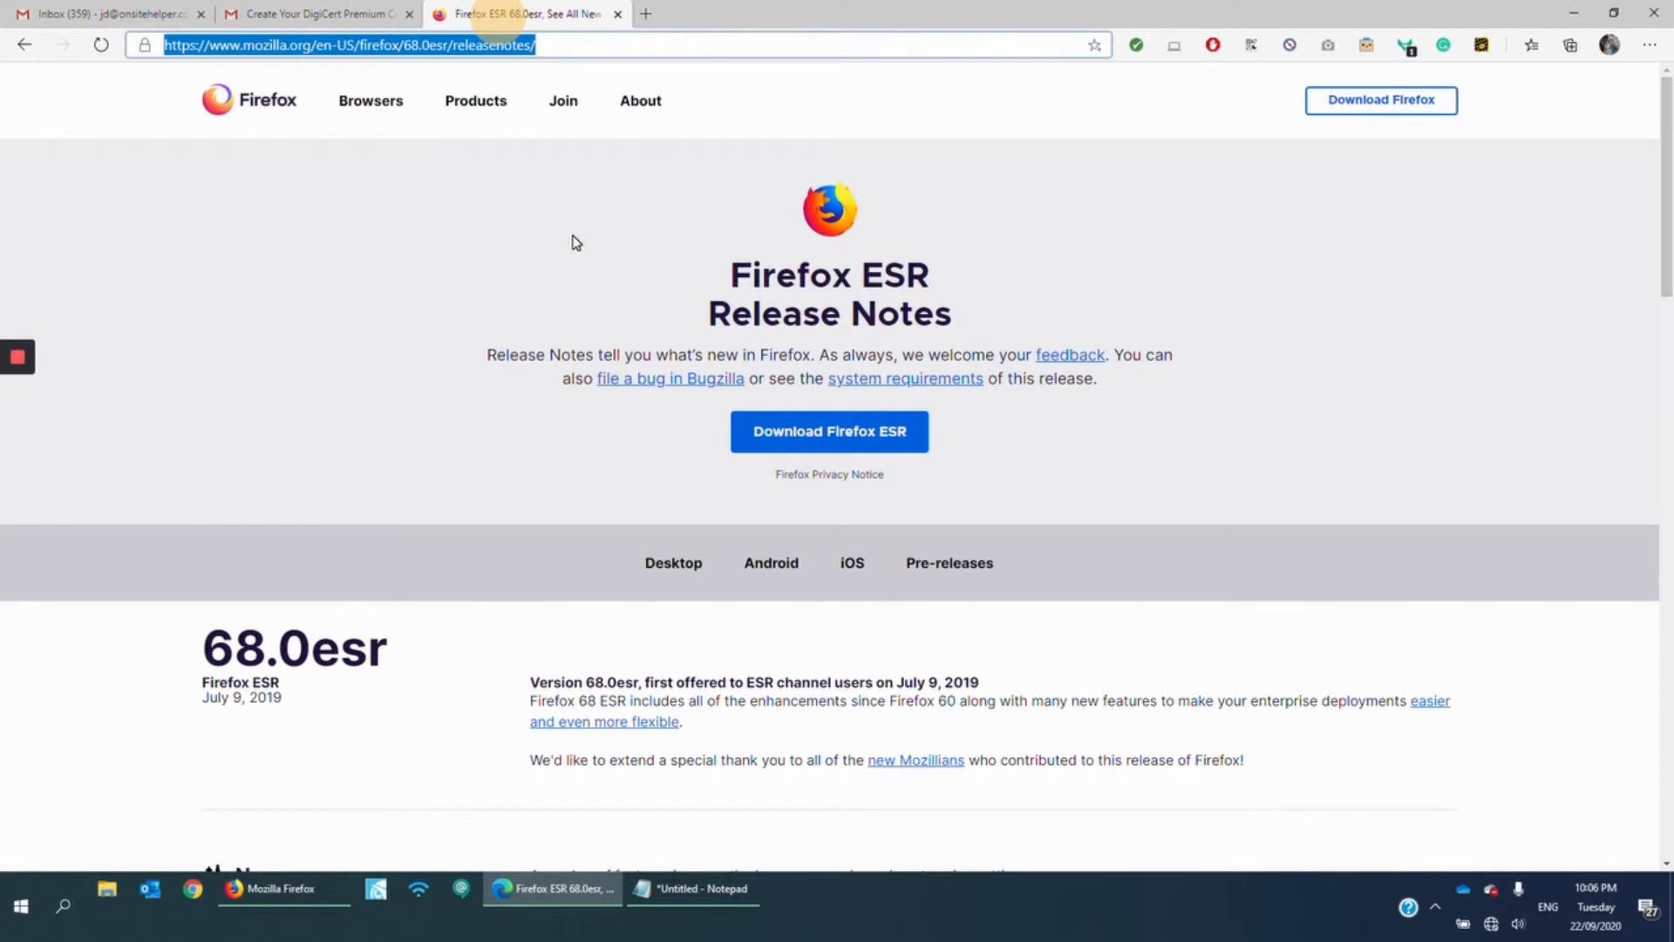
pyautogui.click(370, 101)
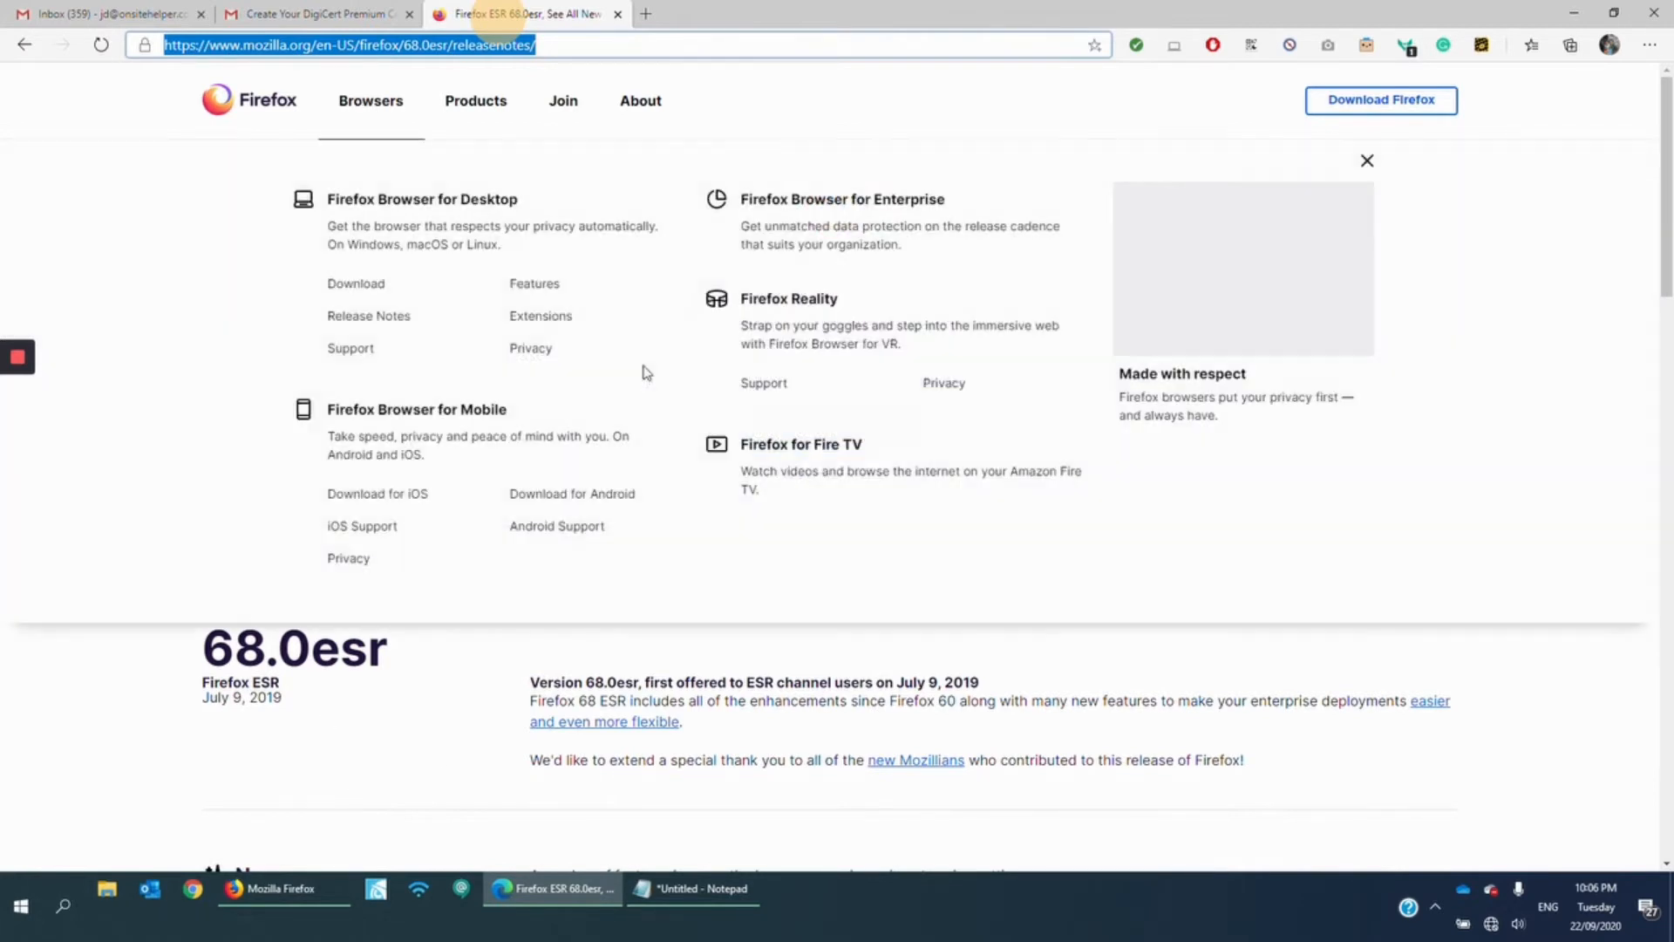
# - In Firefox ESR, load the copied DigiCert link, accept the subscriber agreement and generate the helpdesk Personal ID
pyautogui.click(283, 888)
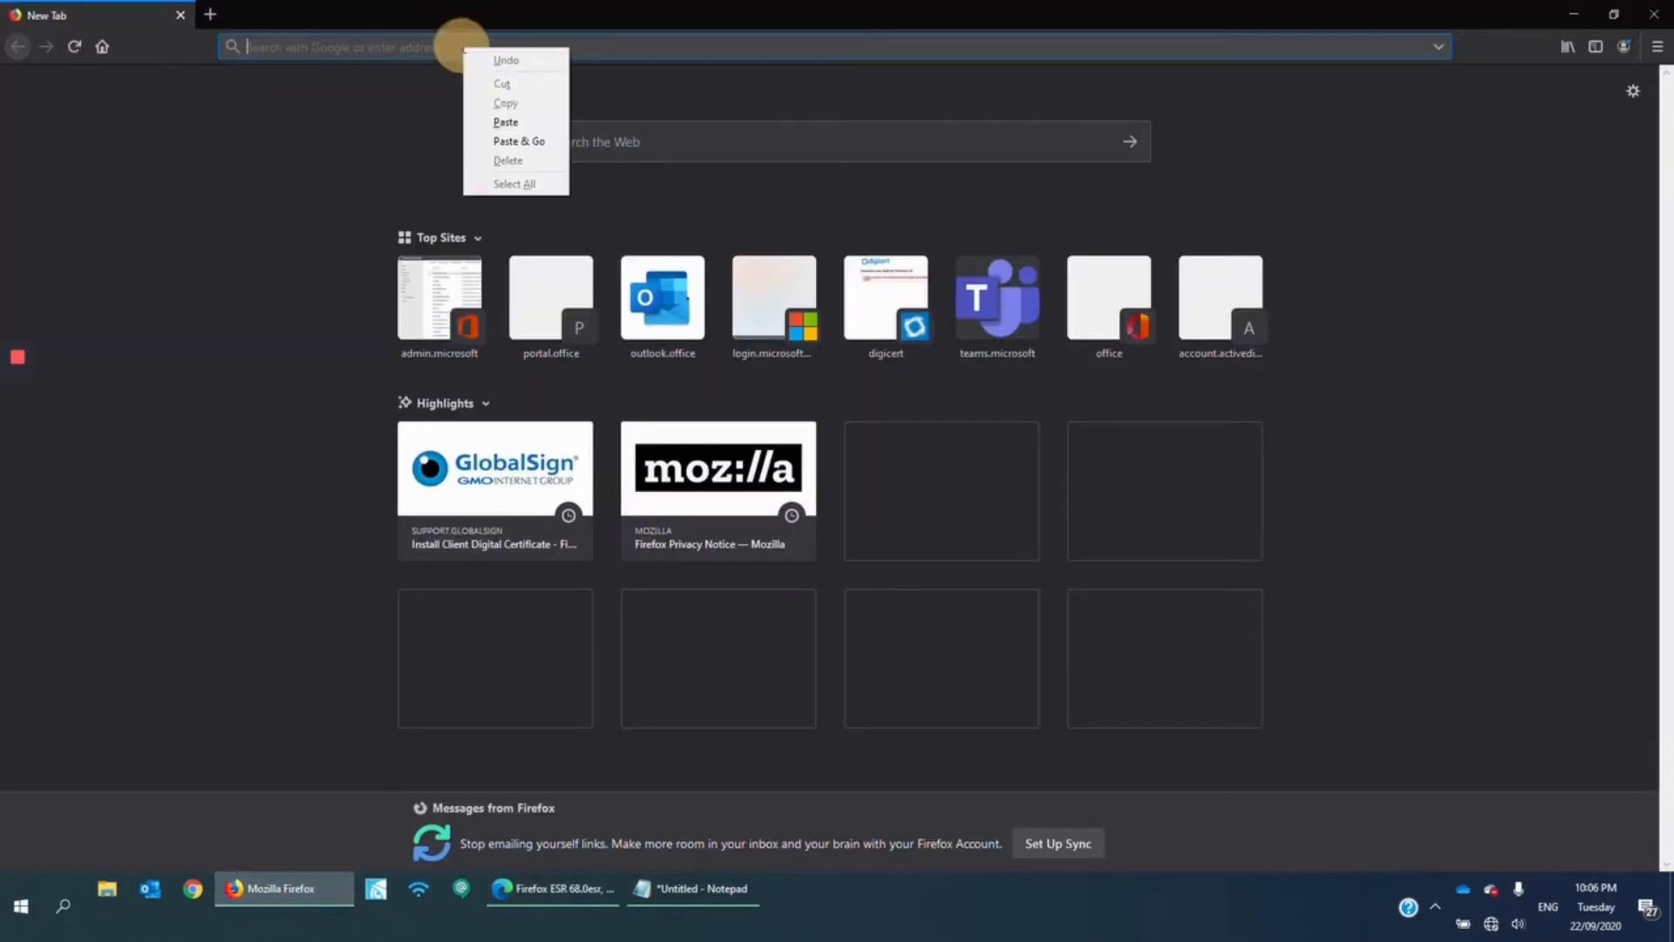
pyautogui.moveTo(523, 122)
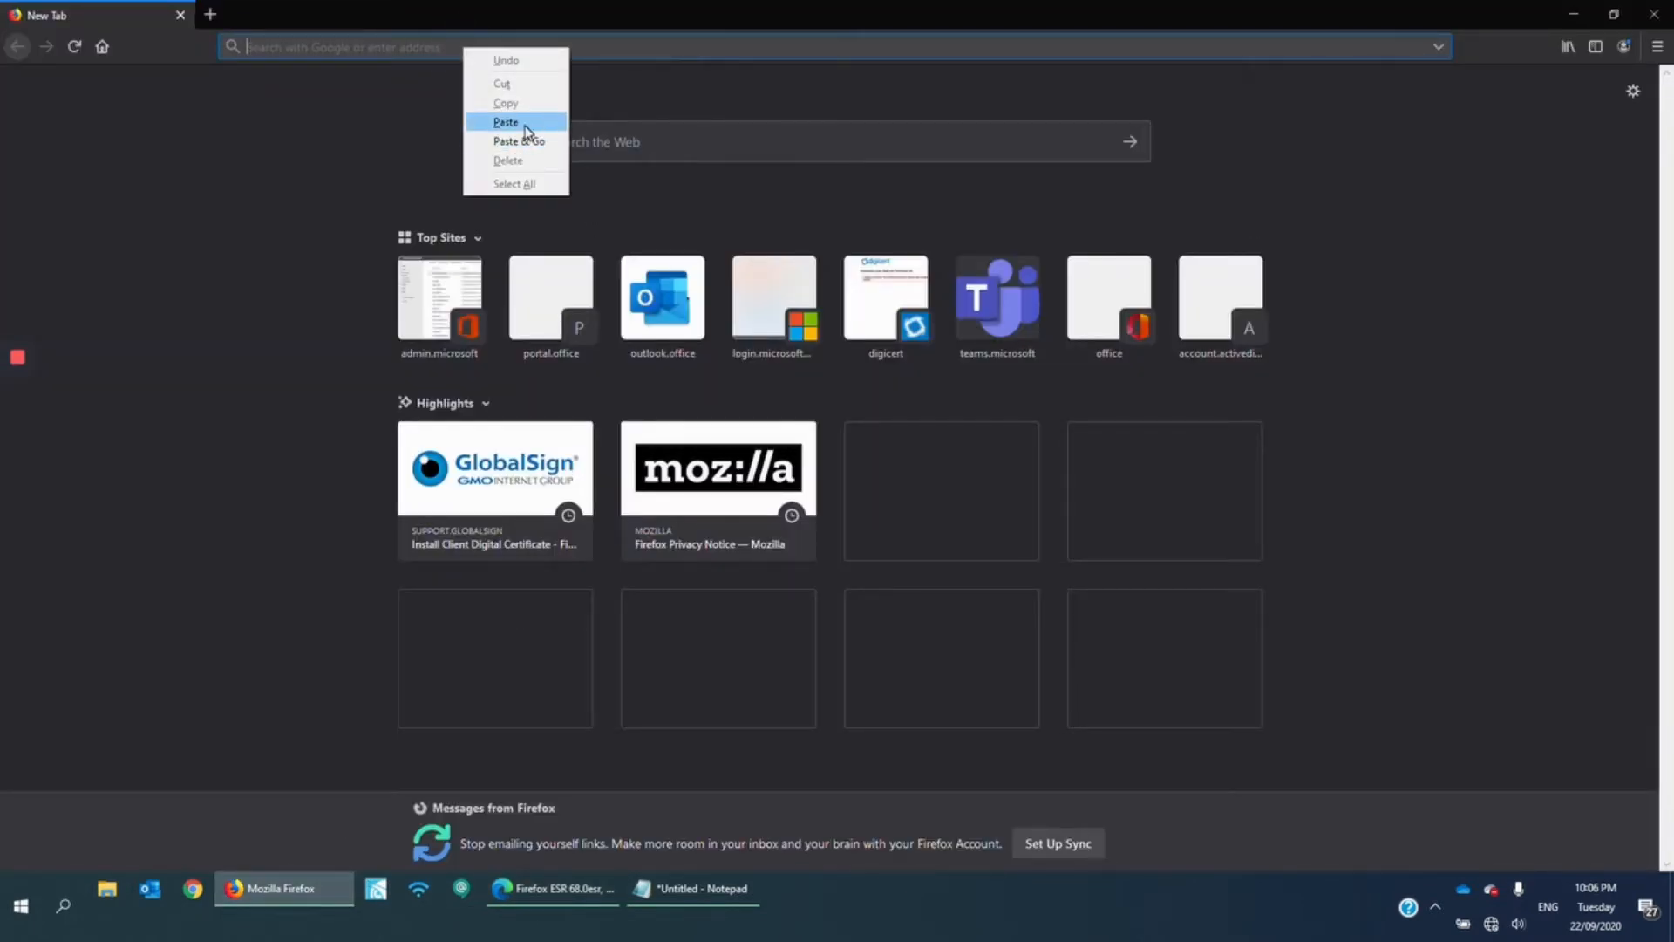
pyautogui.click(520, 141)
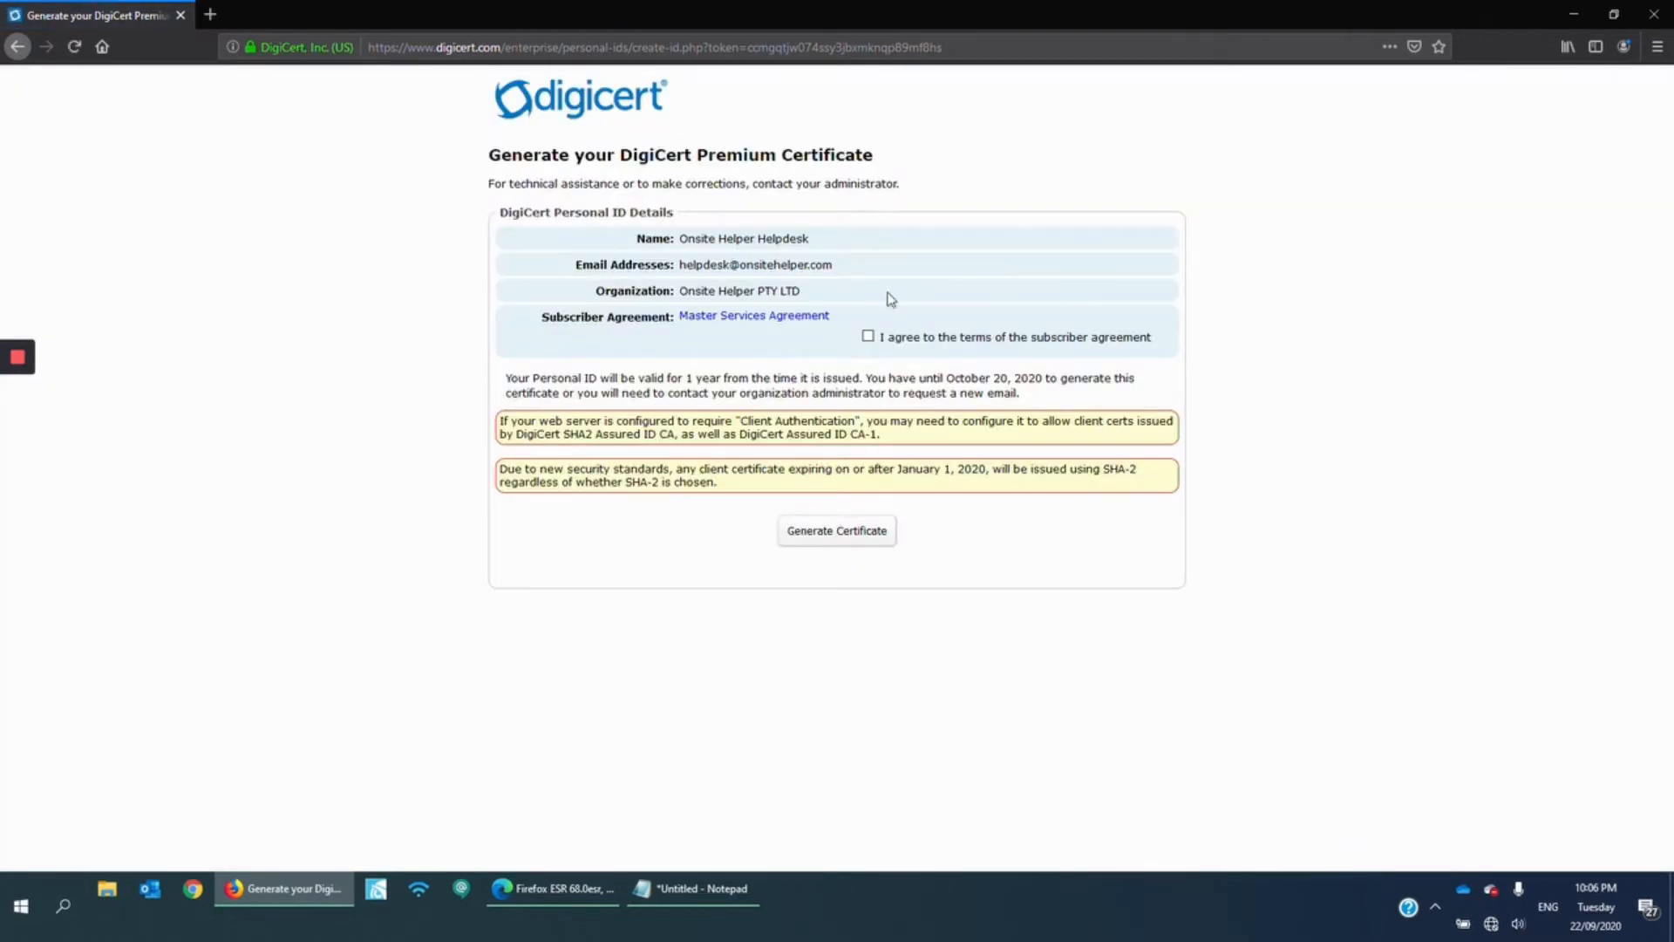
pyautogui.moveTo(729, 349)
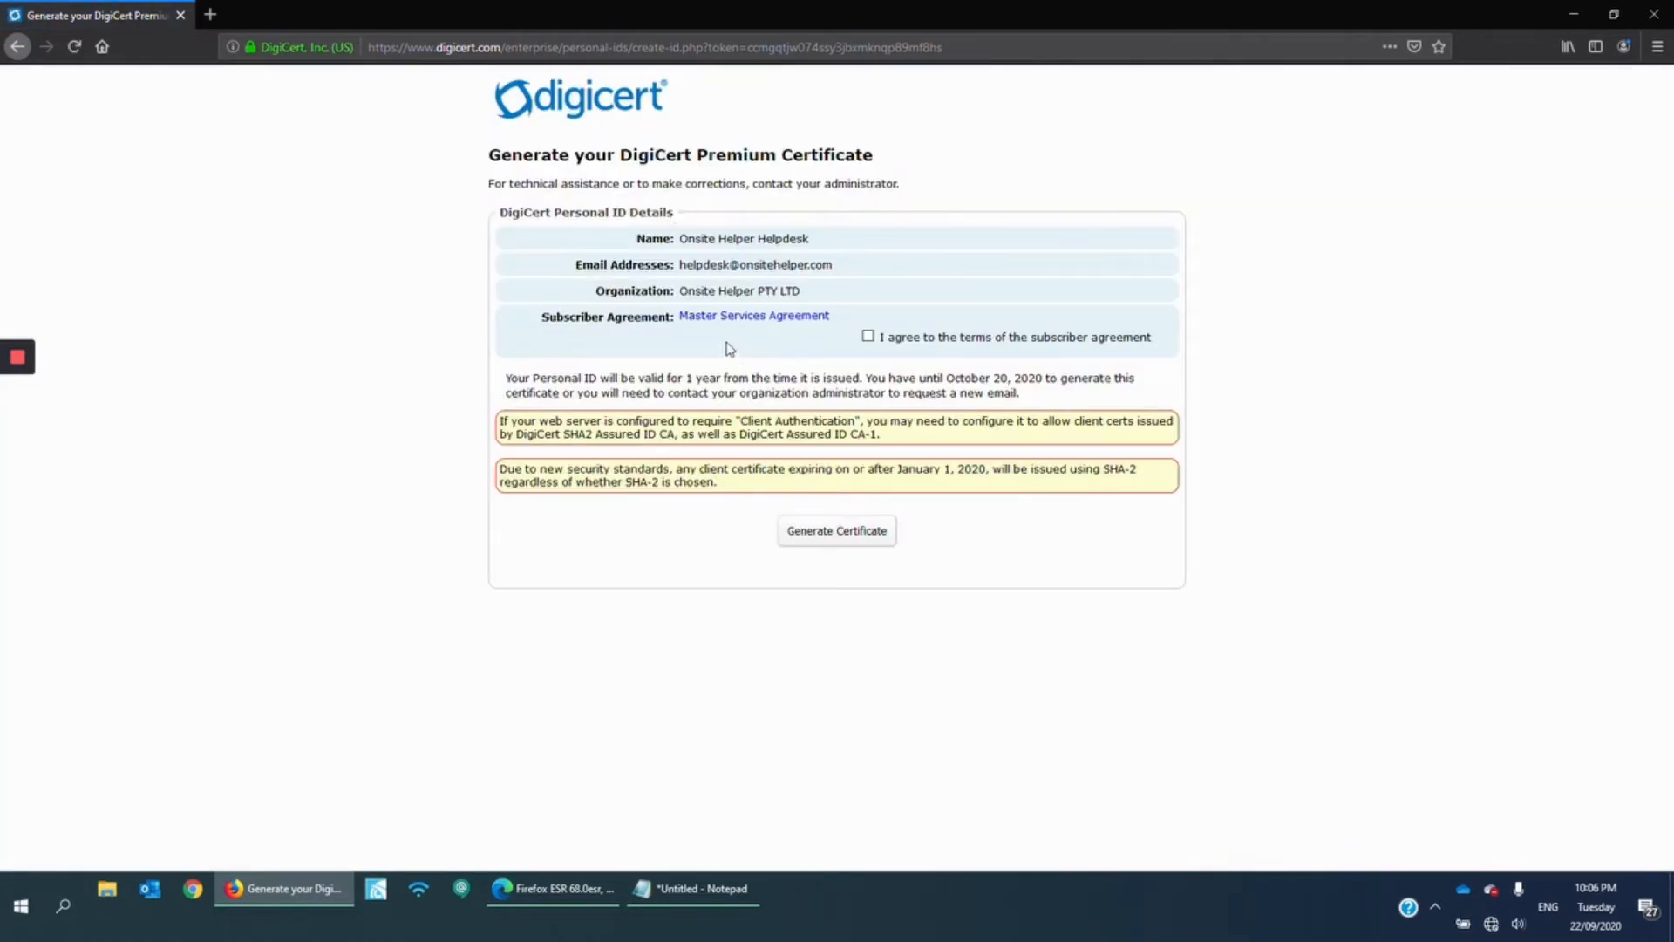
pyautogui.moveTo(741, 225)
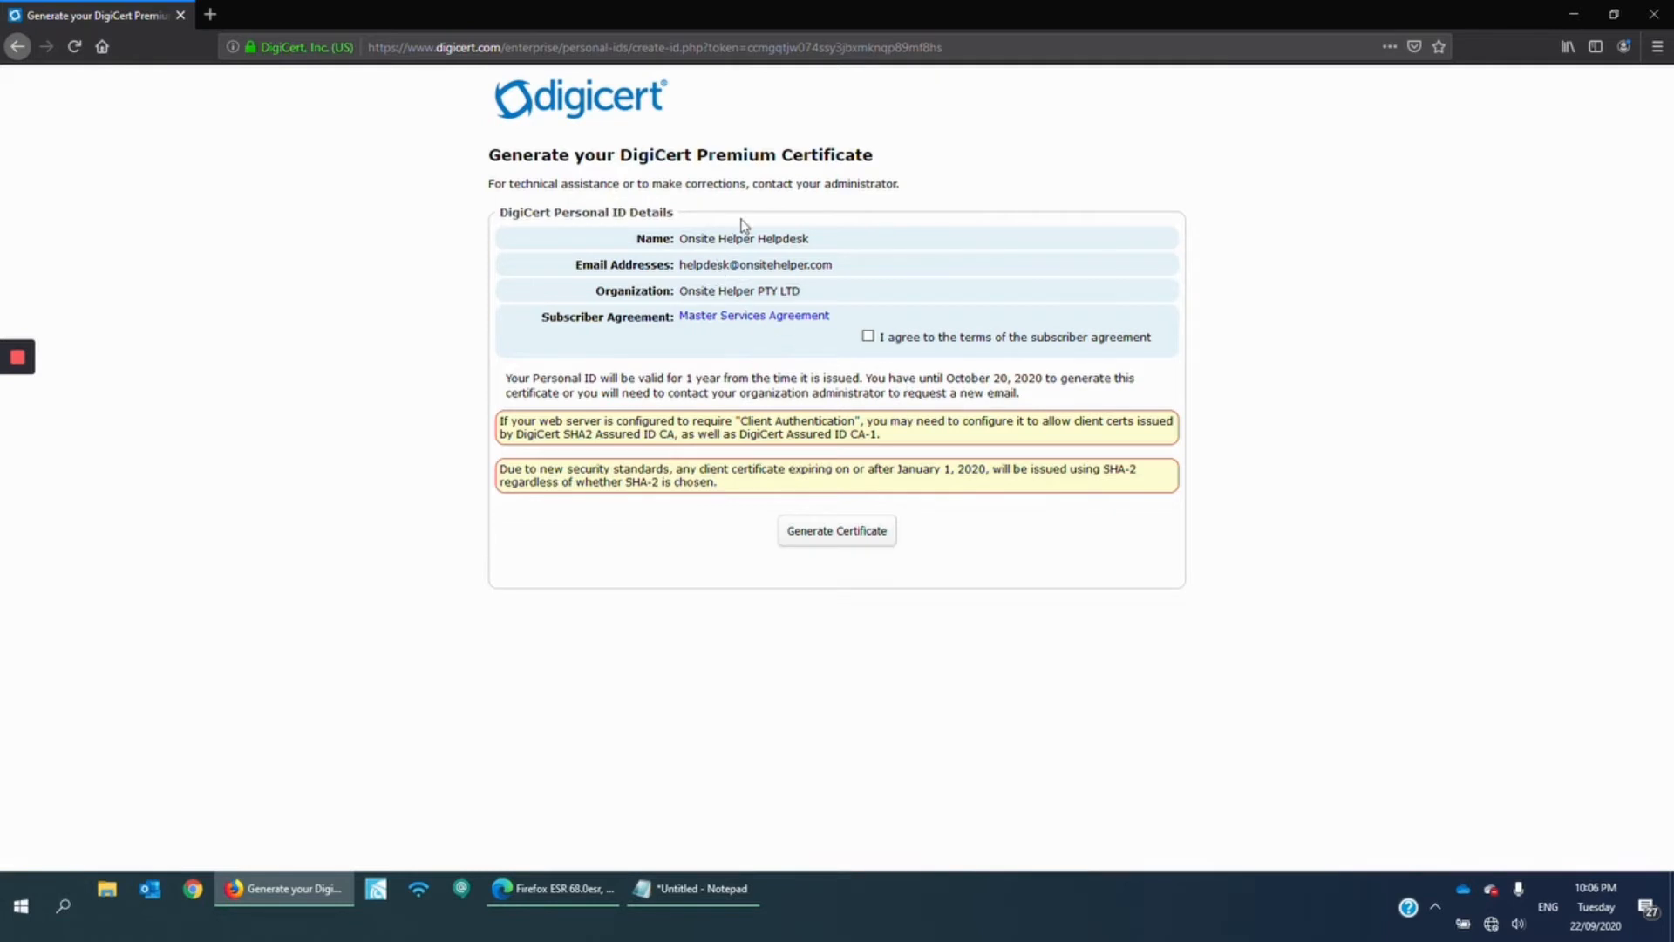
pyautogui.moveTo(740, 383)
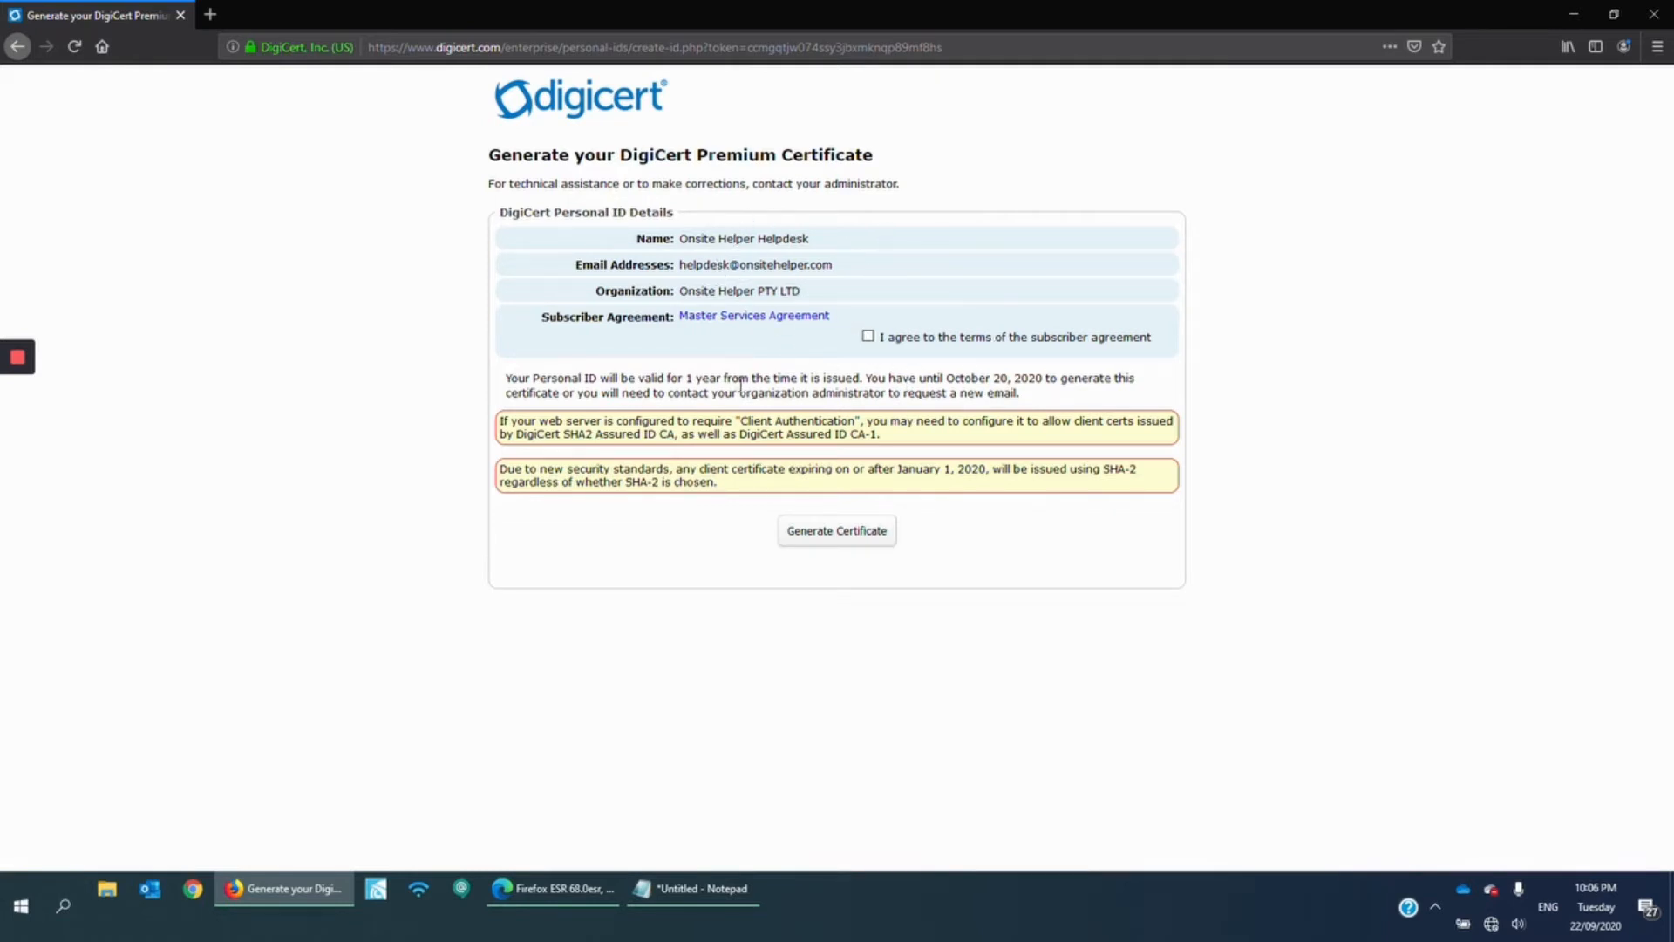
pyautogui.click(869, 337)
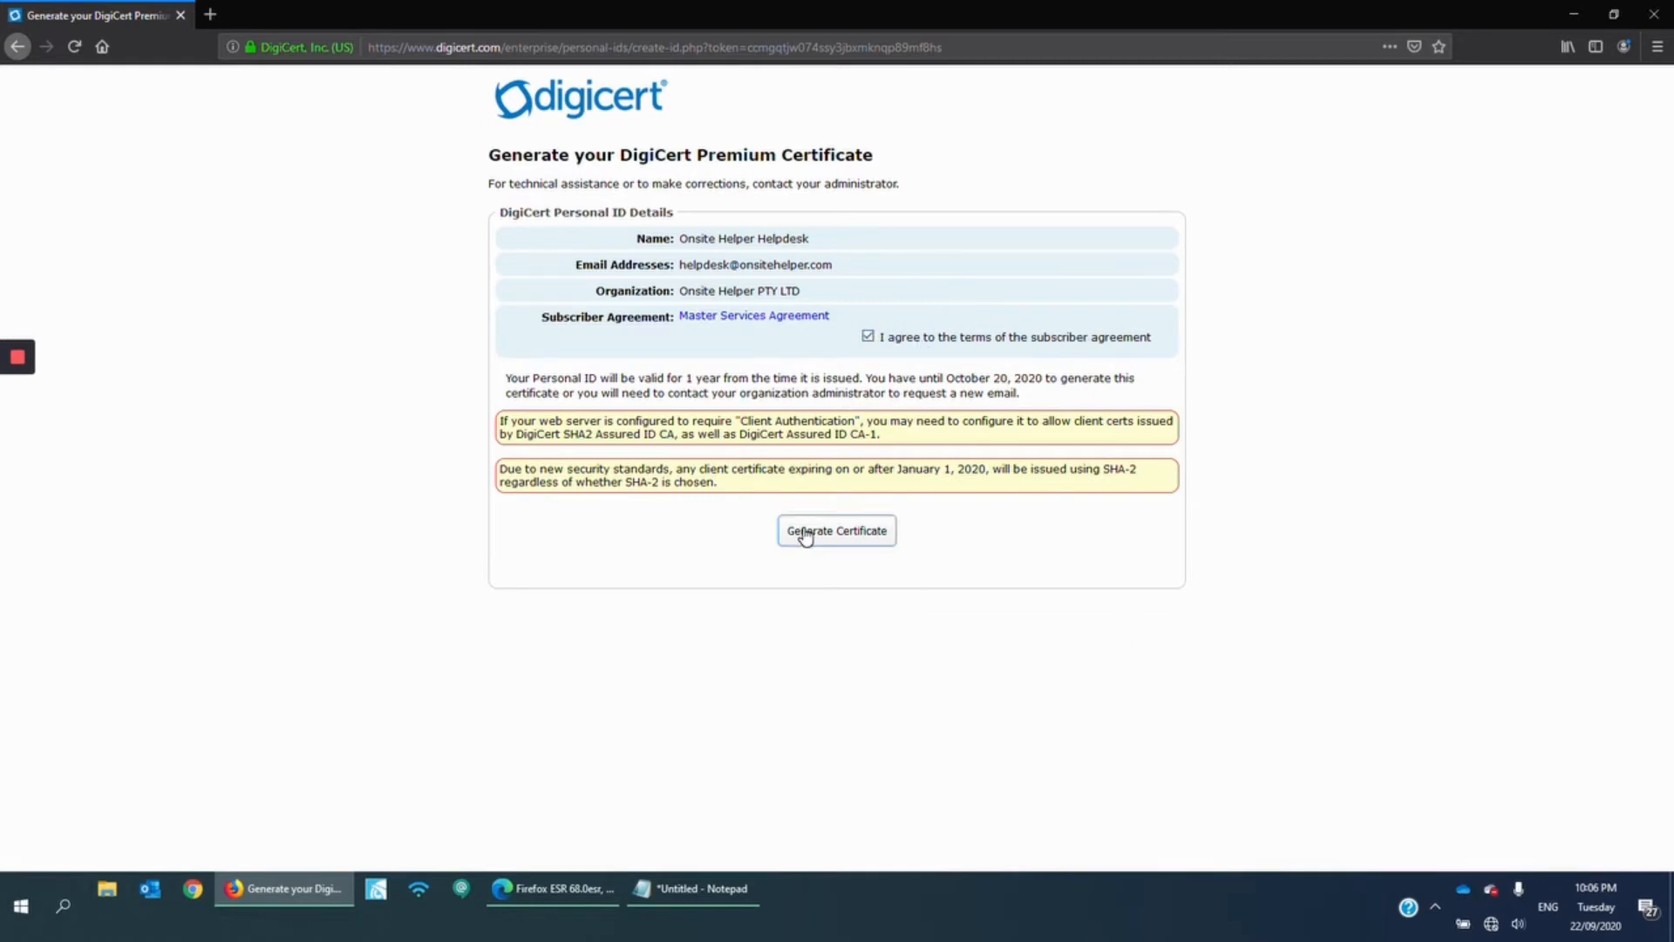
pyautogui.click(835, 530)
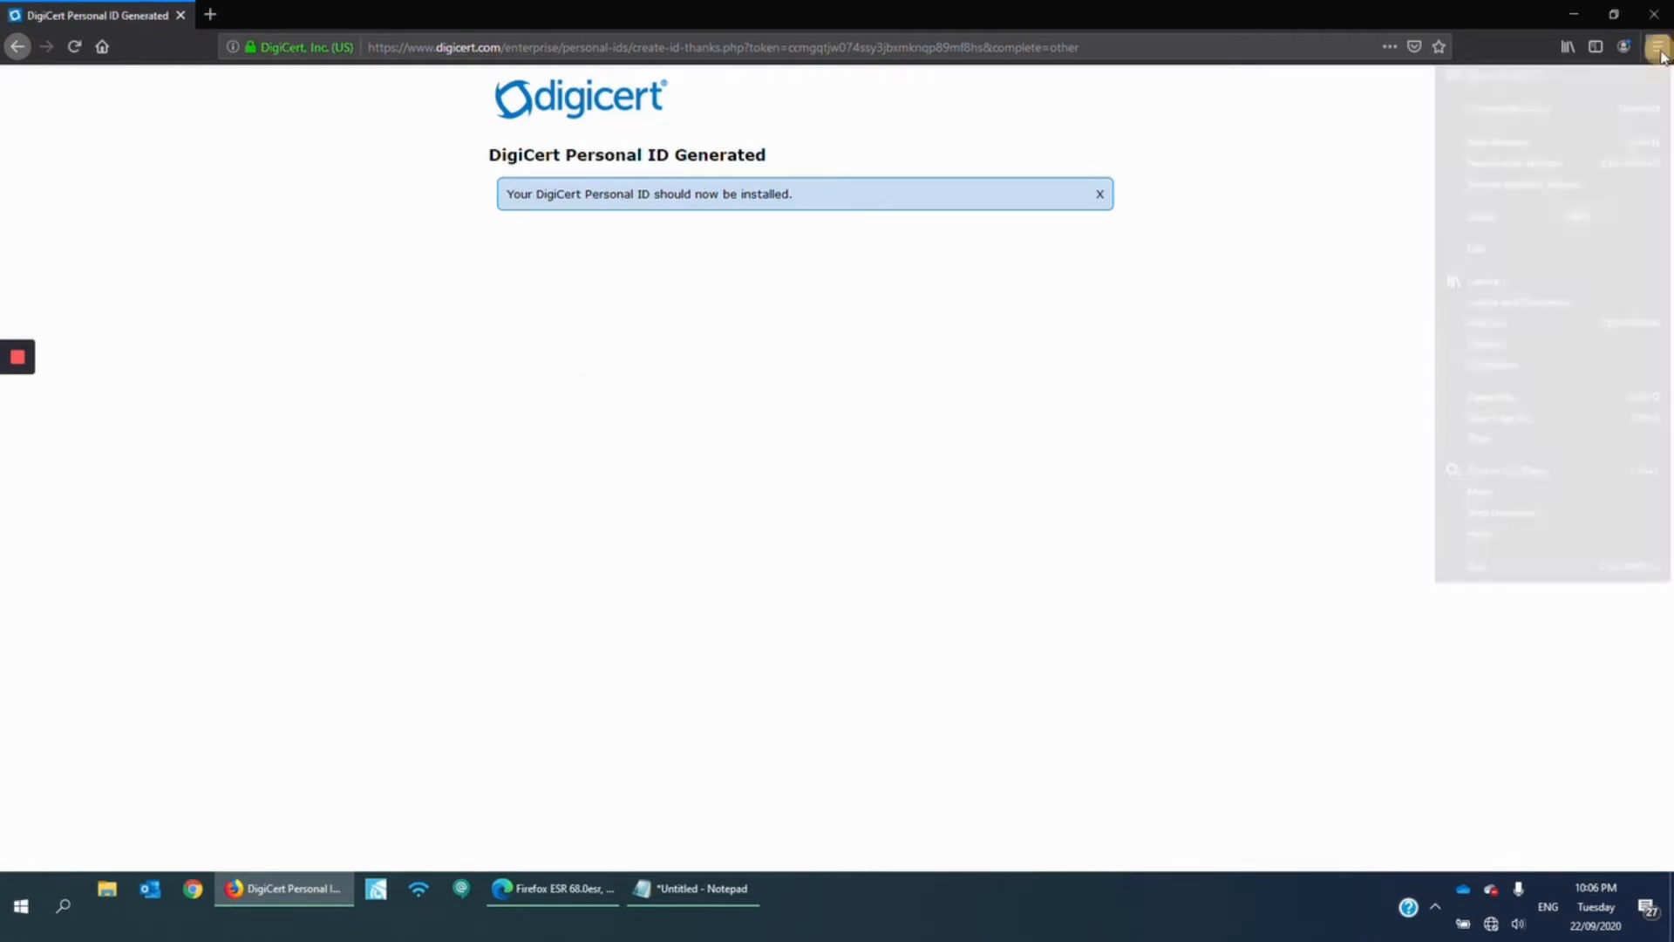
# - In Firefox Options > Privacy & Security, view installed certificates and select the Onsite Helper Helpdesk certificate
pyautogui.click(1658, 48)
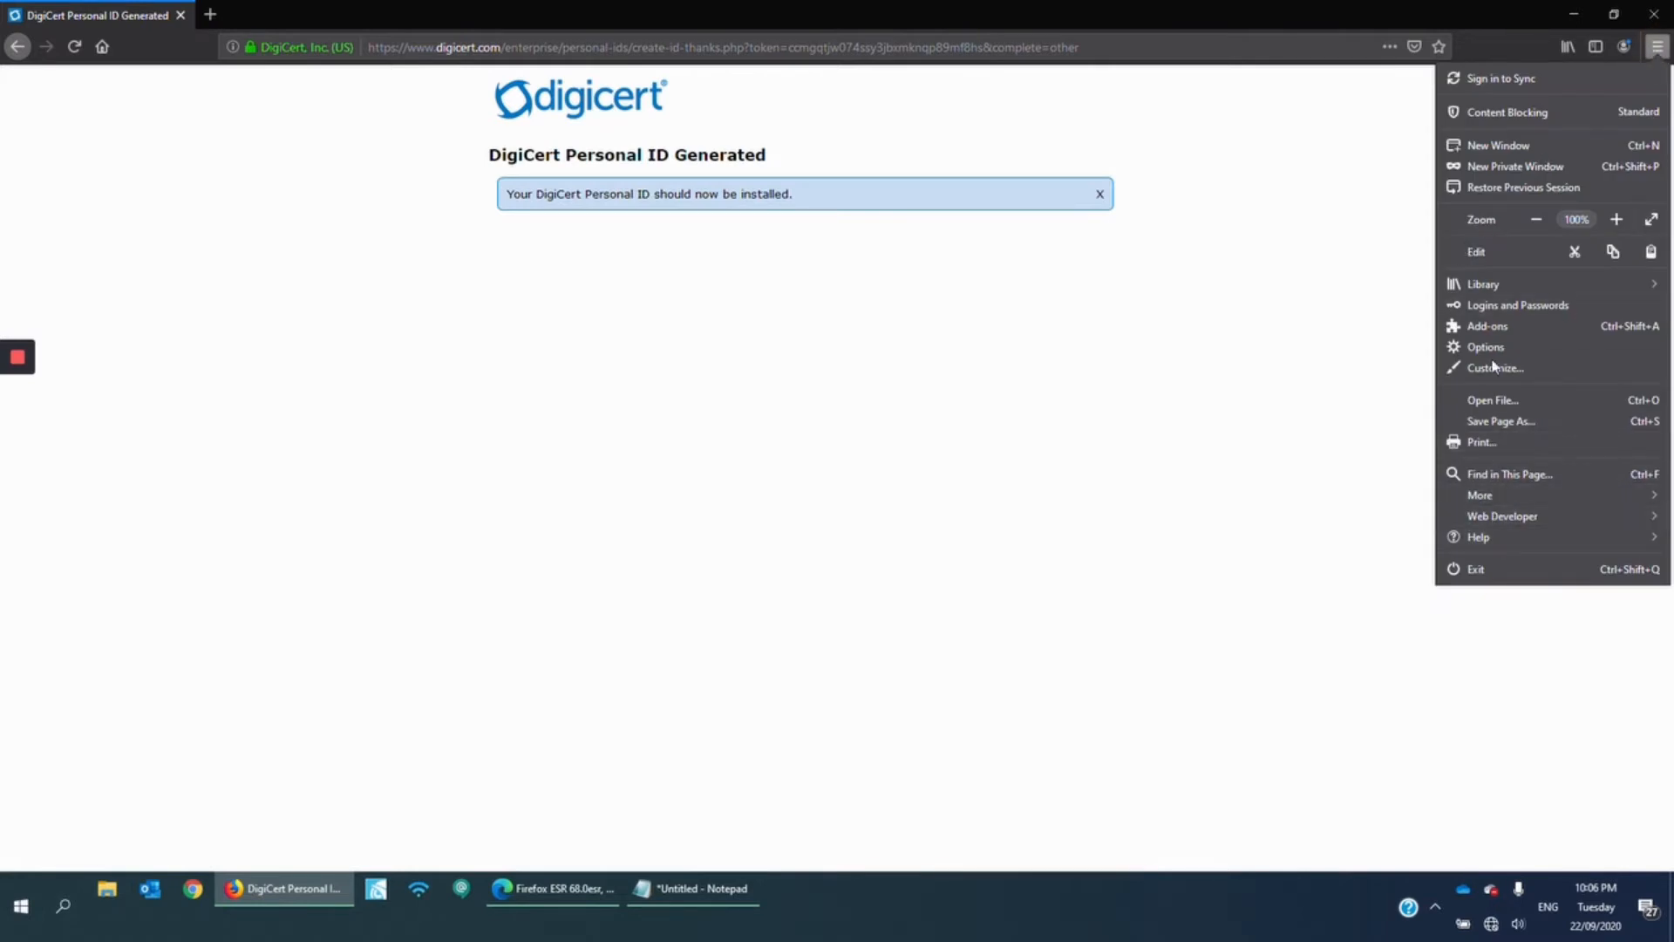
pyautogui.click(1486, 345)
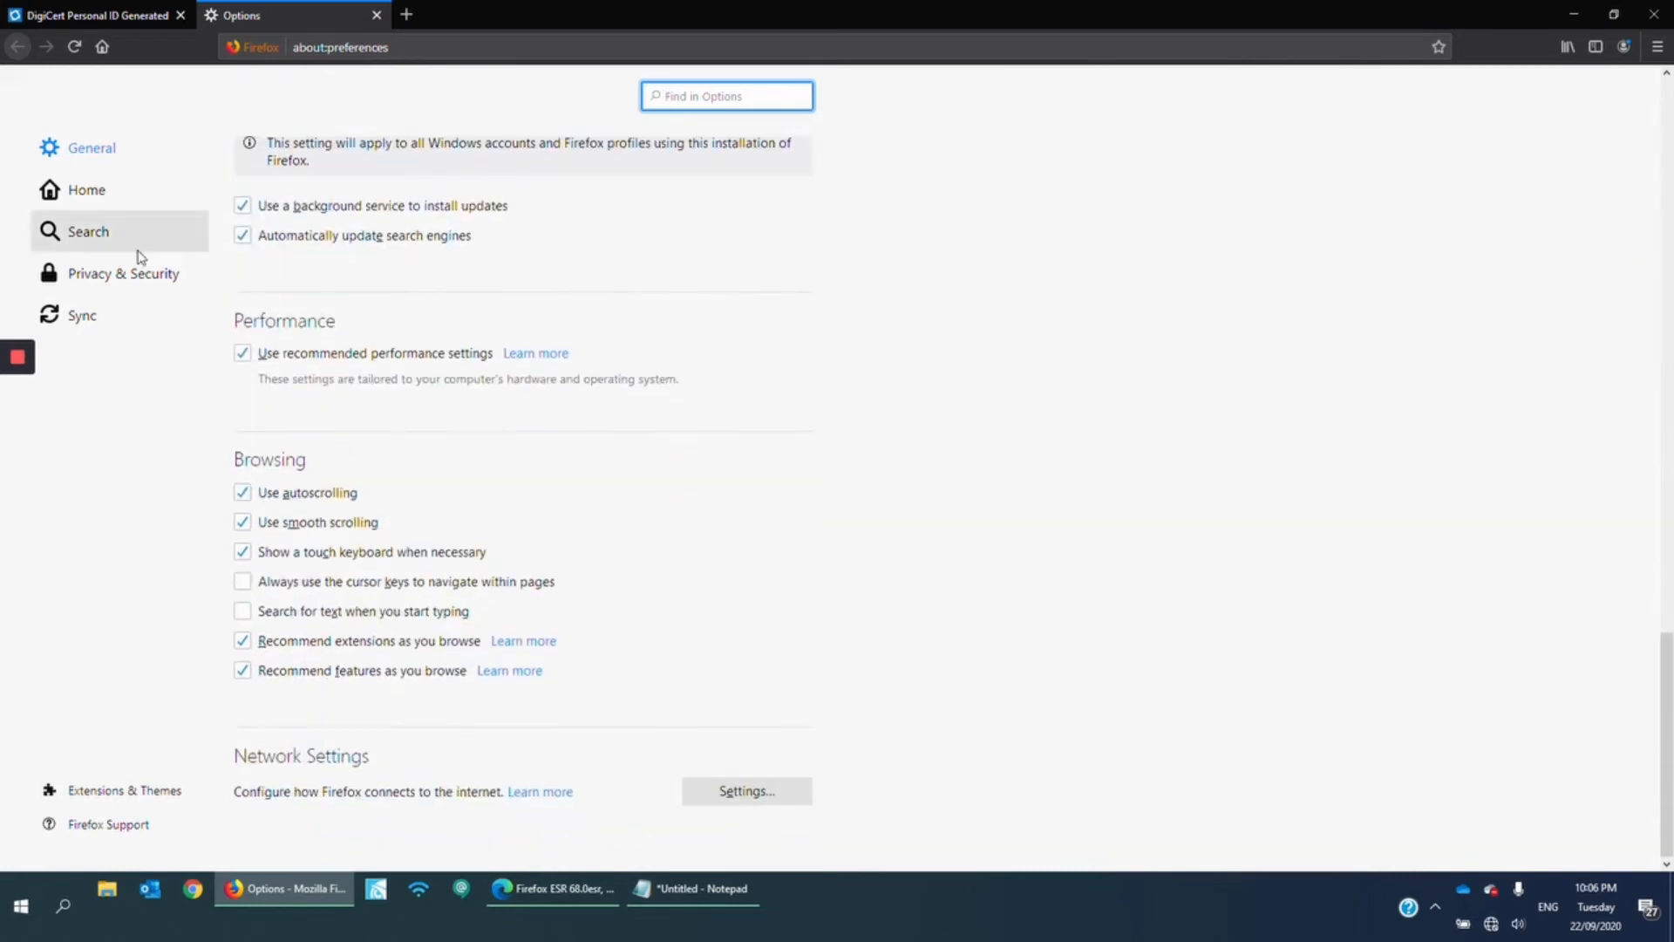
pyautogui.click(122, 272)
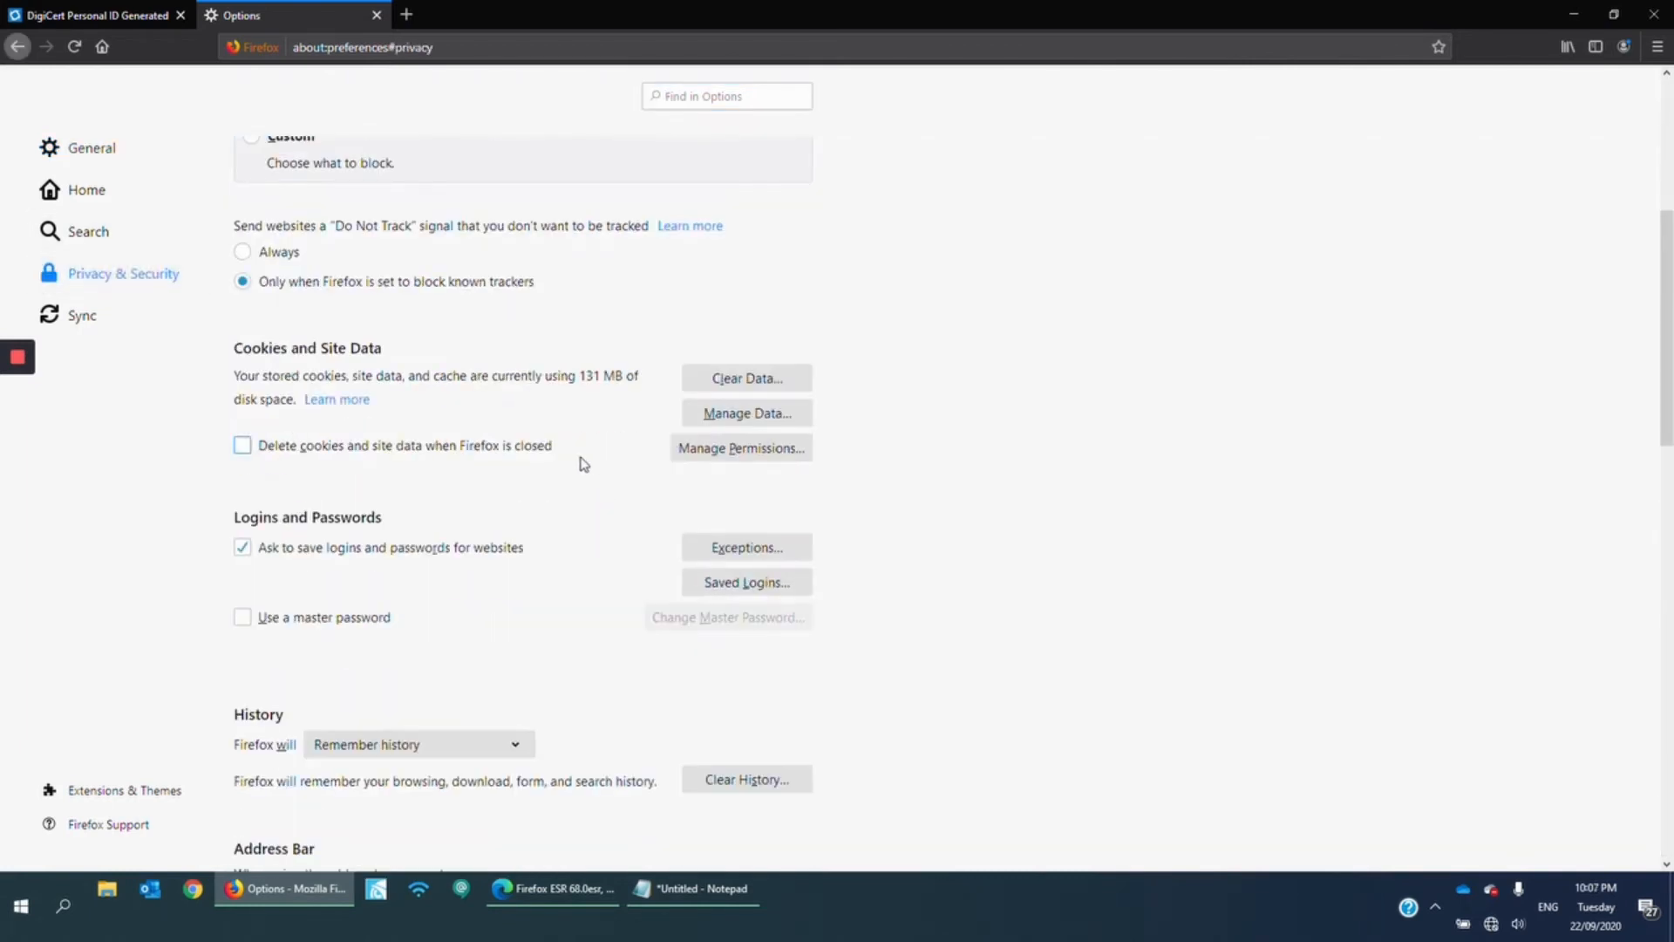
pyautogui.scroll(-3)
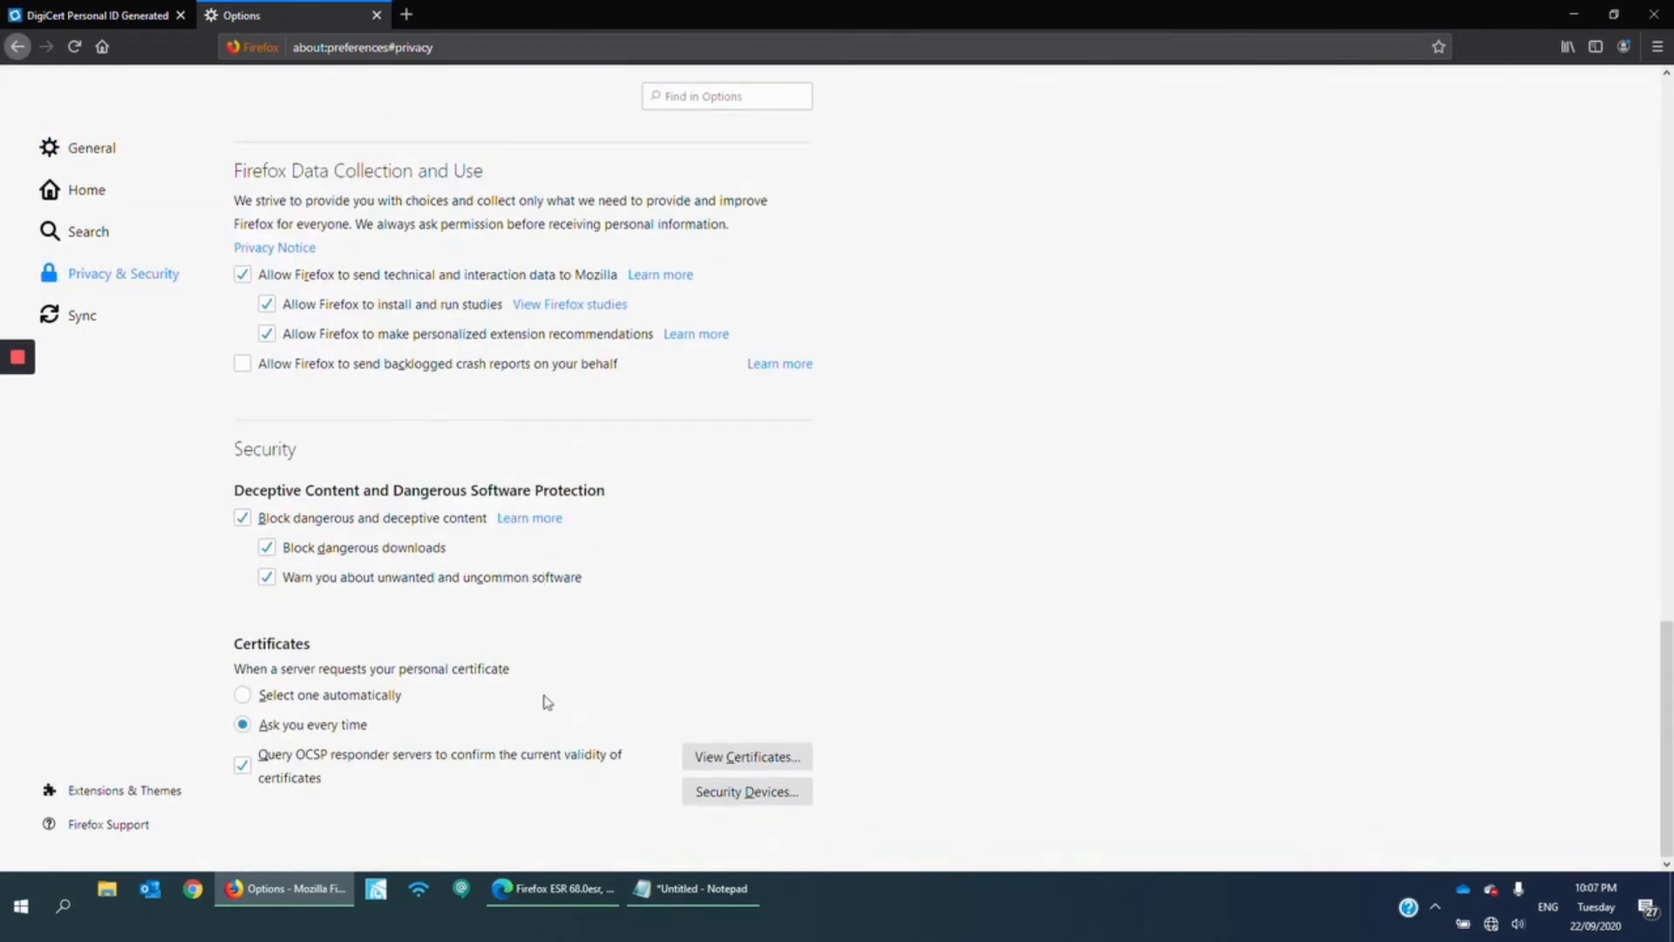
pyautogui.click(745, 755)
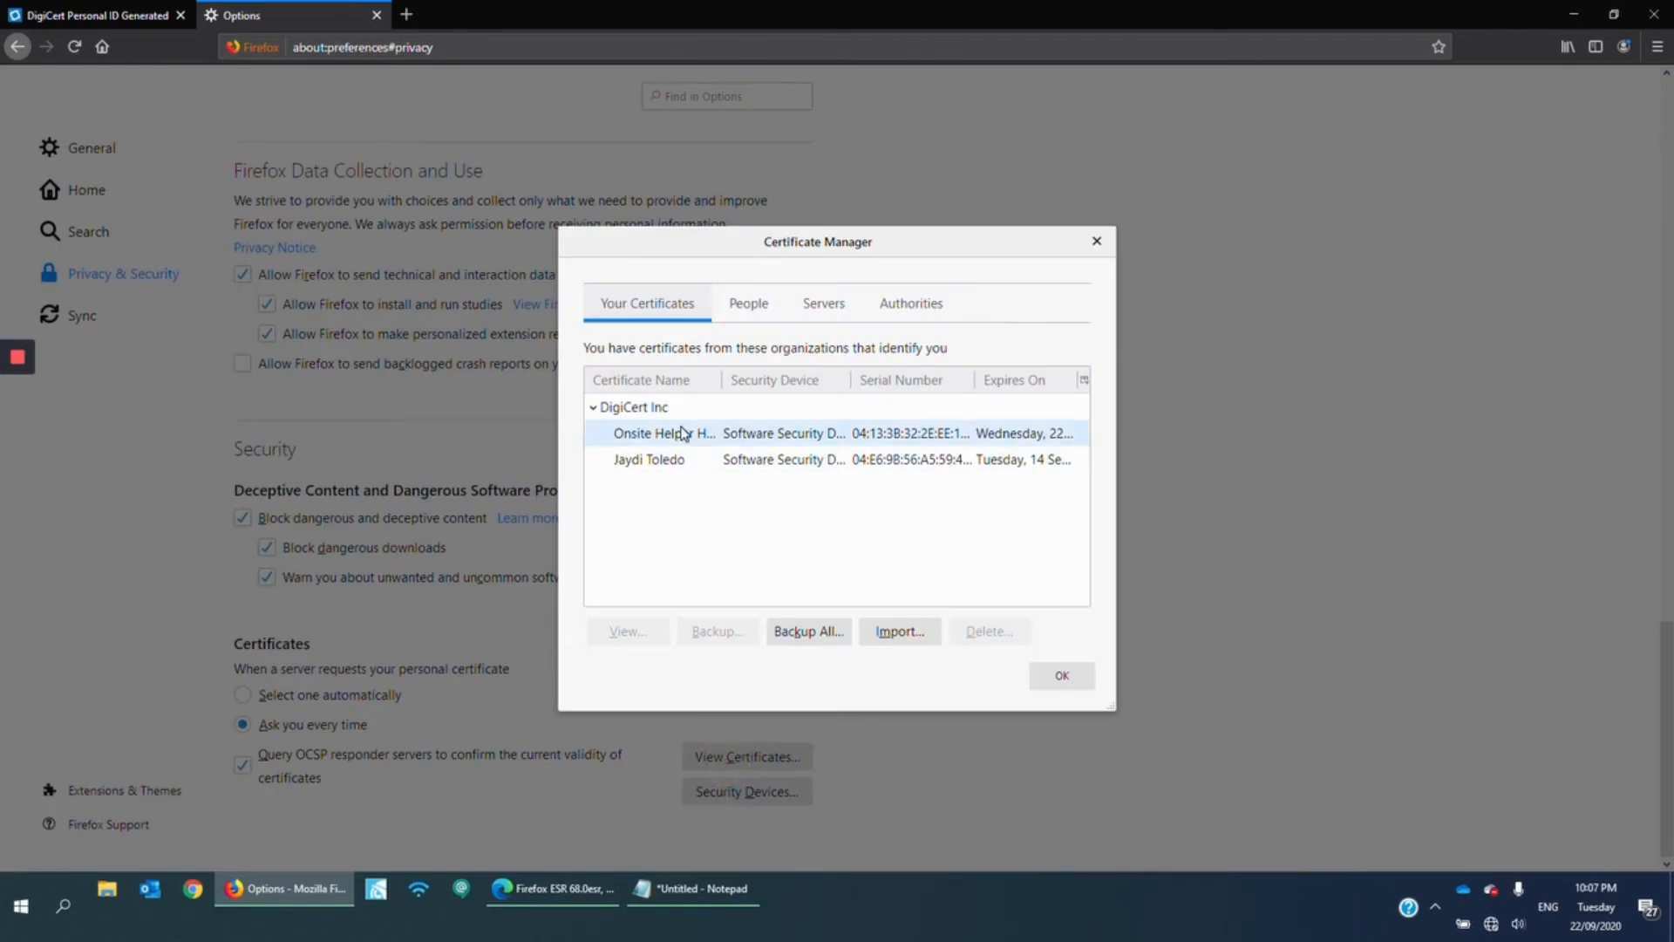
pyautogui.moveTo(700, 438)
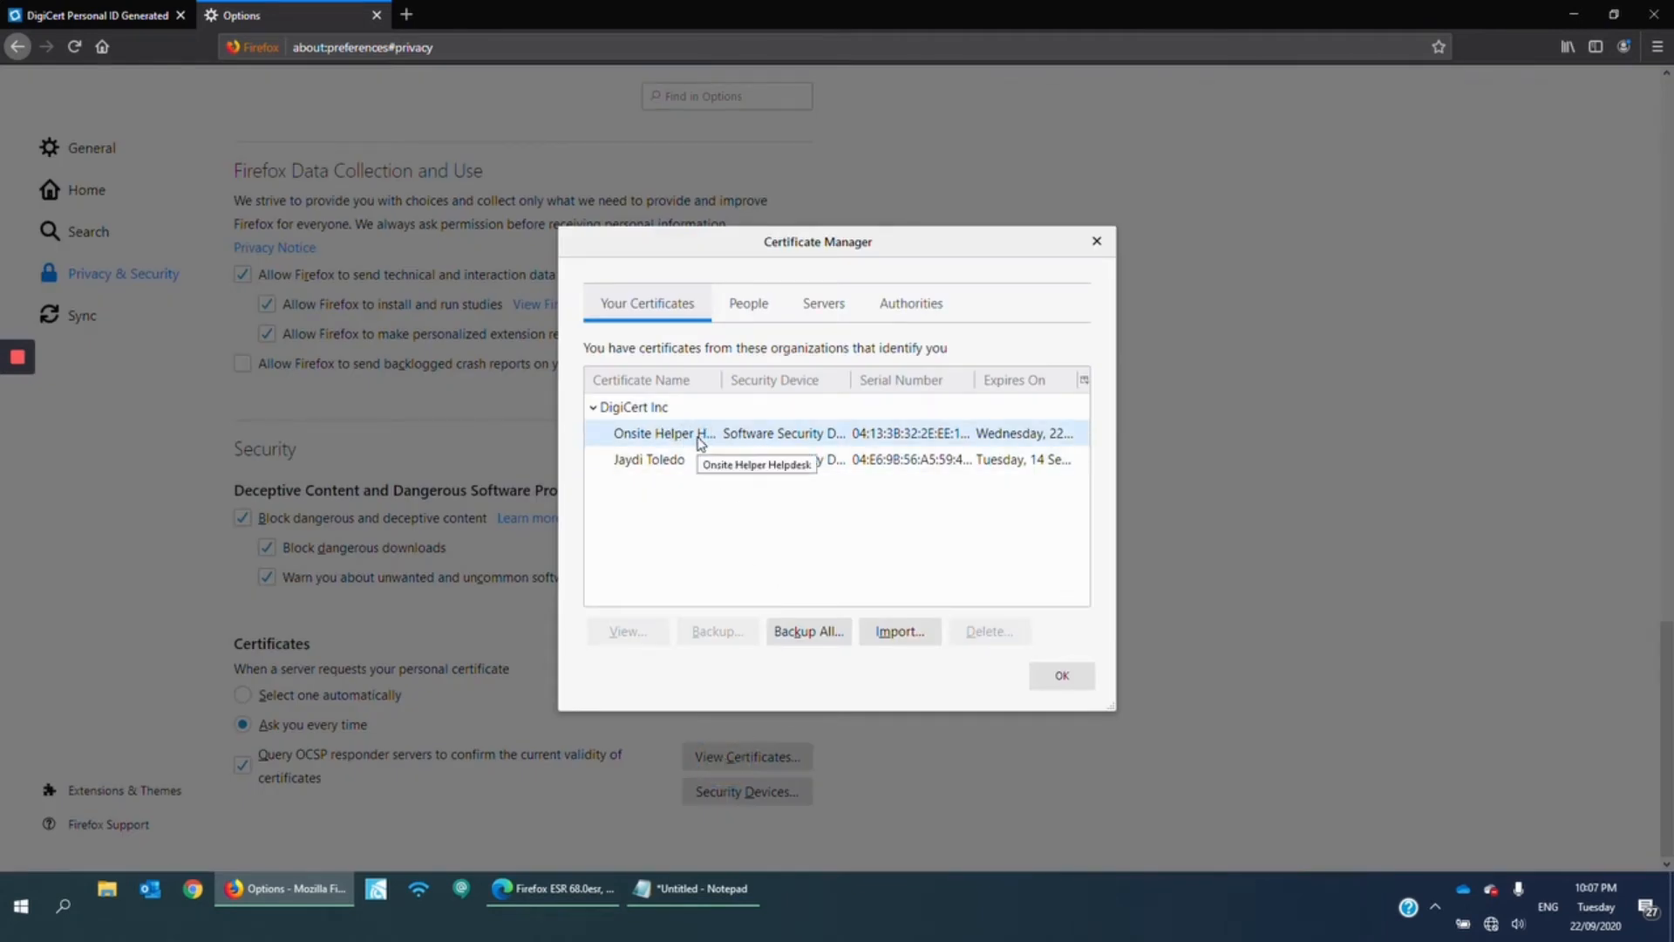
pyautogui.click(662, 432)
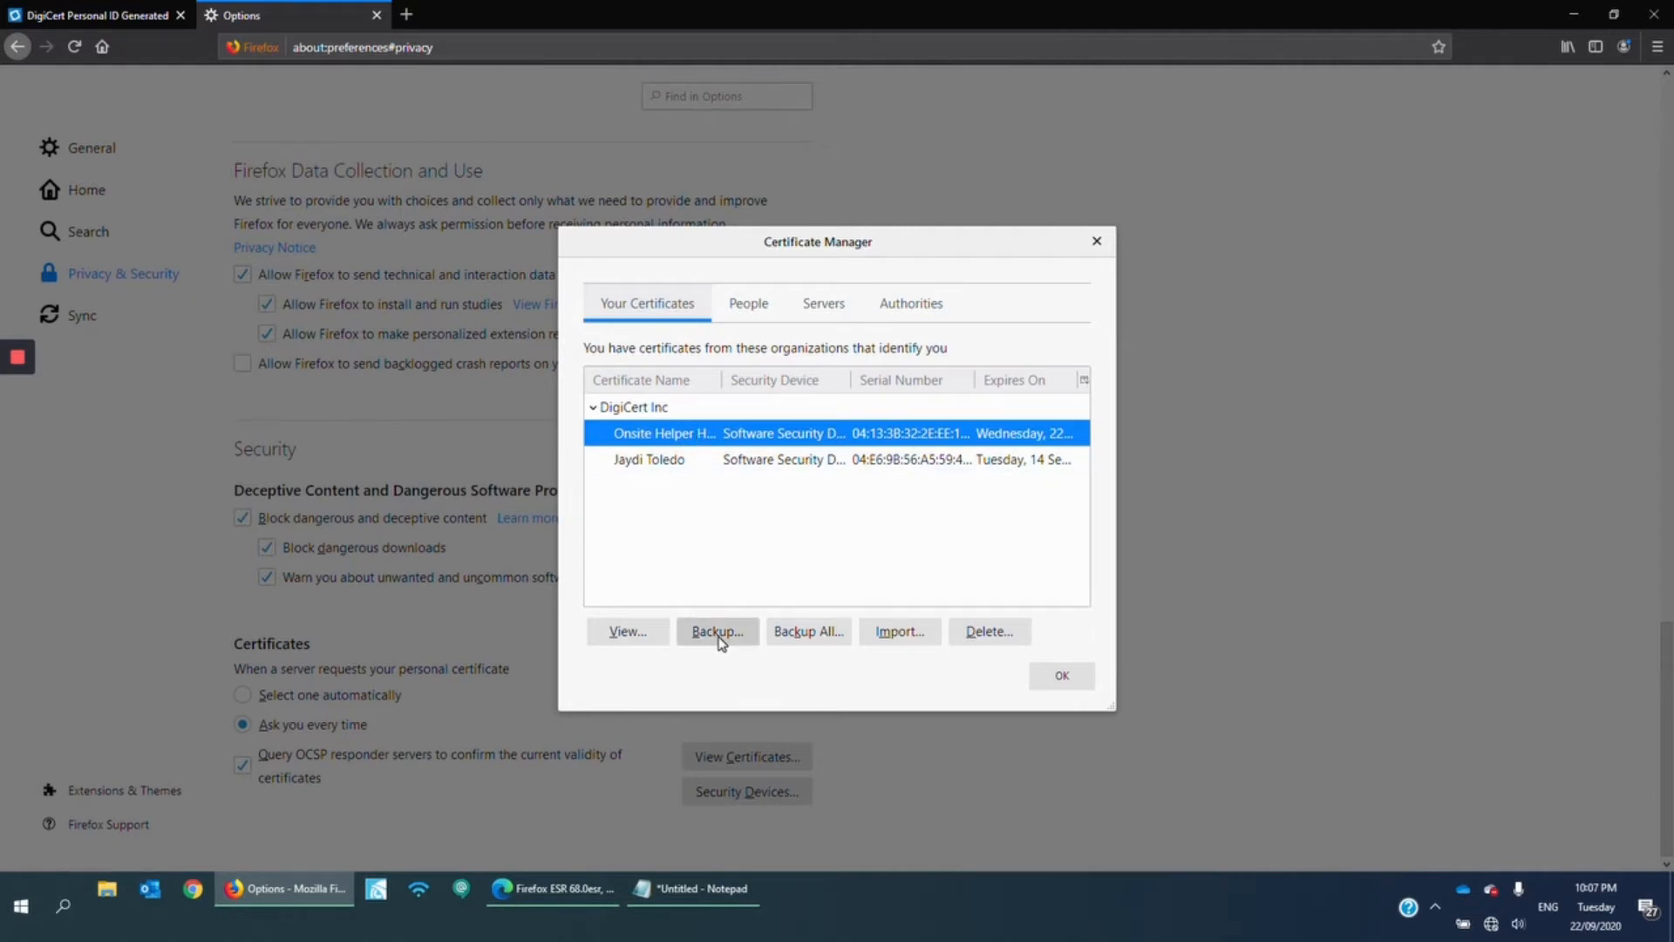
# - Start a backup of the helpdesk certificate to the Desktop SMIME folder under the file name helpdeskcert
pyautogui.click(716, 632)
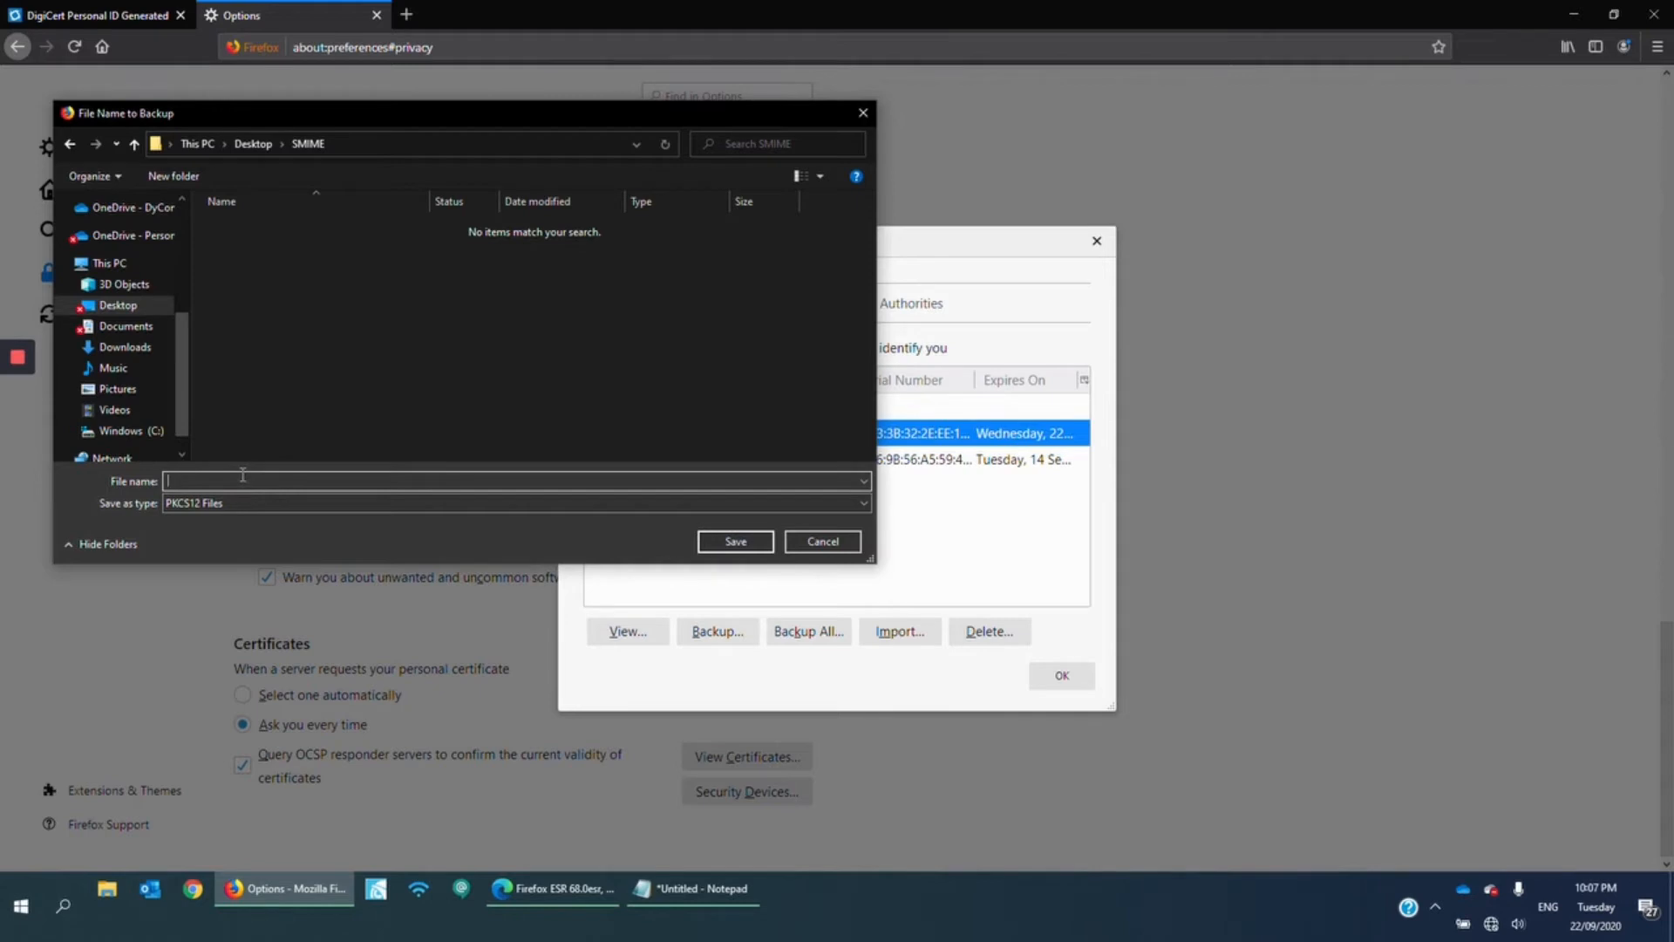
pyautogui.write('help')
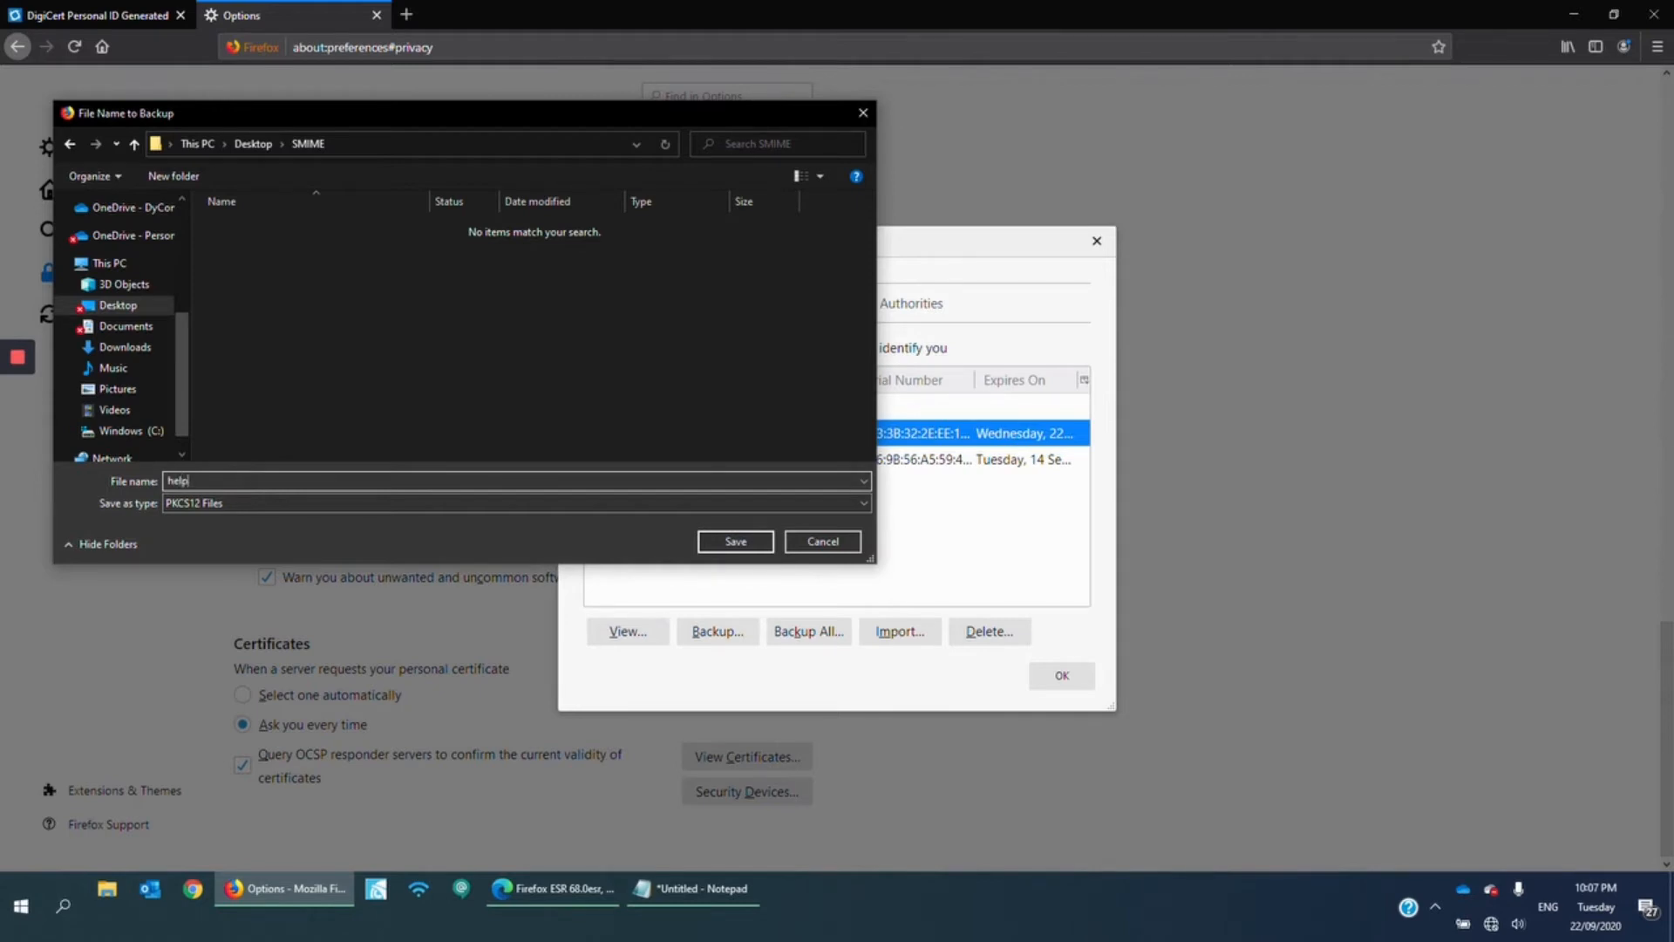
pyautogui.write('des')
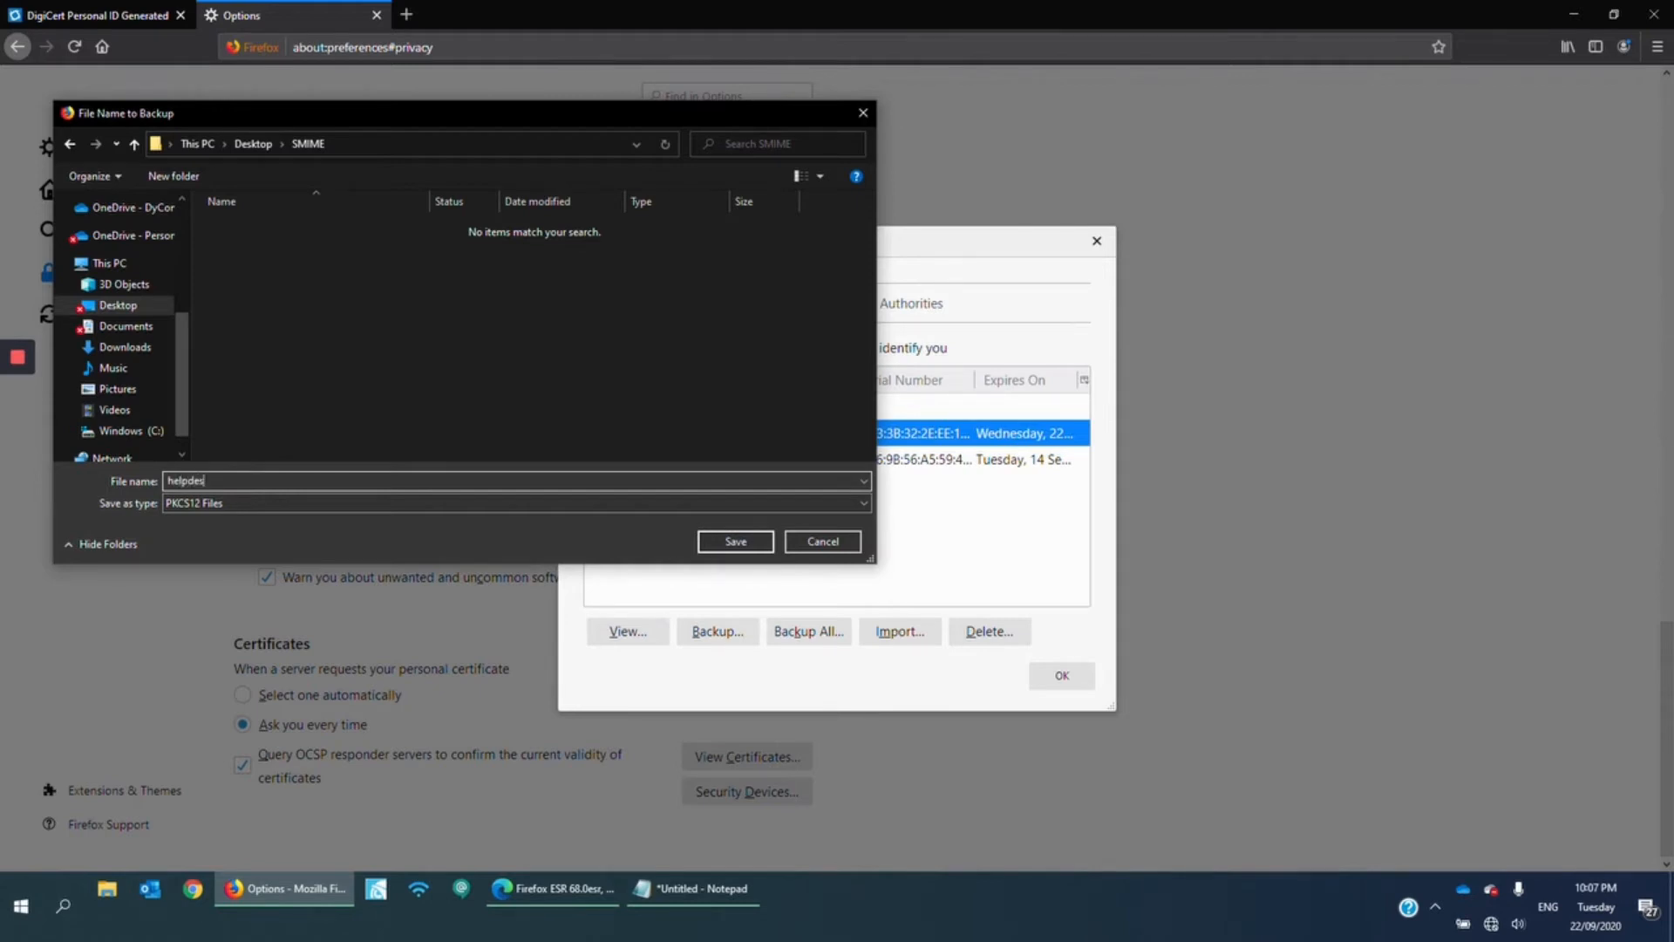
pyautogui.write('smime')
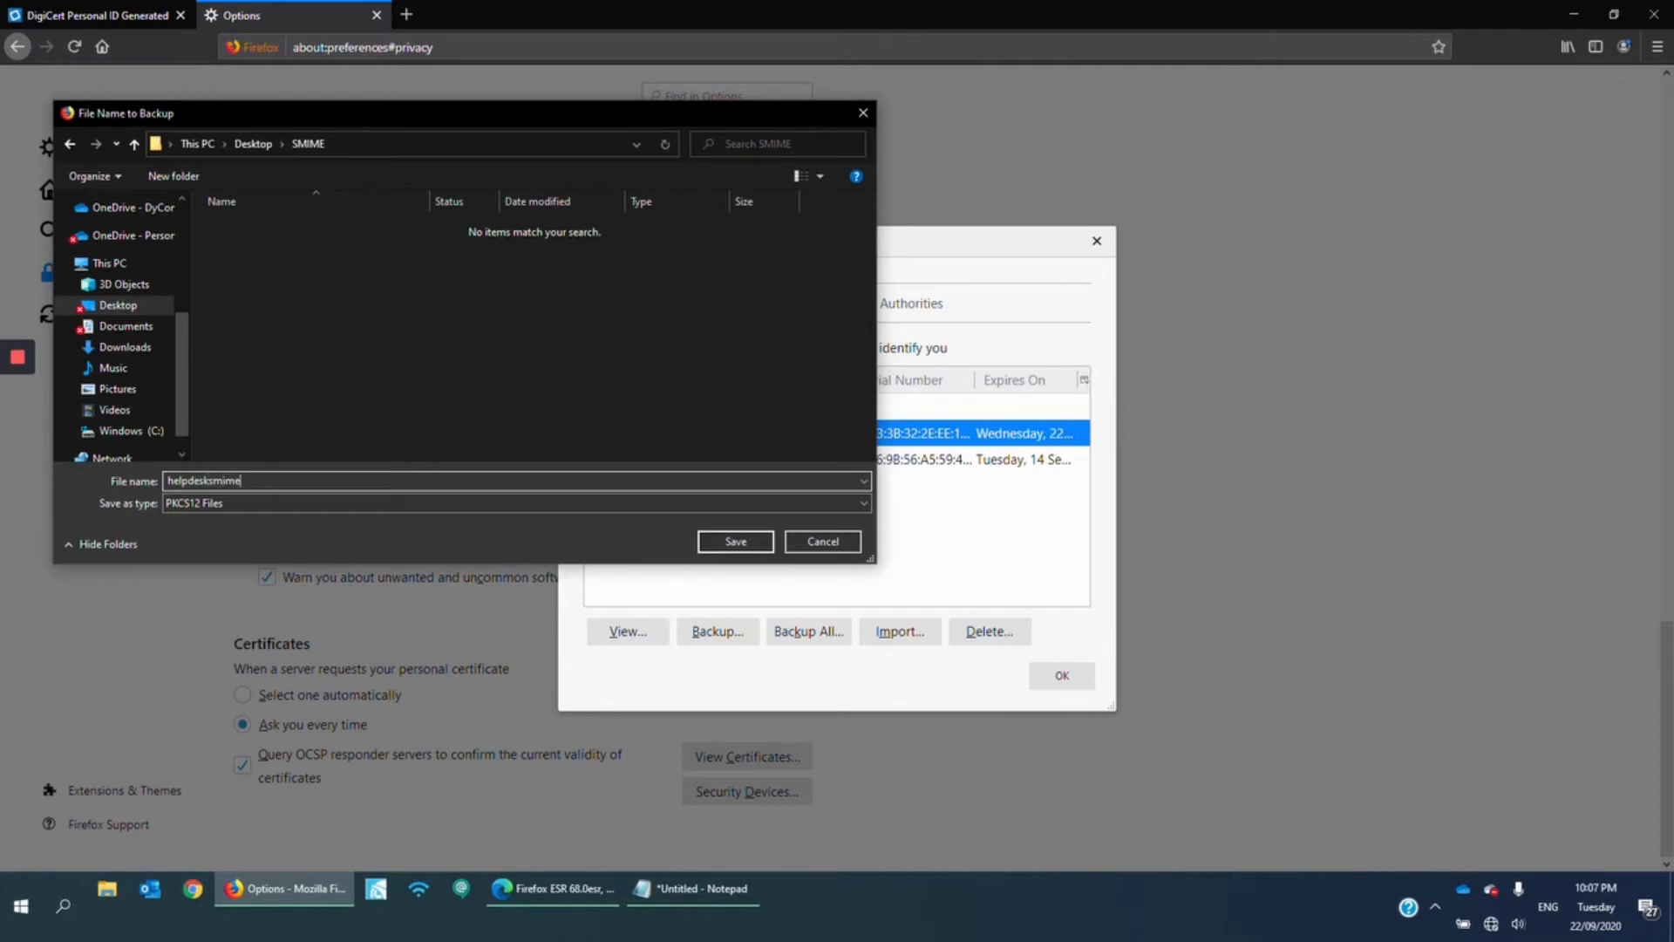
pyautogui.moveTo(314, 457)
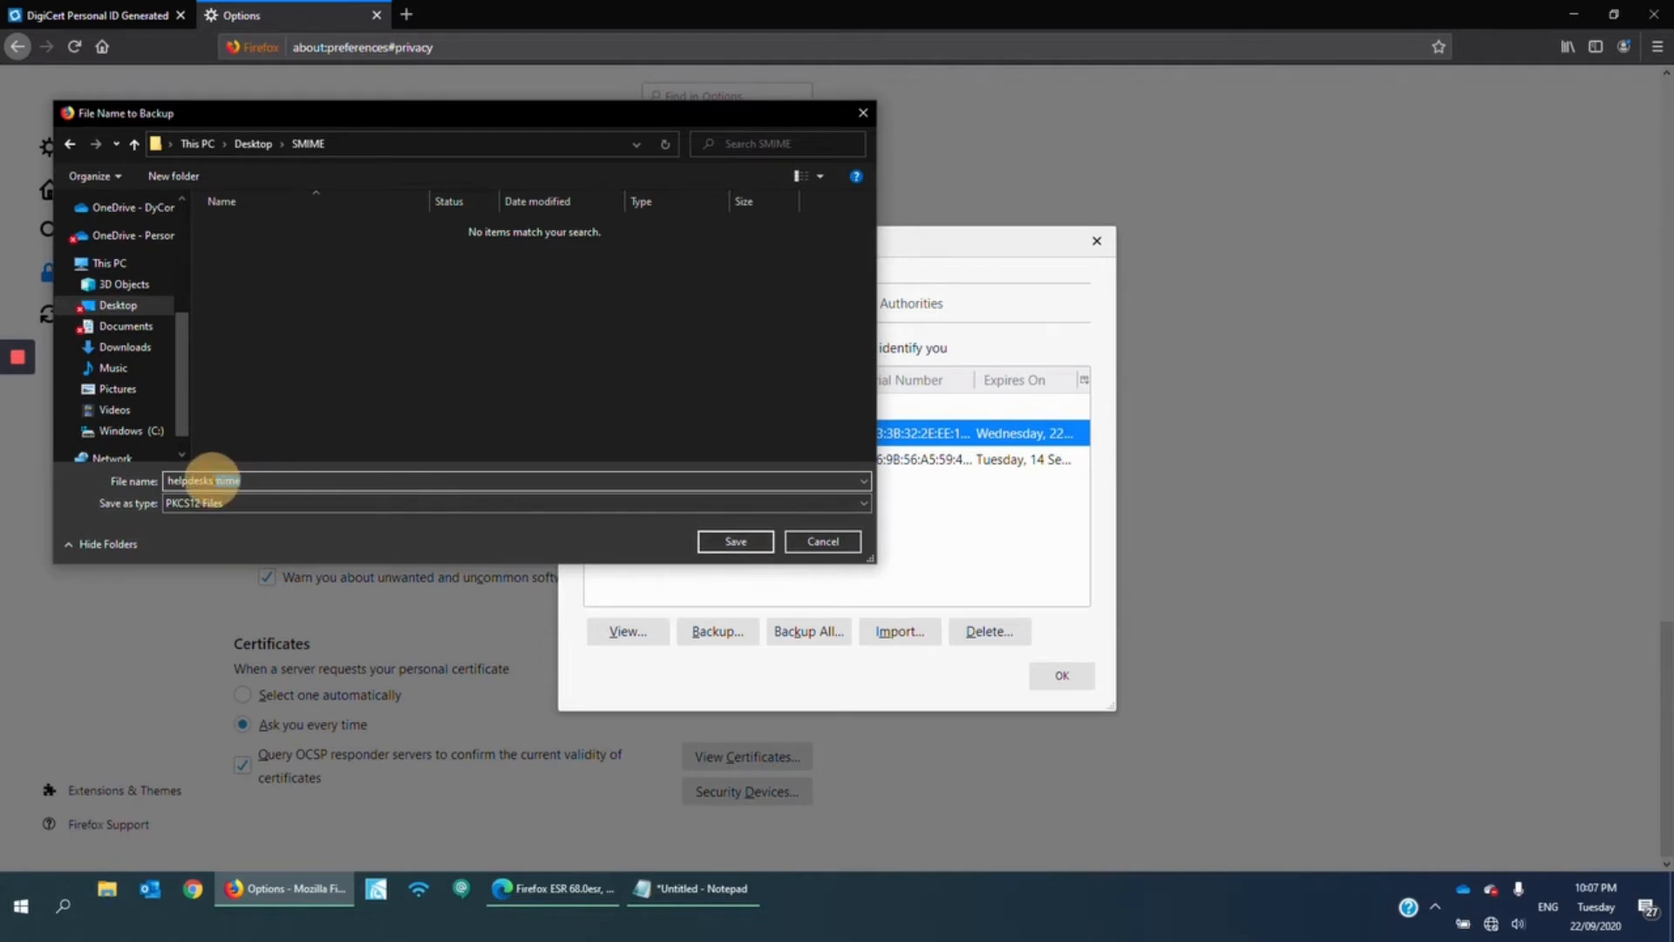
pyautogui.write('helpdeskcert')
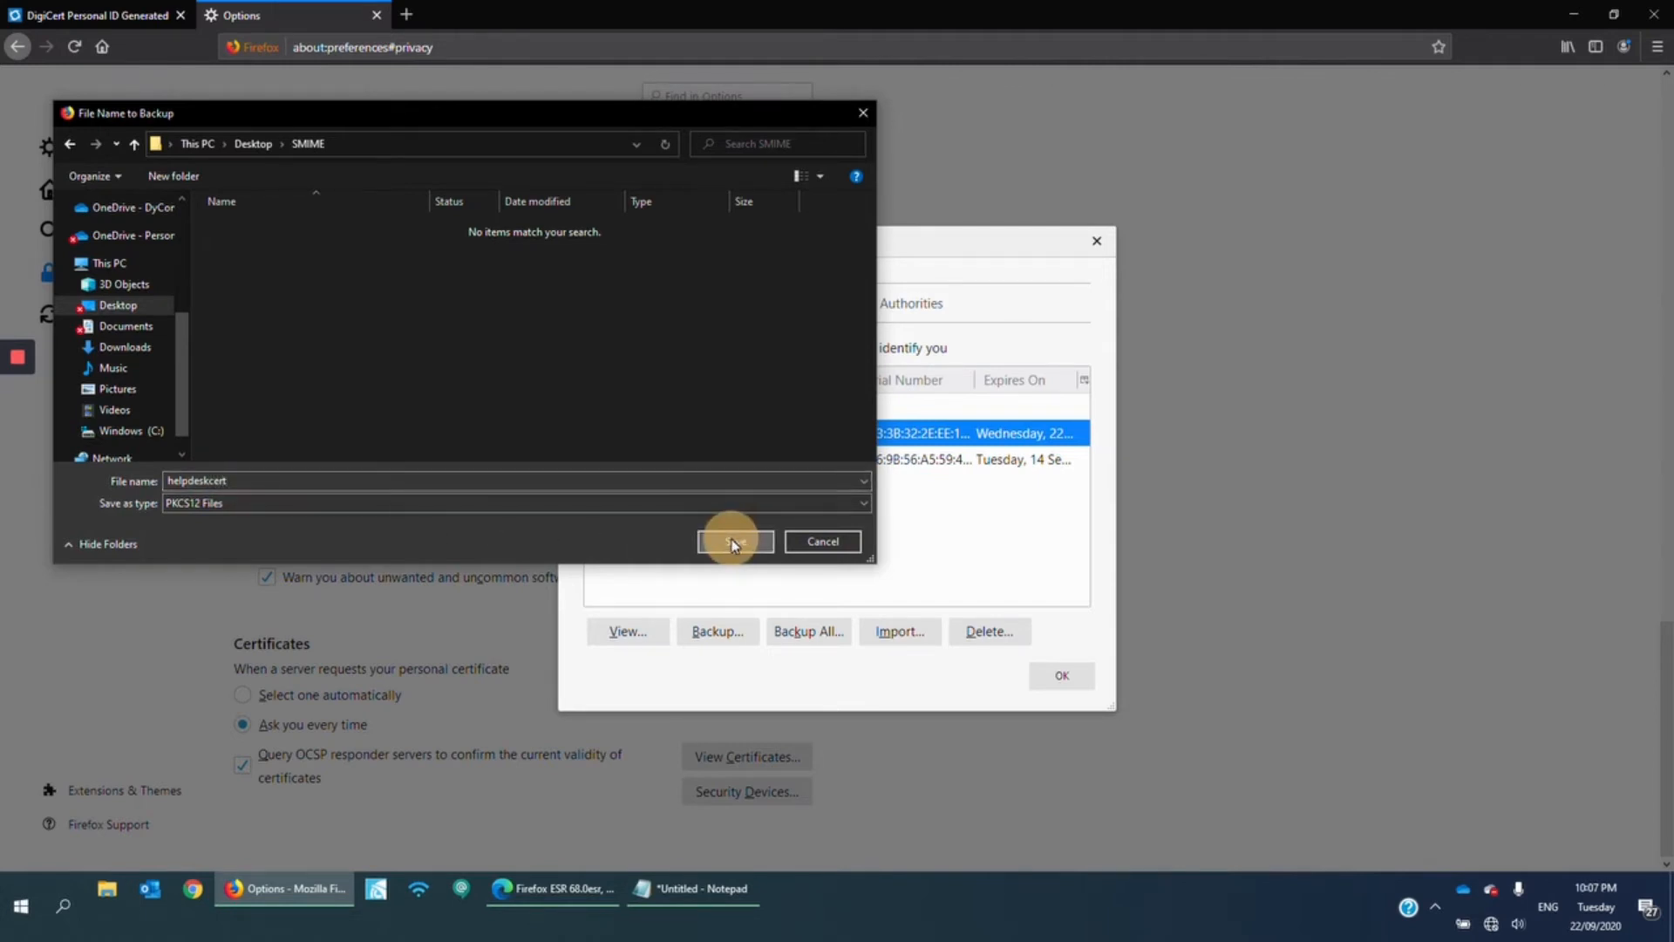
# - Save the backup and protect it with the password entered twice, completing the helpdeskcert PKCS12 backup
pyautogui.click(735, 540)
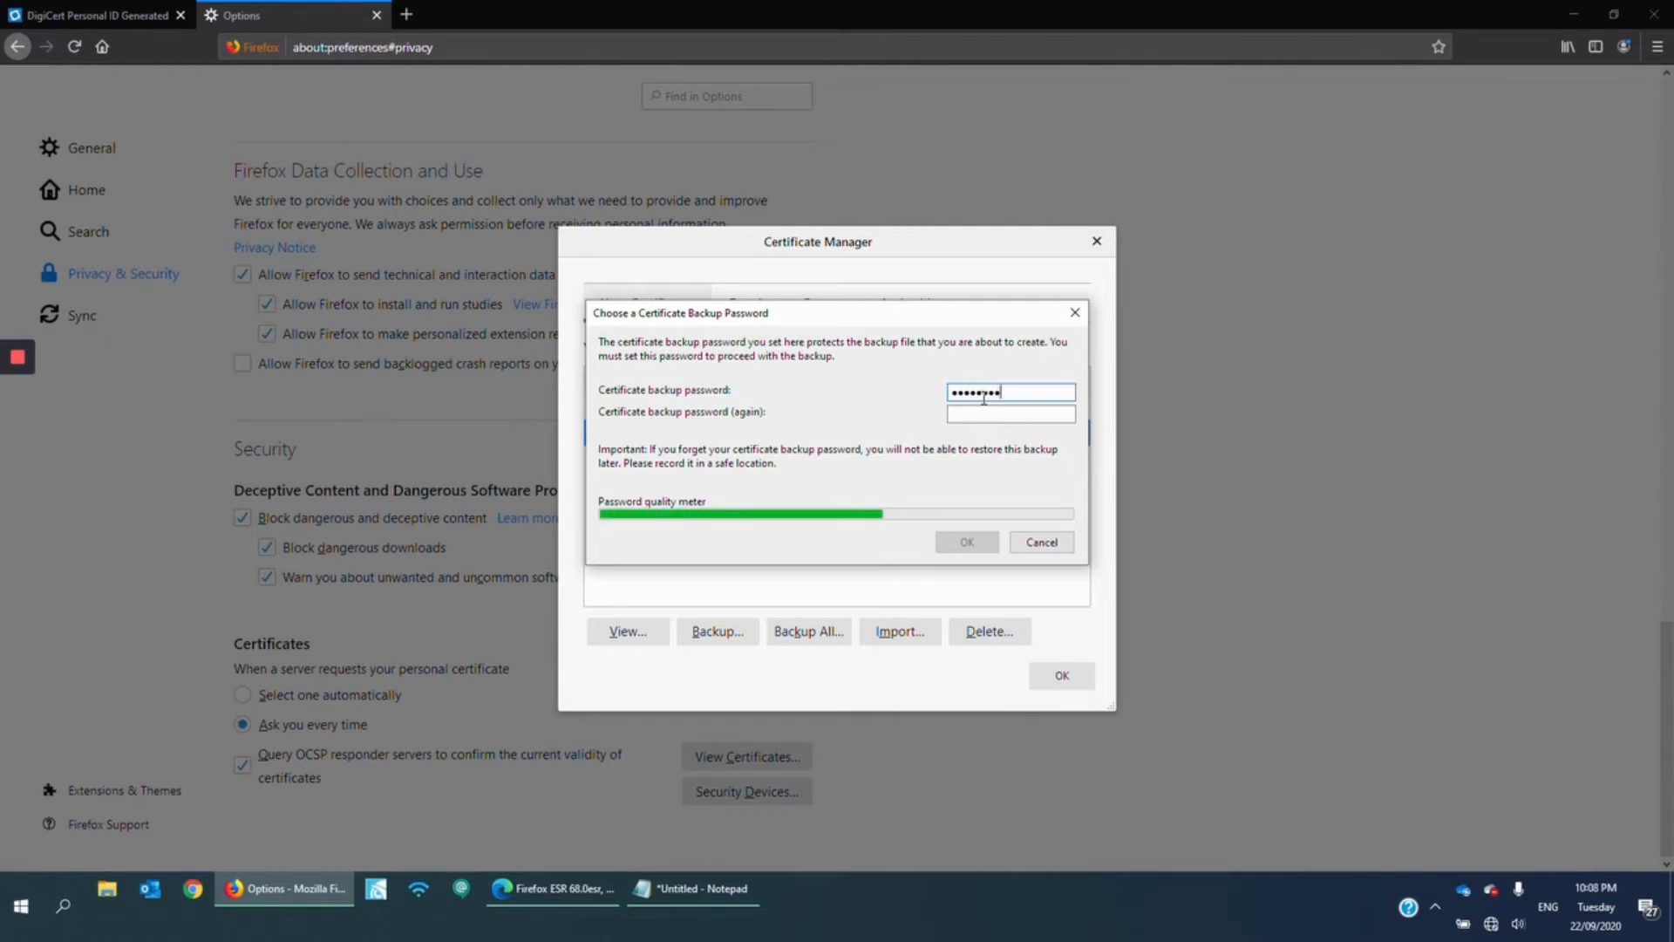
pyautogui.write('password')
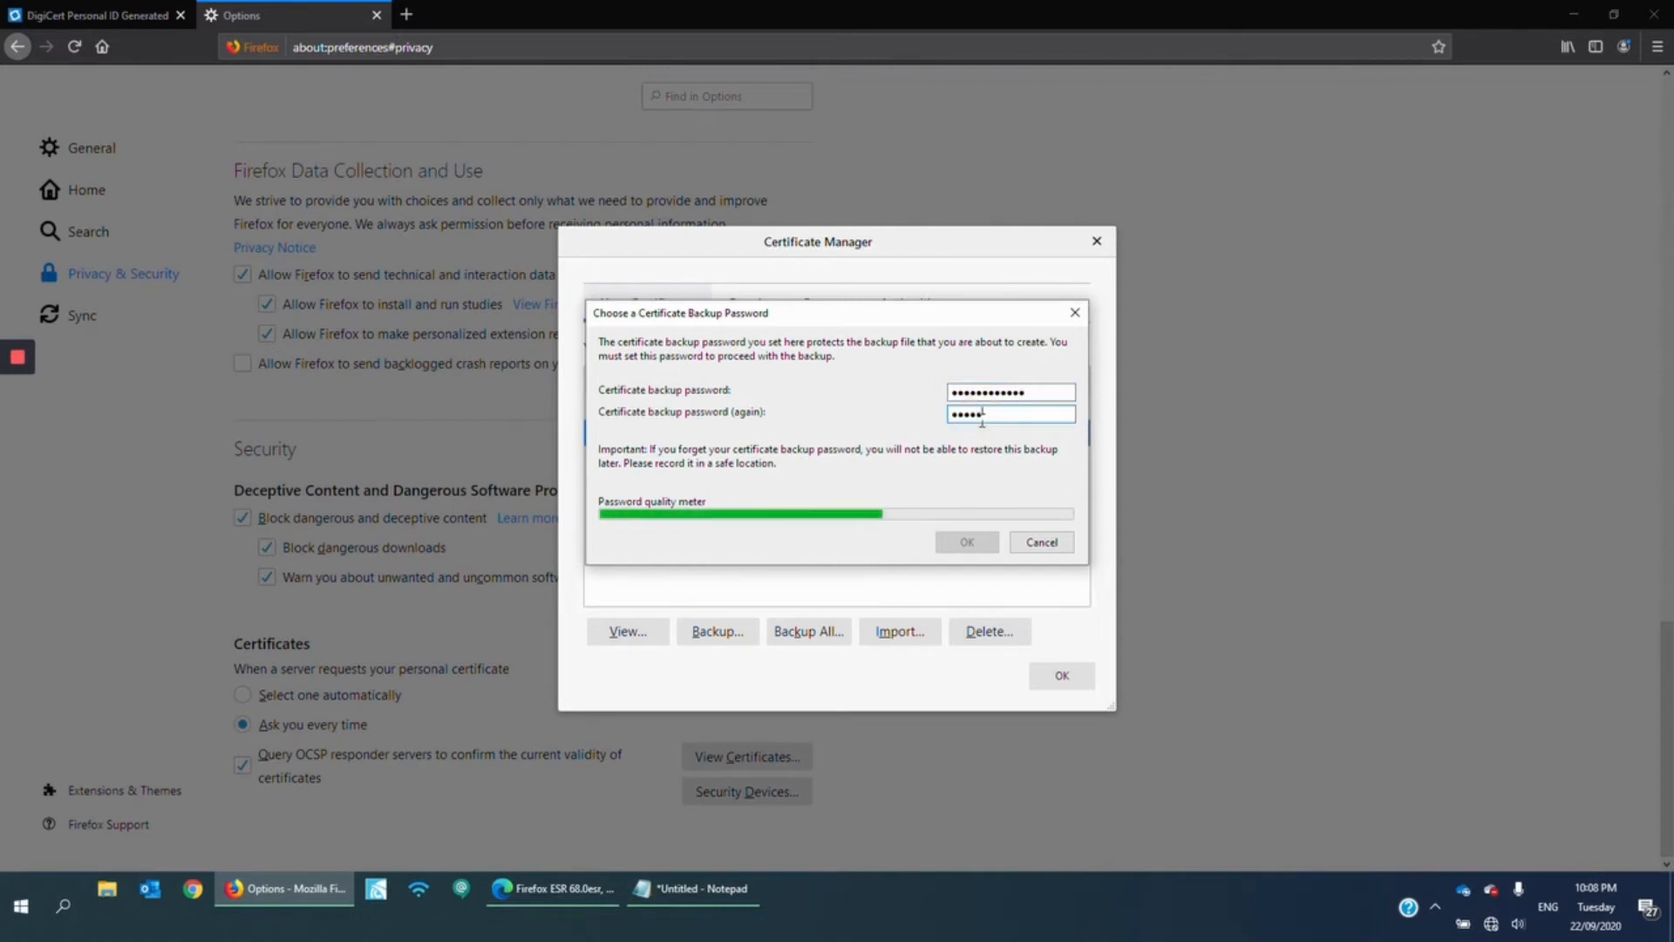
pyautogui.write('password')
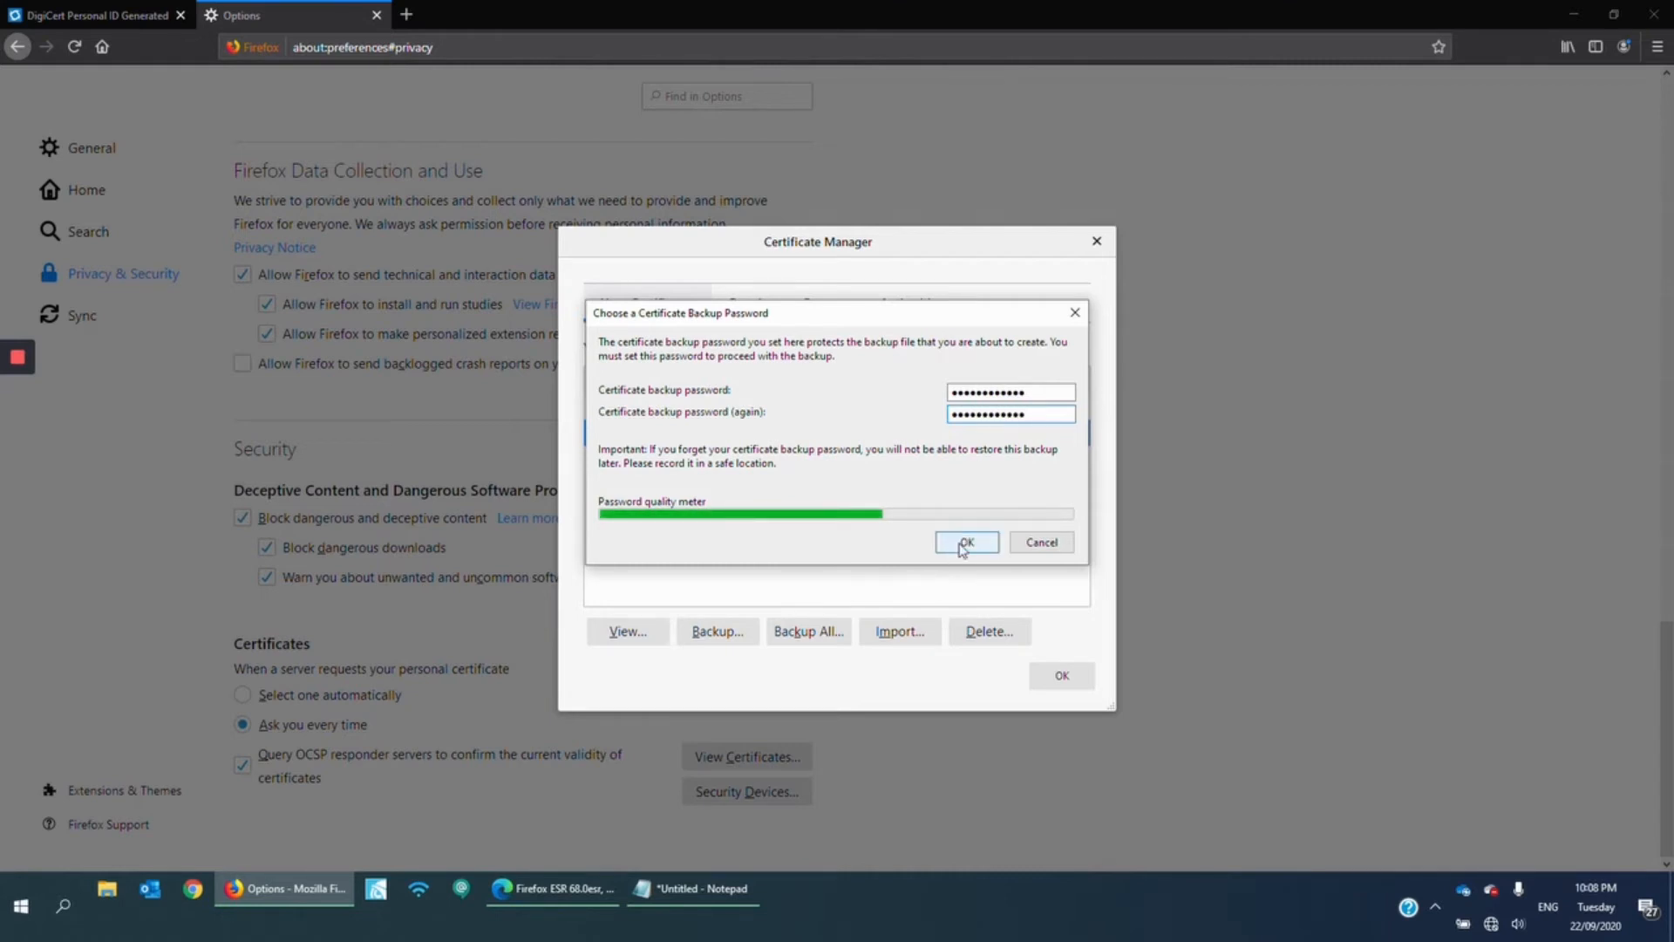
pyautogui.click(964, 542)
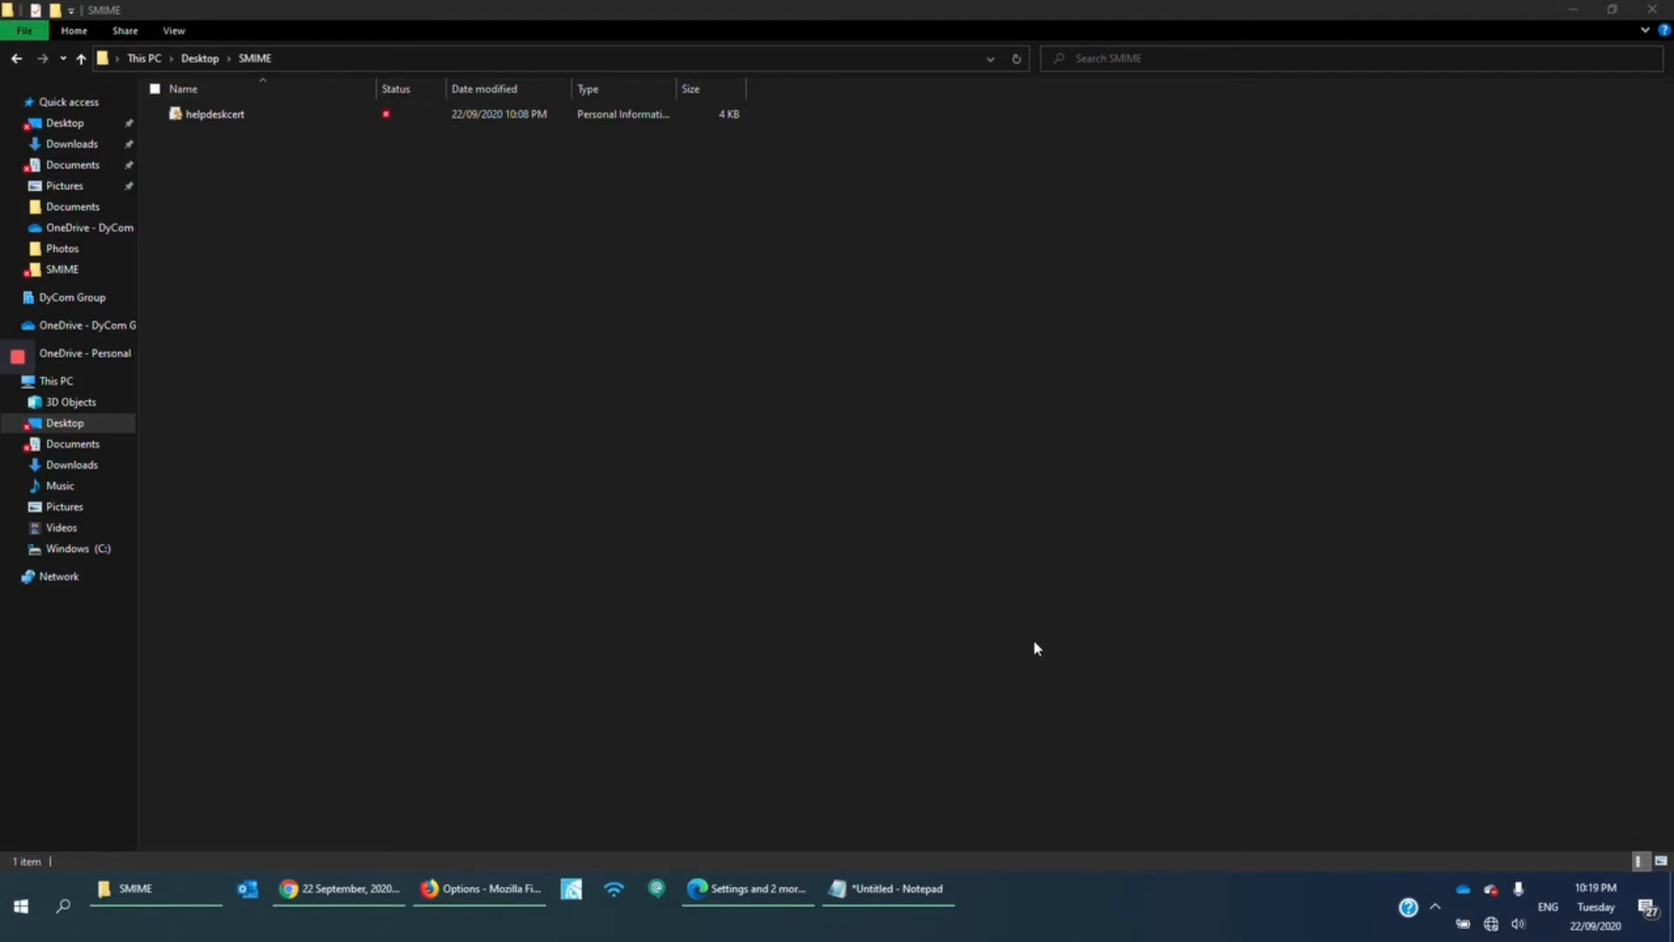
pyautogui.moveTo(195, 131)
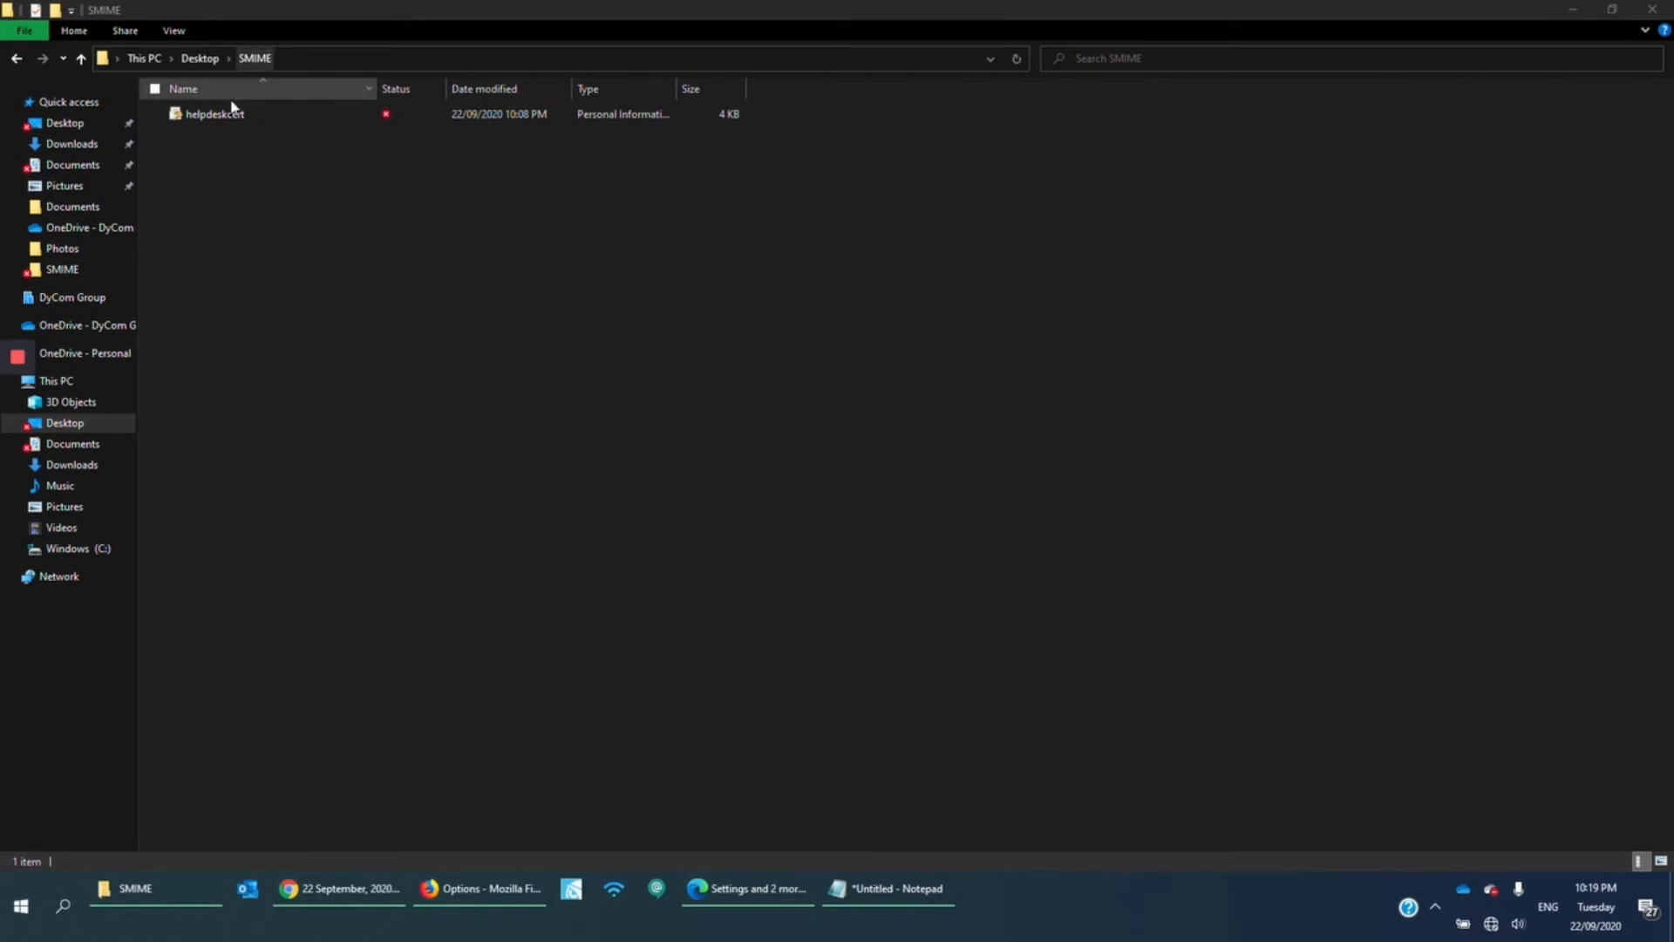
pyautogui.moveTo(246, 167)
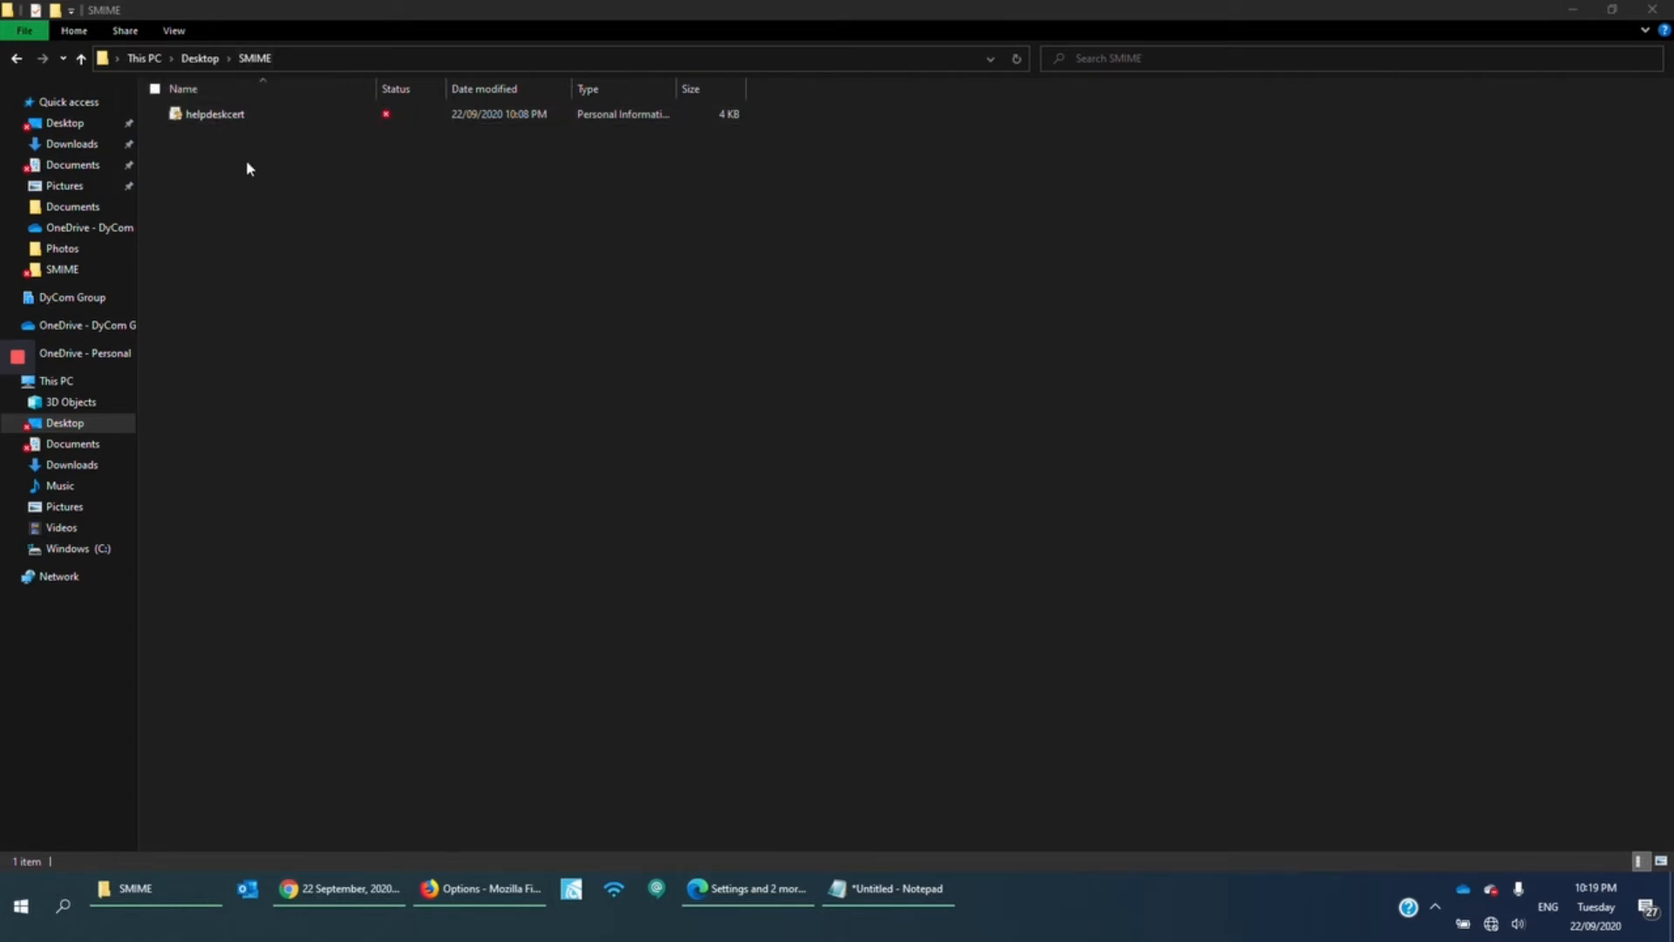
pyautogui.click(213, 115)
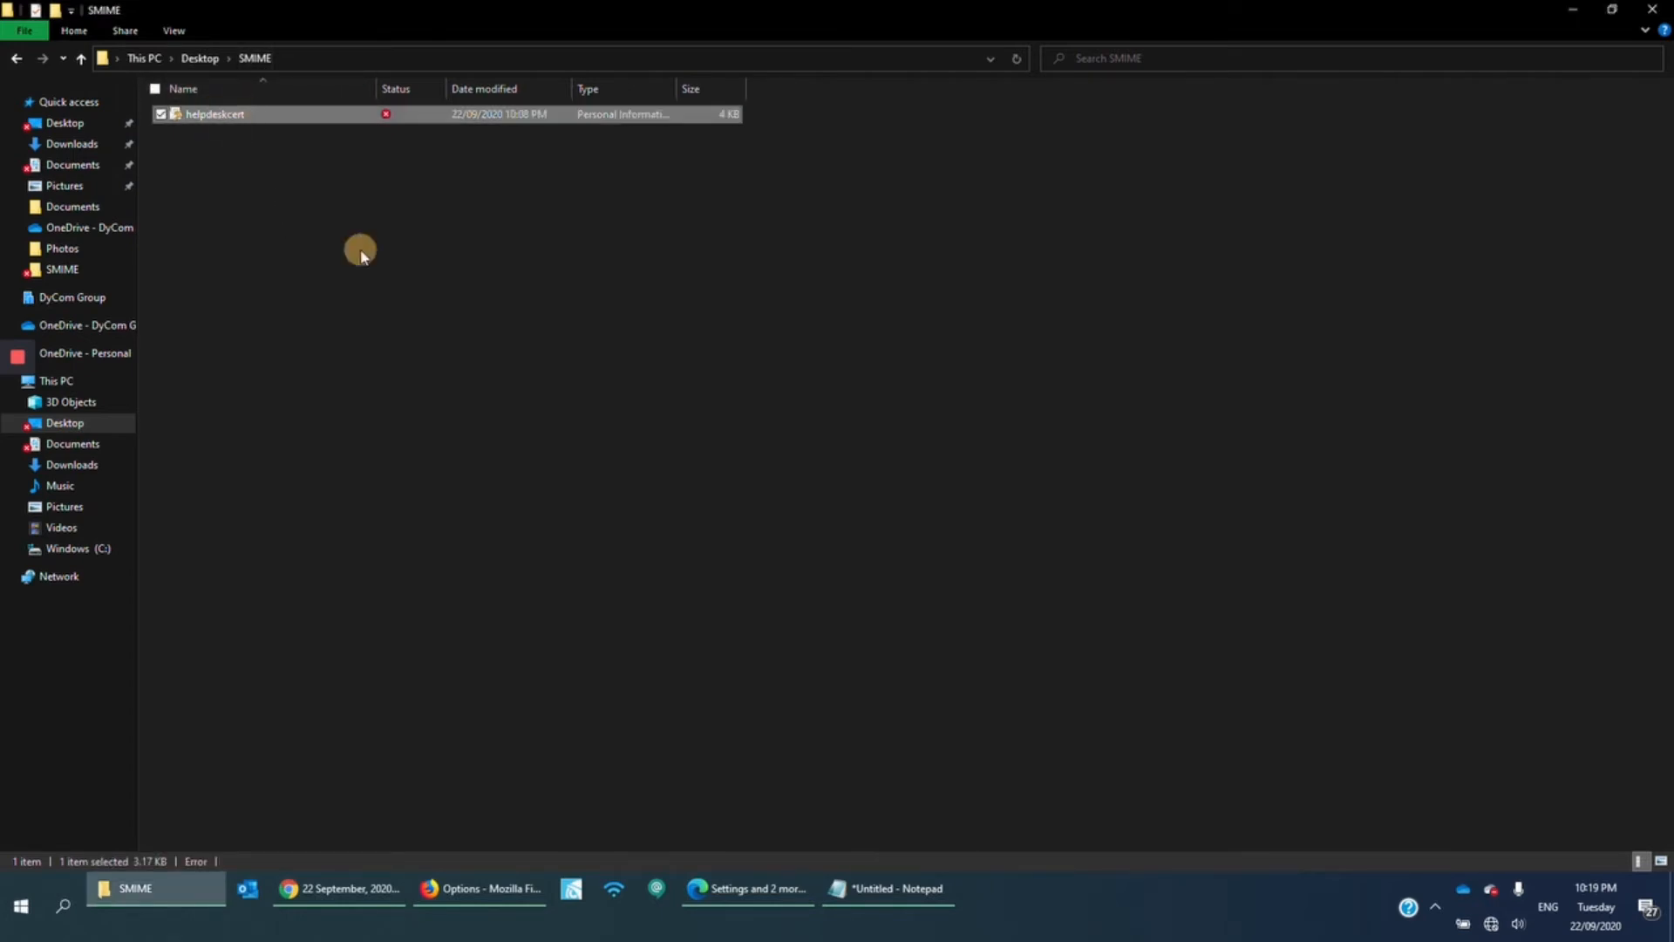
pyautogui.click(434, 328)
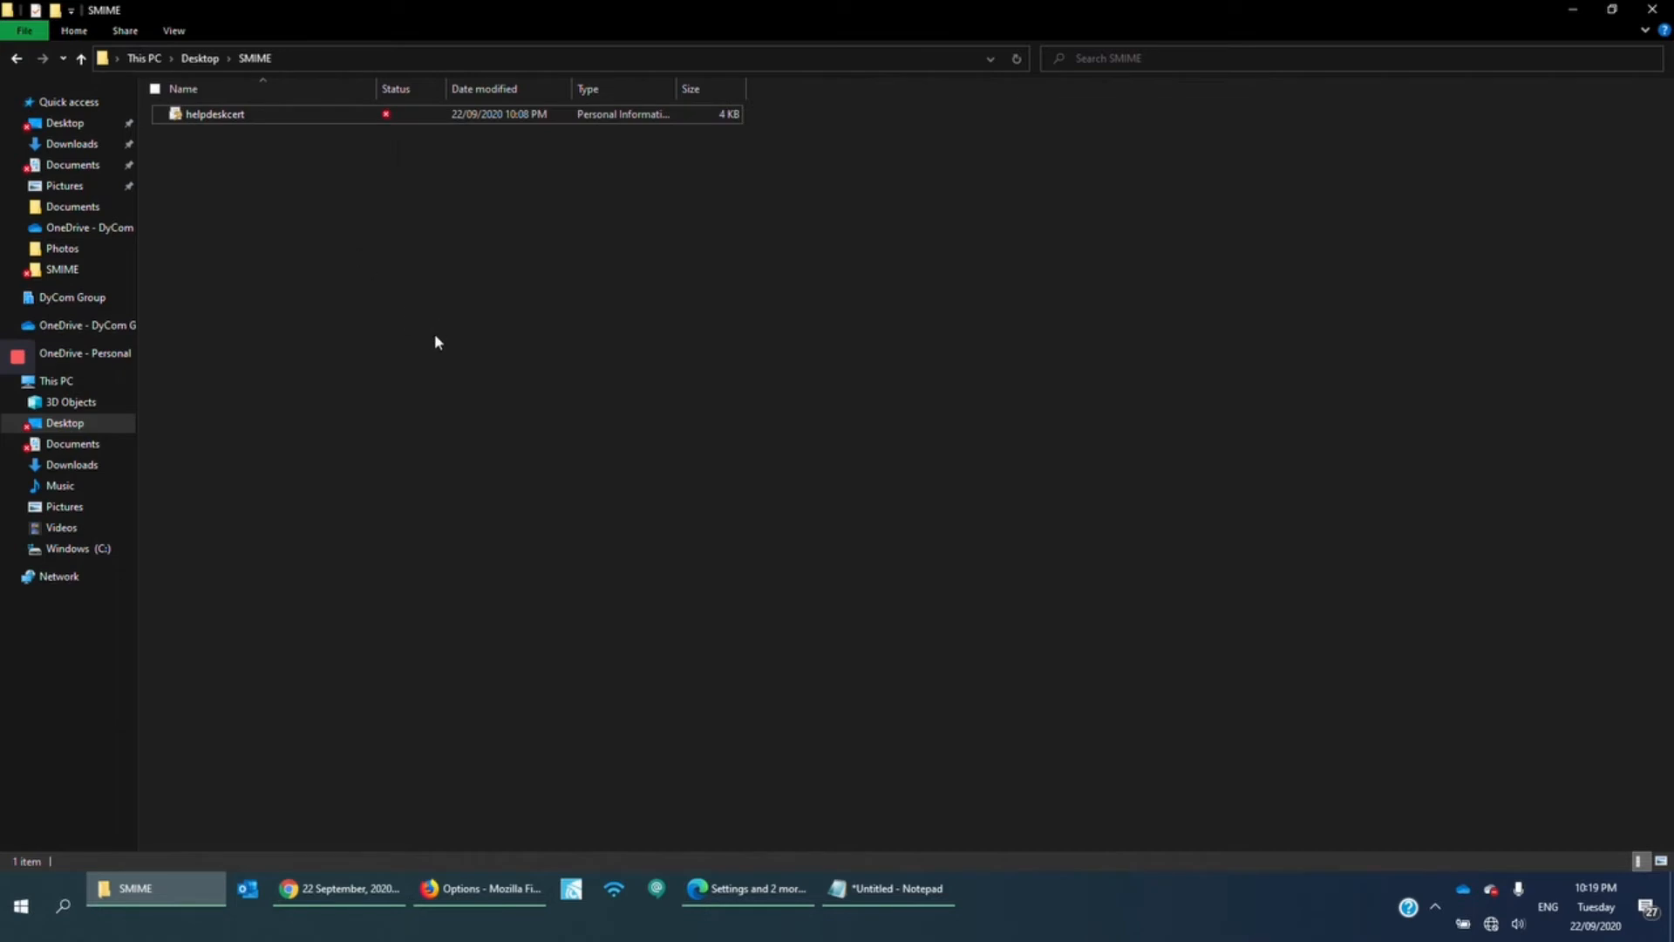
pyautogui.moveTo(448, 352)
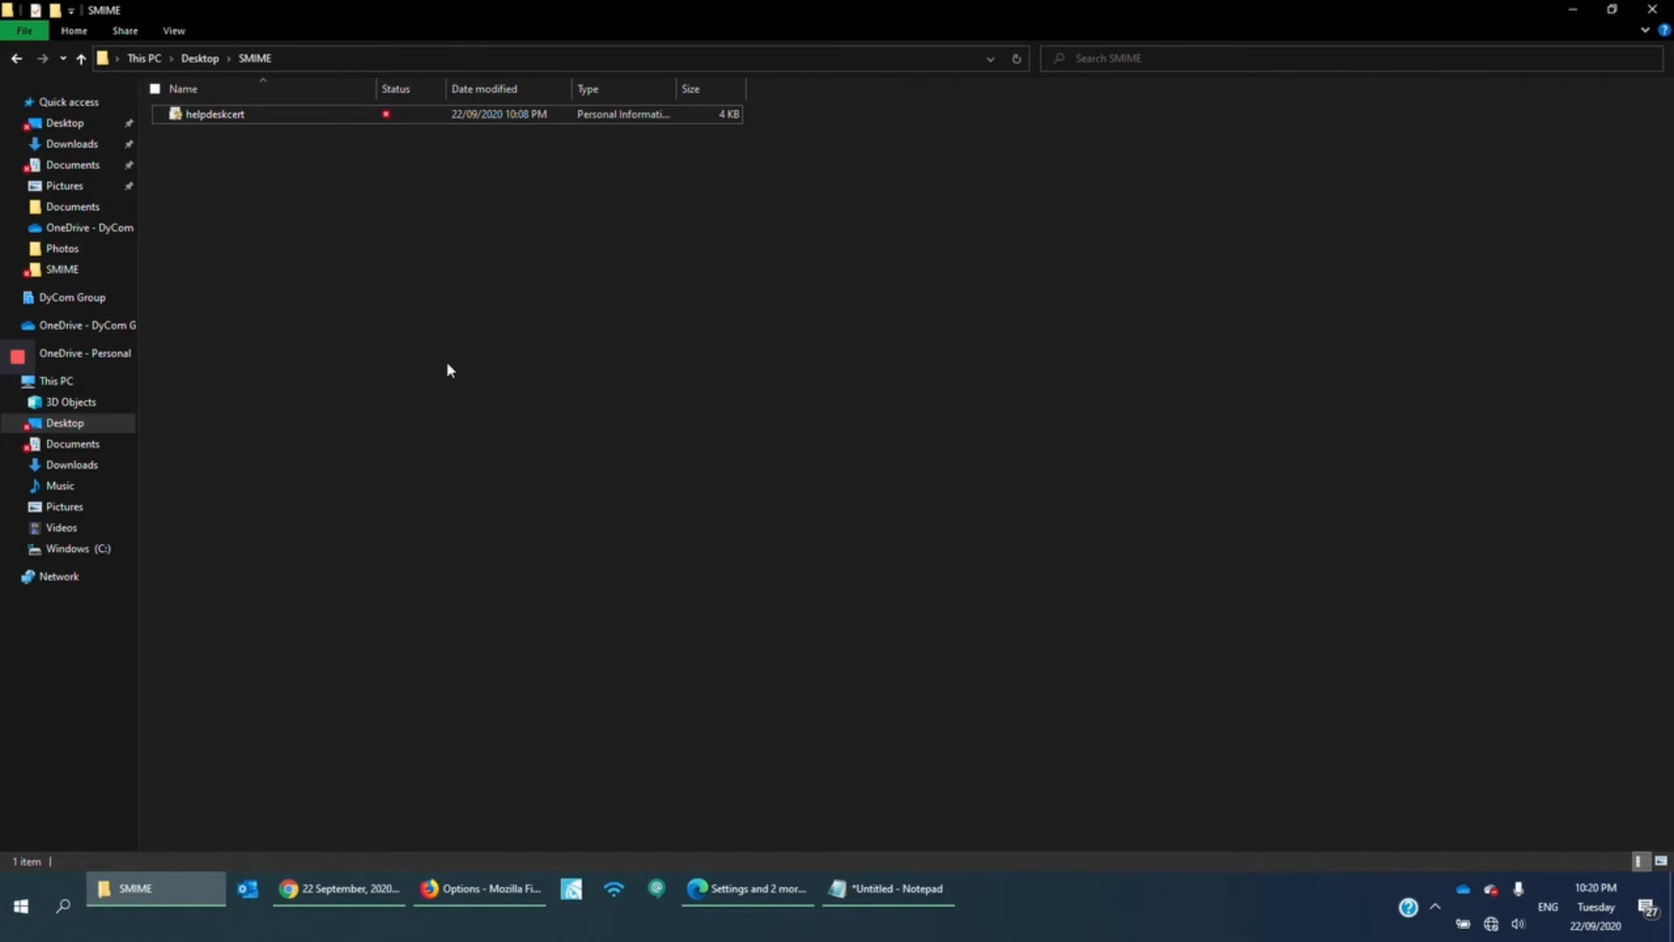
pyautogui.moveTo(389, 300)
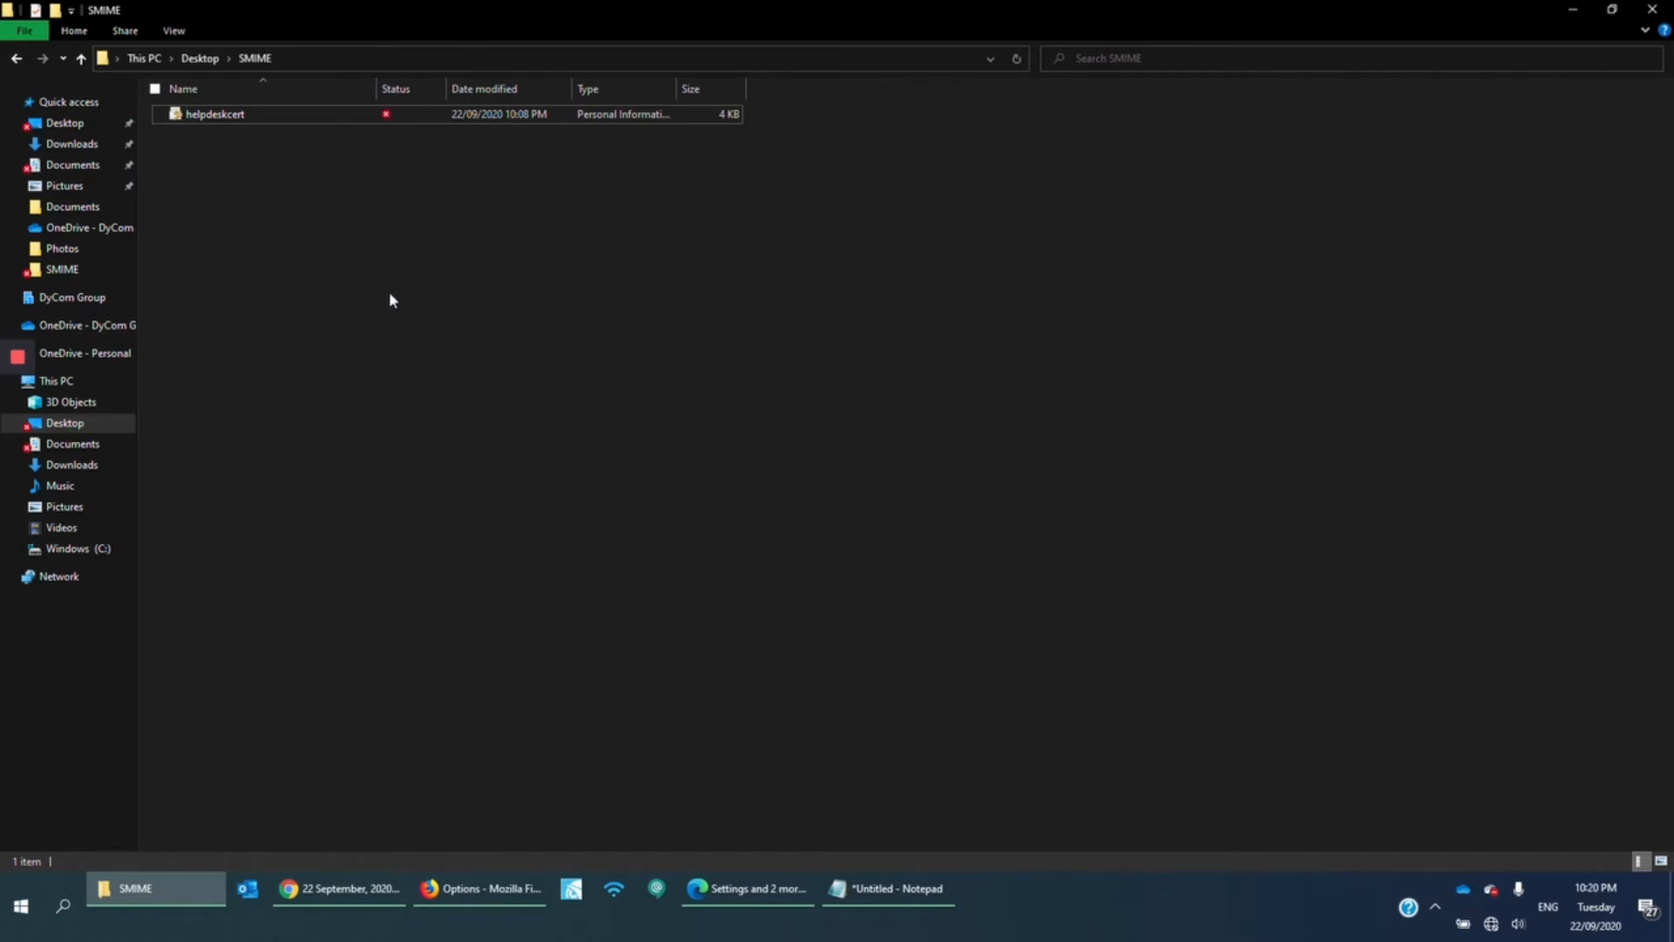
pyautogui.moveTo(741, 888)
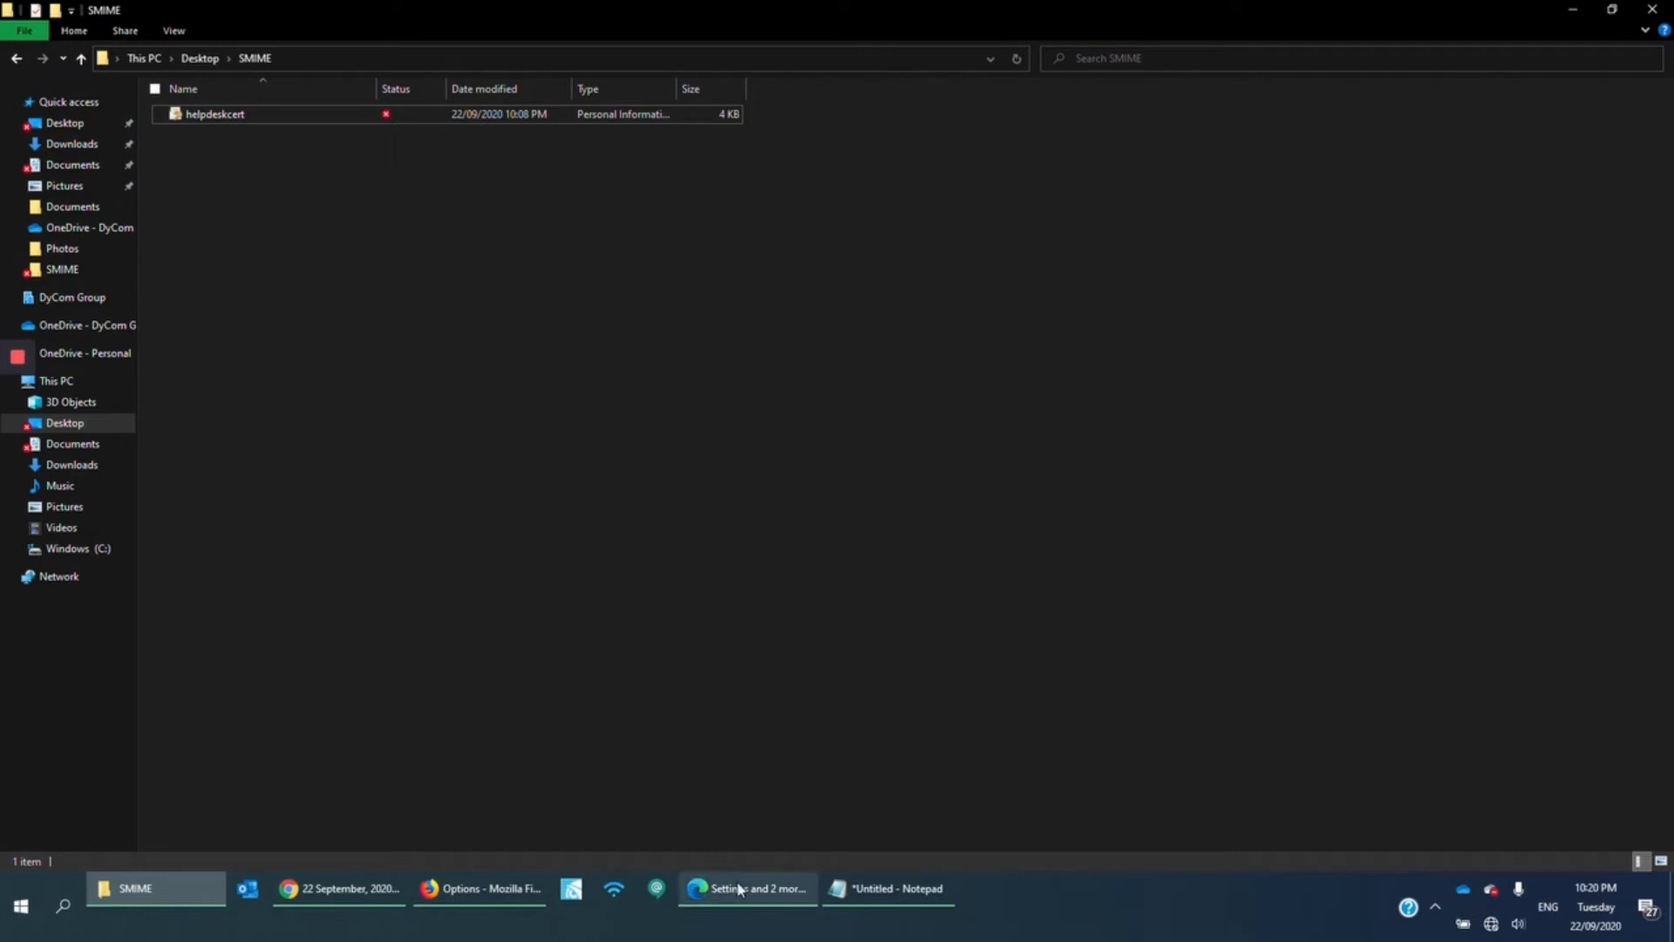
# - In Edge Settings > Privacy, search, and services, bring up the Windows certificate manager via Manage certificates
pyautogui.click(748, 888)
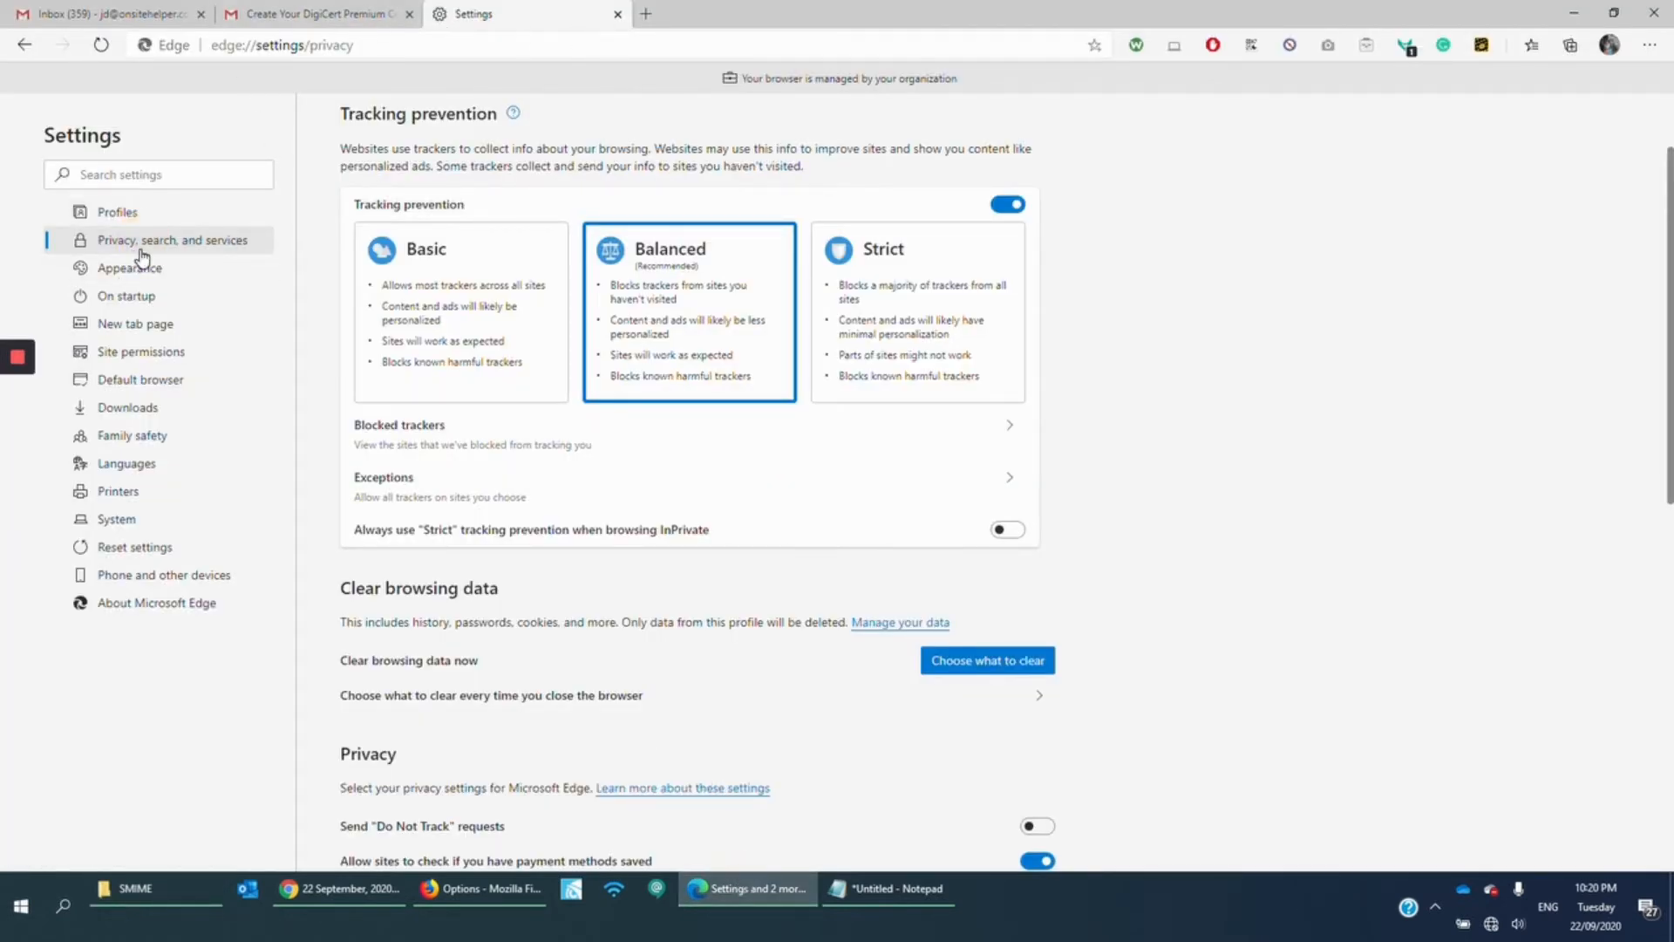
pyautogui.click(1648, 46)
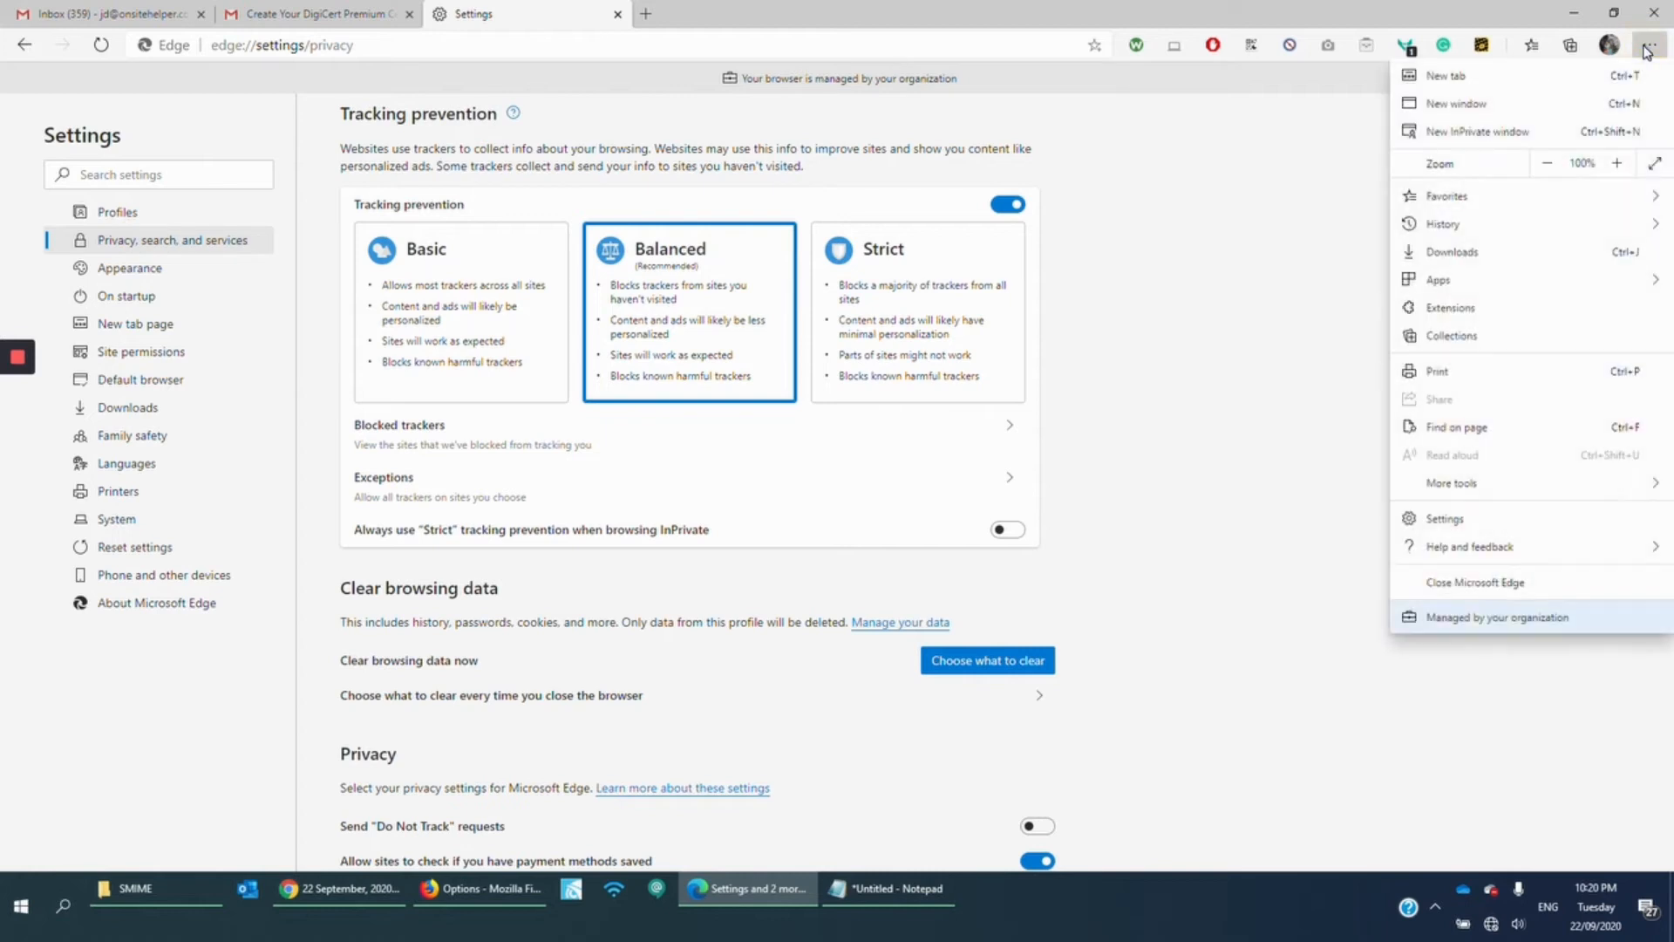
pyautogui.moveTo(1445, 518)
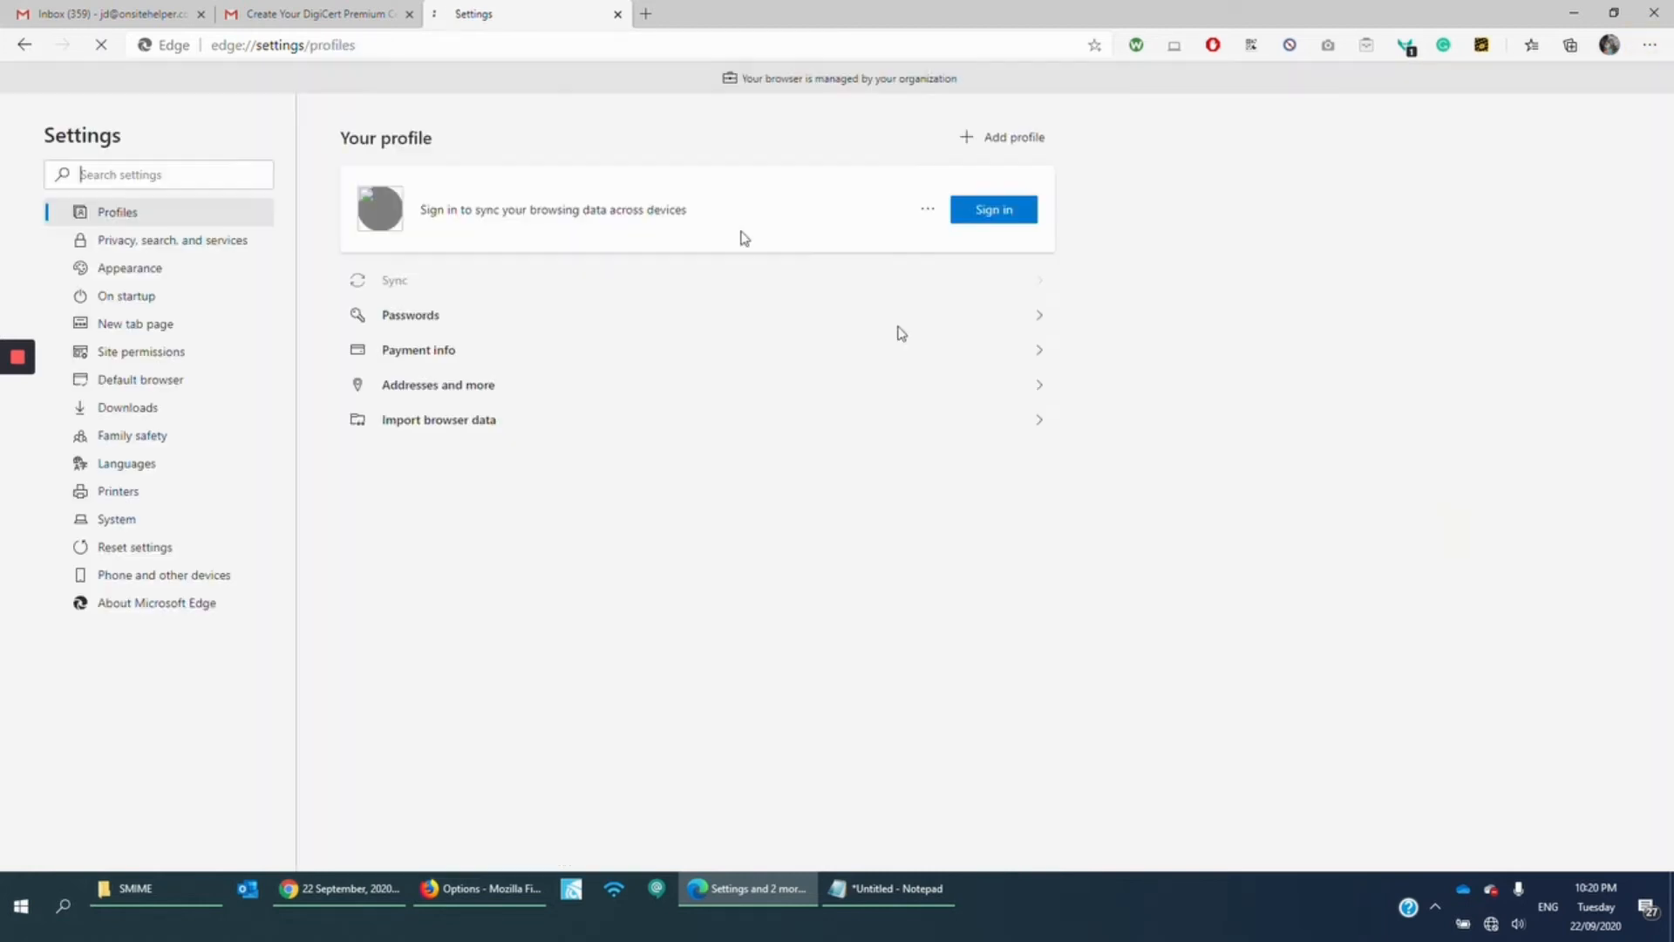
pyautogui.click(173, 239)
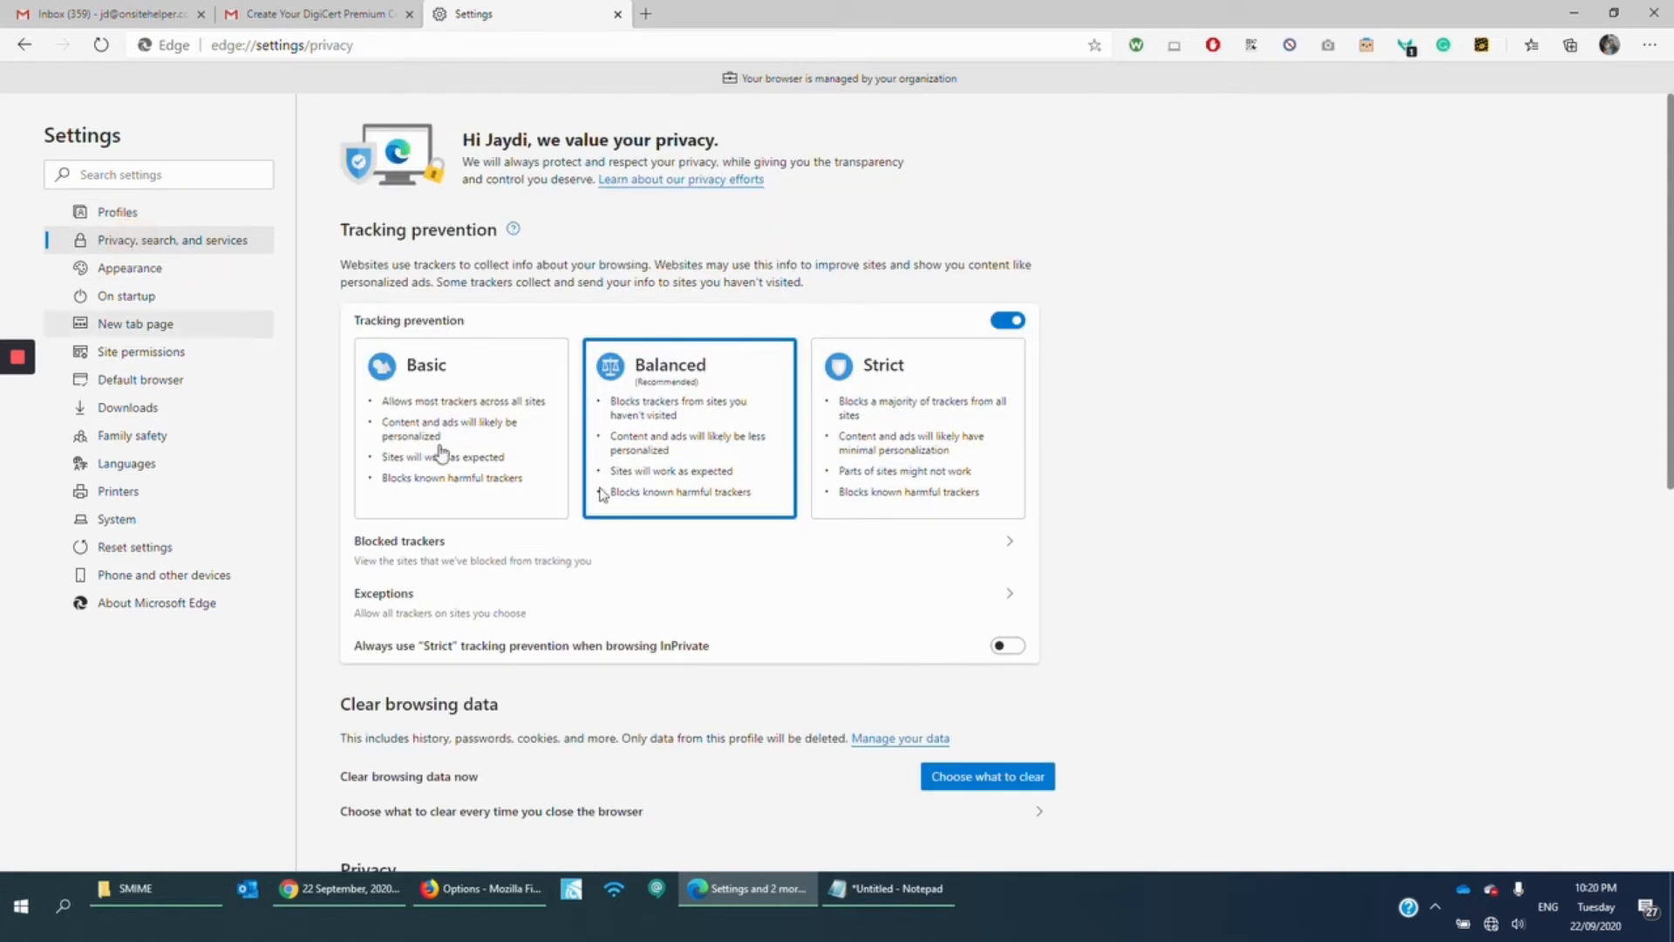
pyautogui.scroll(-3)
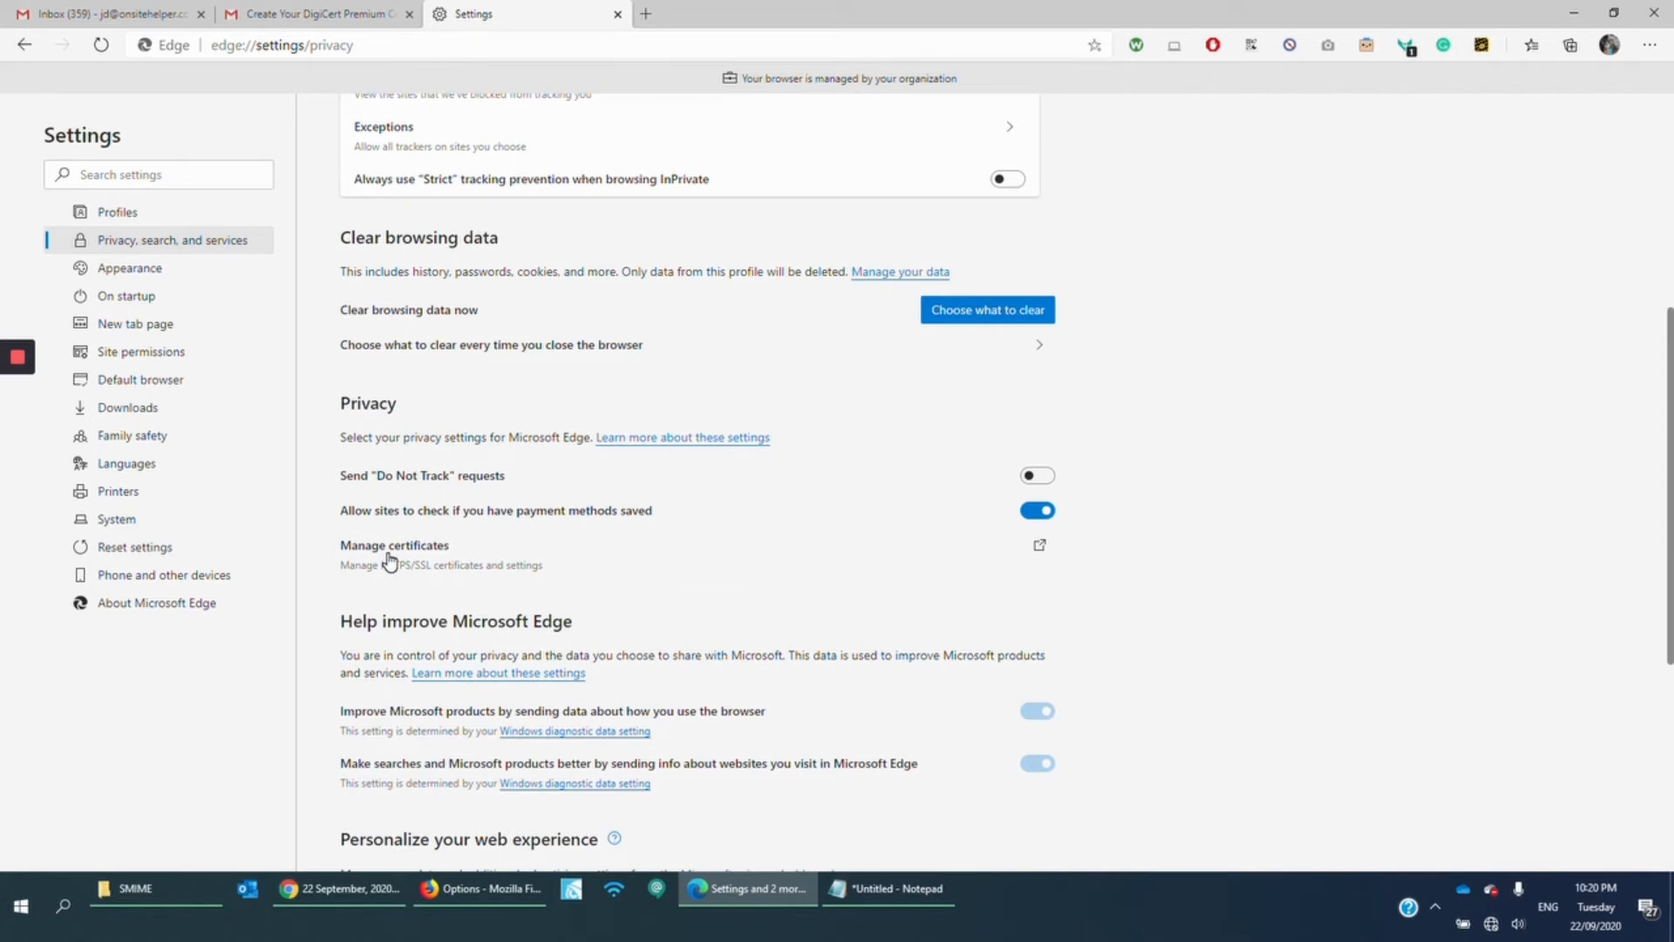
pyautogui.click(1037, 544)
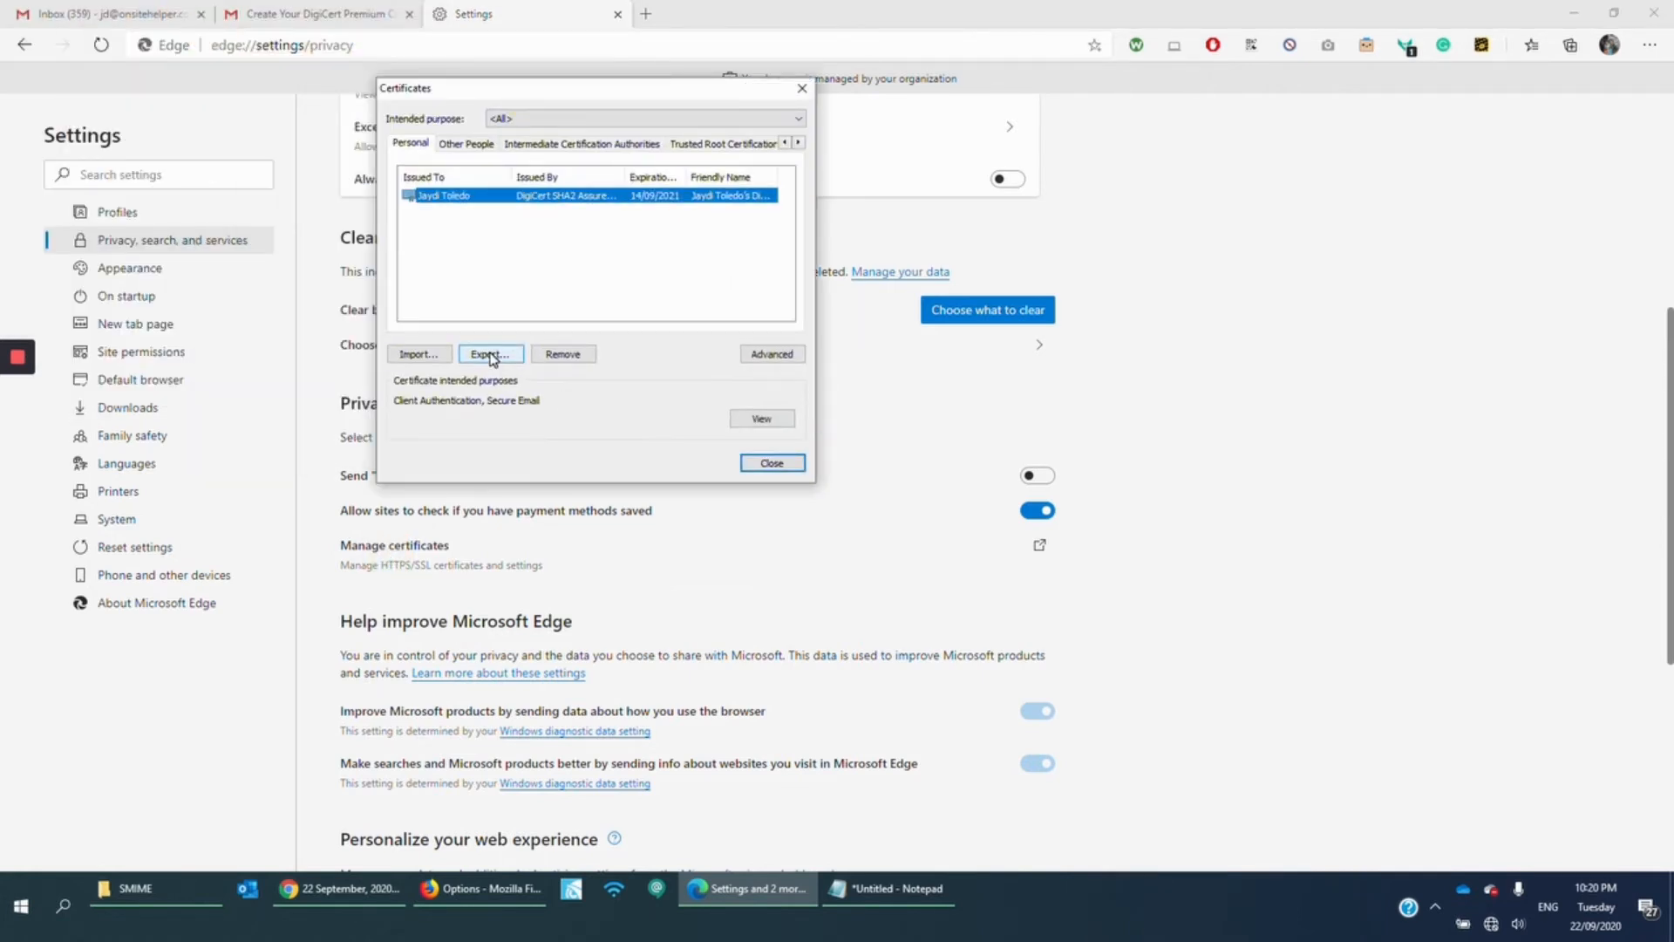
pyautogui.moveTo(419, 355)
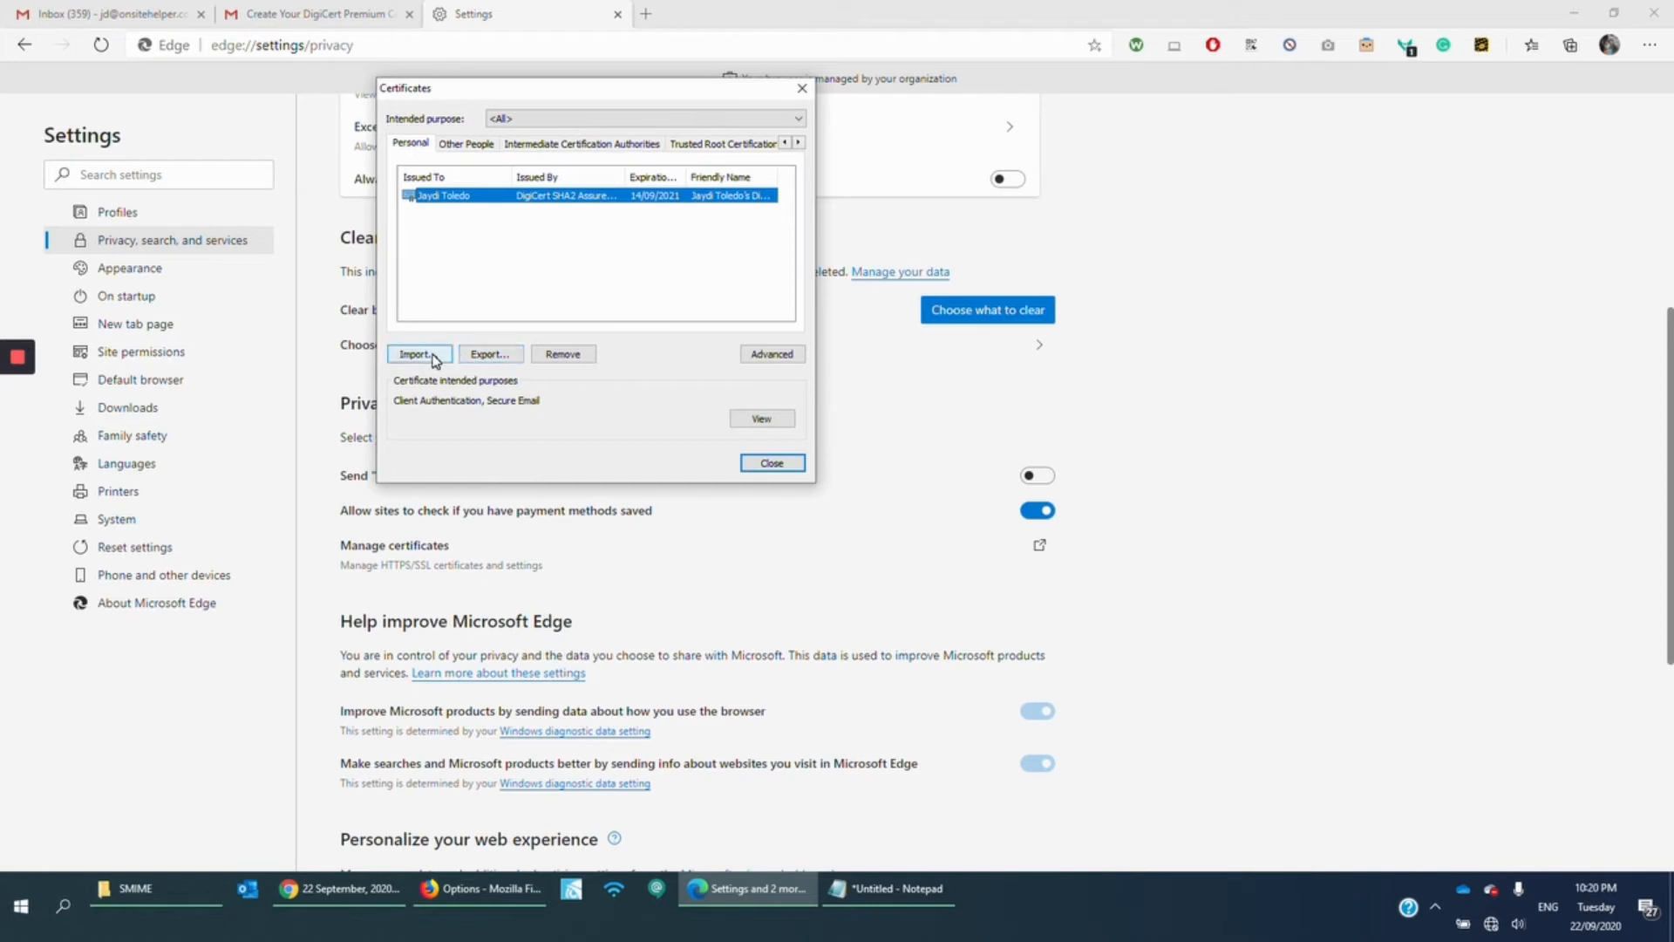
# - Start a certificate import and pick the helpdeskcert file from the Desktop SMIME folder, showing All Files
pyautogui.click(419, 355)
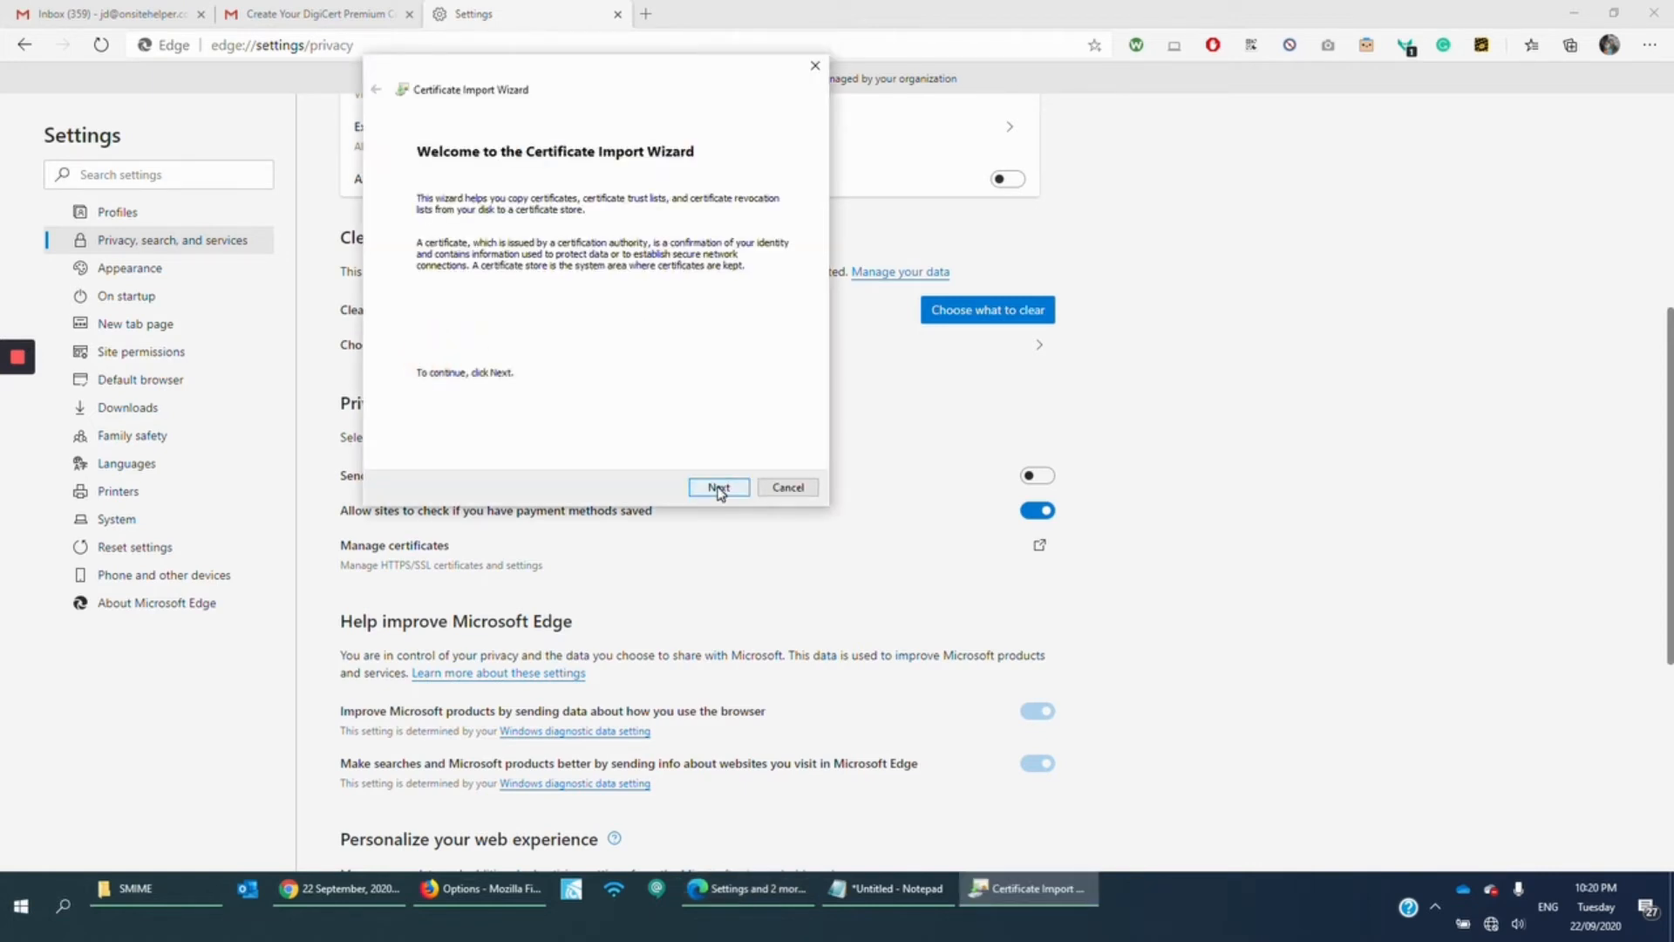
pyautogui.click(717, 486)
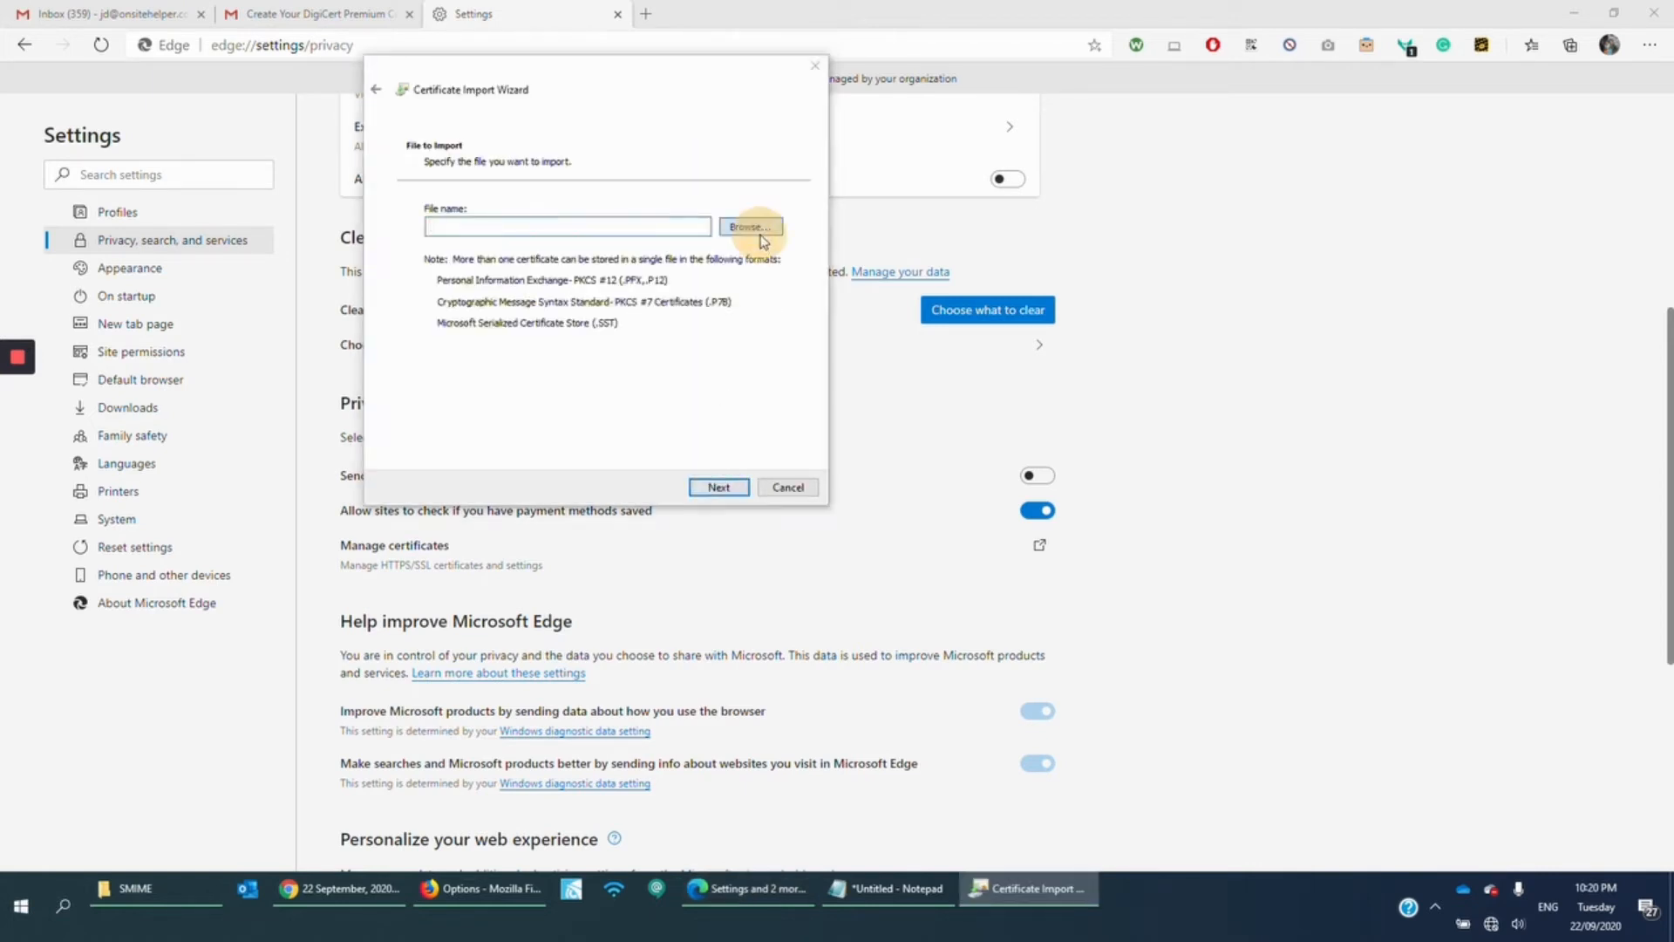
pyautogui.click(750, 226)
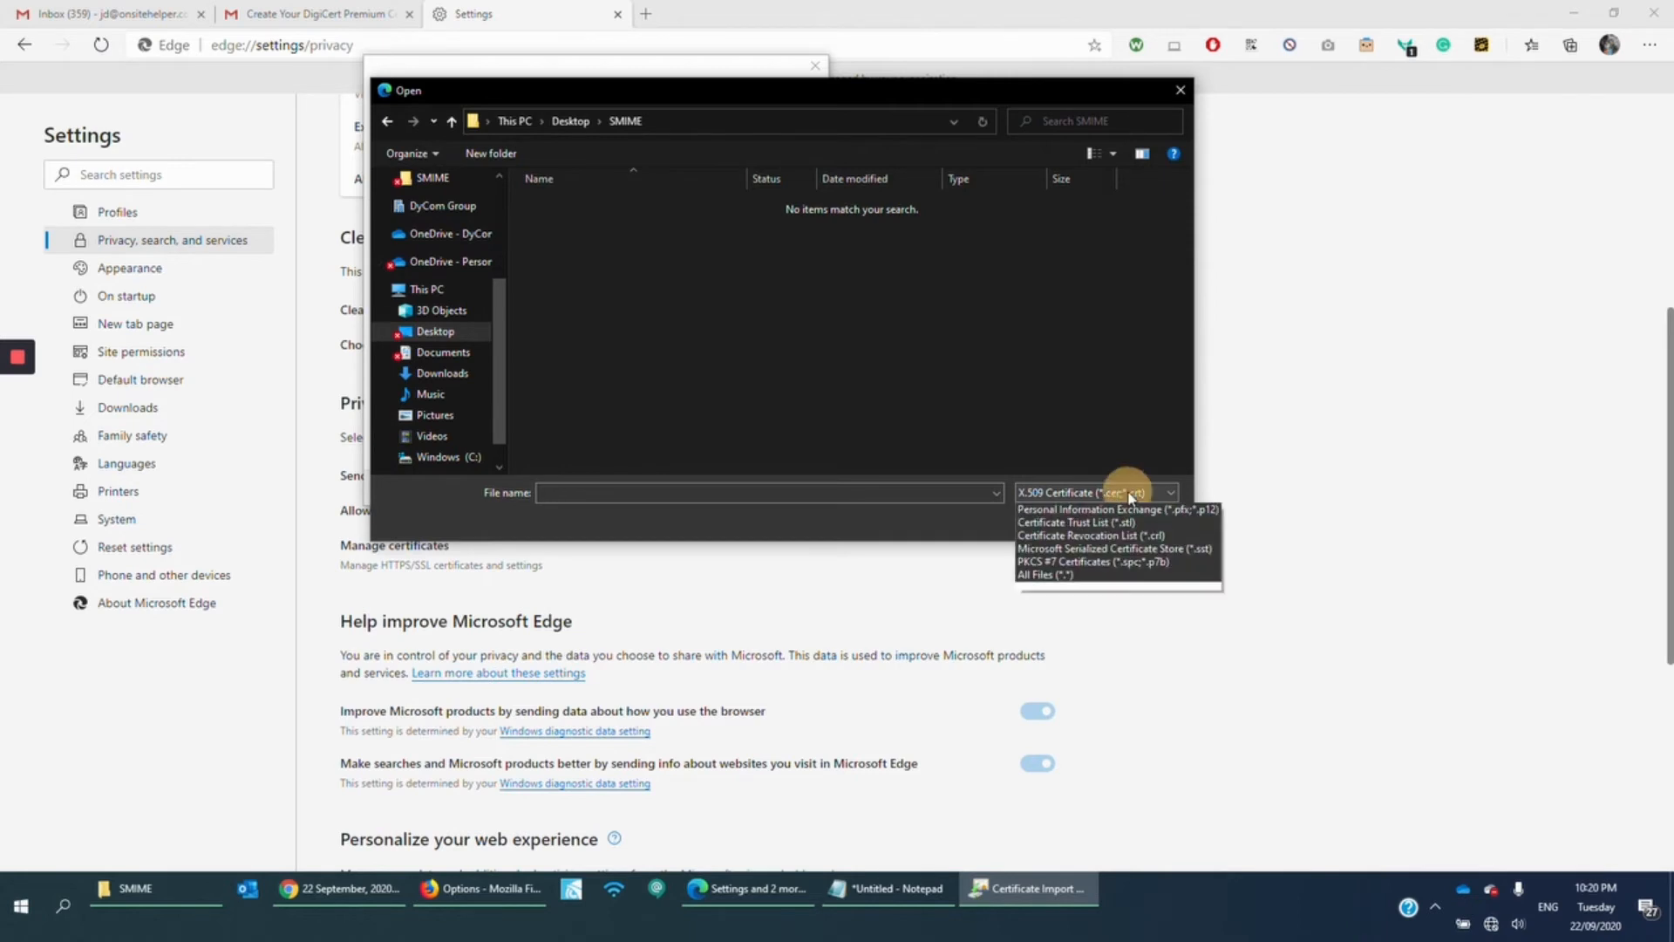
pyautogui.moveTo(1045, 588)
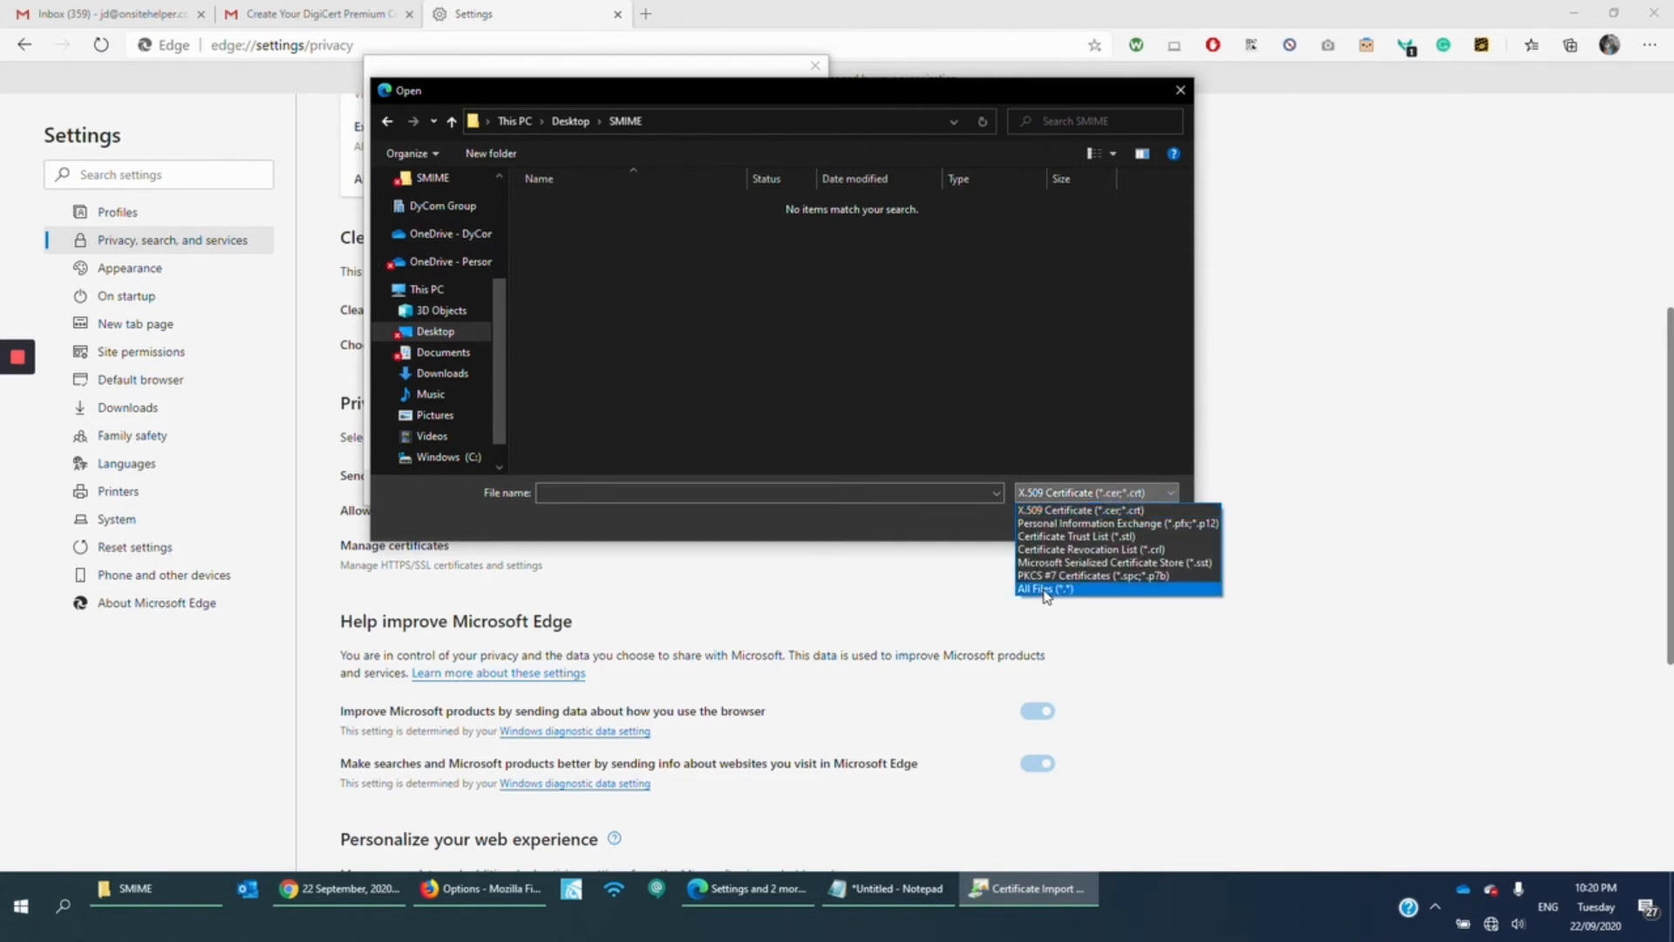
pyautogui.click(1041, 588)
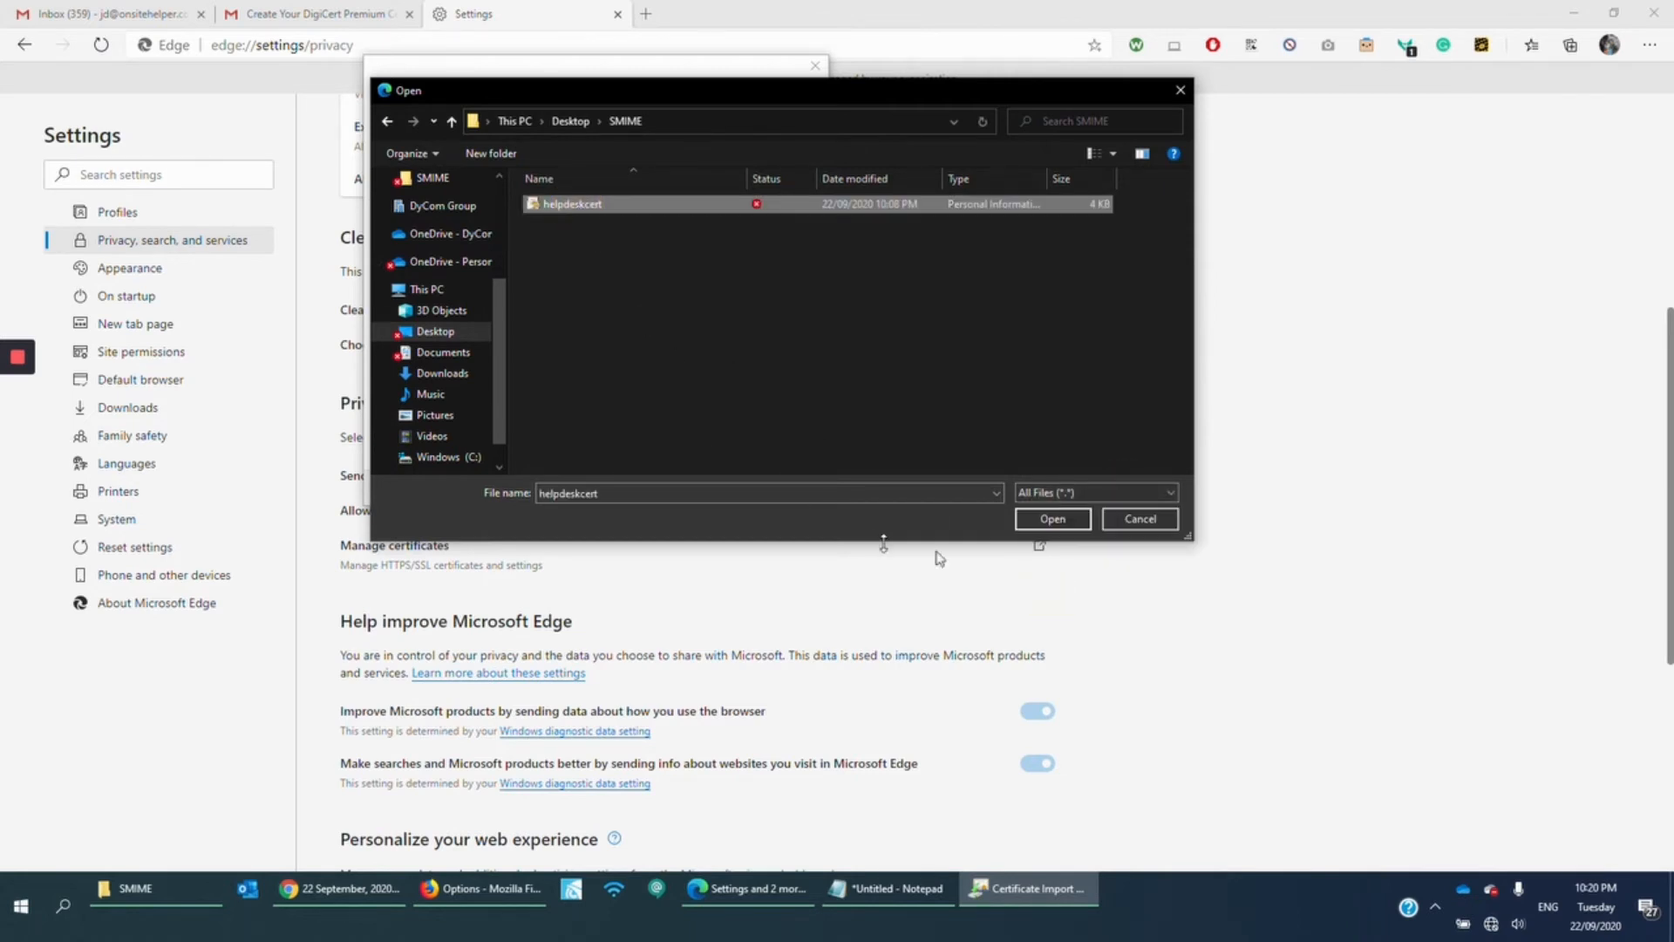
pyautogui.click(1050, 520)
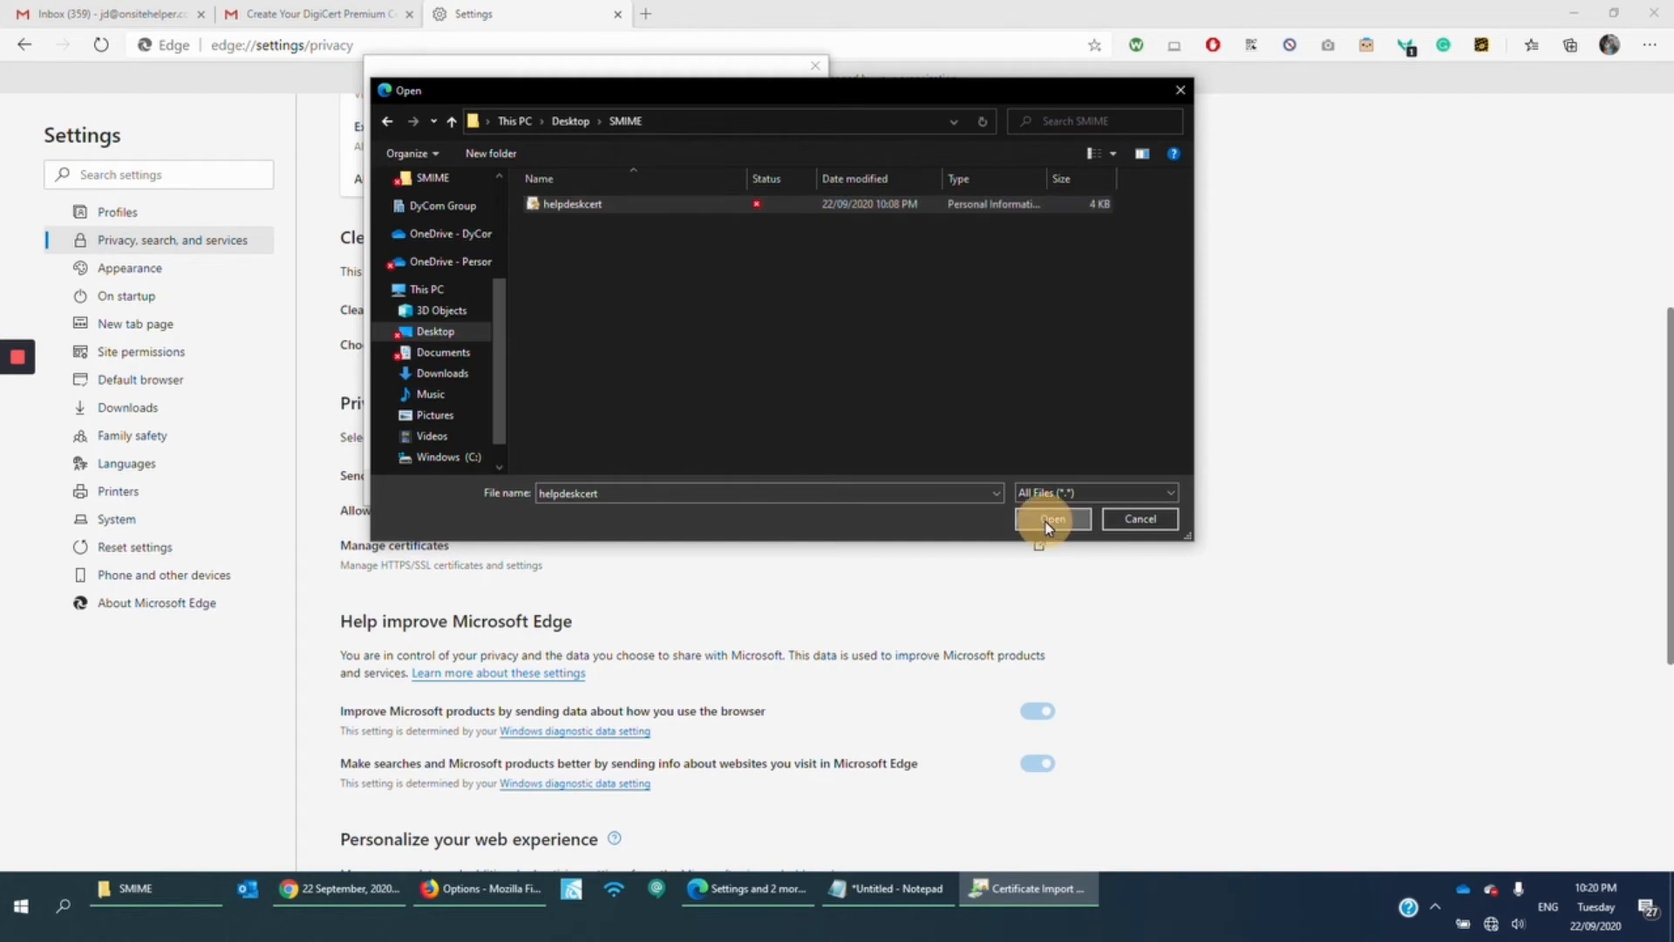
# - Import helpdeskcert into the Personal store with the private key marked exportable and acknowledge the successful import
pyautogui.click(1052, 519)
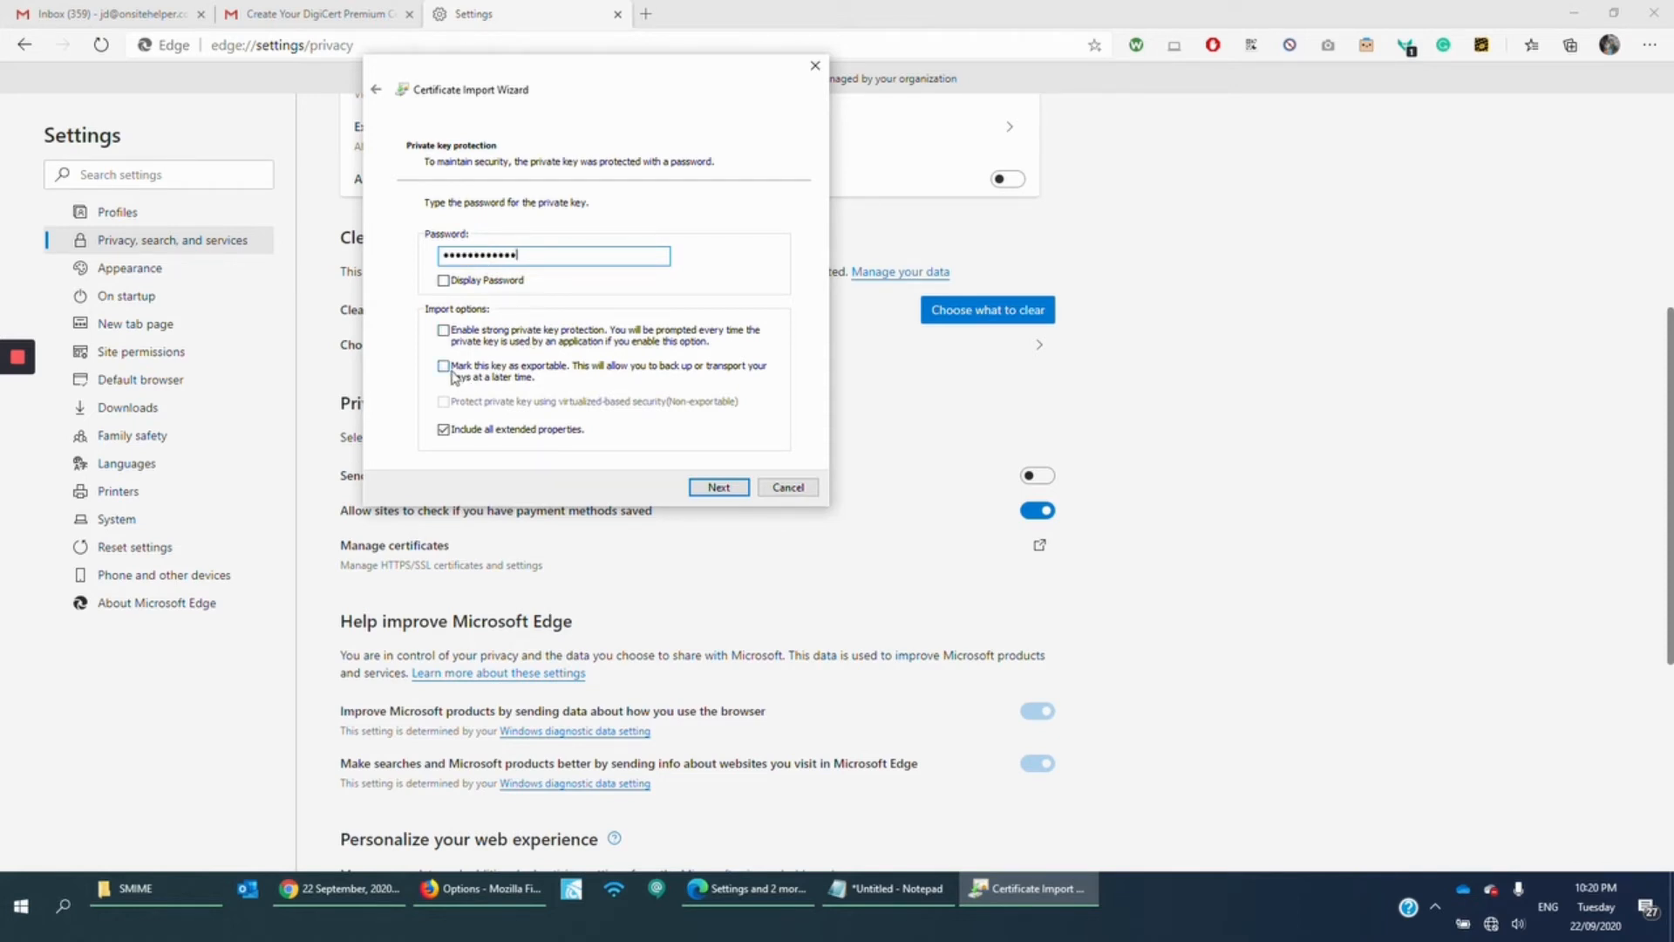
pyautogui.click(443, 366)
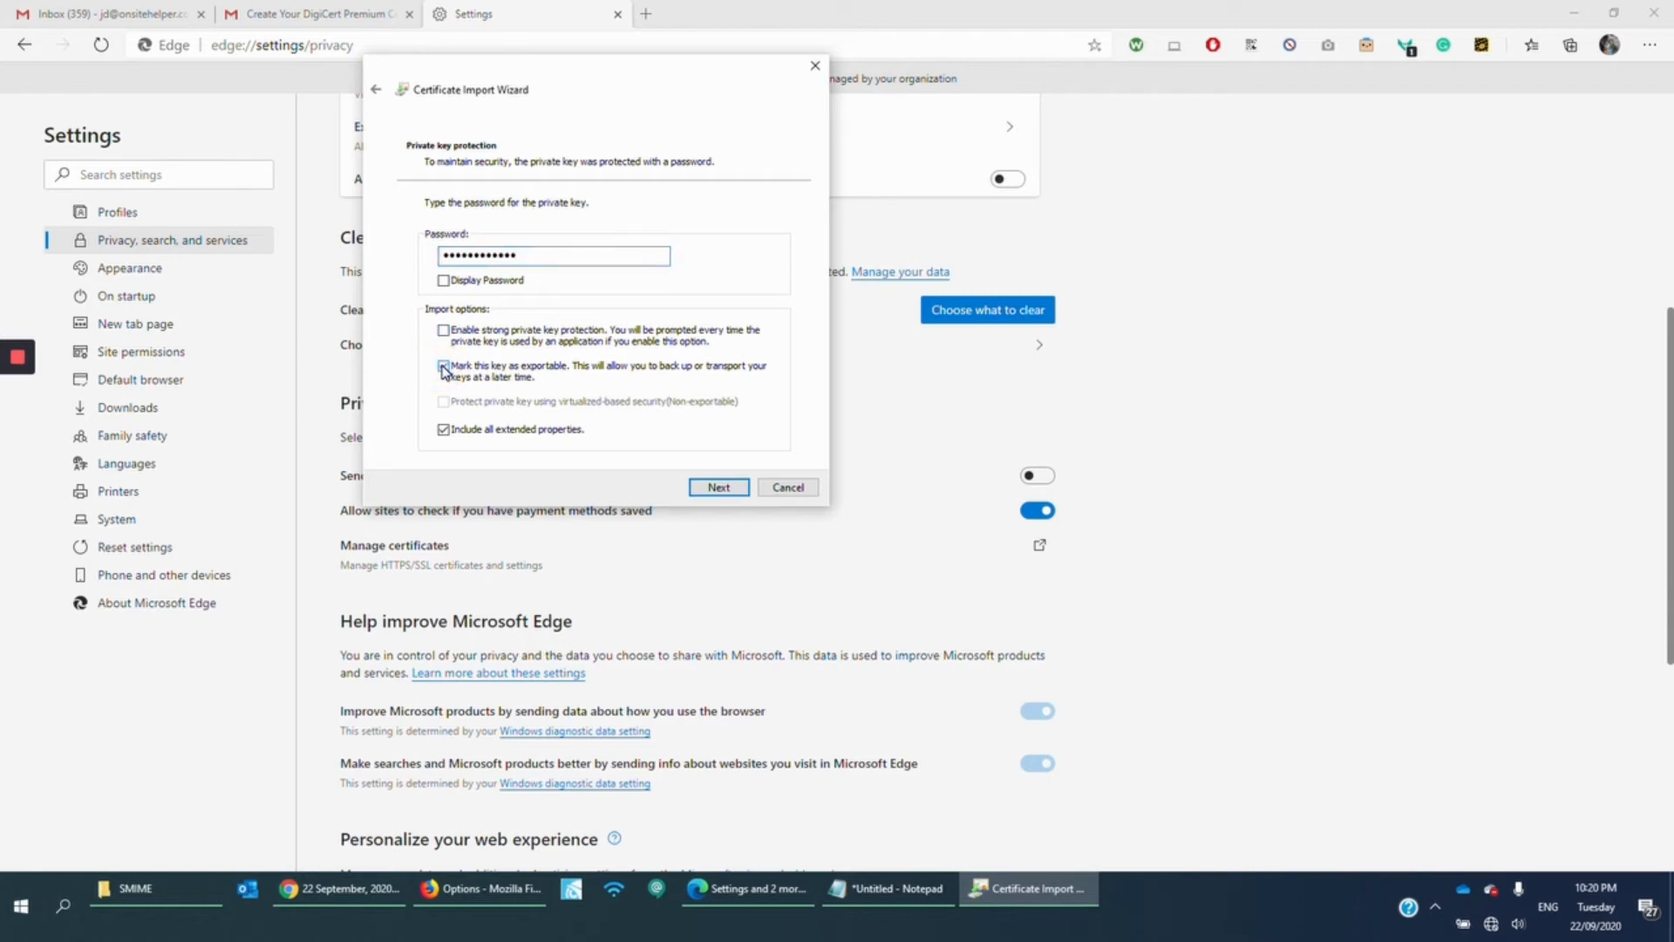
pyautogui.click(443, 364)
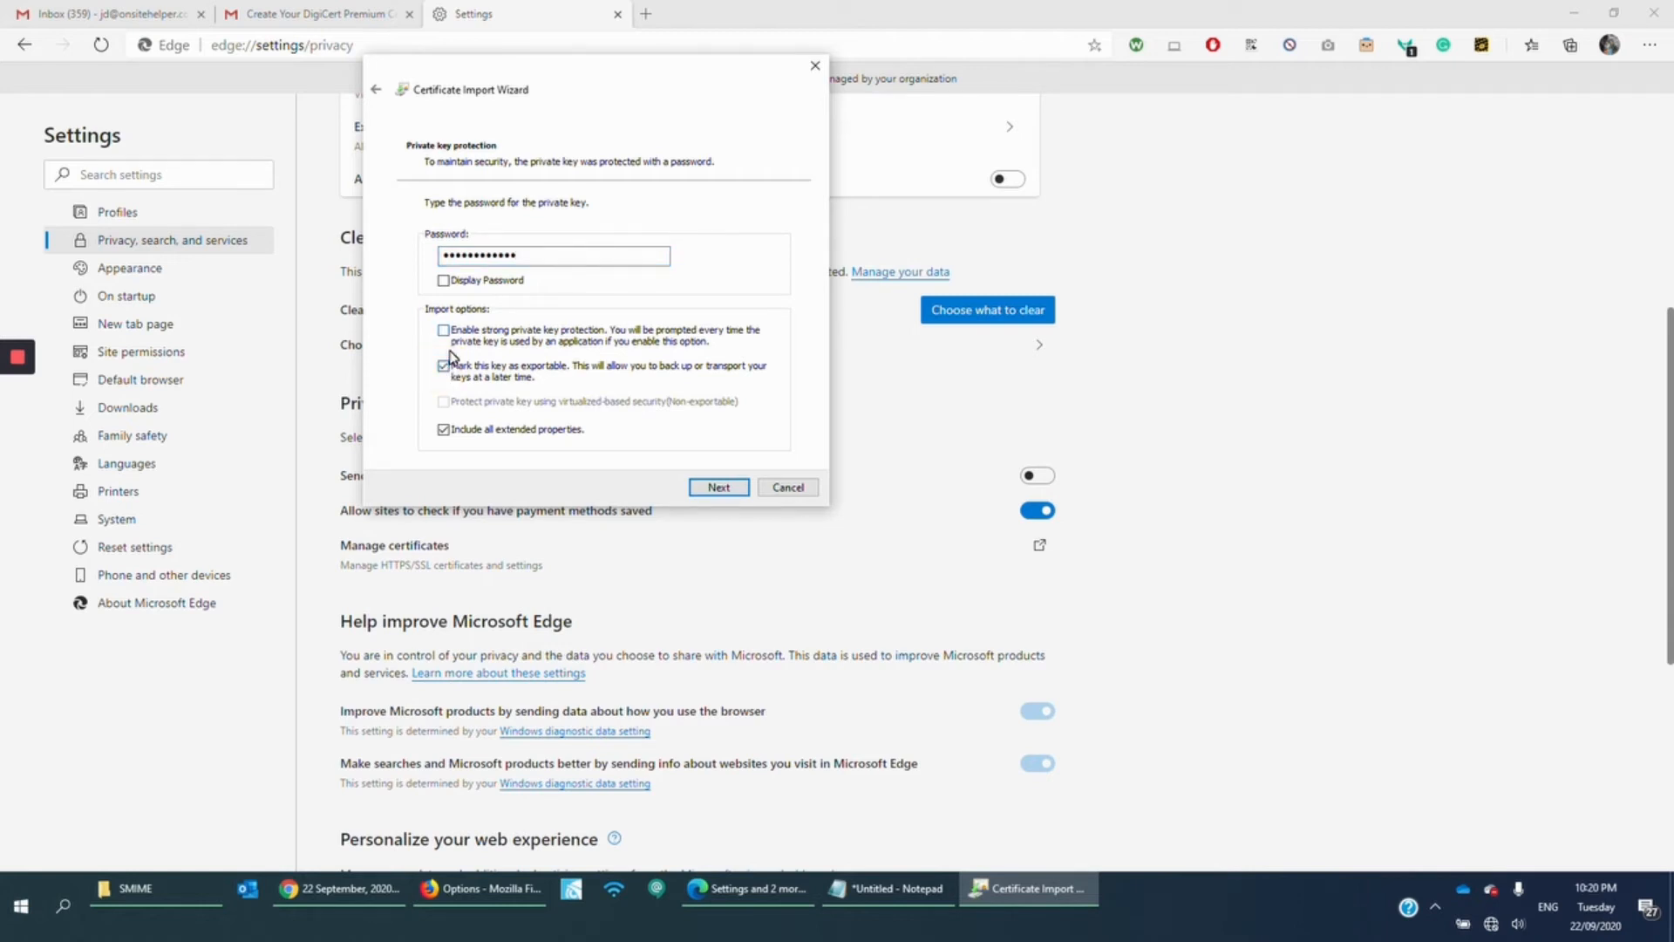
pyautogui.moveTo(578, 368)
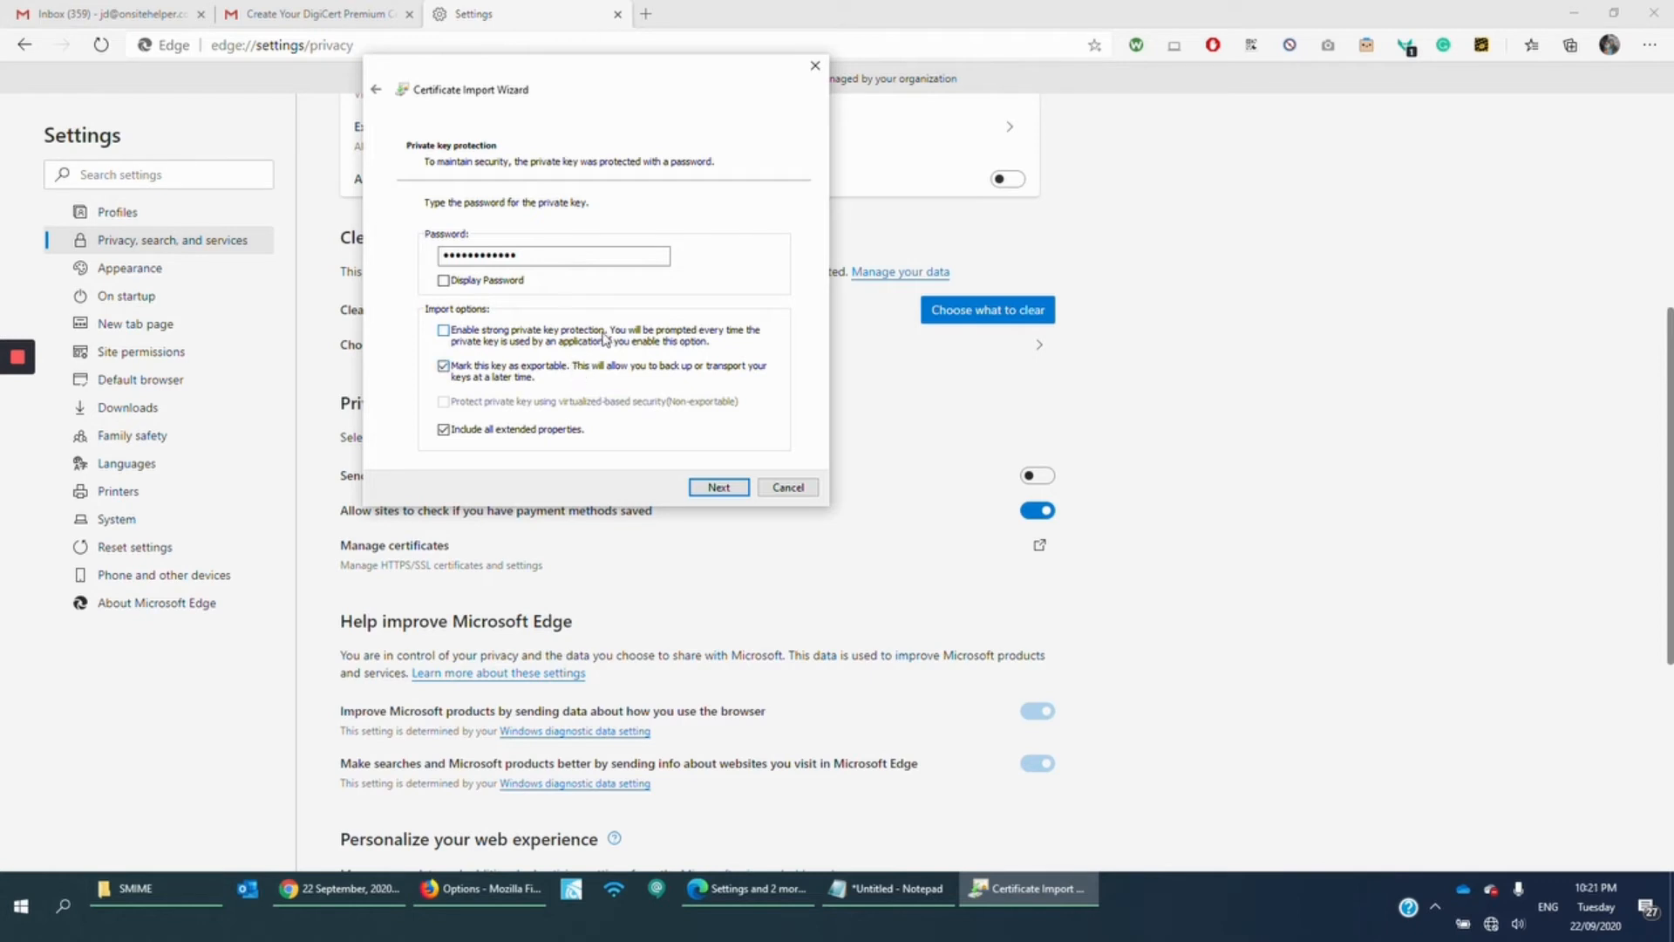
pyautogui.moveTo(619, 340)
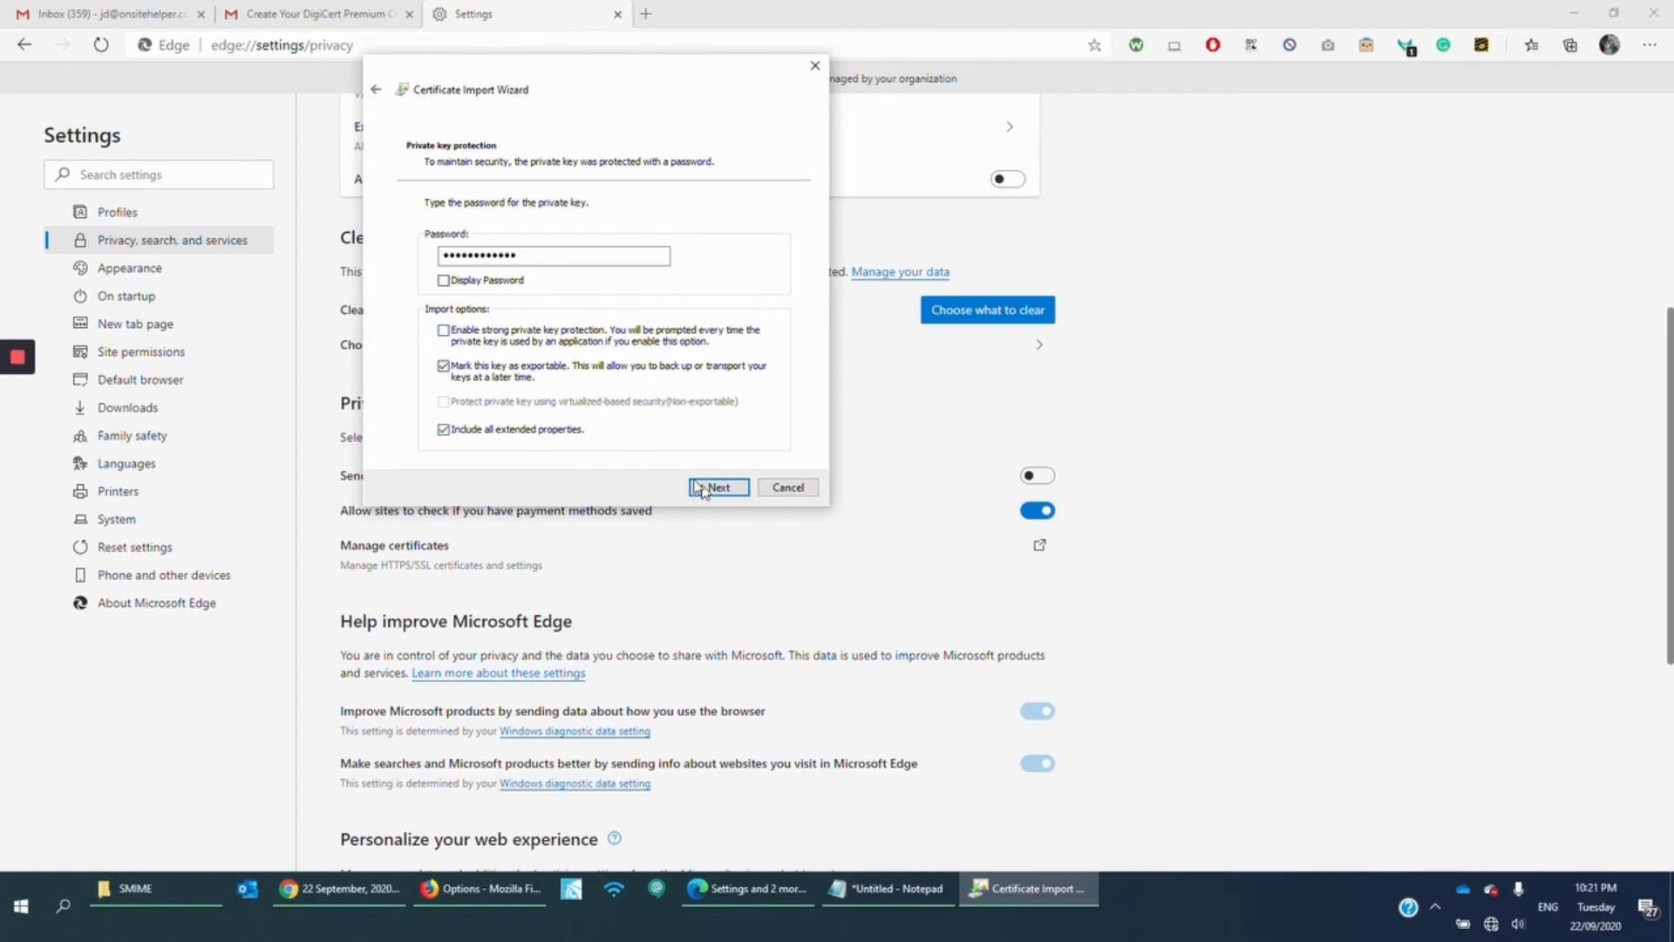
pyautogui.click(717, 487)
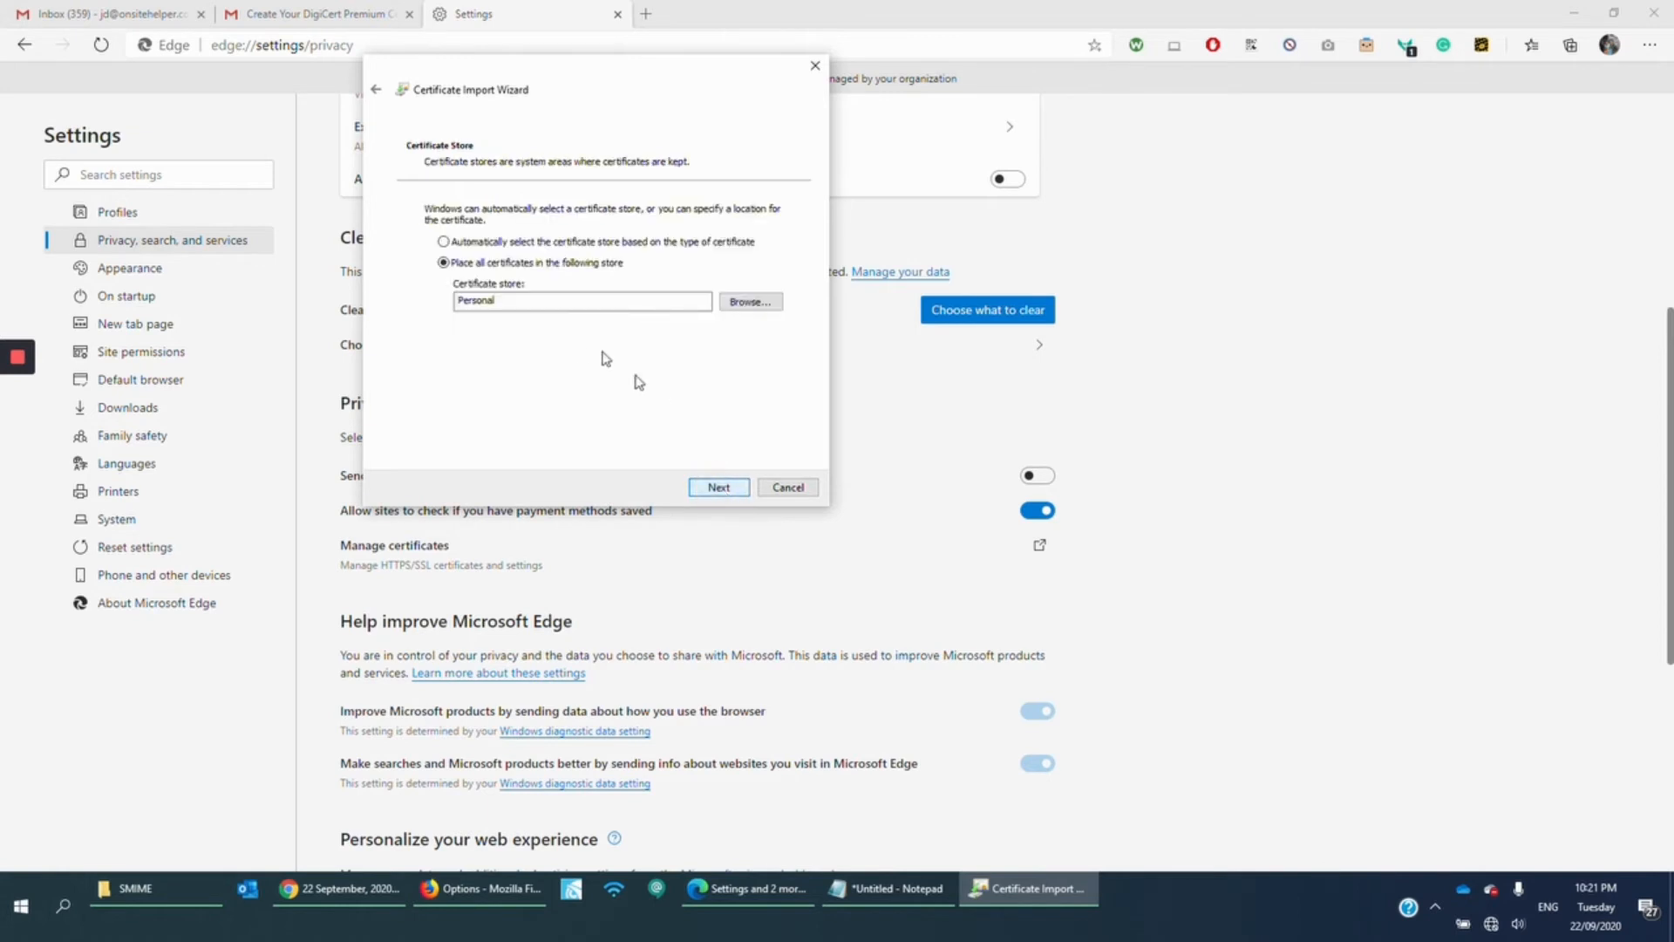
pyautogui.click(717, 487)
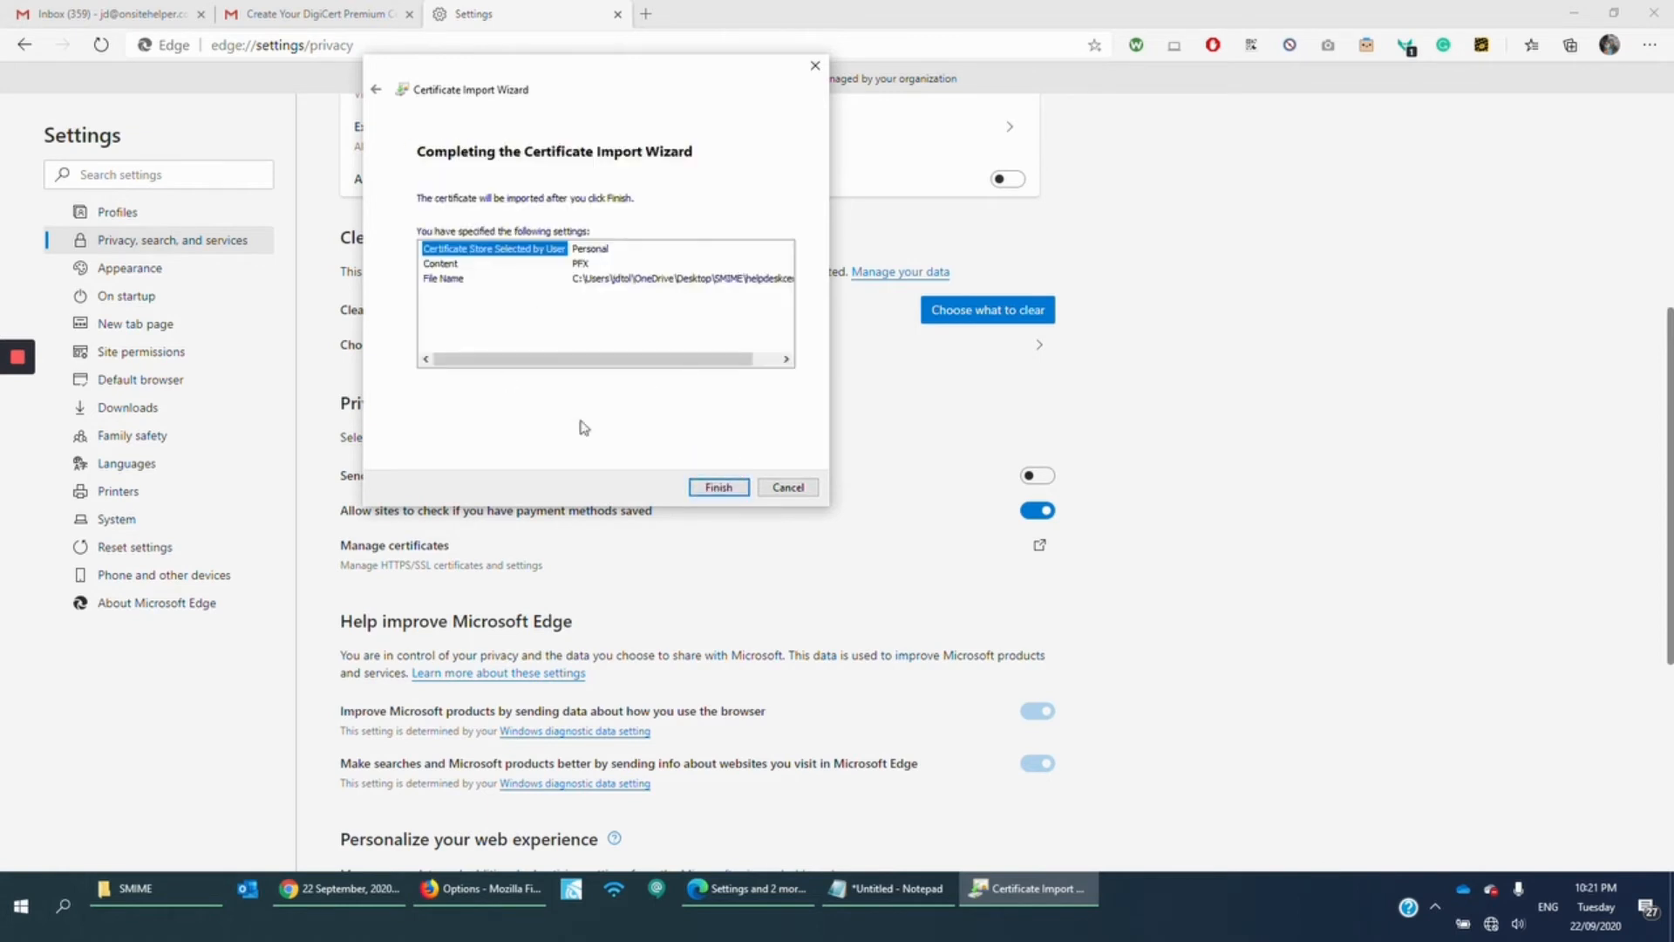
pyautogui.click(717, 486)
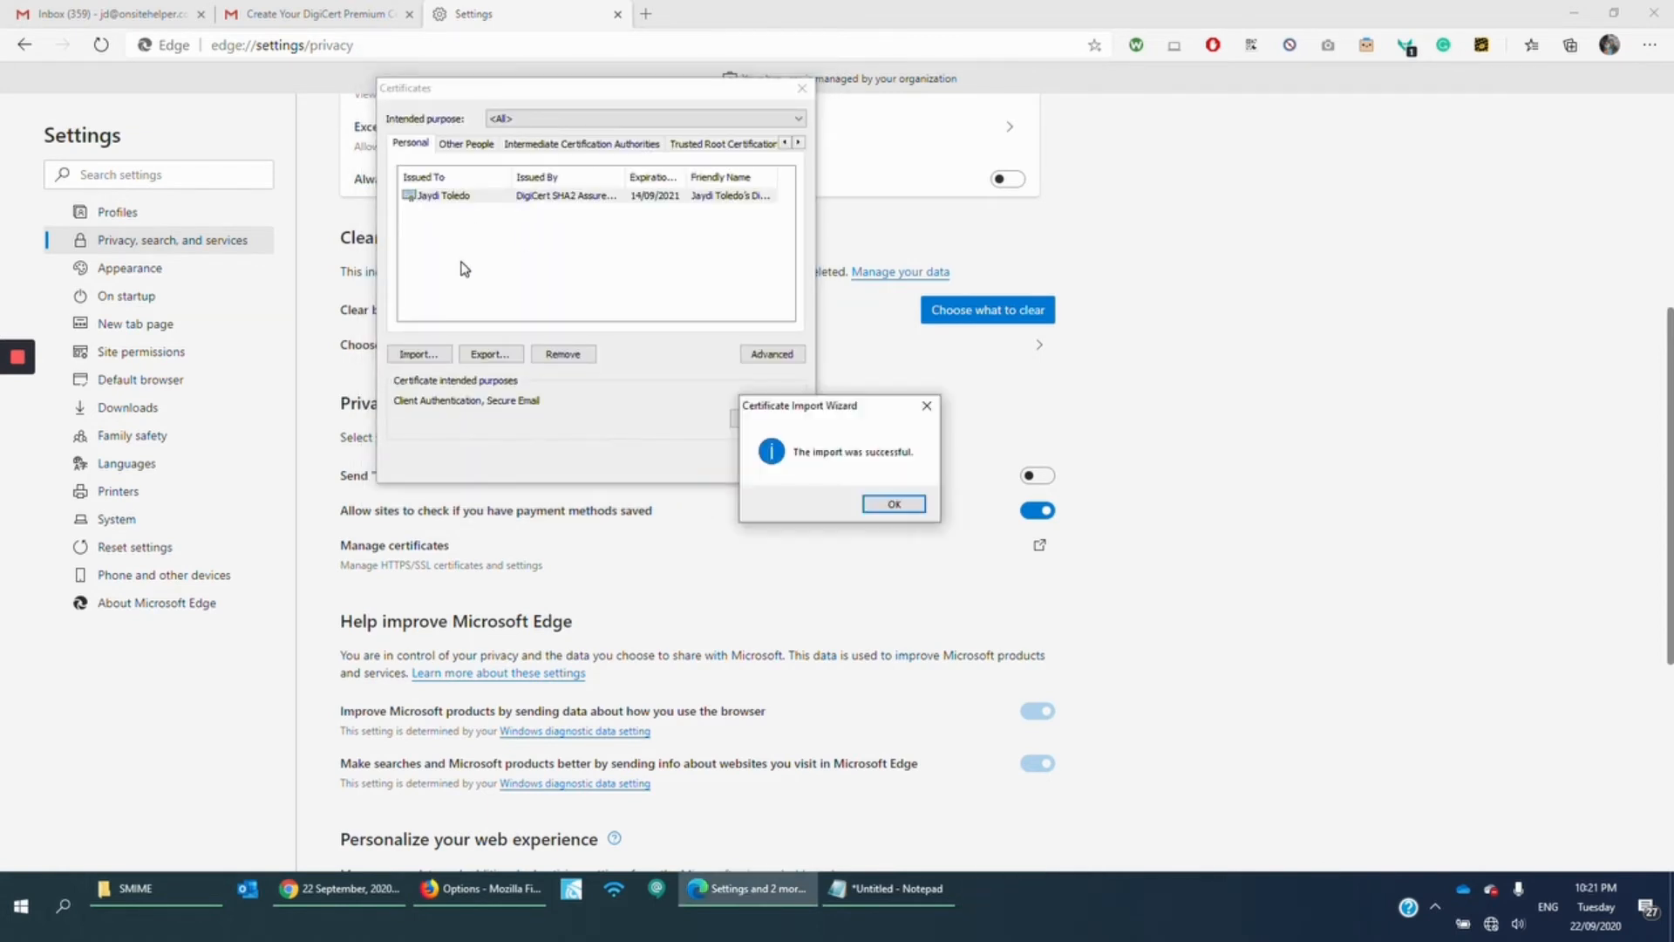
pyautogui.click(893, 503)
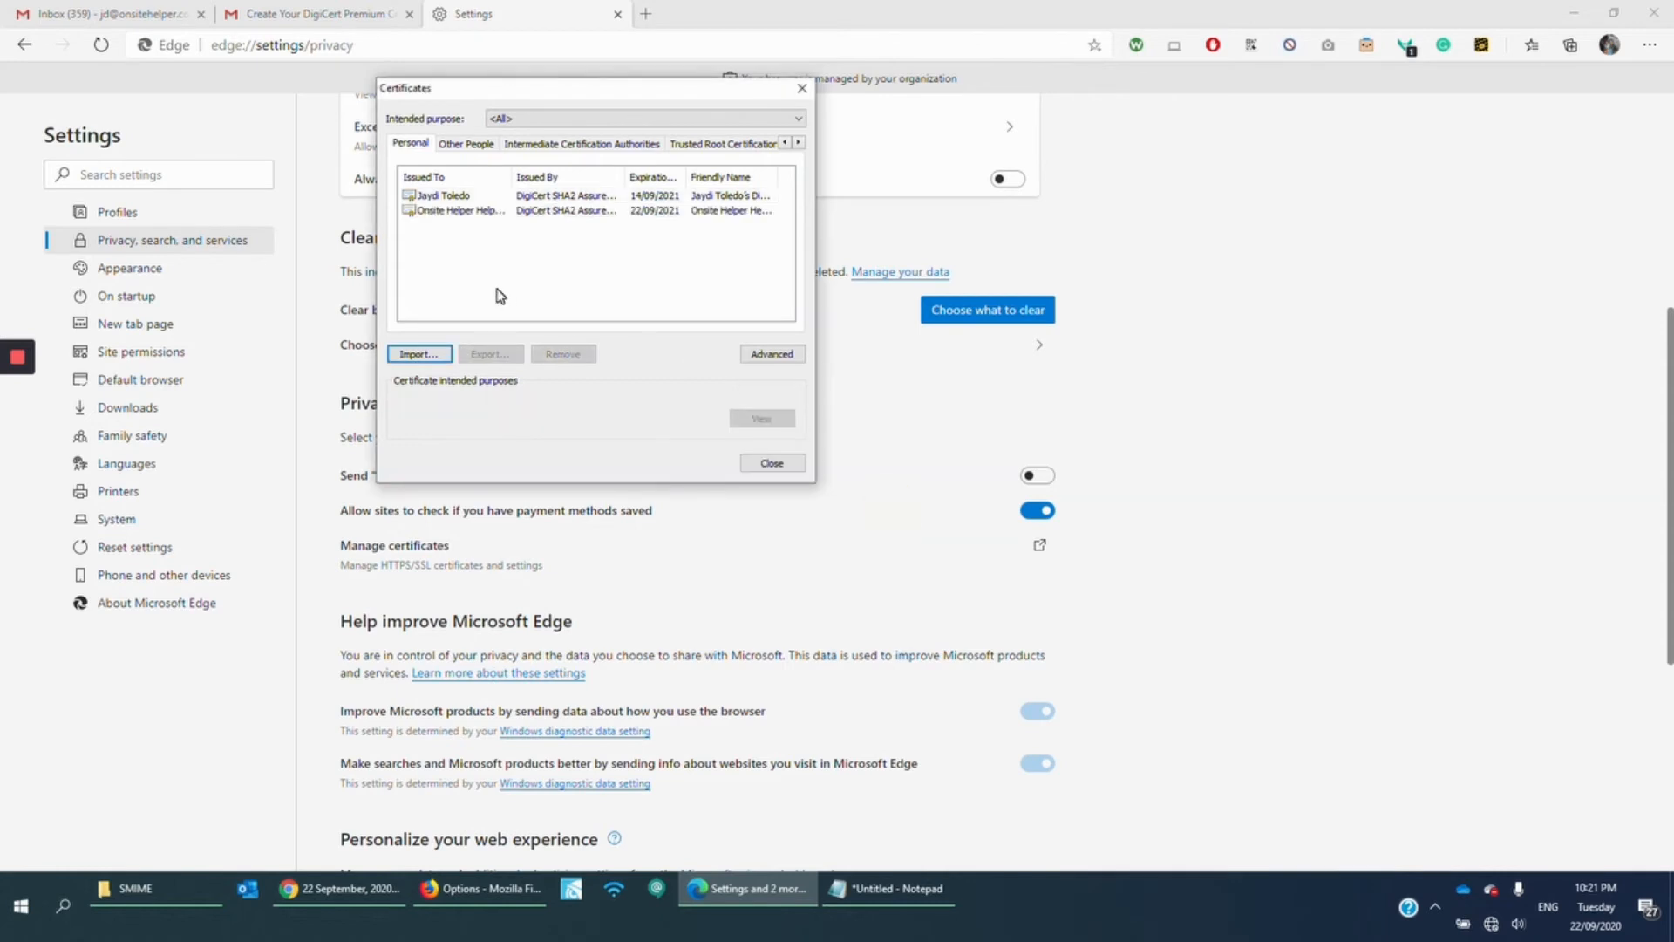
pyautogui.moveTo(467, 220)
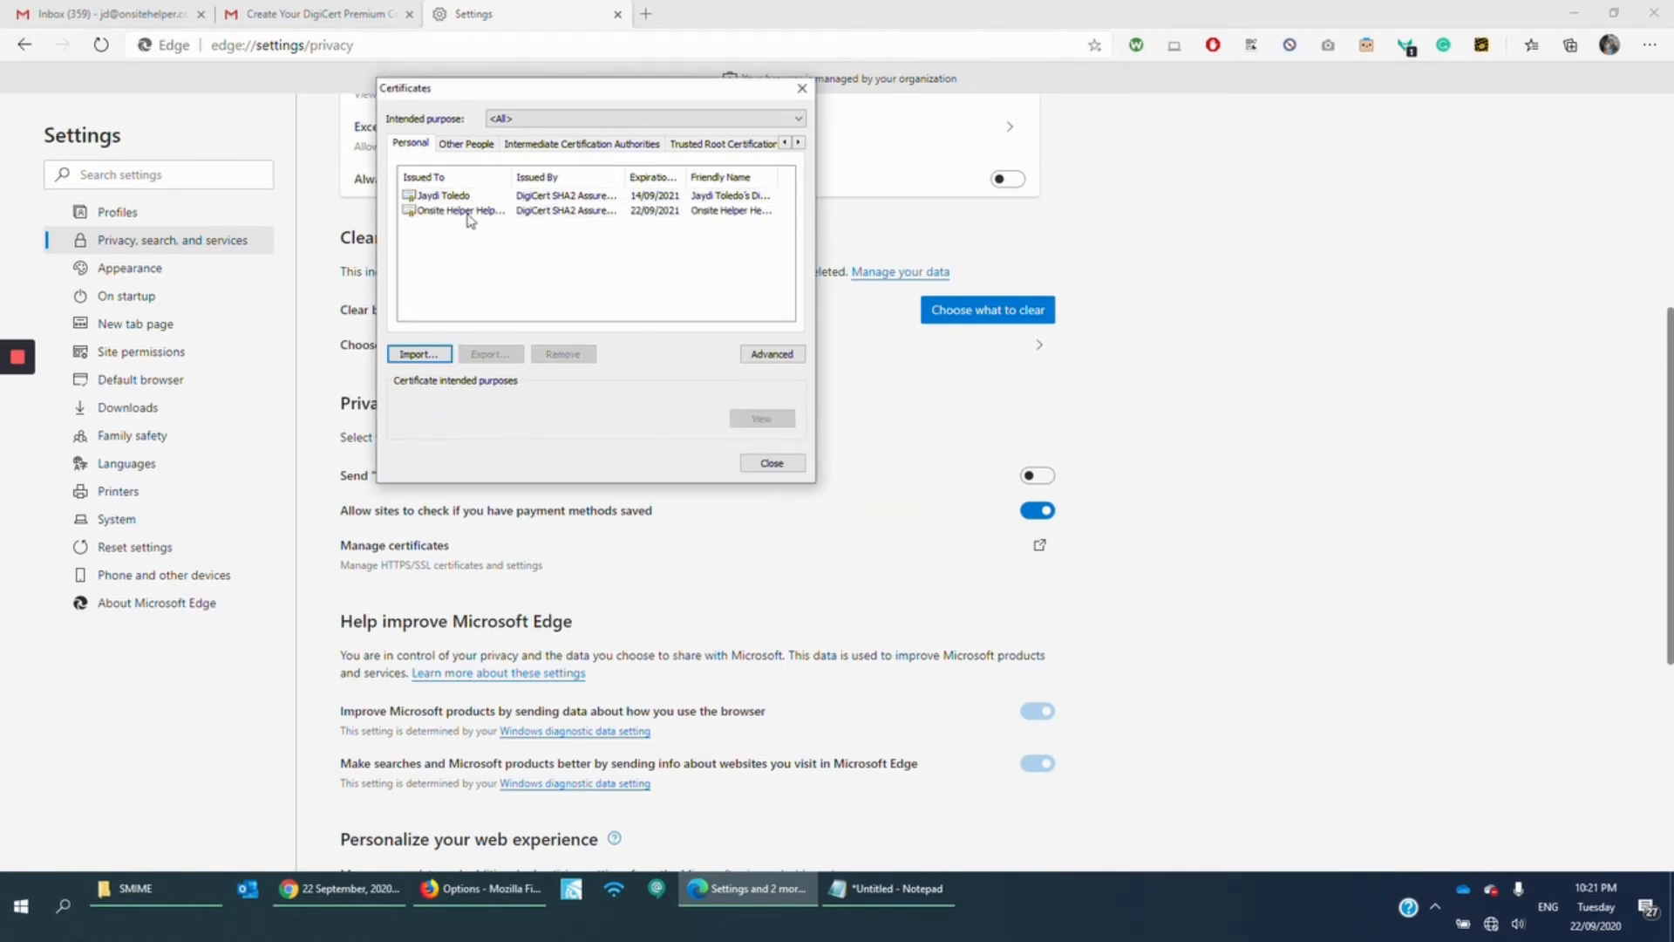
pyautogui.moveTo(464, 220)
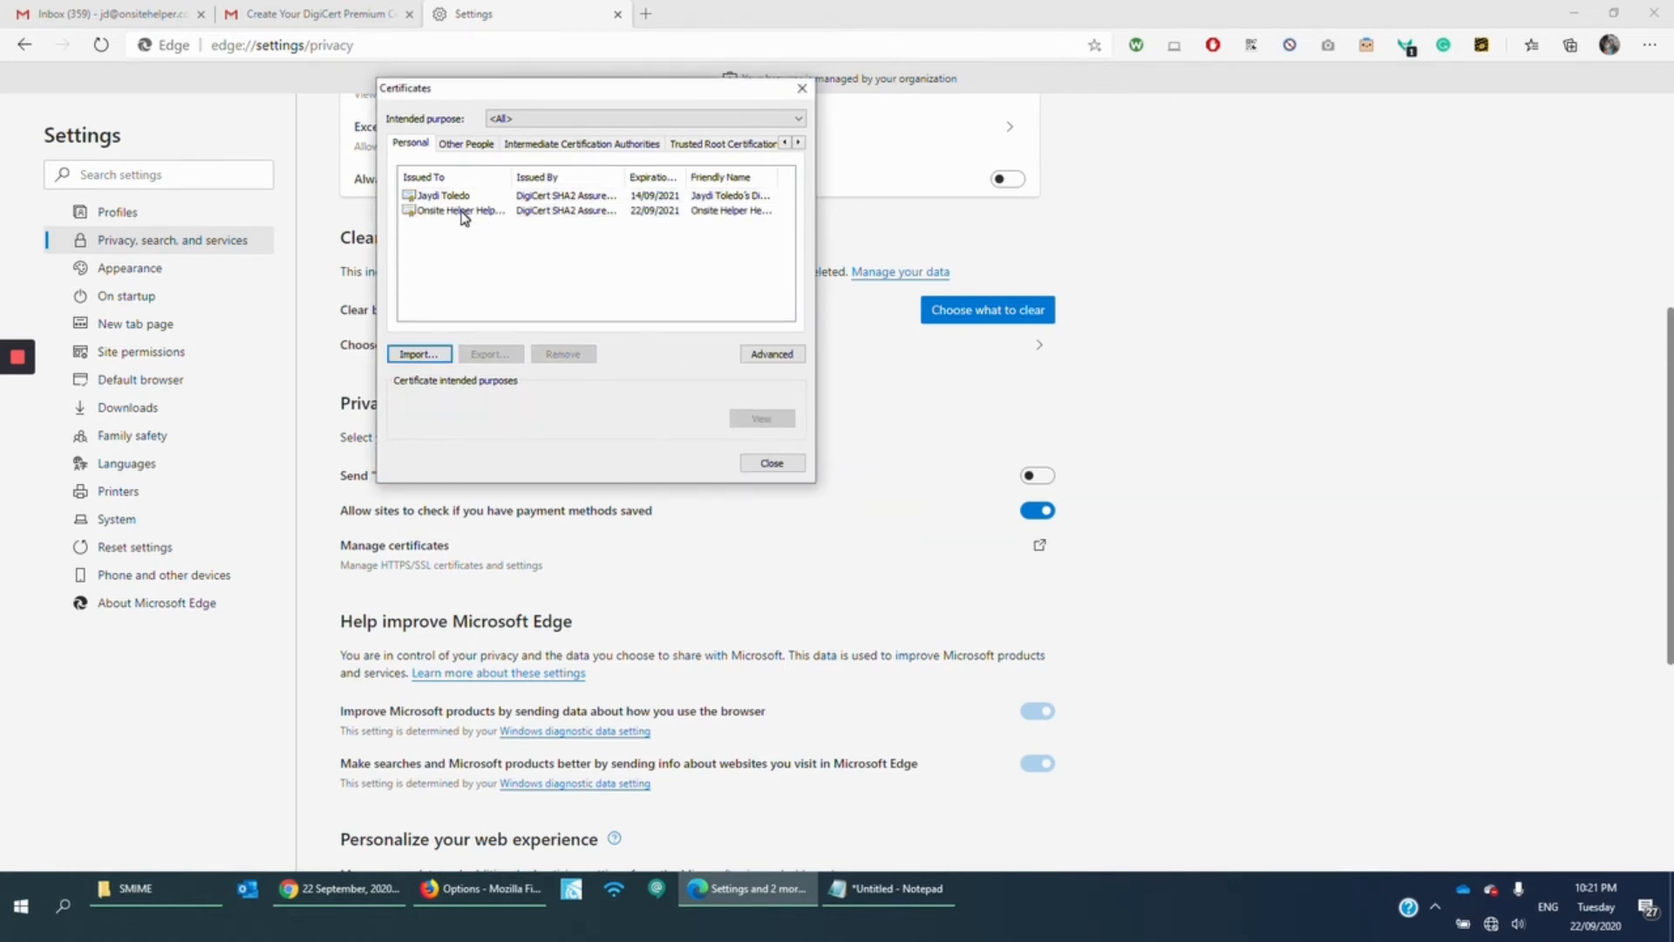
# - Begin exporting the newly imported helpdesk certificate, including its private key, in PFX format
pyautogui.click(459, 210)
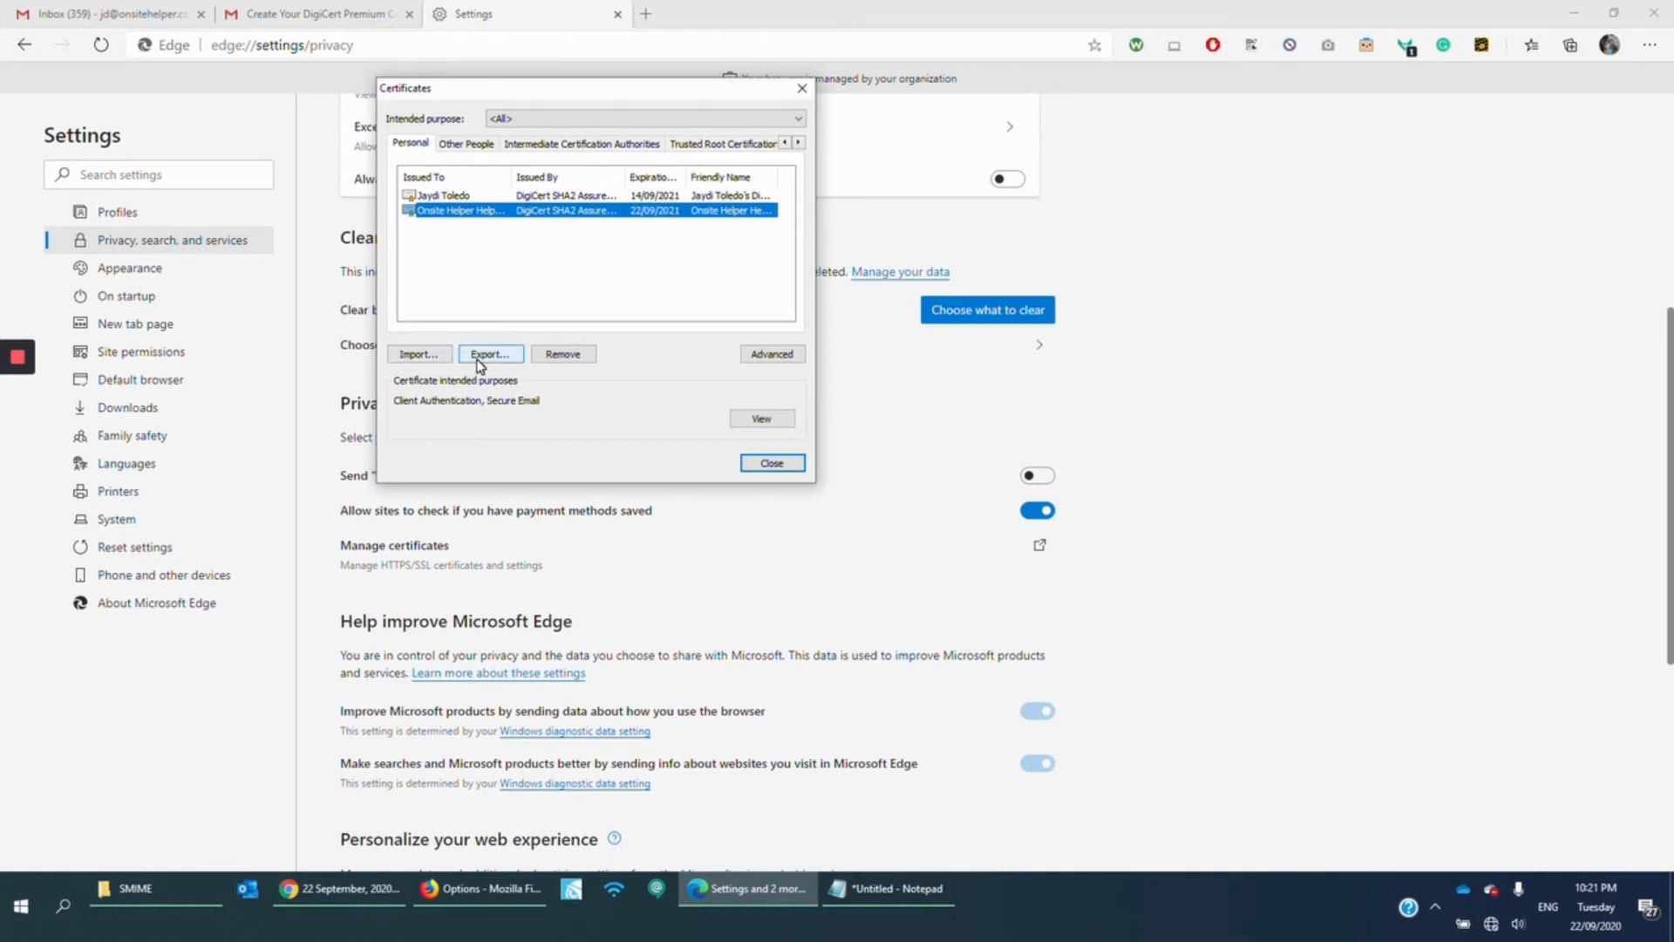
pyautogui.click(490, 354)
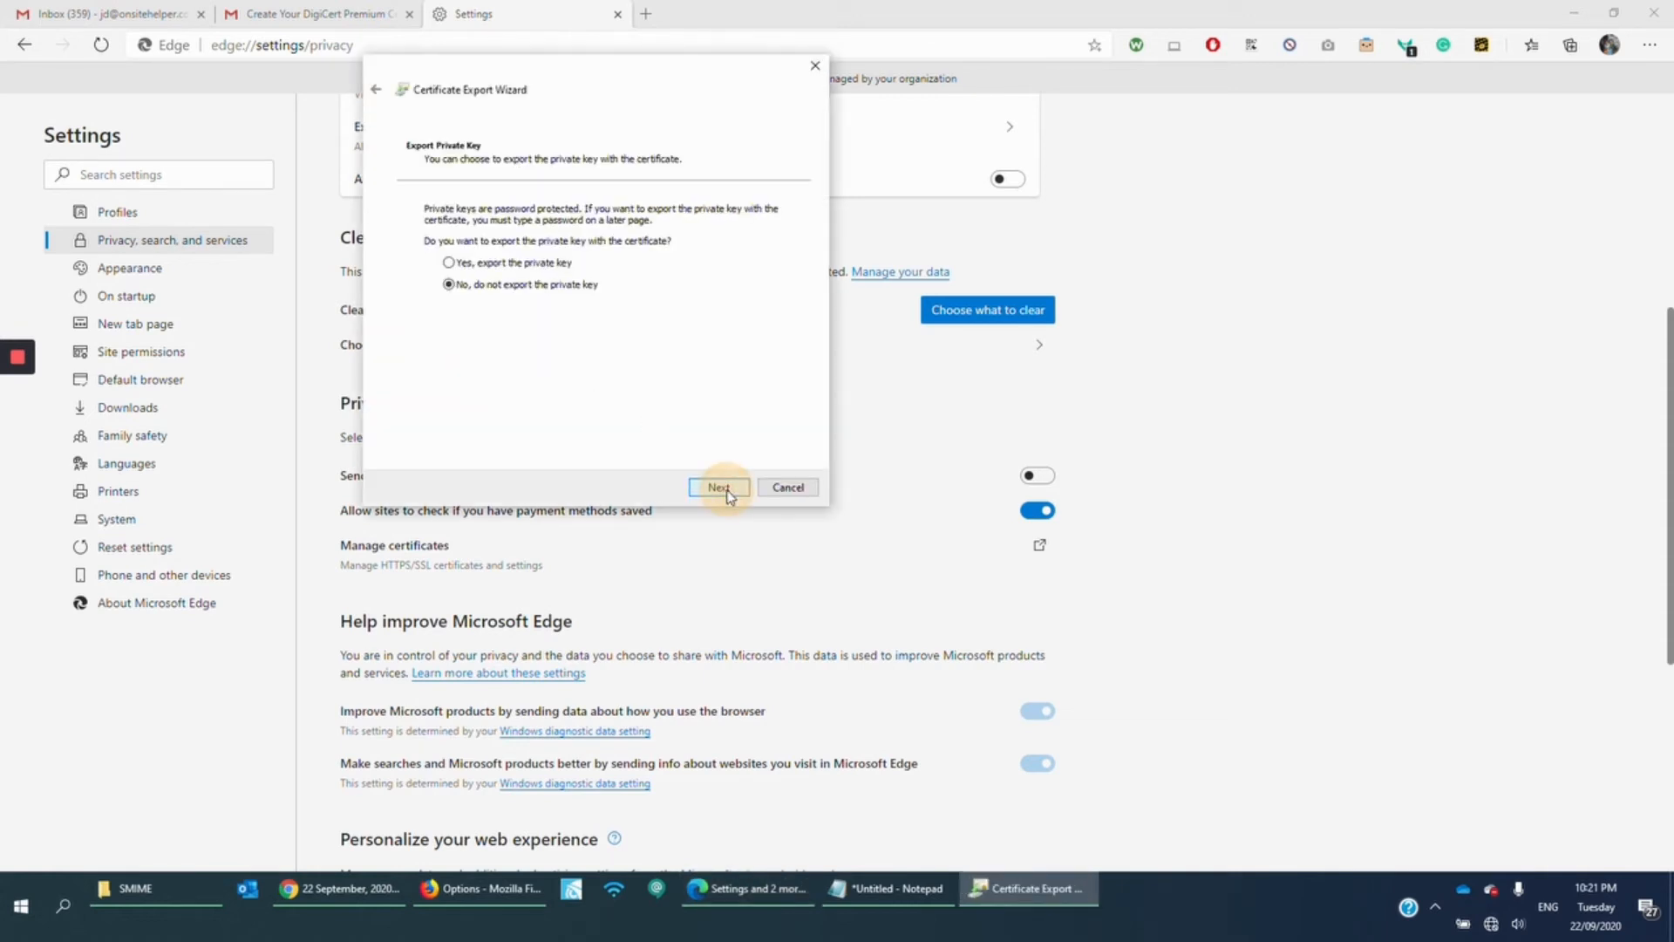
pyautogui.click(448, 263)
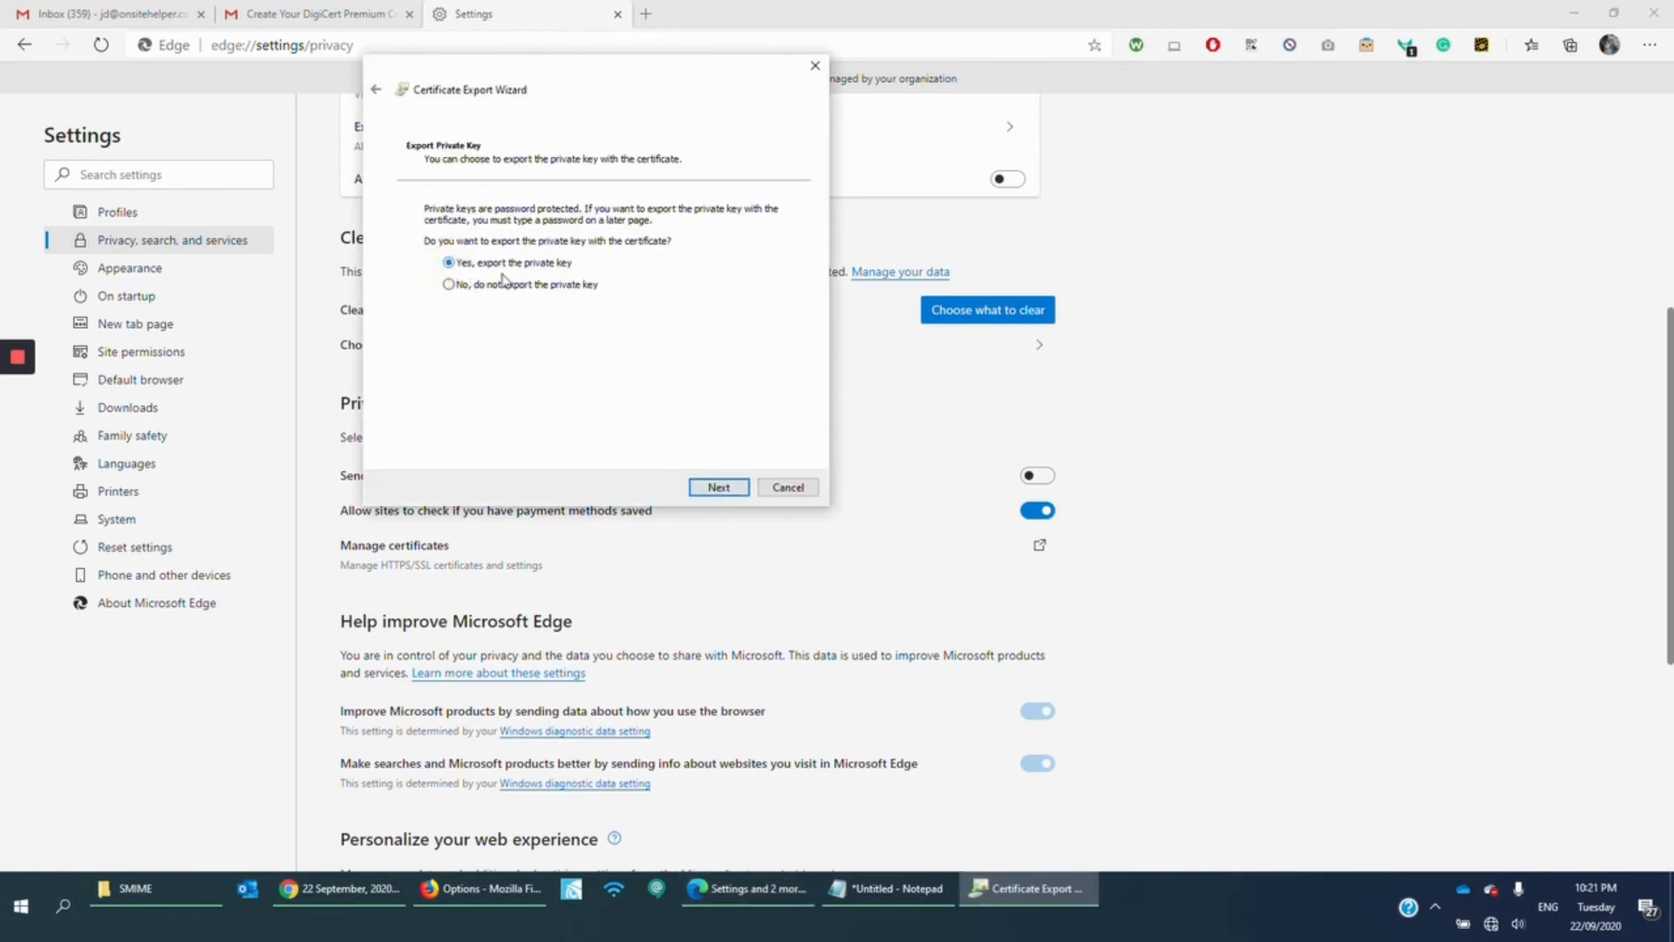
pyautogui.click(717, 486)
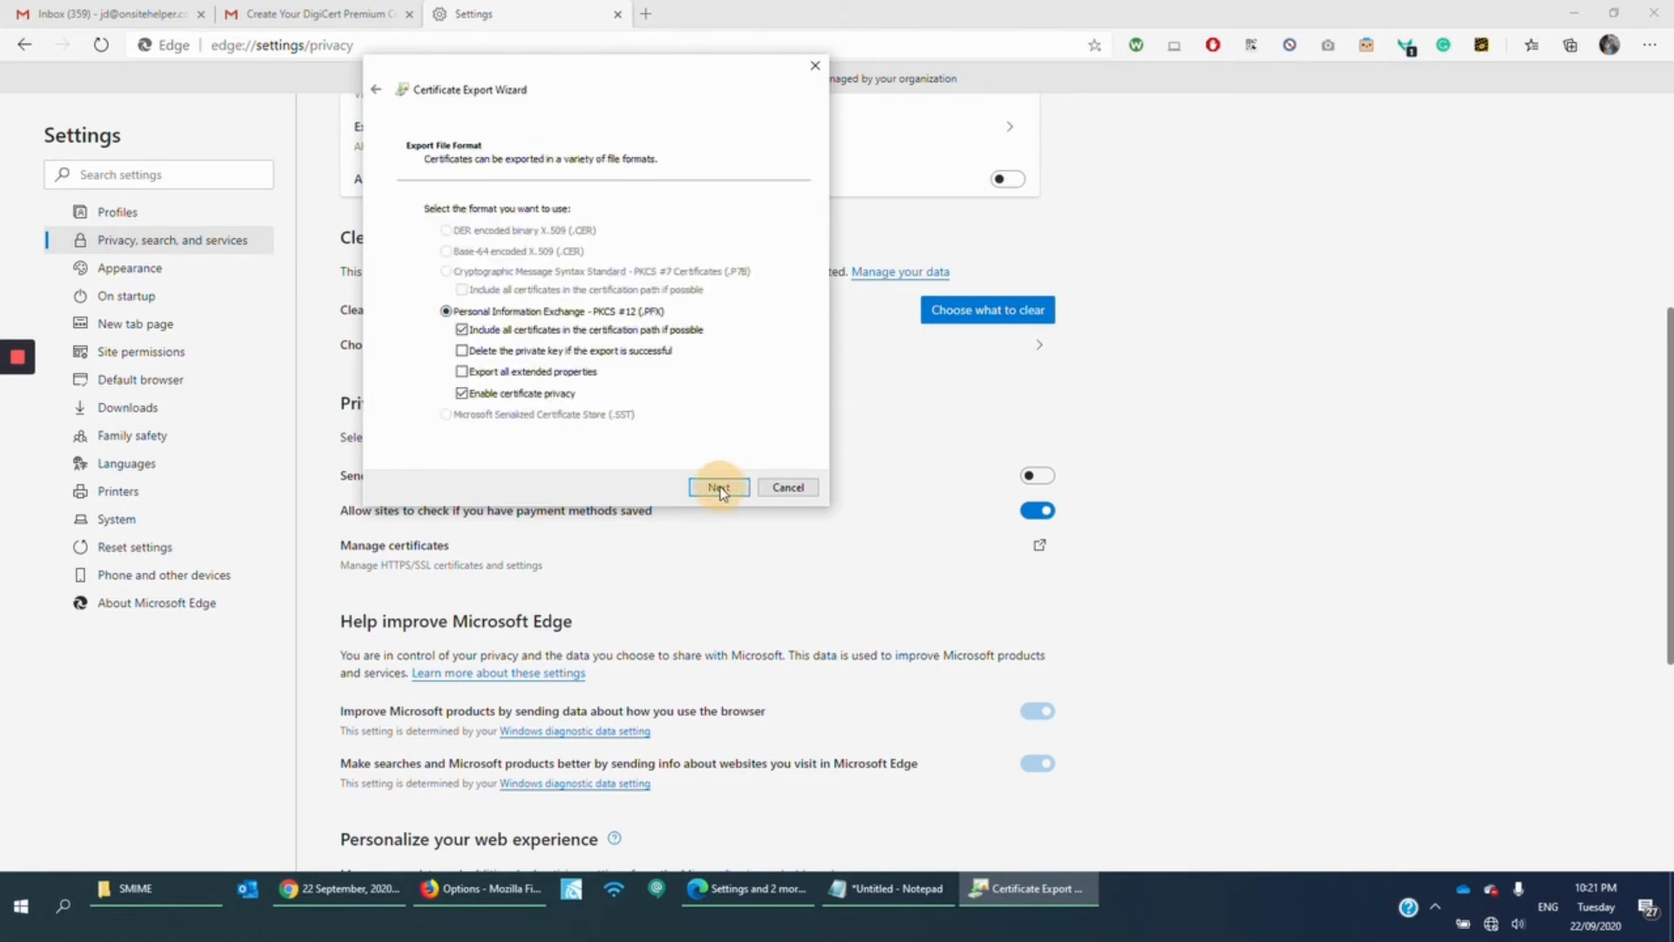
pyautogui.moveTo(709, 344)
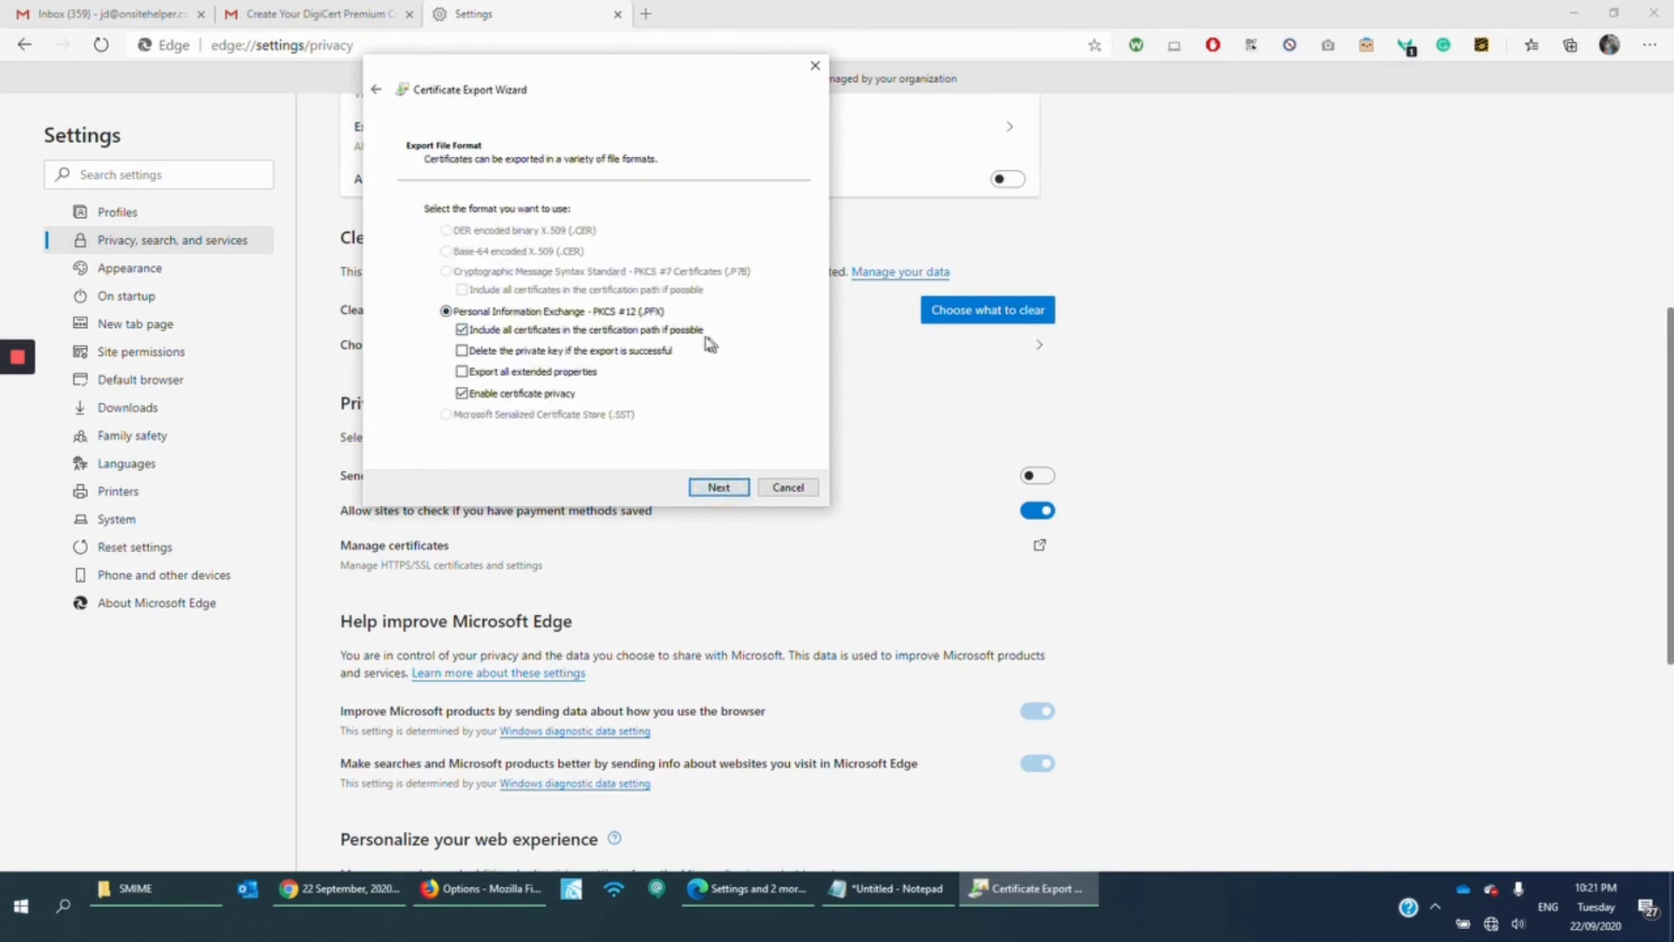
pyautogui.moveTo(619, 352)
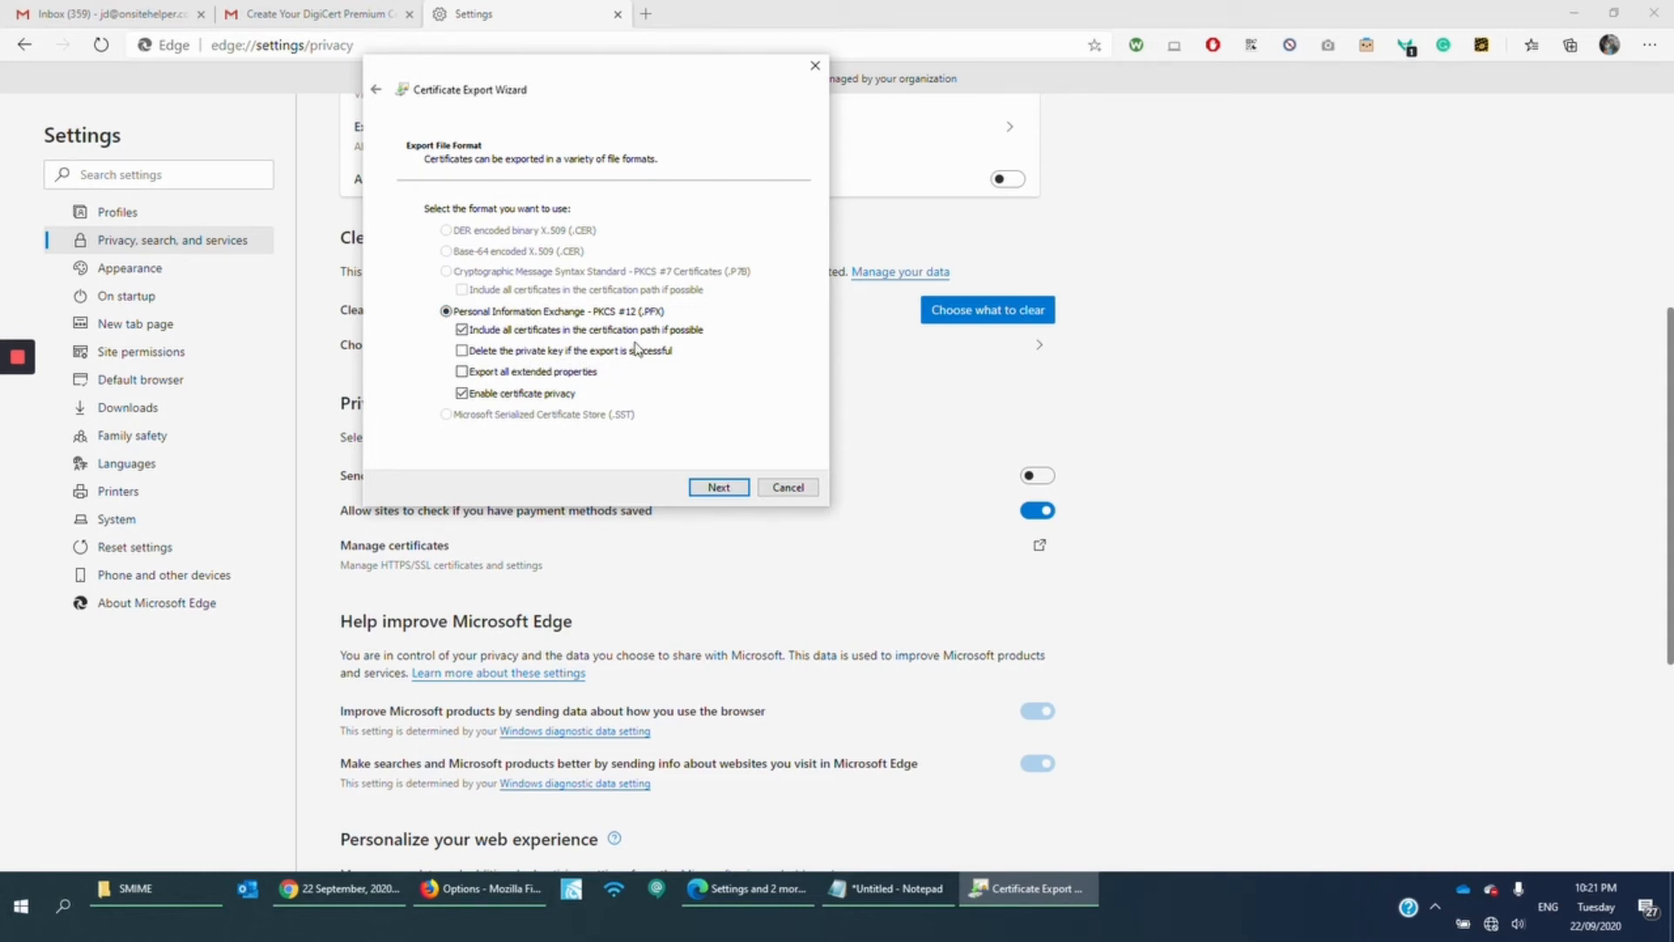
pyautogui.moveTo(511, 348)
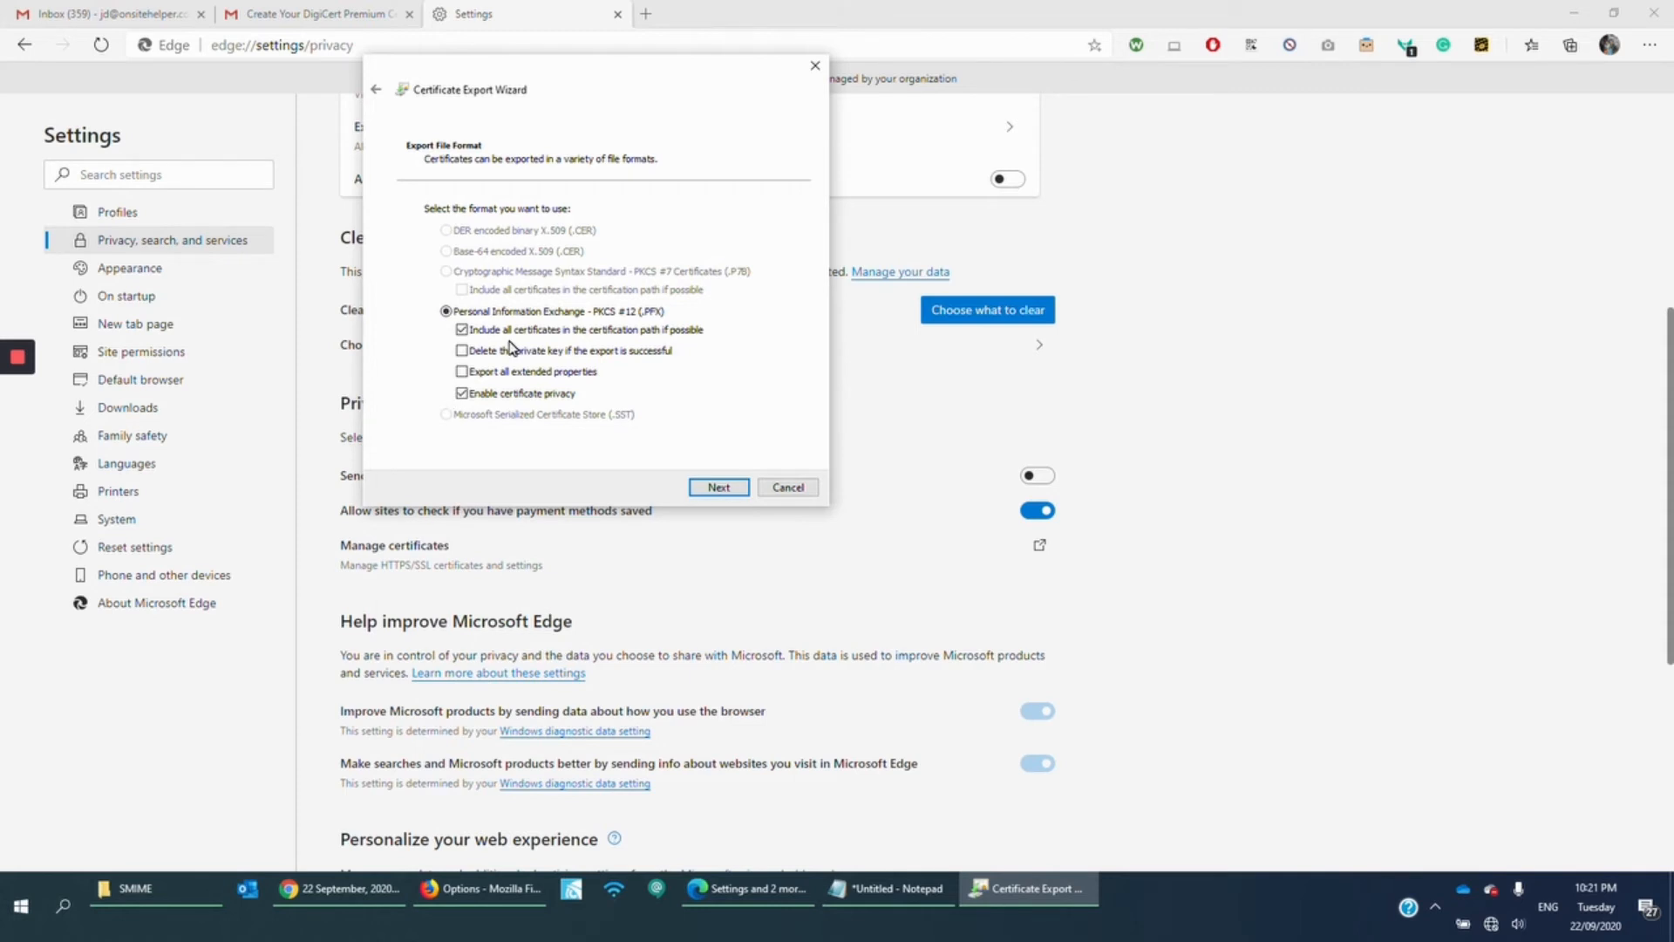
pyautogui.moveTo(505, 401)
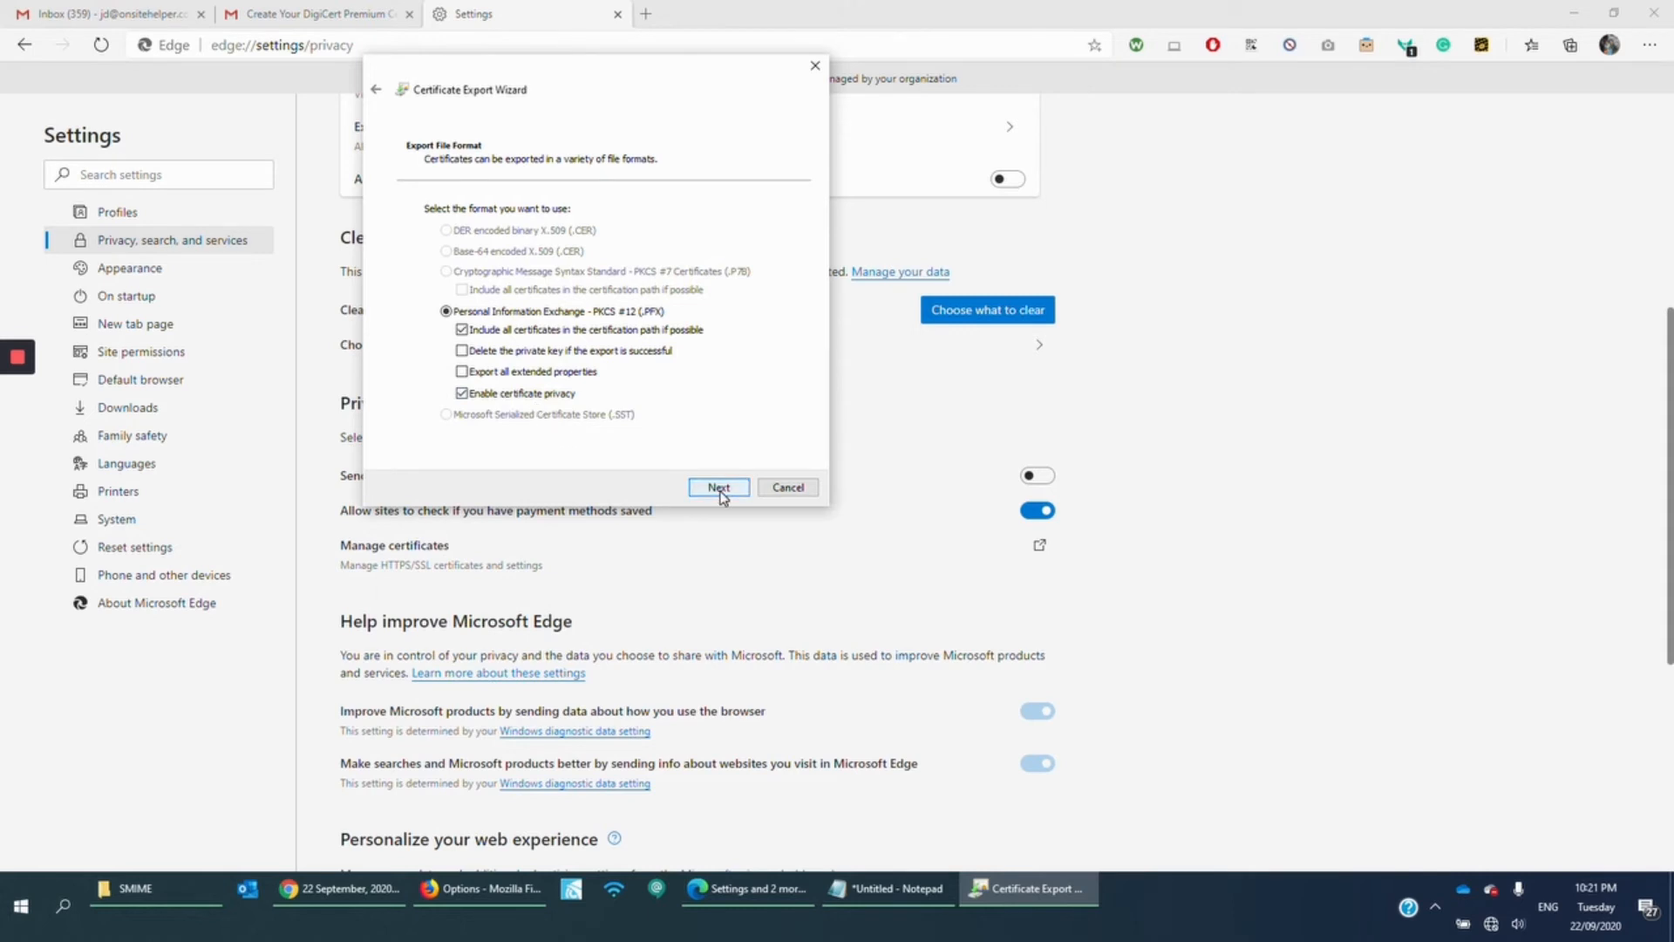
pyautogui.click(717, 486)
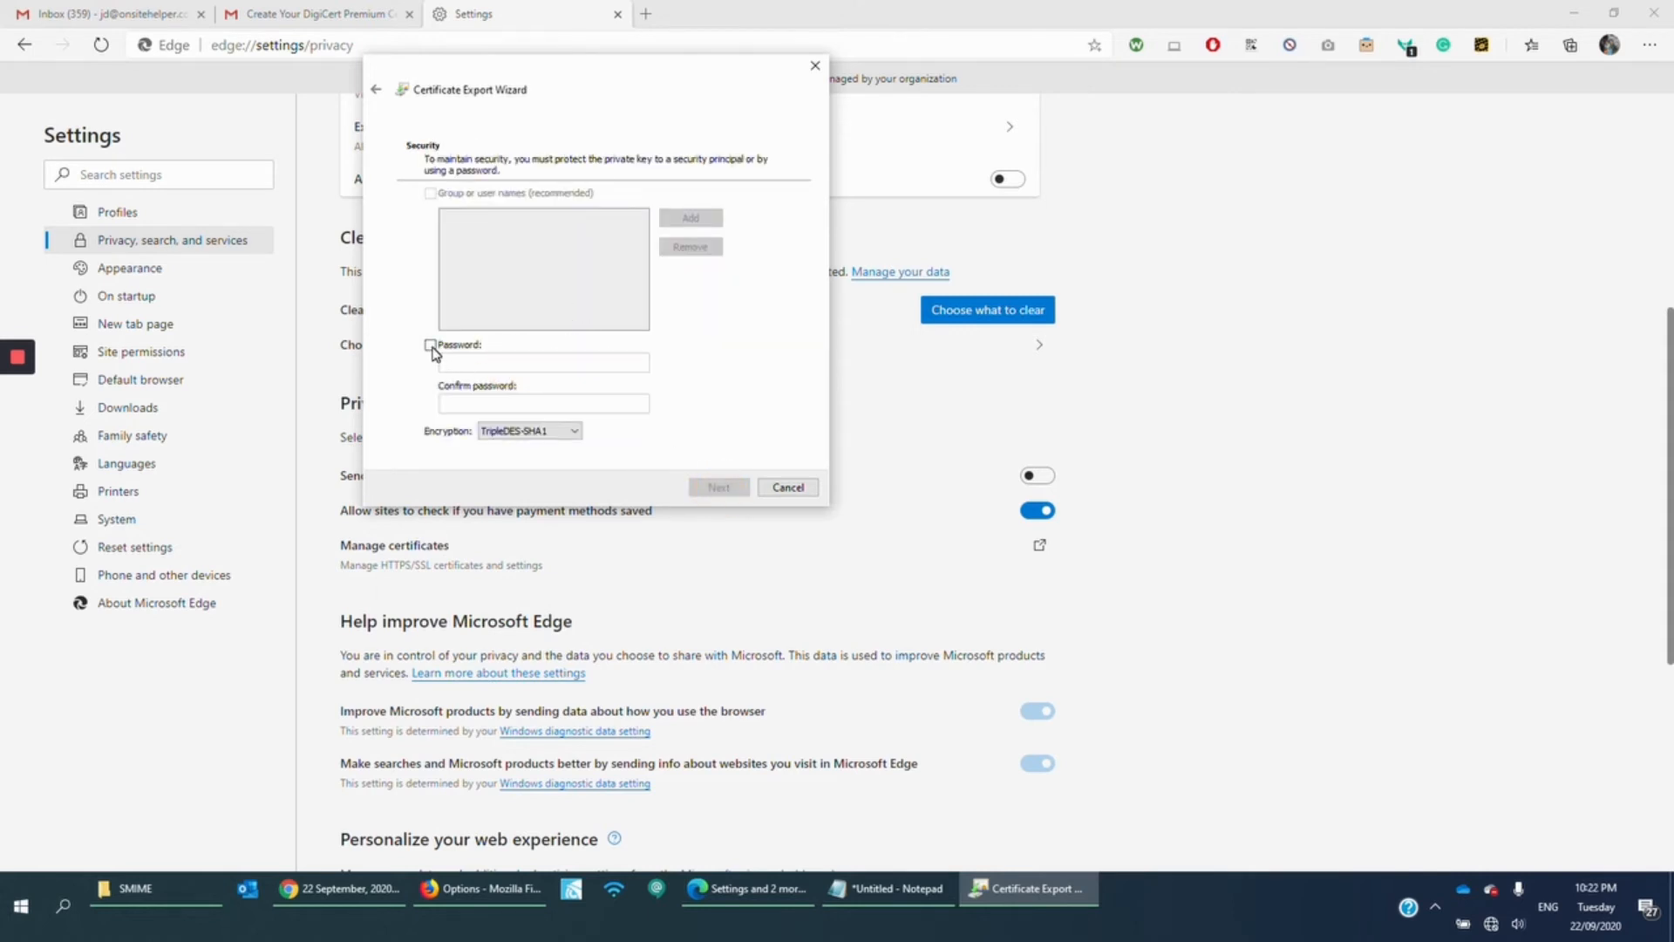
# - Protect the export with a password using AES256-SHA256 and finish exporting it as hdcert.pfx in the SMIME folder
pyautogui.click(430, 344)
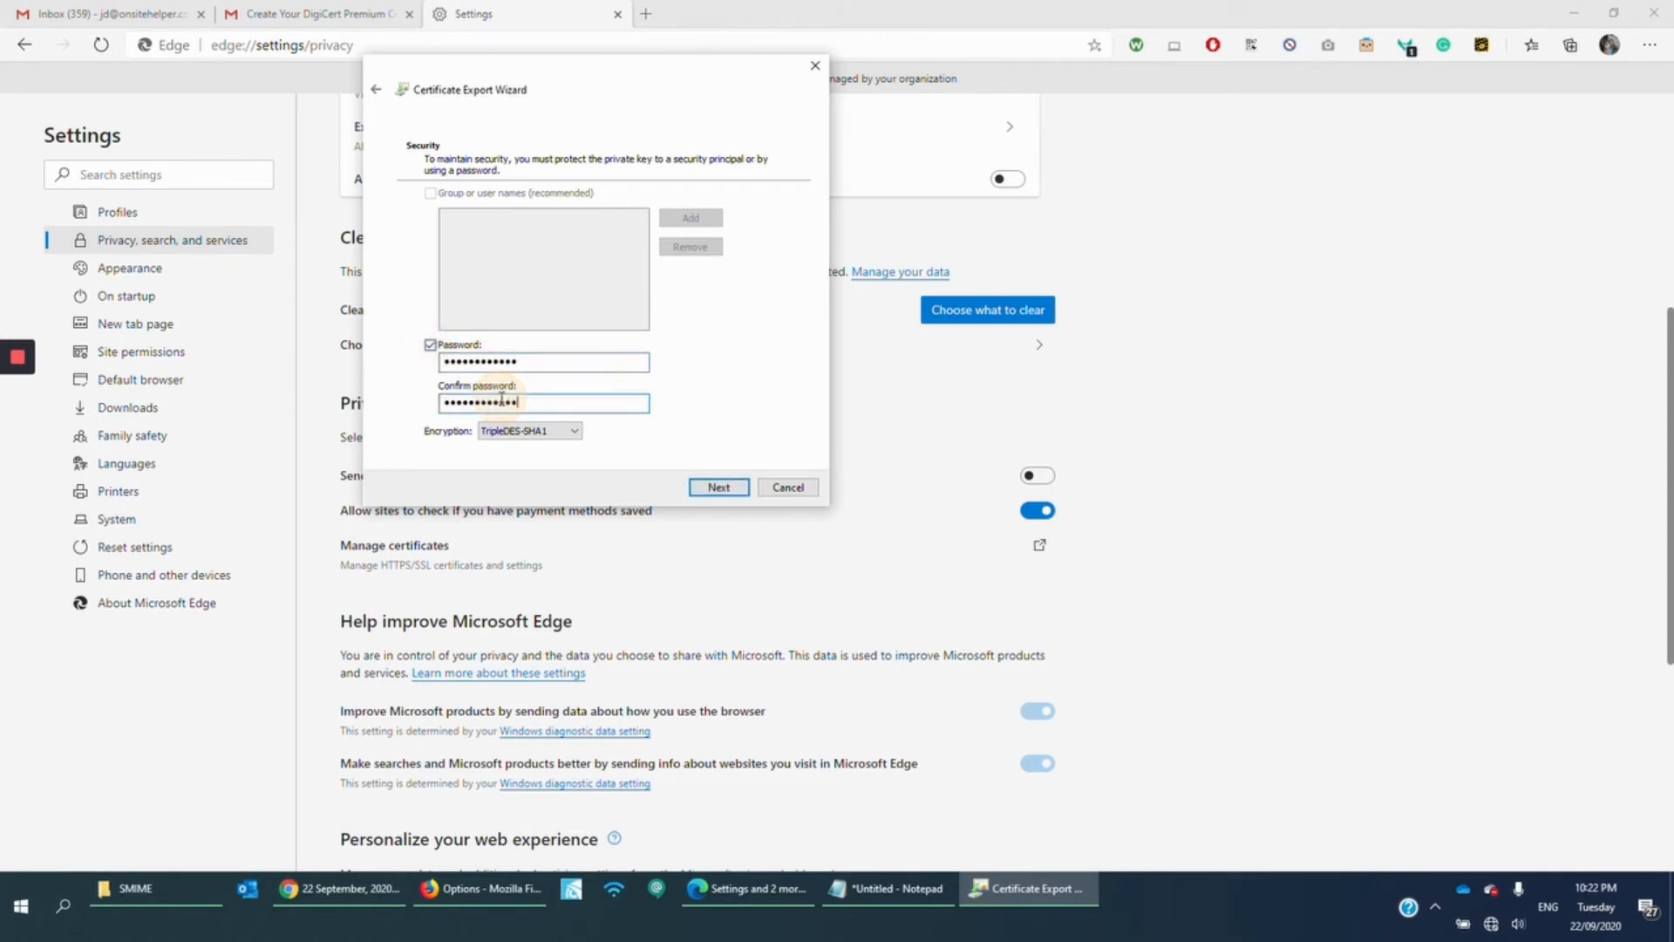
pyautogui.click(527, 431)
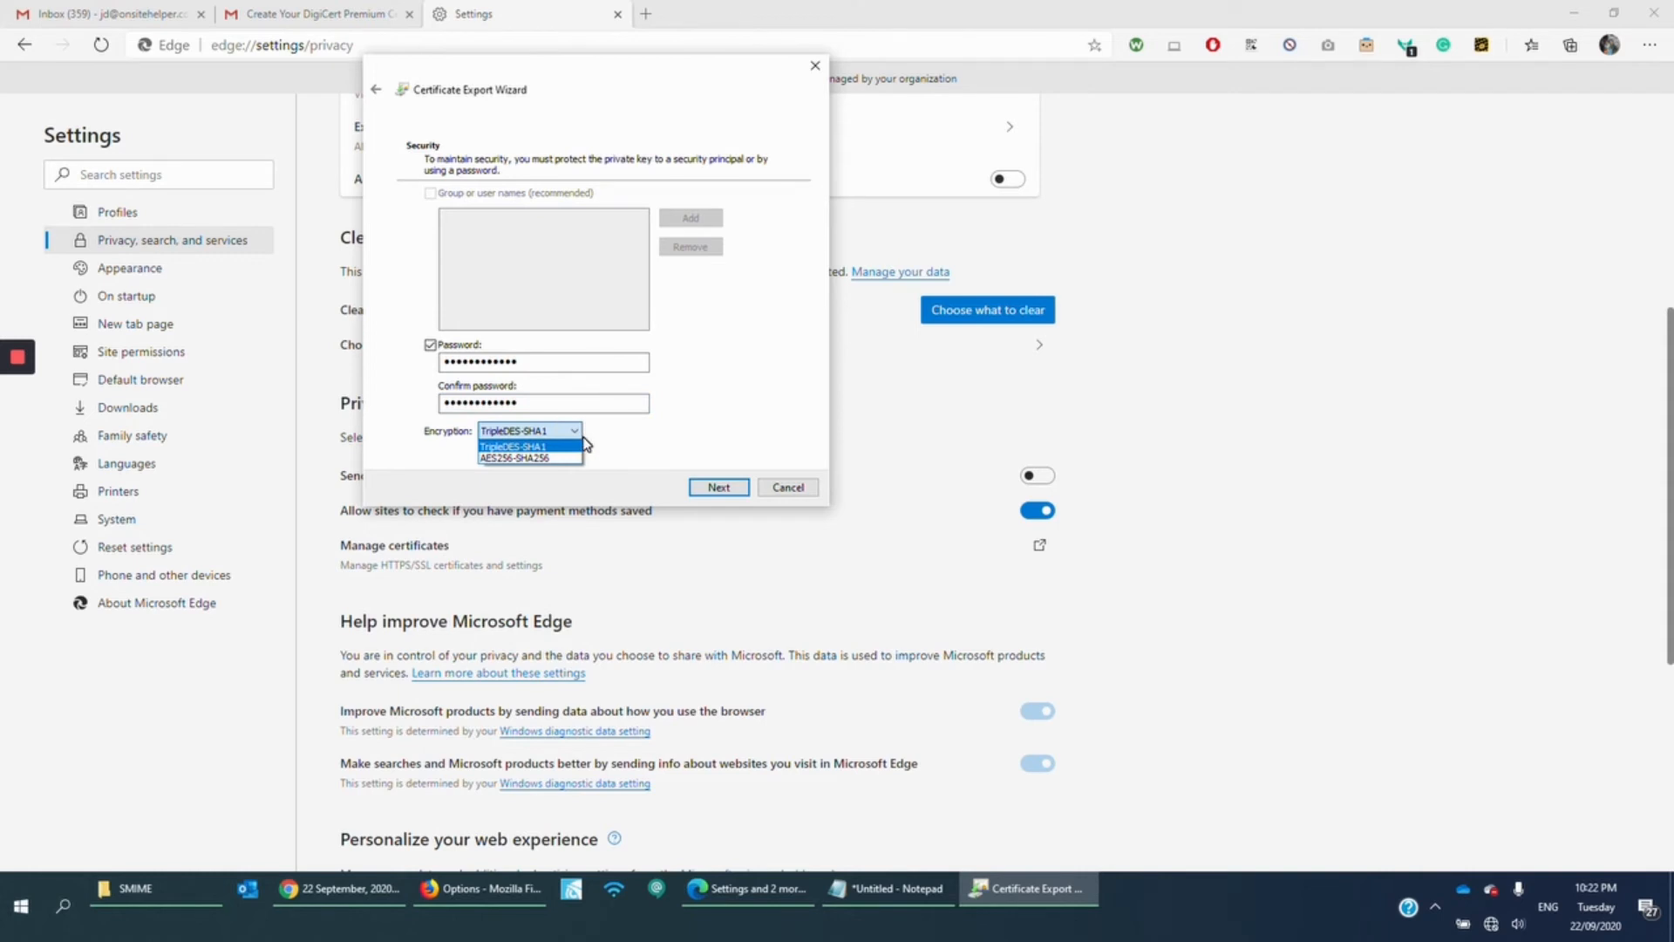
pyautogui.moveTo(555, 459)
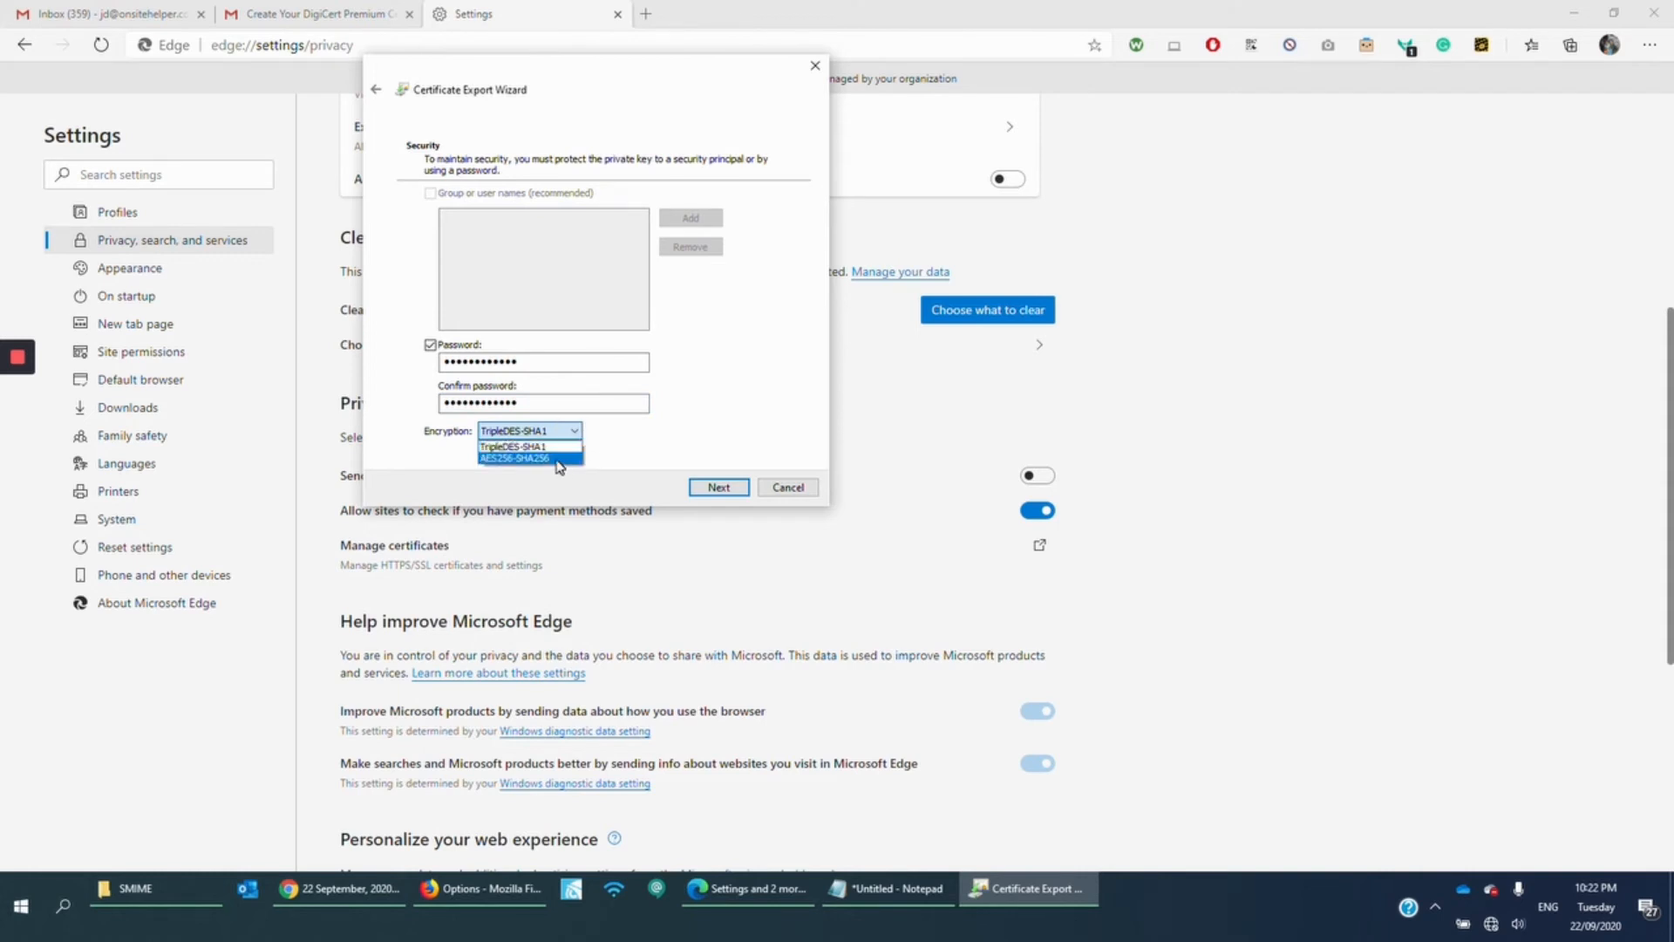
pyautogui.click(518, 458)
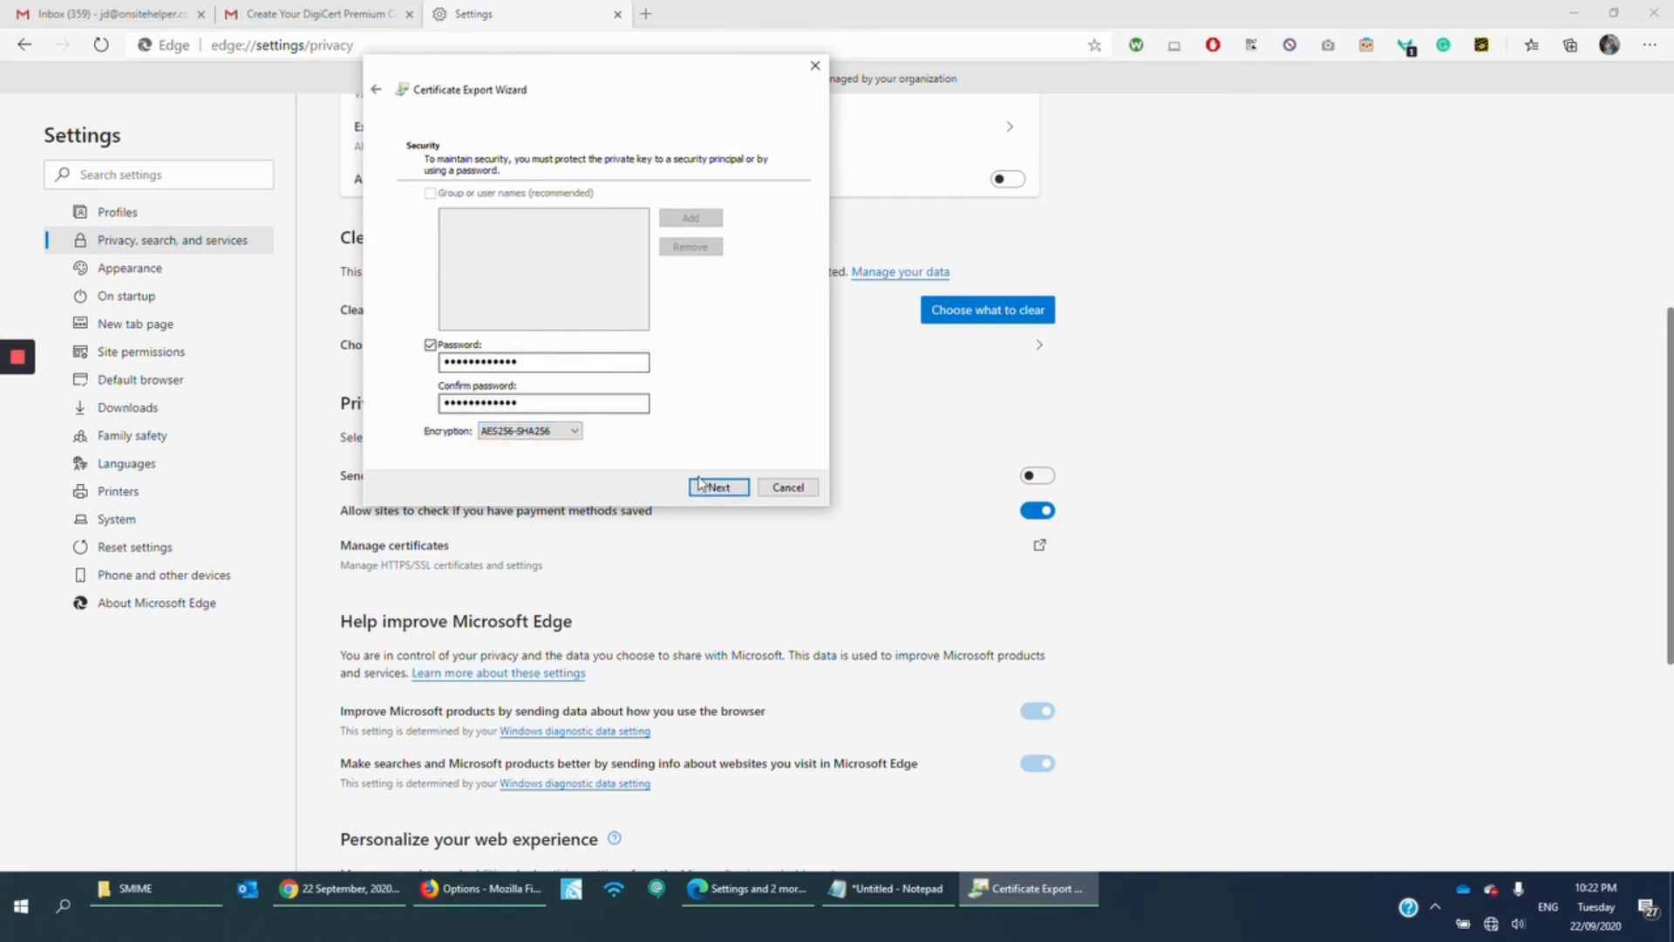
pyautogui.click(716, 487)
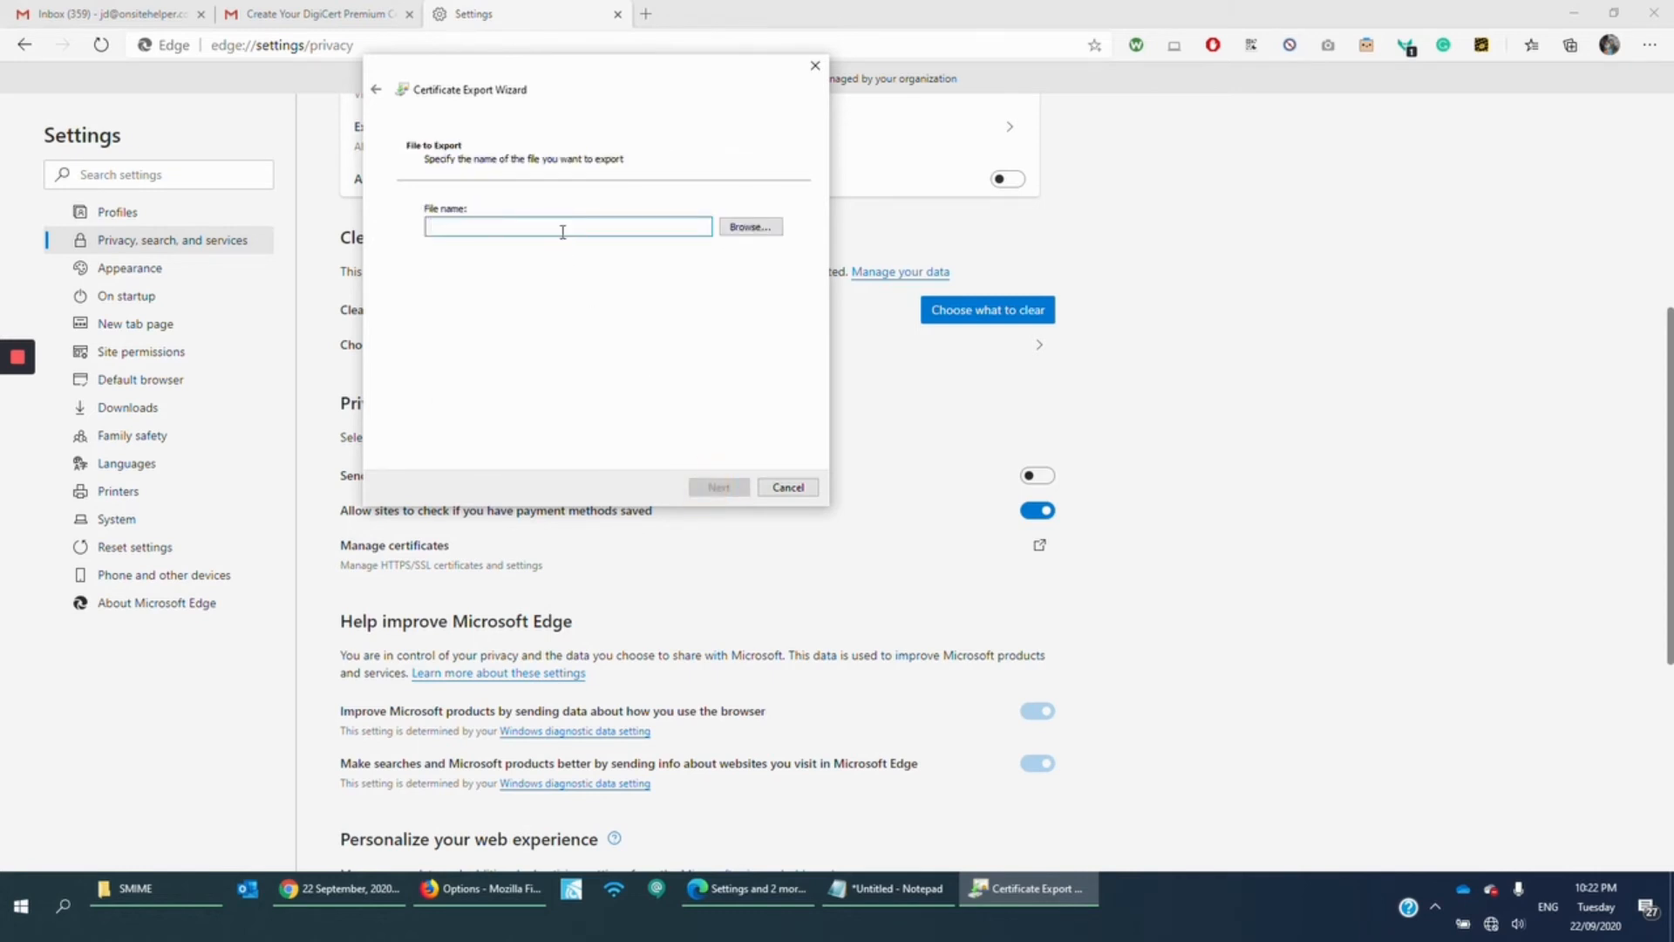
pyautogui.write('hel')
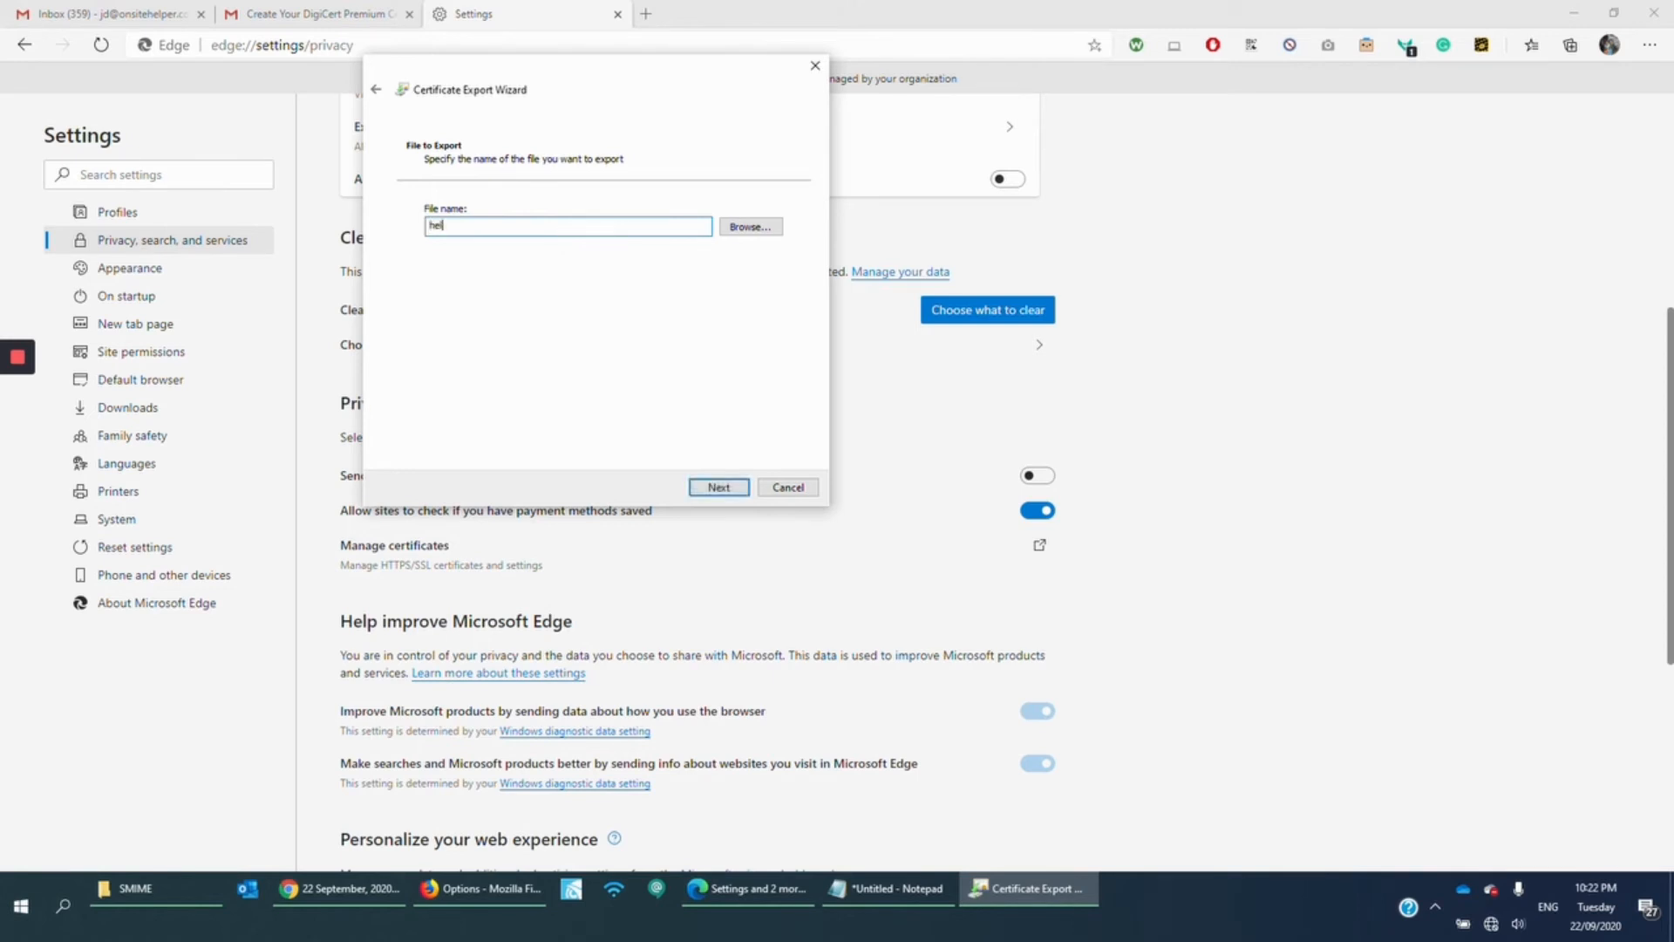
pyautogui.write('pdesk')
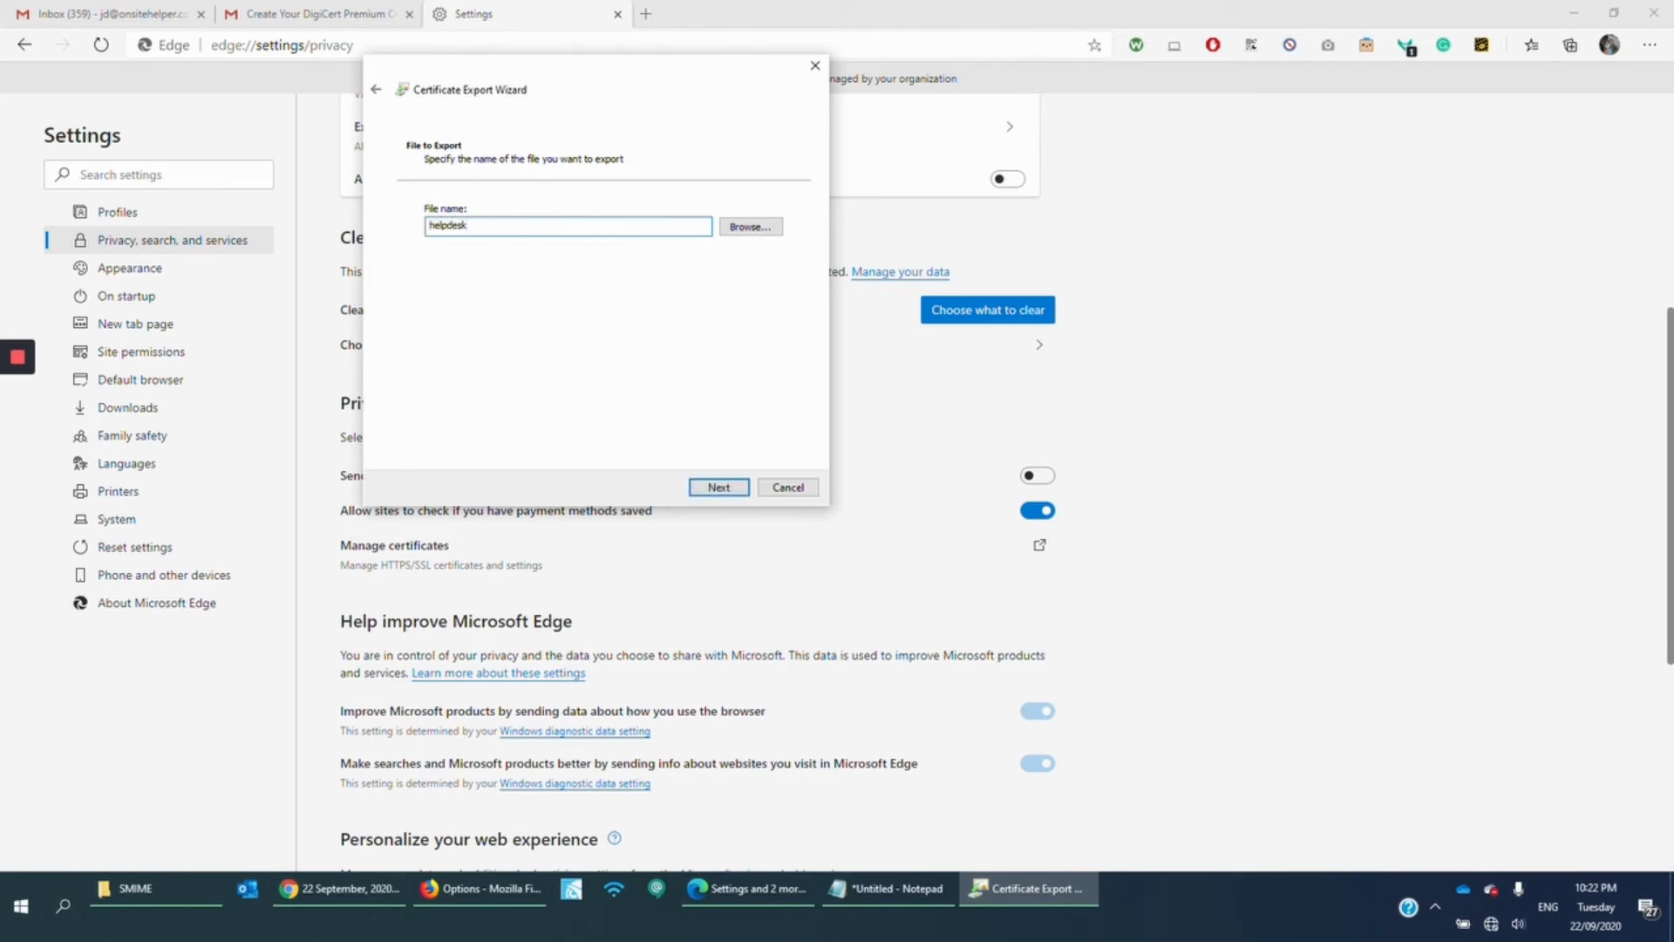
pyautogui.write('cert')
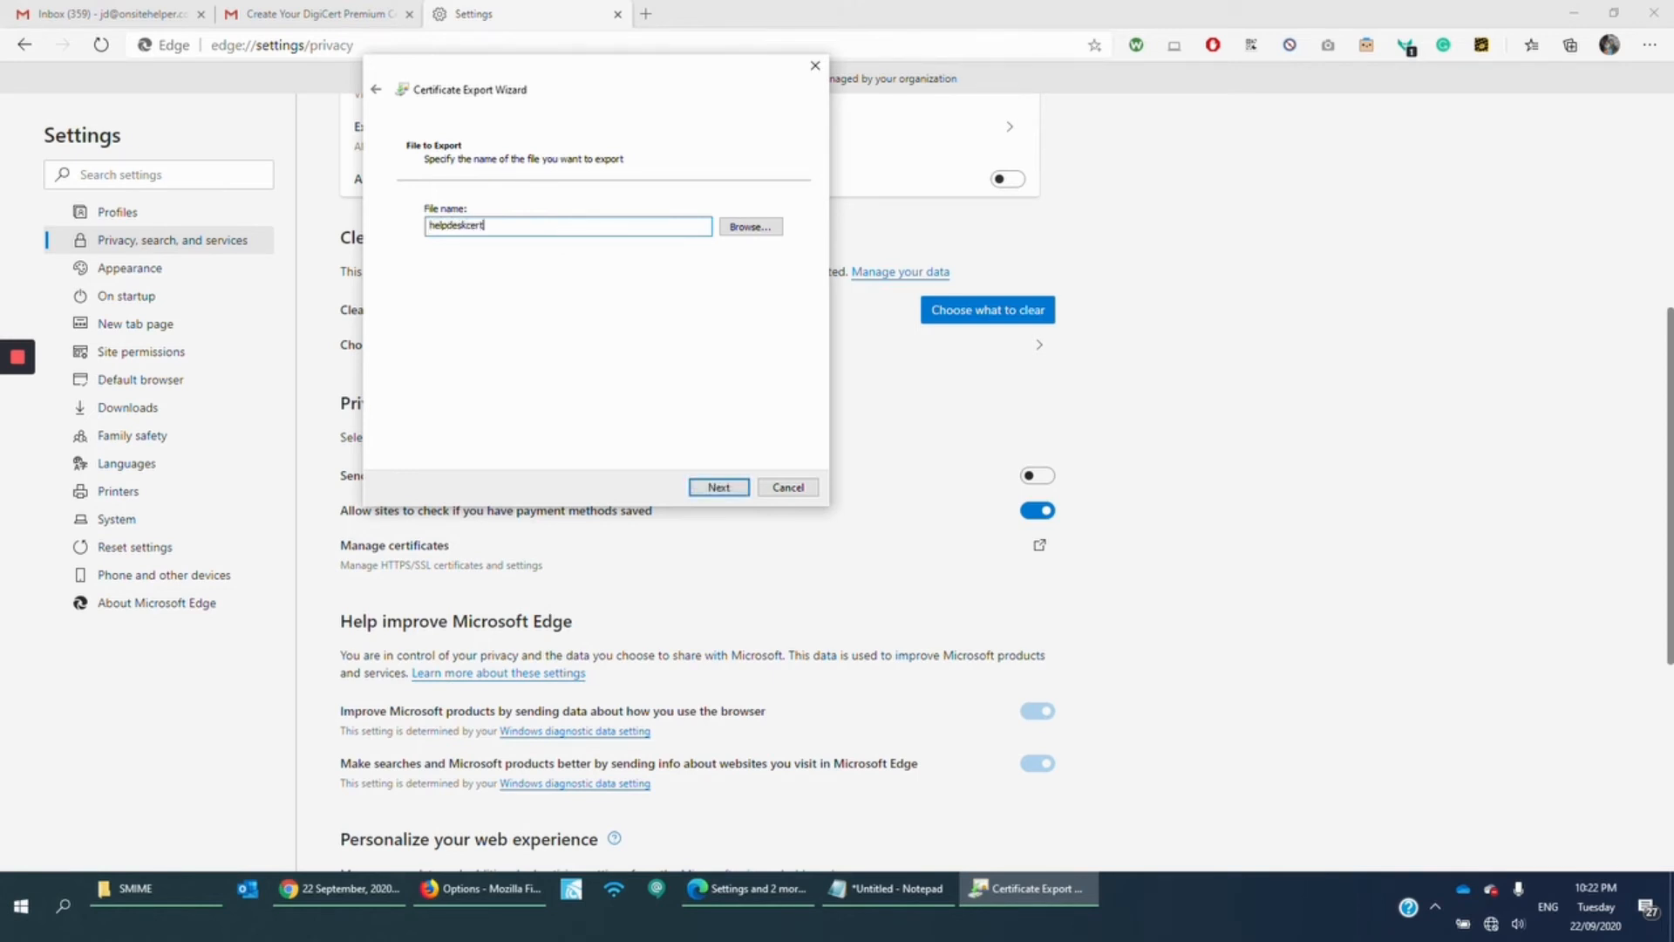
pyautogui.press('Backspace')
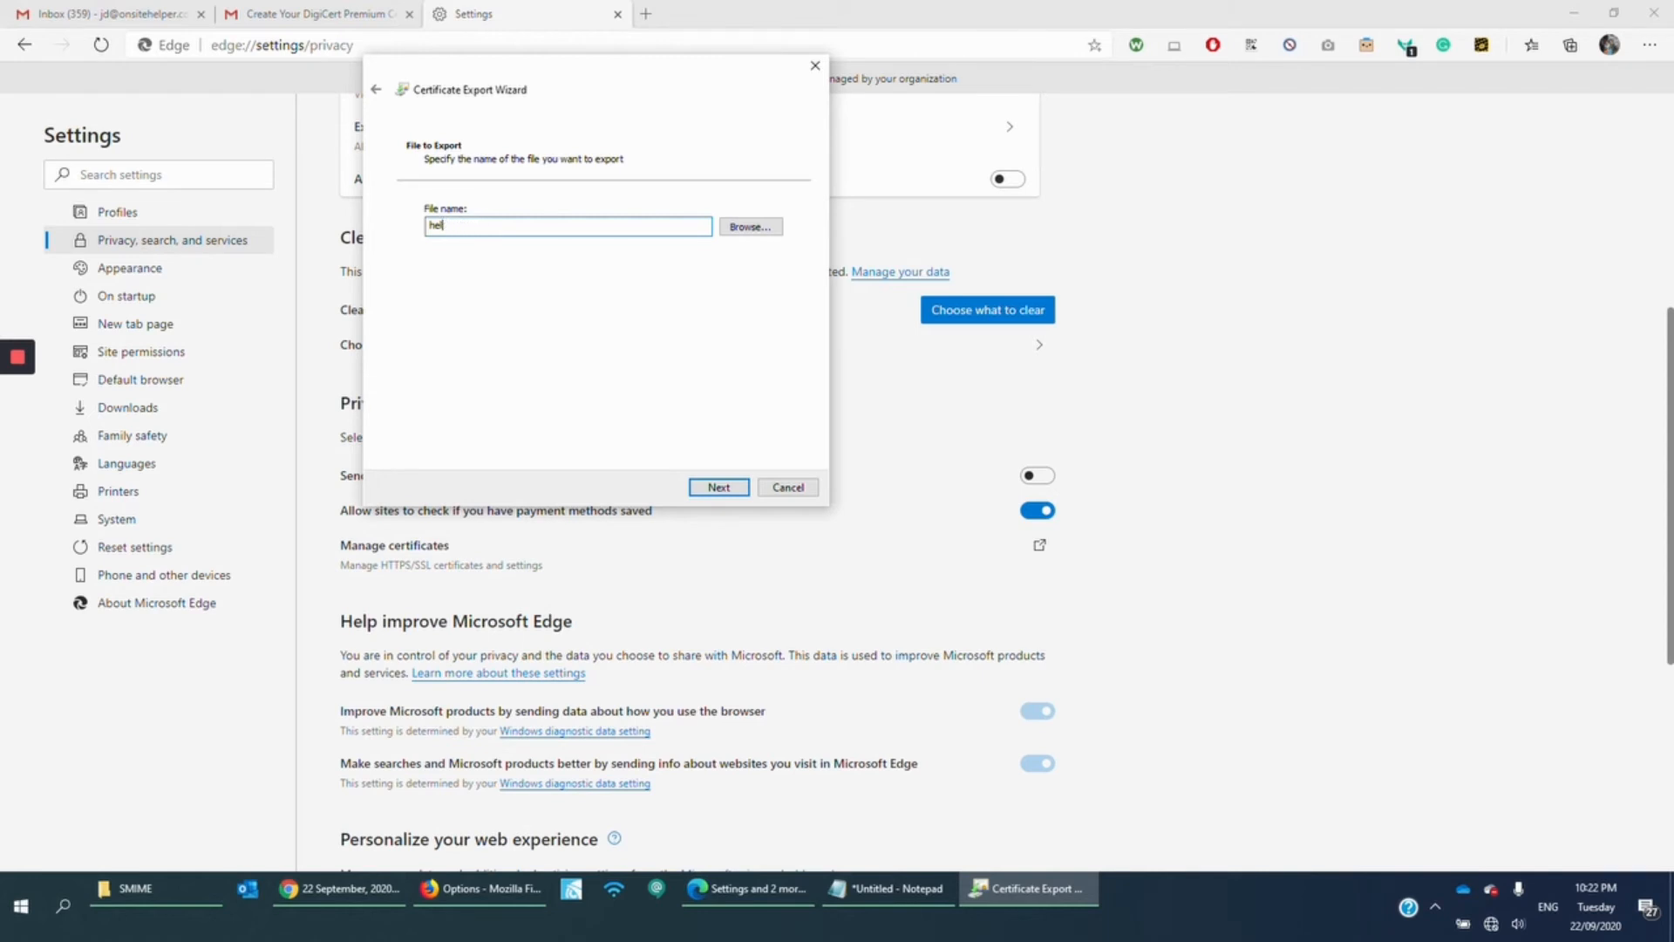
pyautogui.write('dcert')
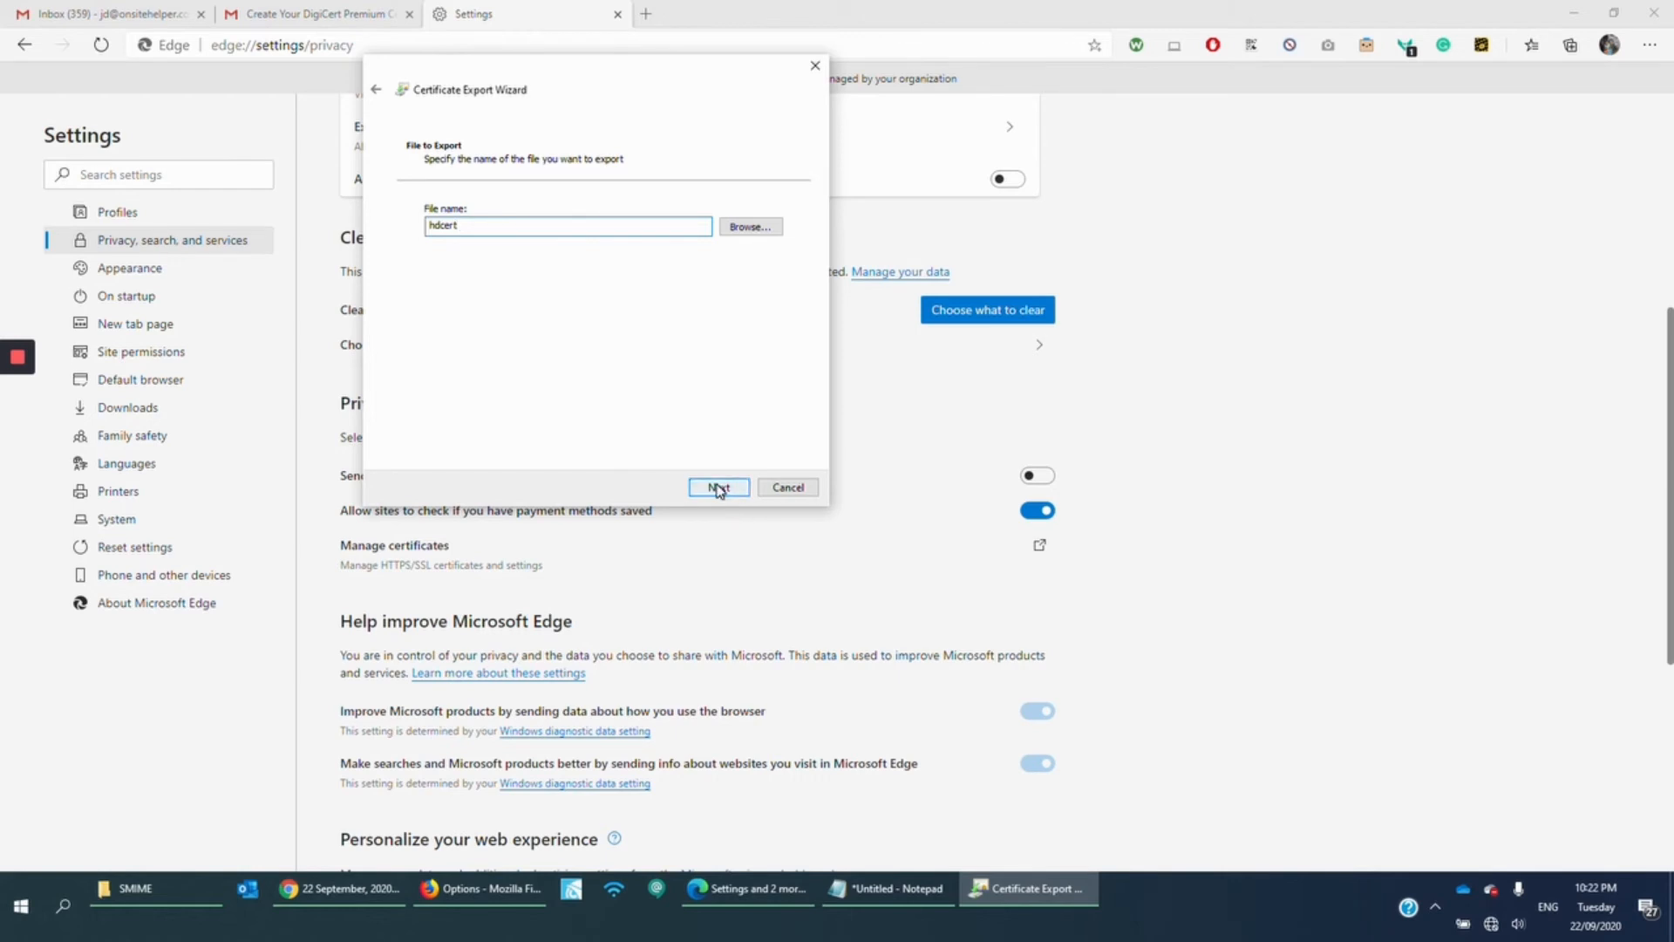
pyautogui.moveTo(652, 324)
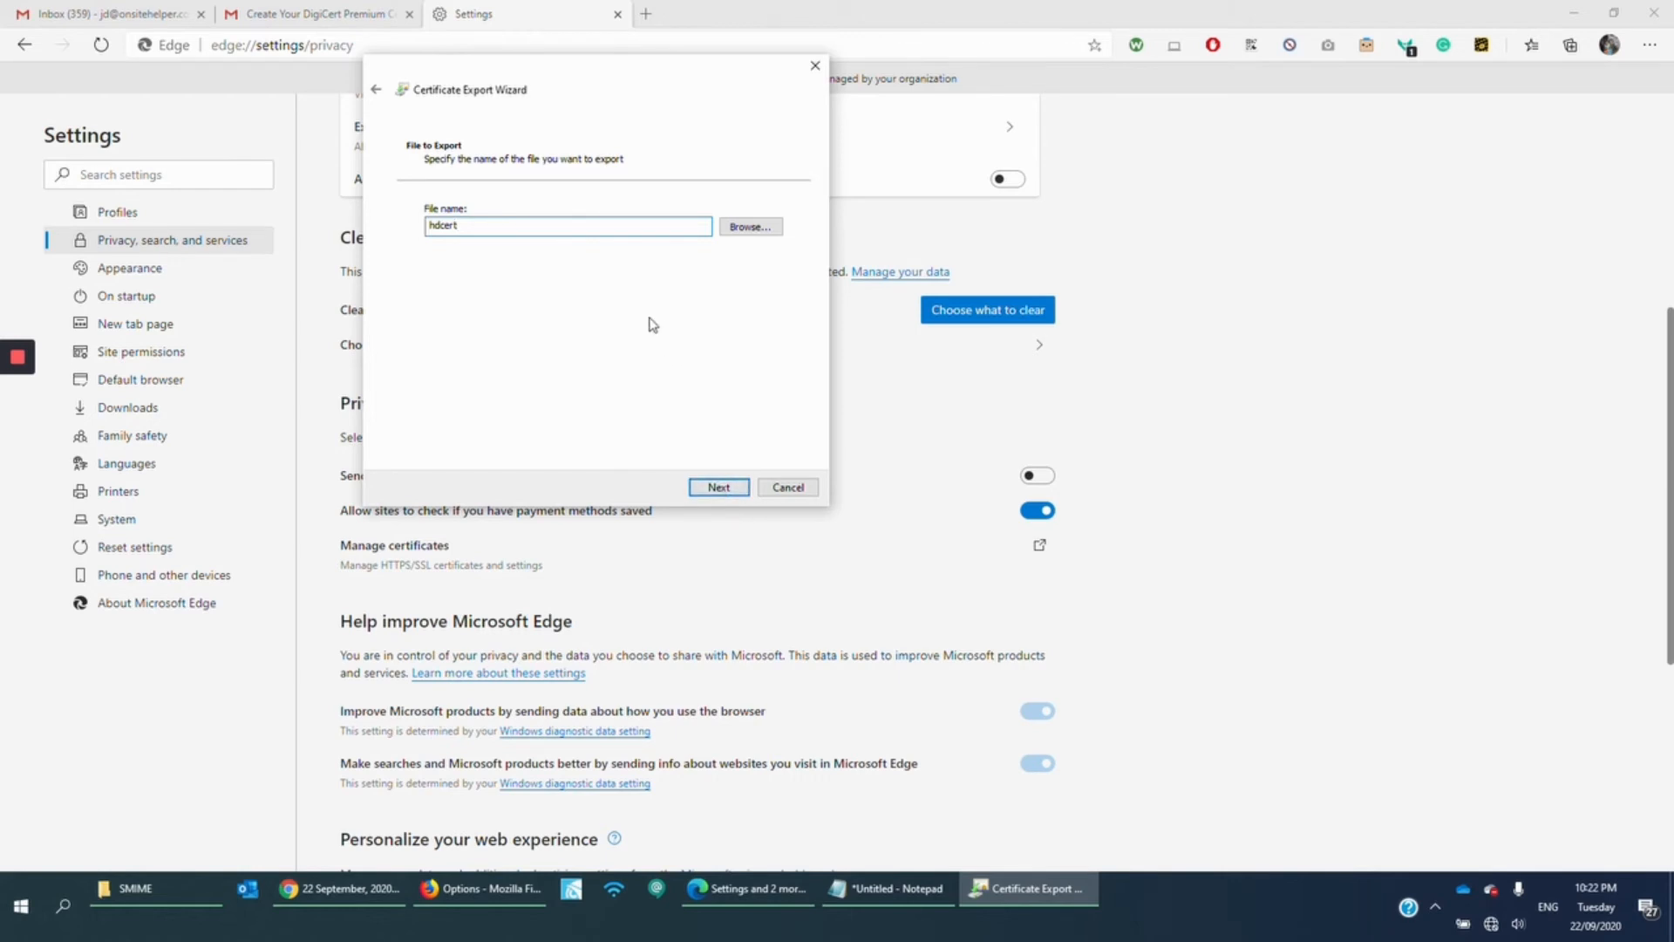
pyautogui.click(717, 486)
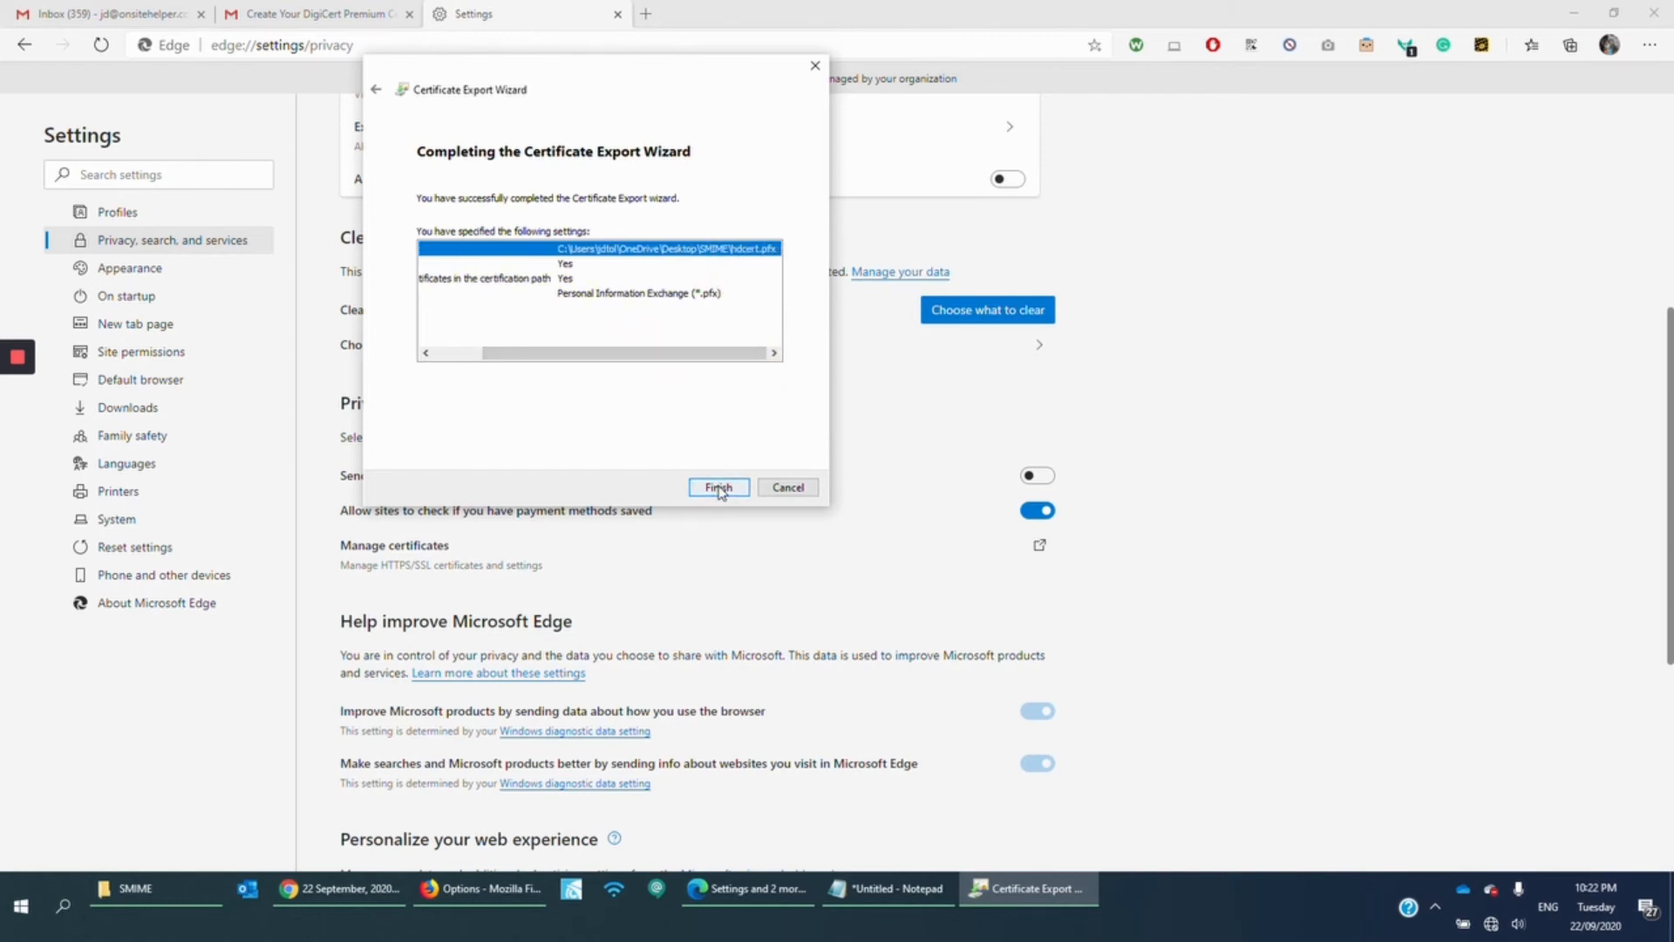
pyautogui.click(717, 487)
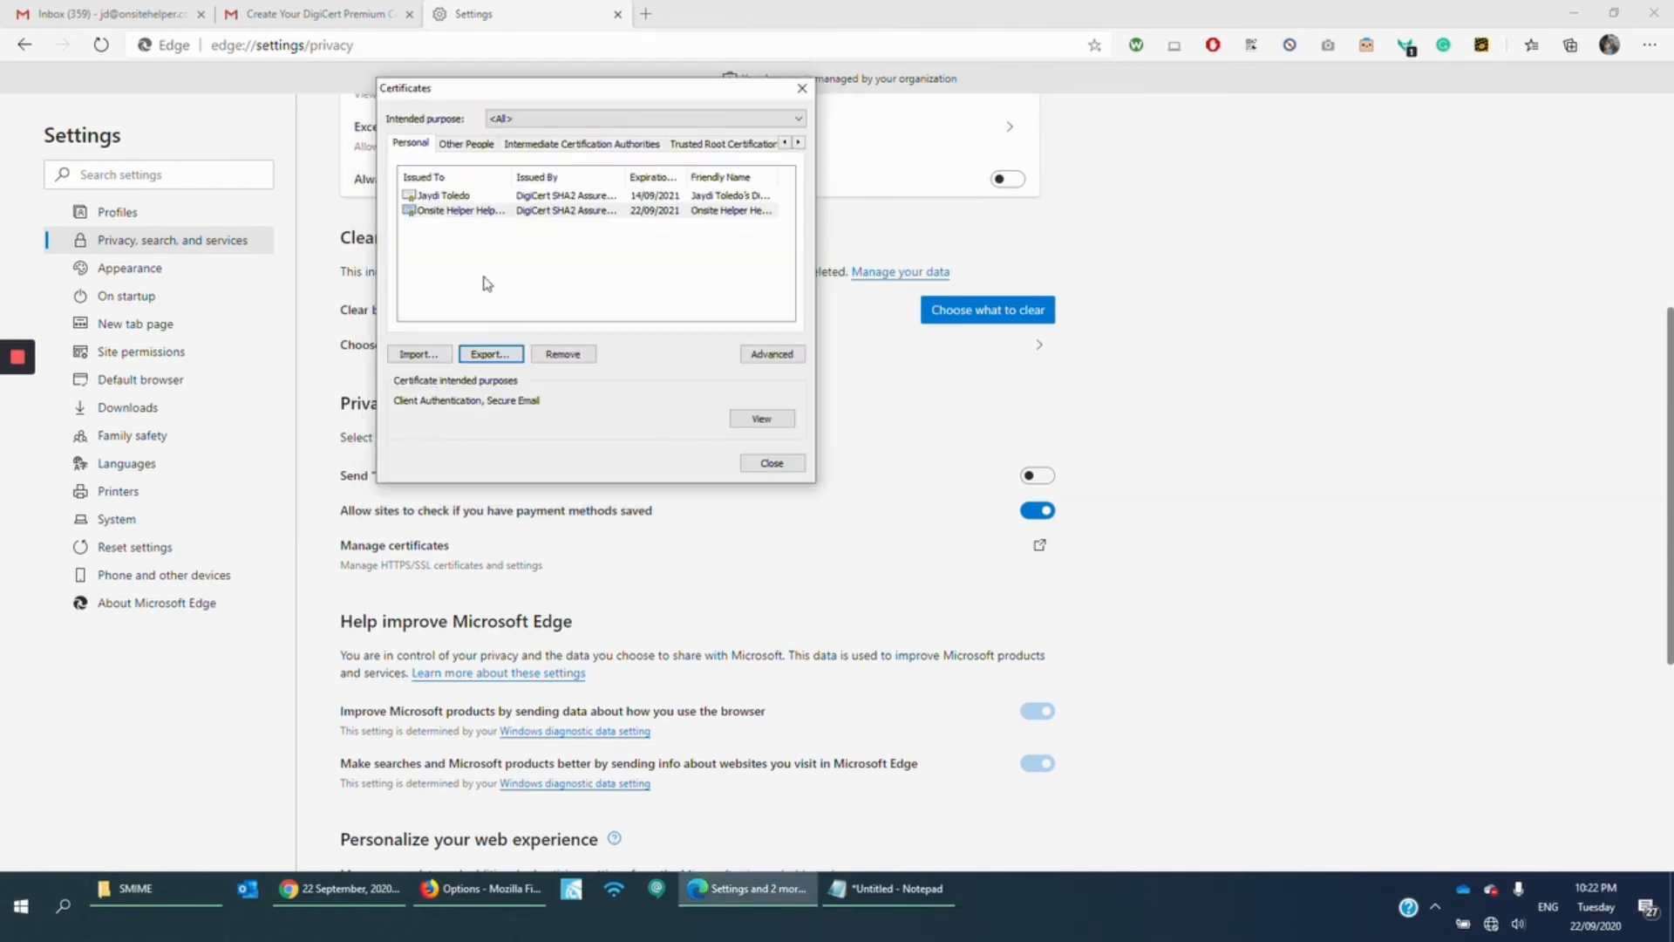
# - Close the certificates window and bring up Gmail's full settings on the Accounts tab for the helpdesk account
pyautogui.click(769, 462)
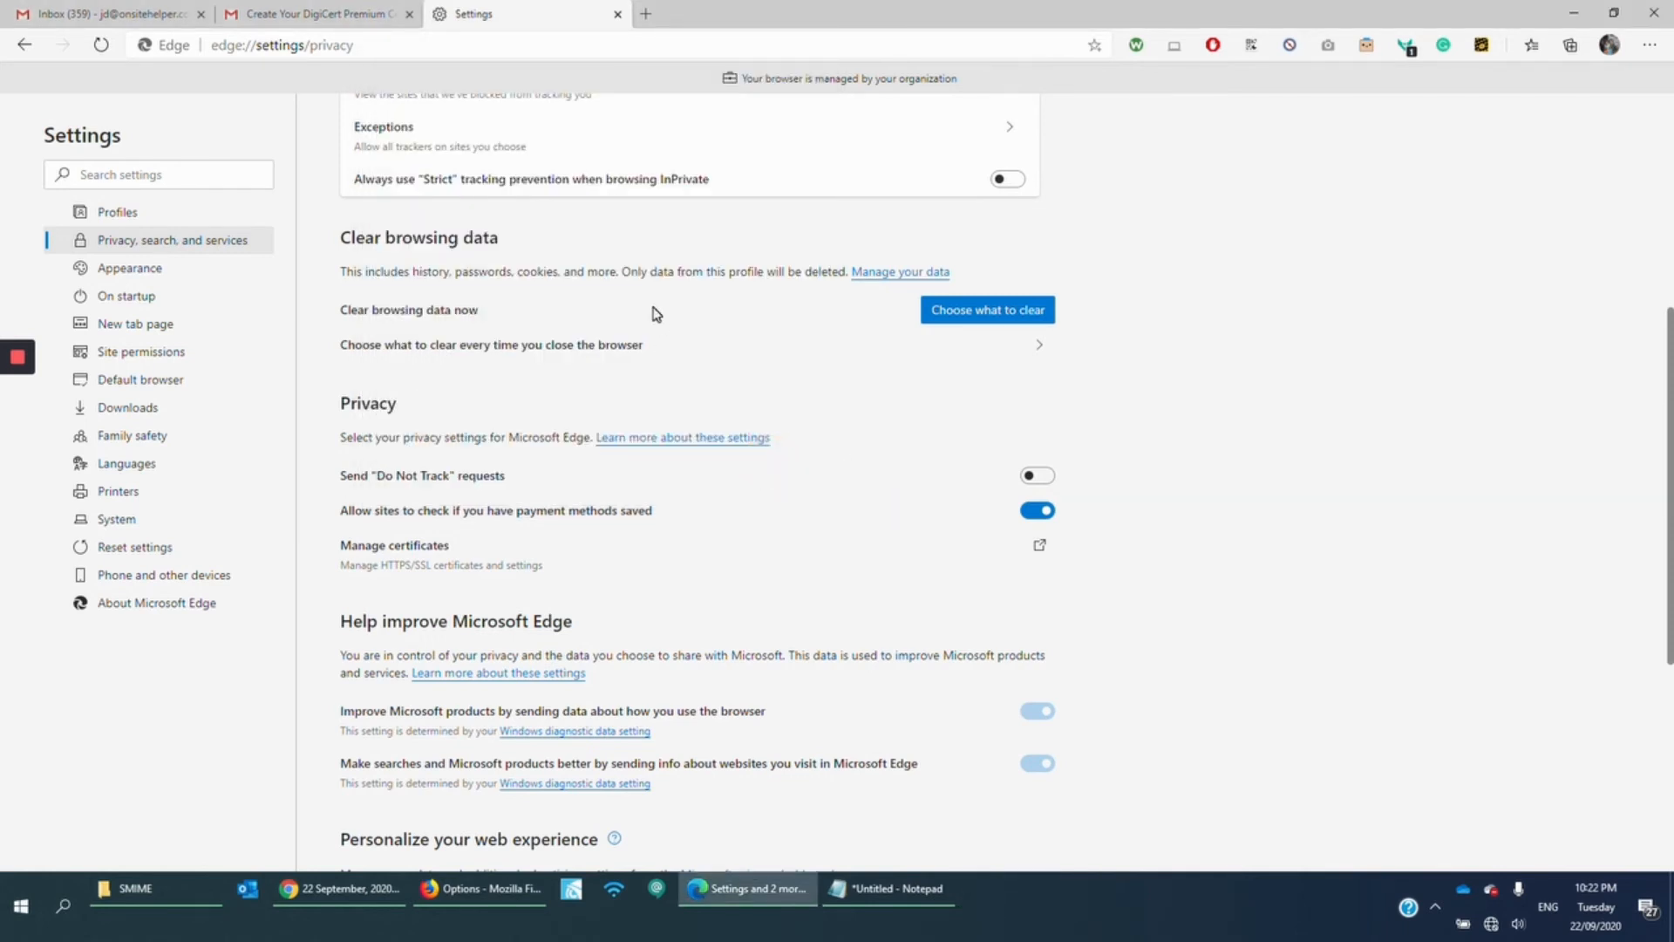
pyautogui.click(312, 14)
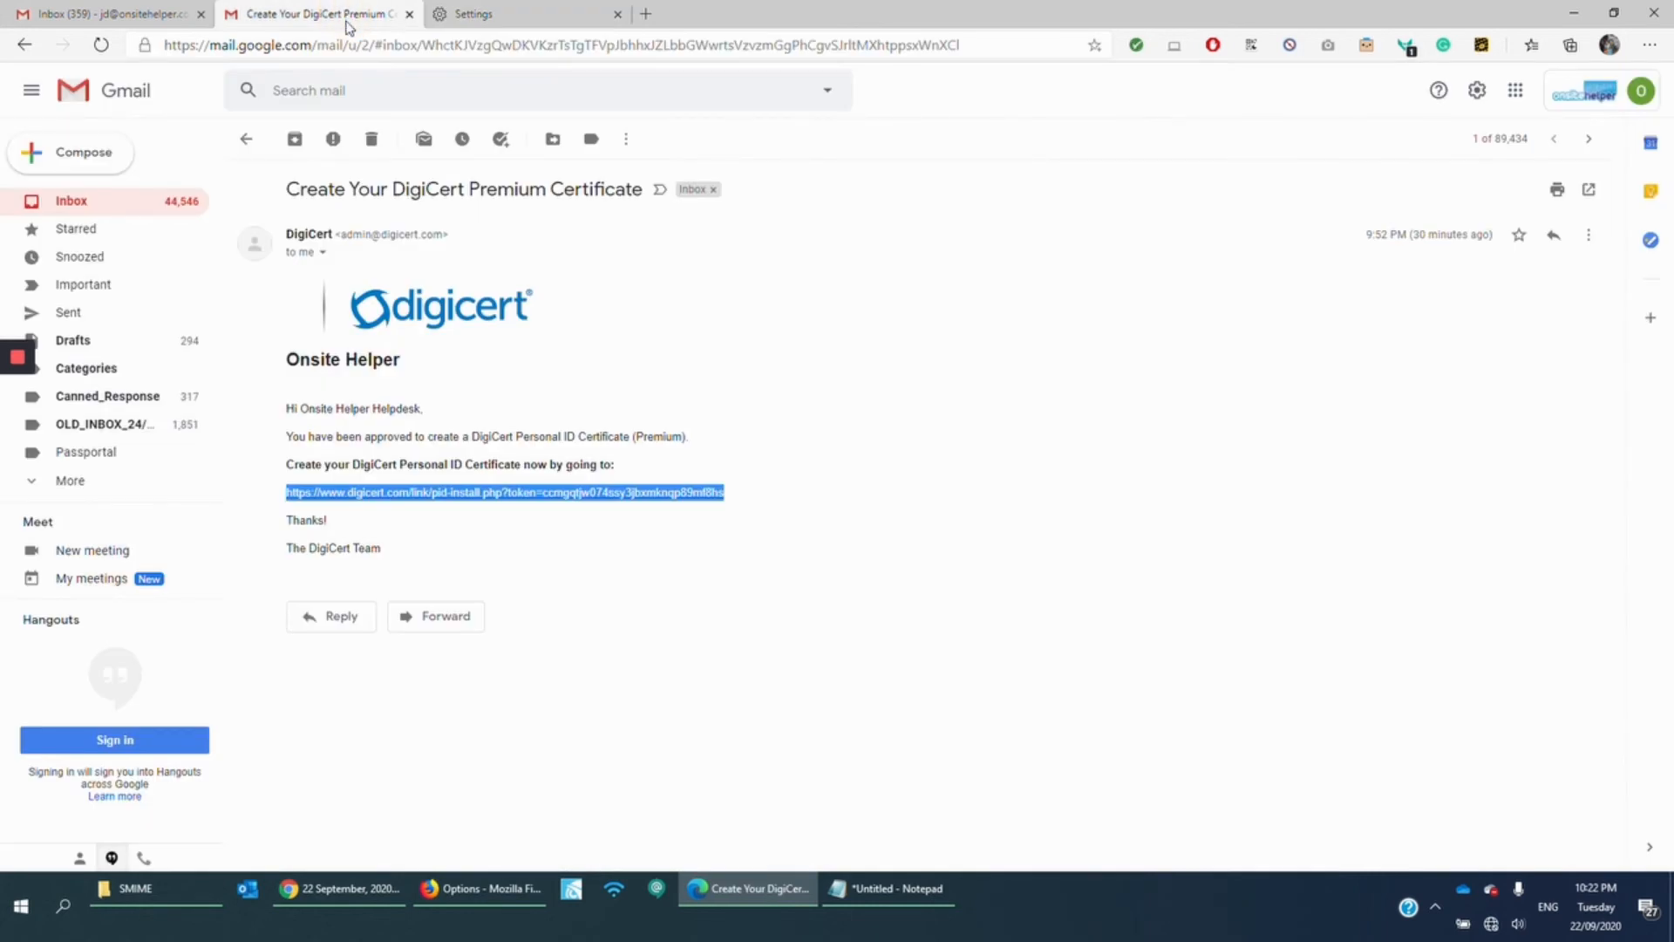
pyautogui.moveTo(1478, 89)
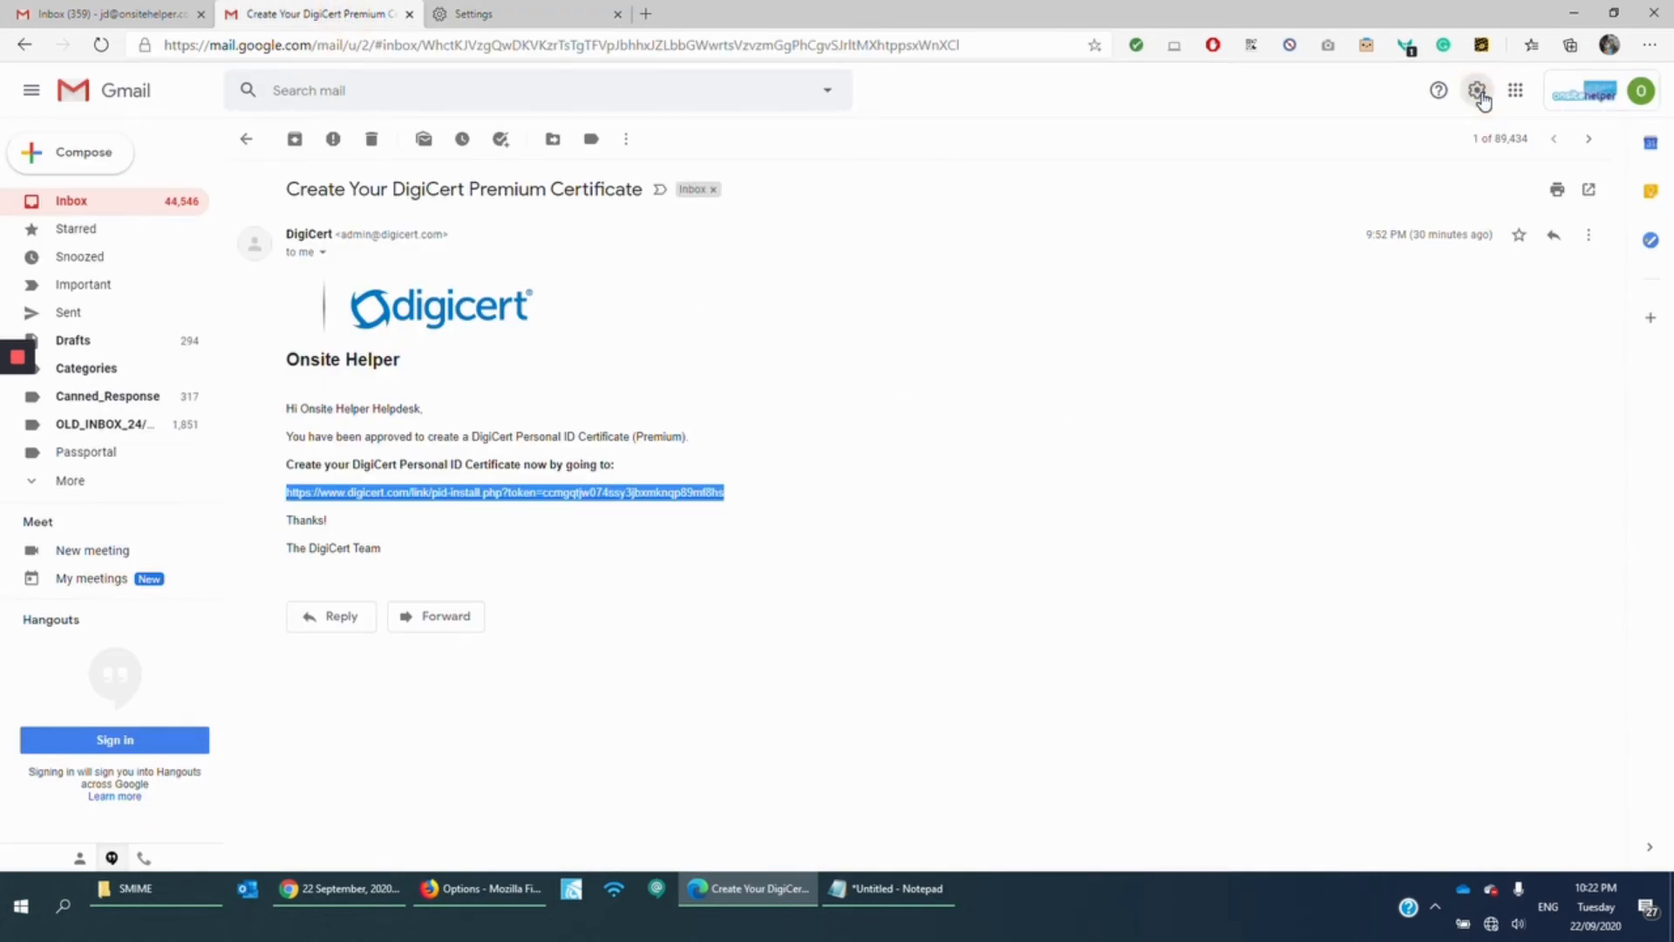
pyautogui.click(1477, 89)
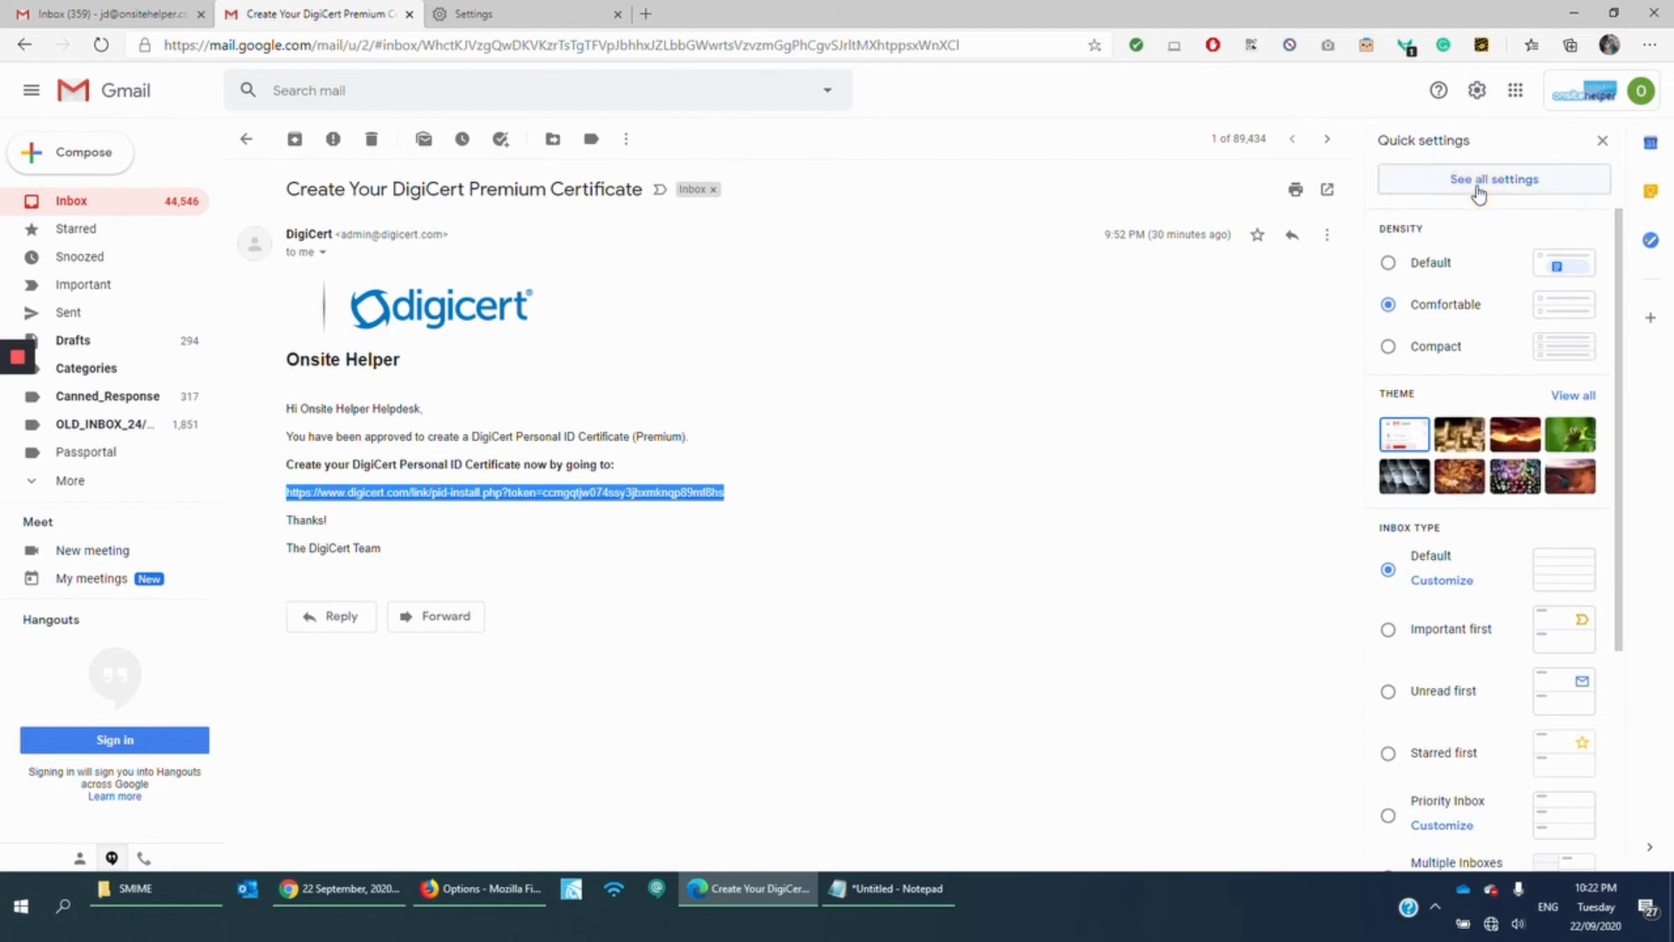
pyautogui.click(1493, 178)
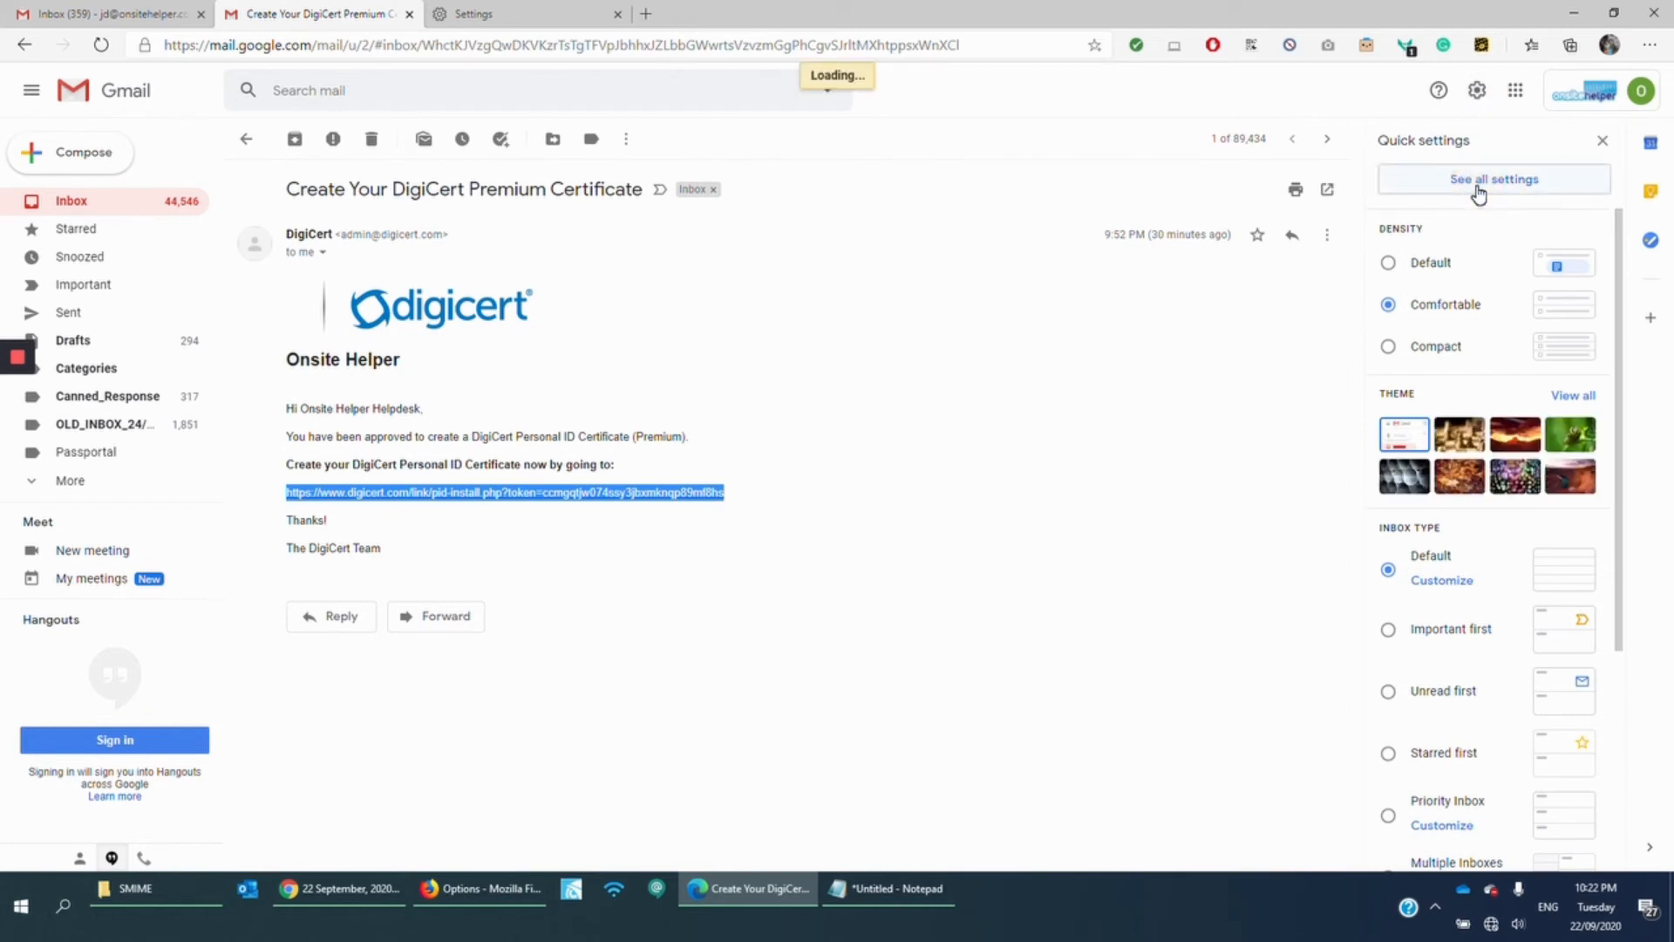
pyautogui.click(1492, 178)
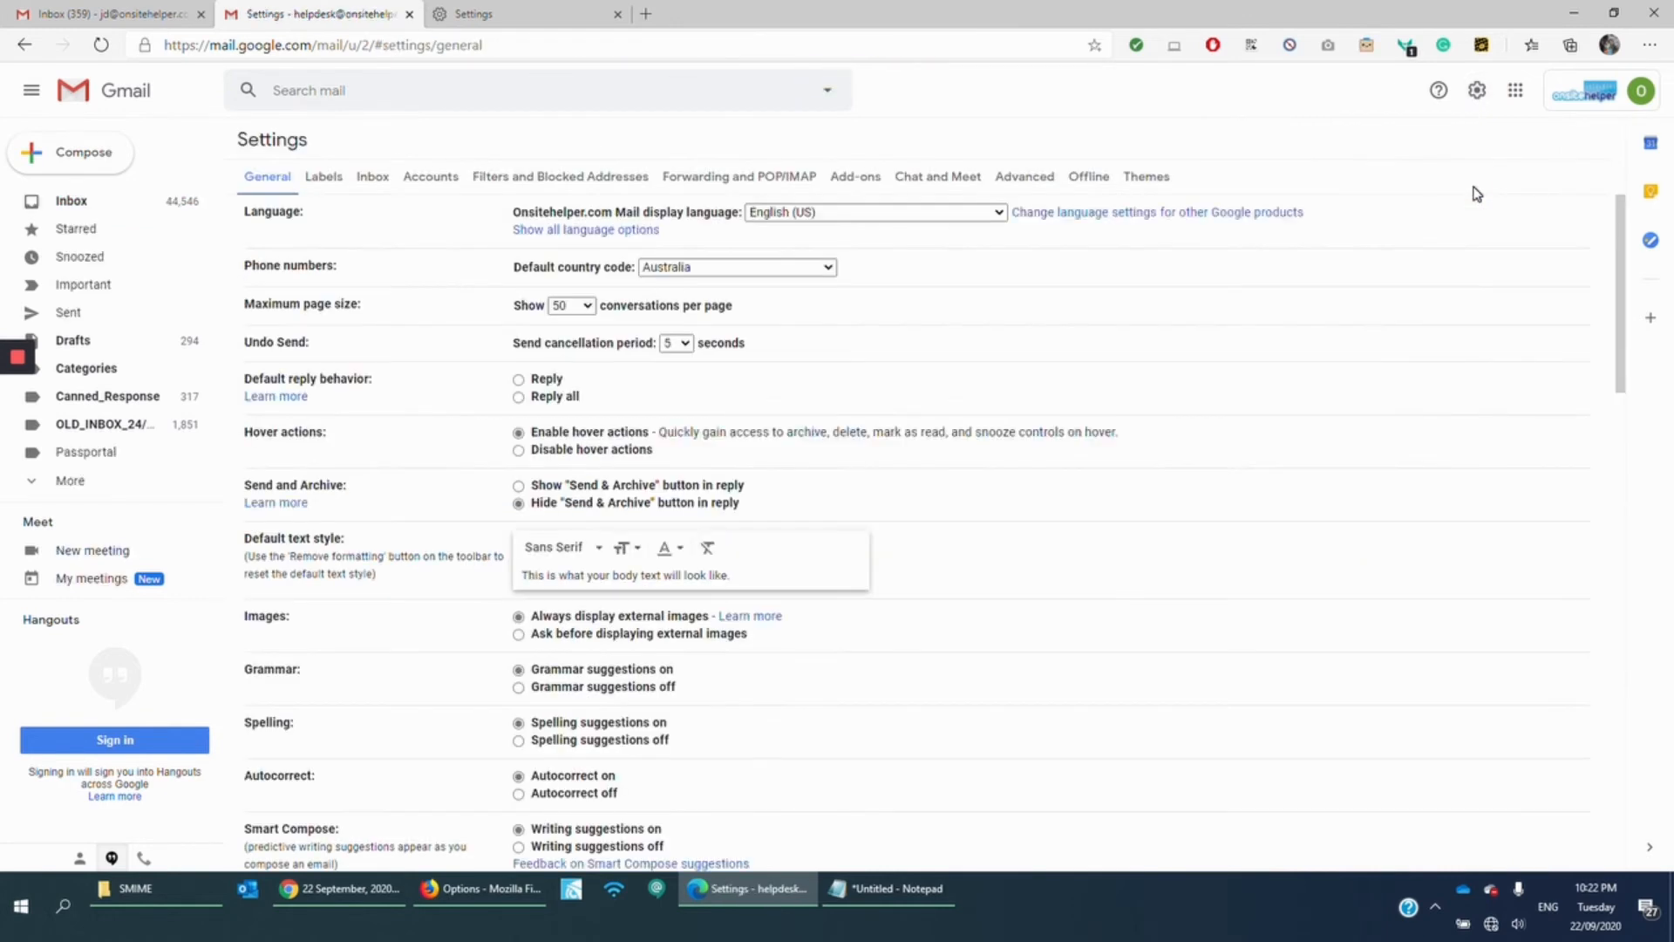
pyautogui.click(431, 176)
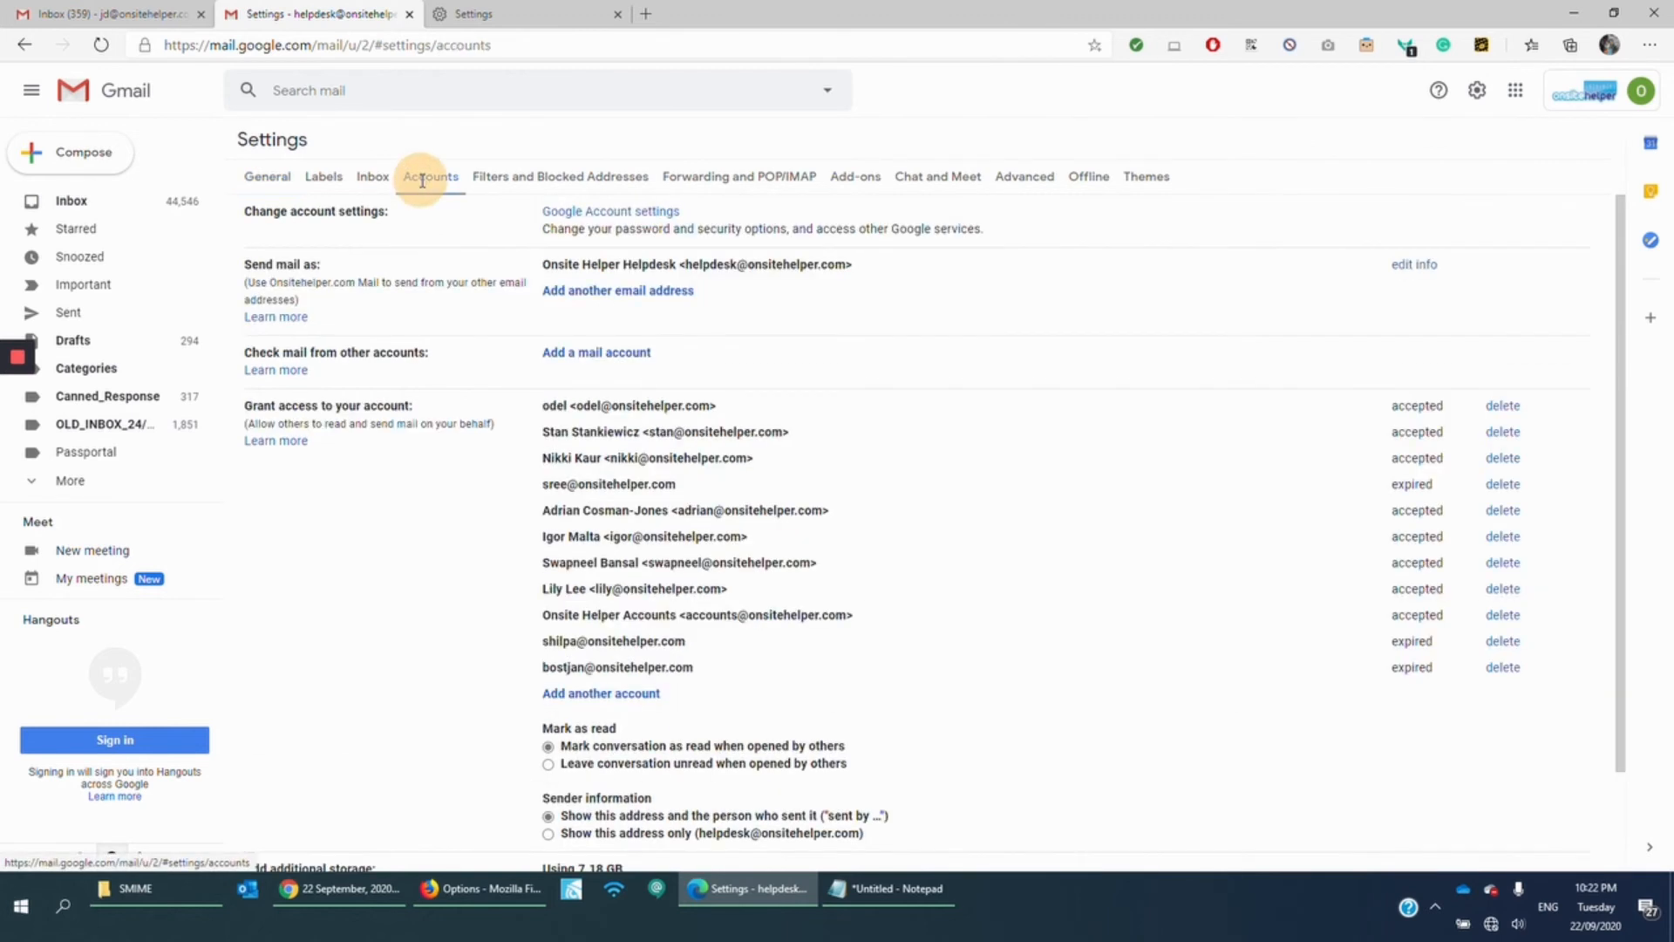
pyautogui.moveTo(1411, 265)
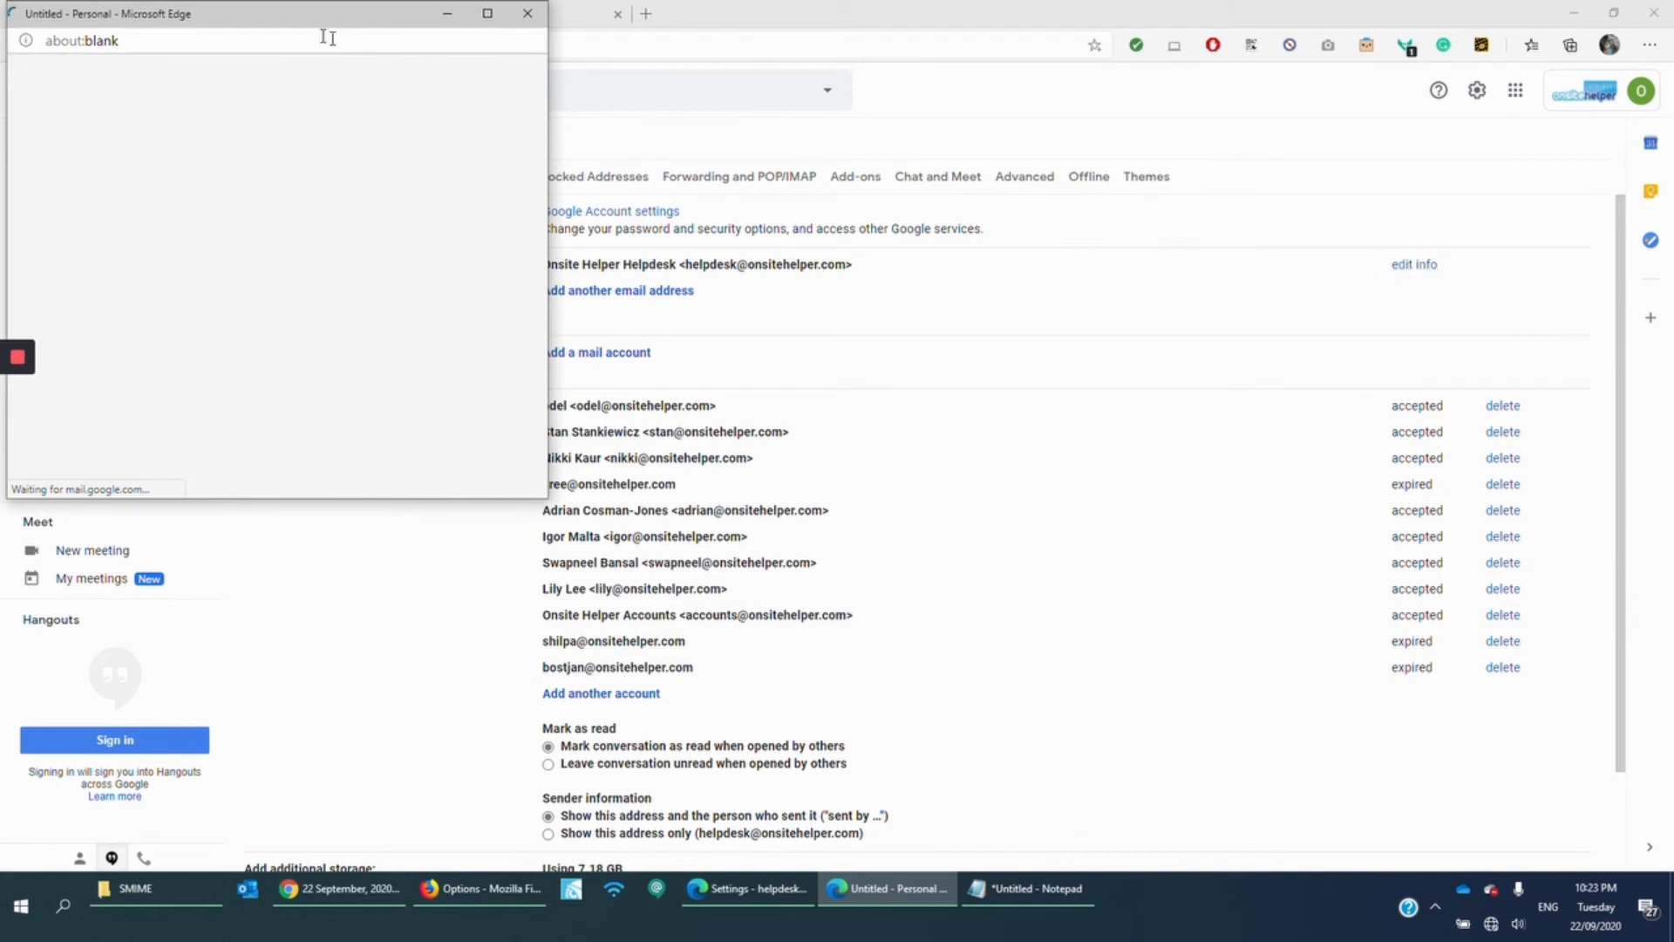
pyautogui.moveTo(315, 18)
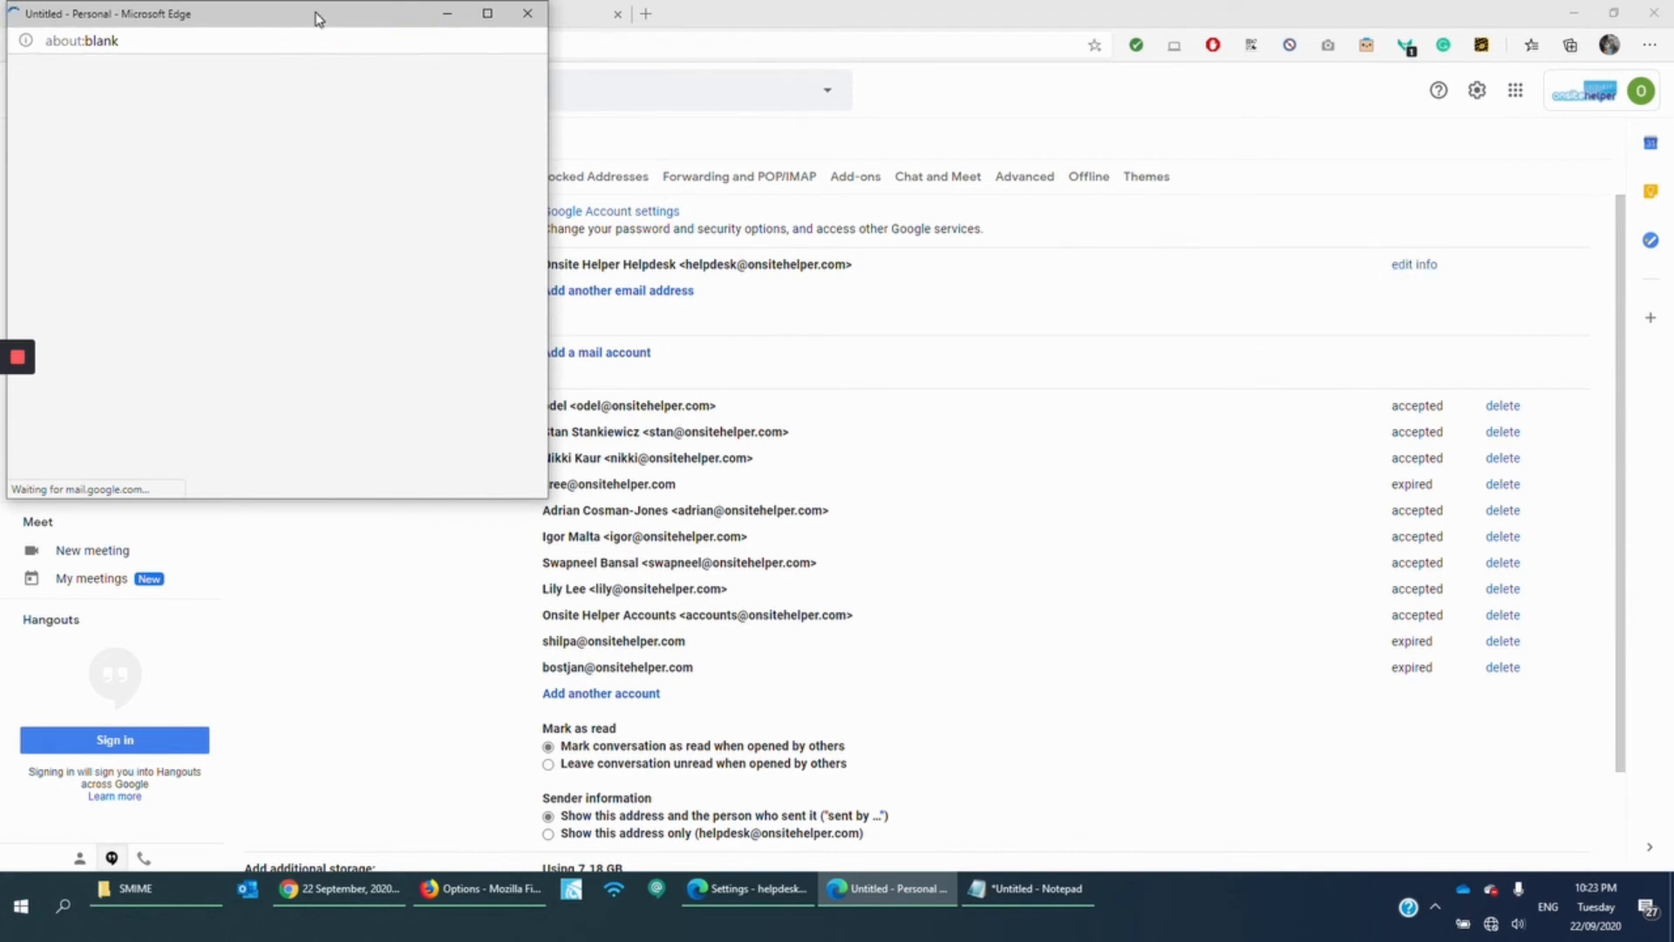
pyautogui.click(1414, 263)
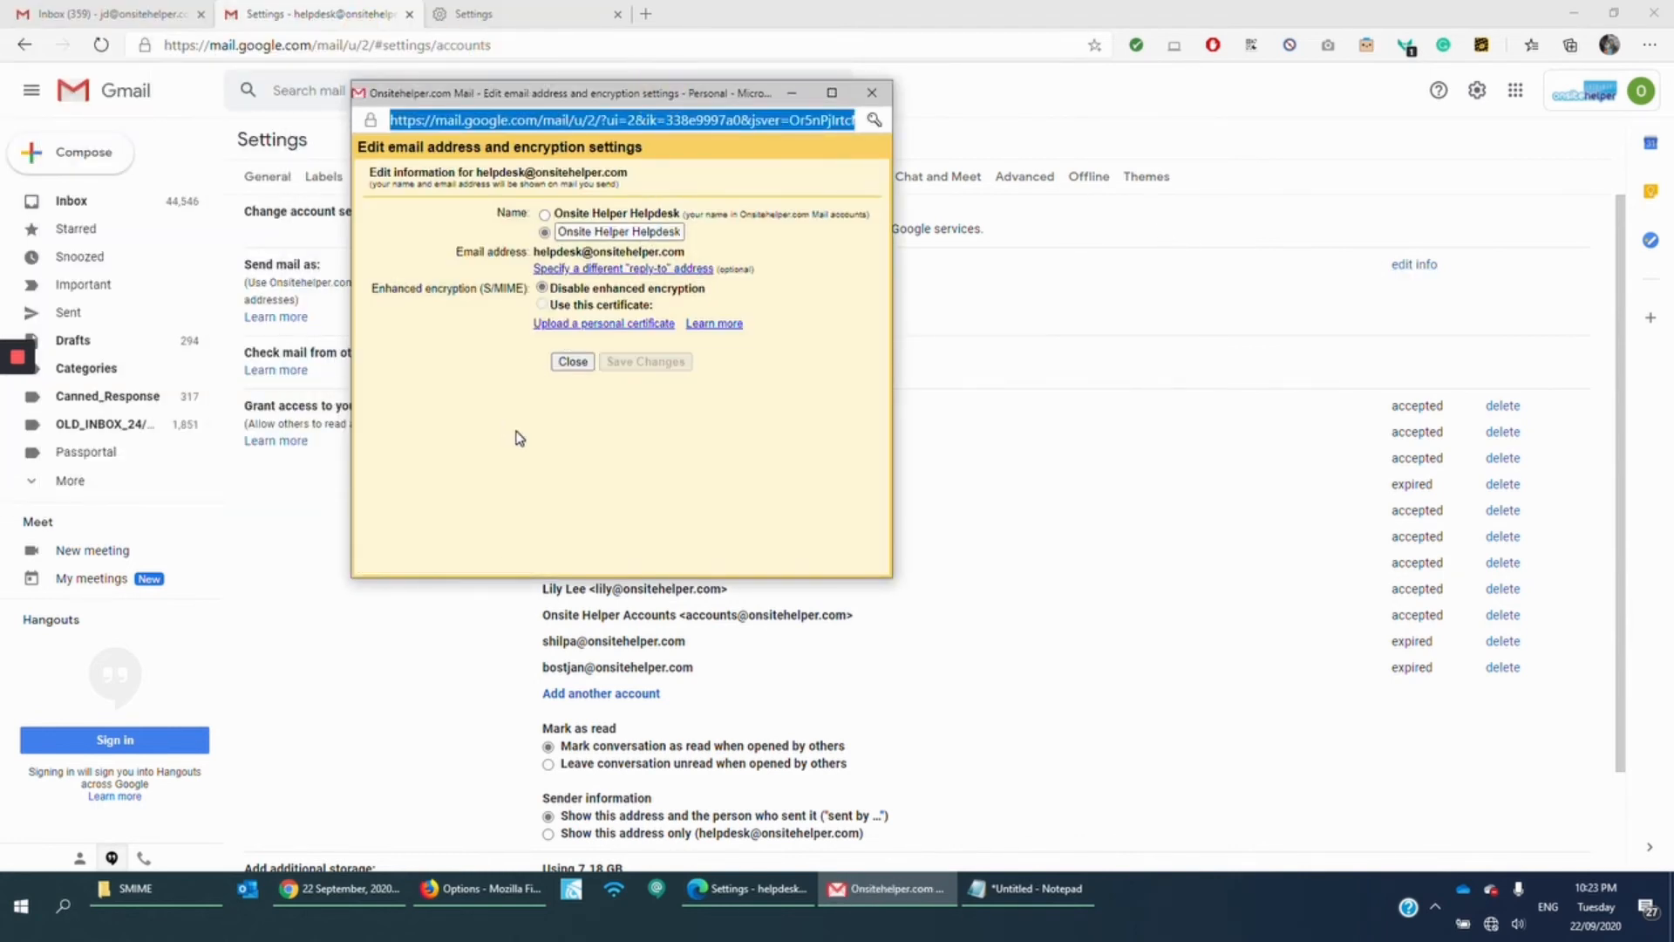
pyautogui.moveTo(564, 319)
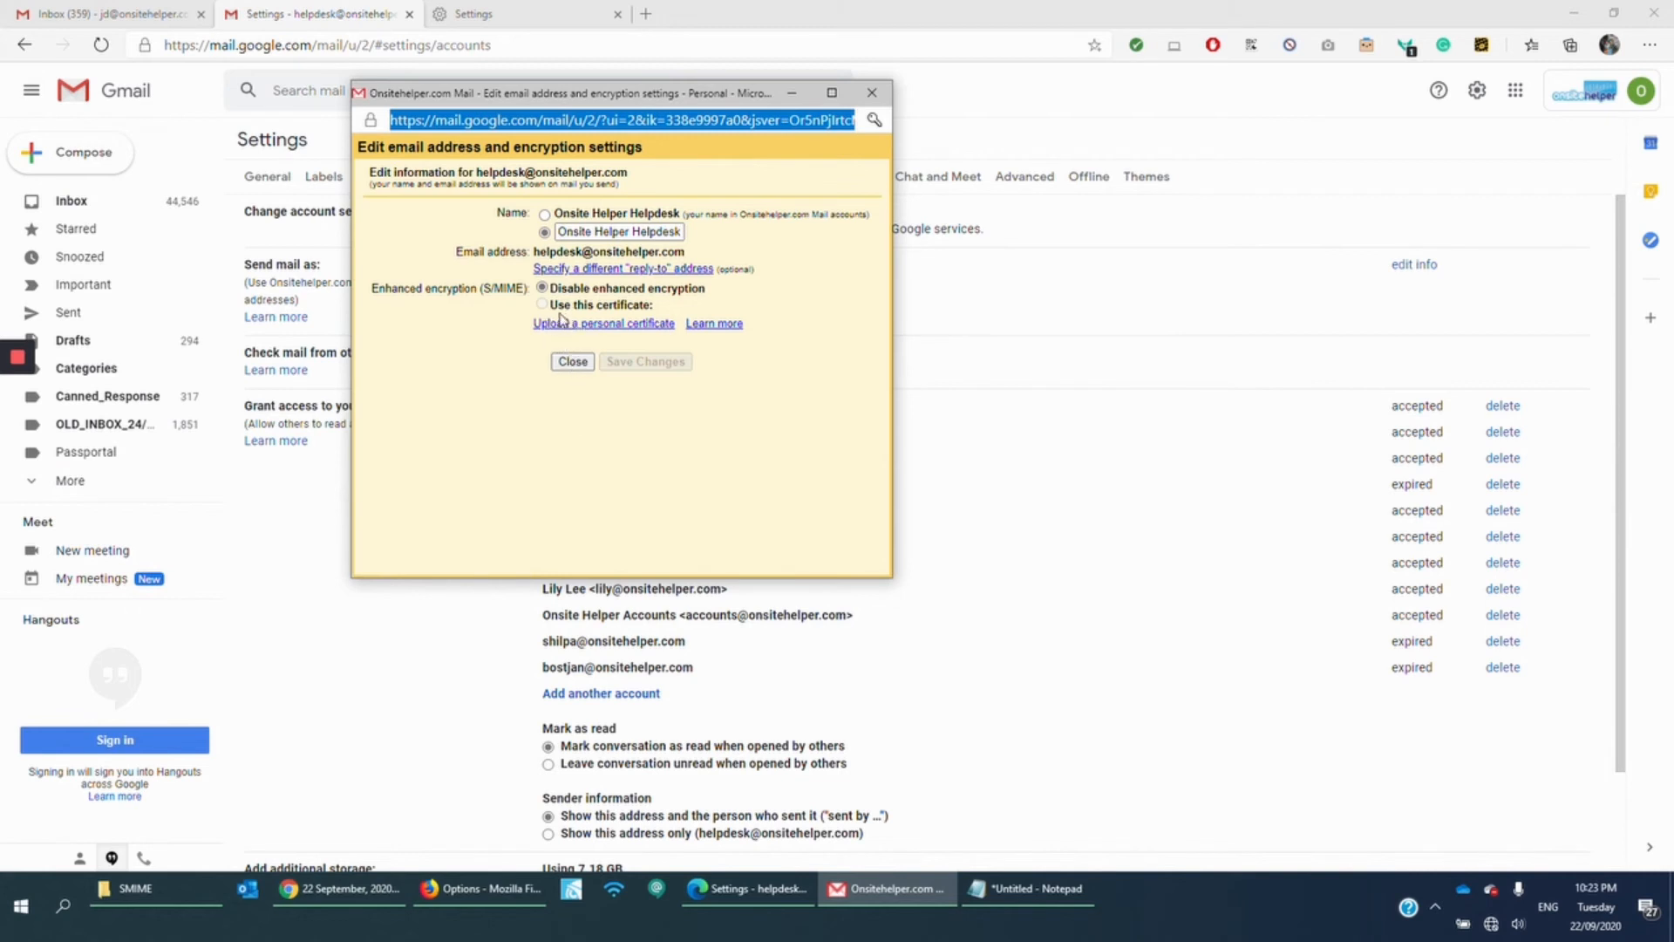
pyautogui.moveTo(420, 309)
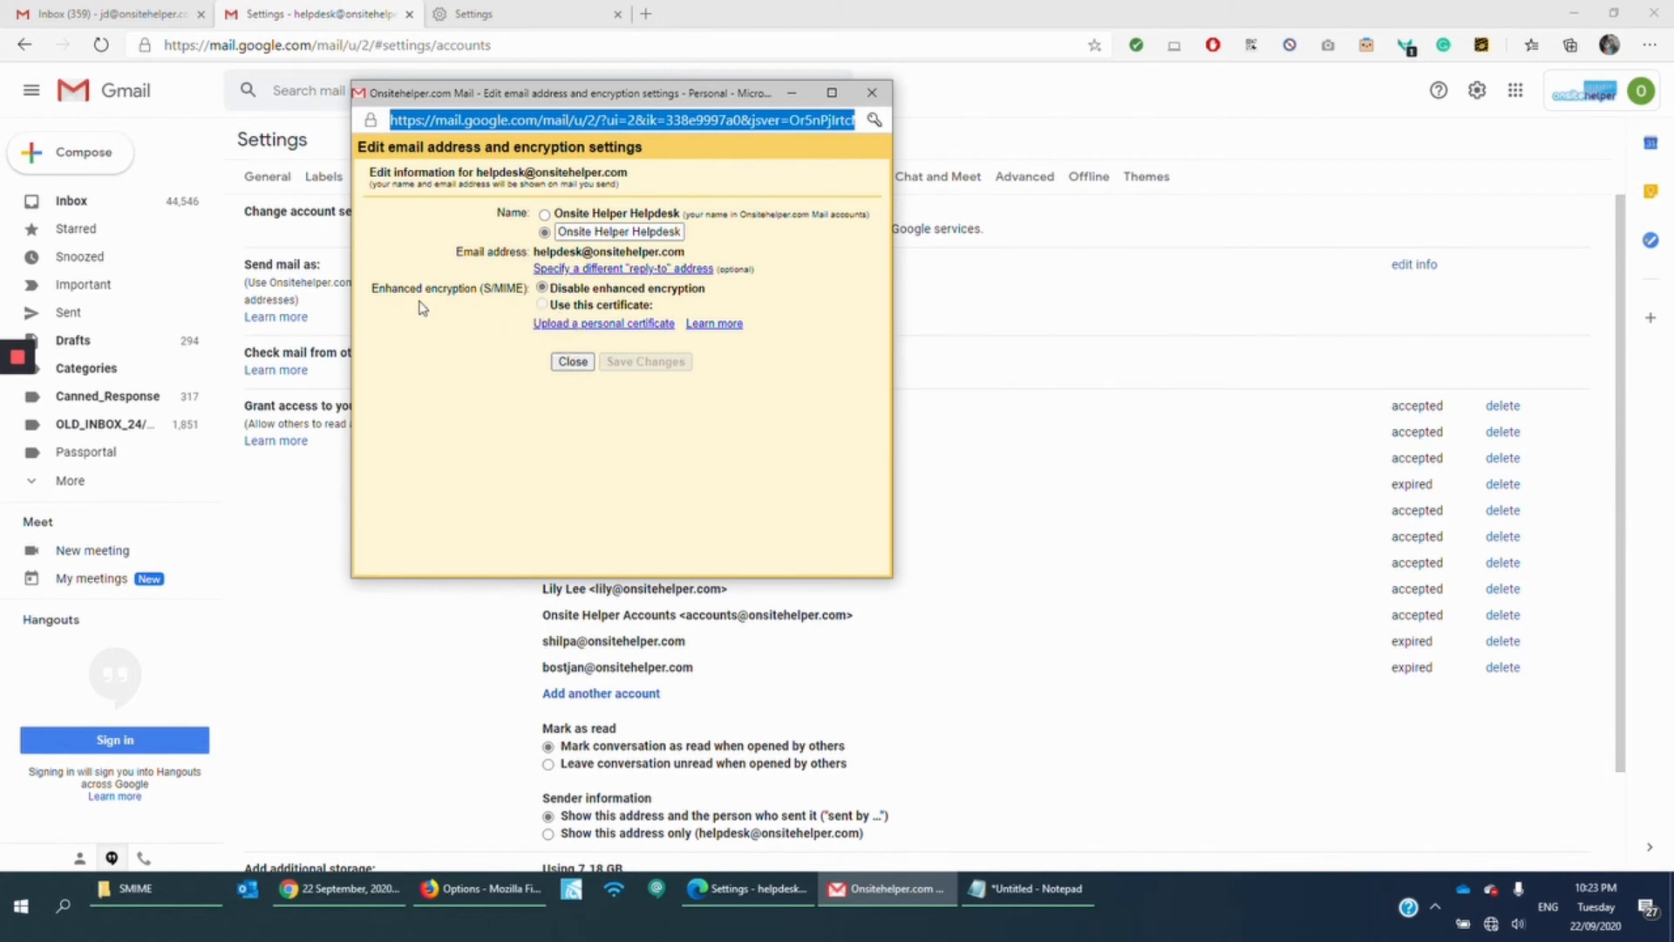
pyautogui.moveTo(492, 307)
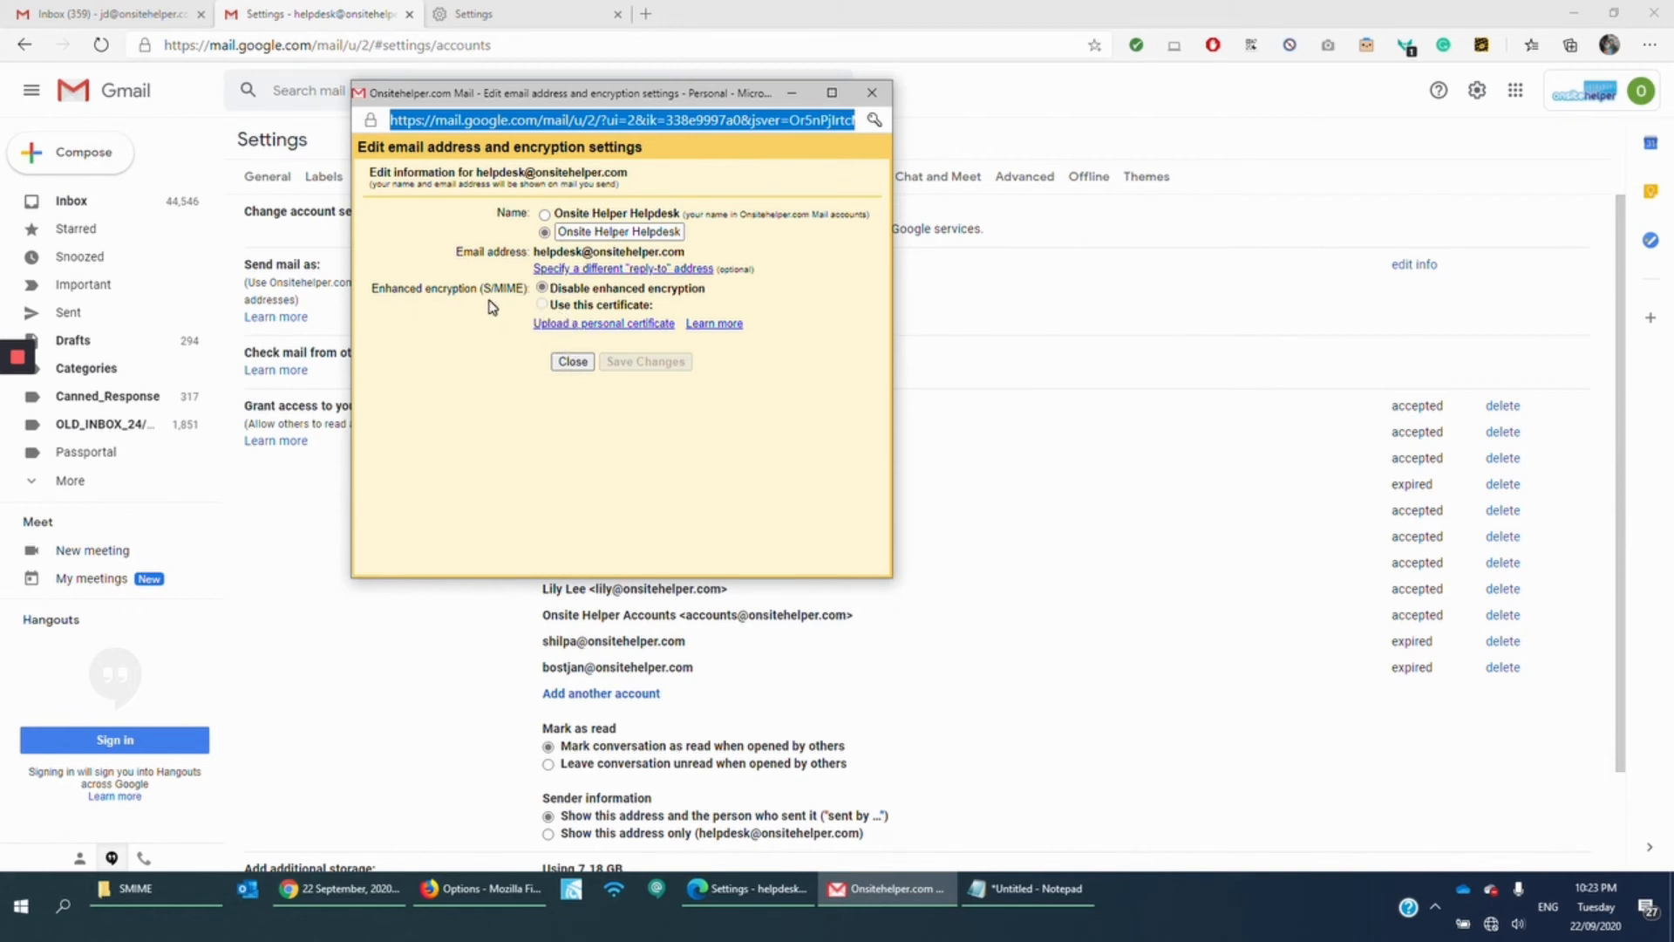
pyautogui.moveTo(574, 309)
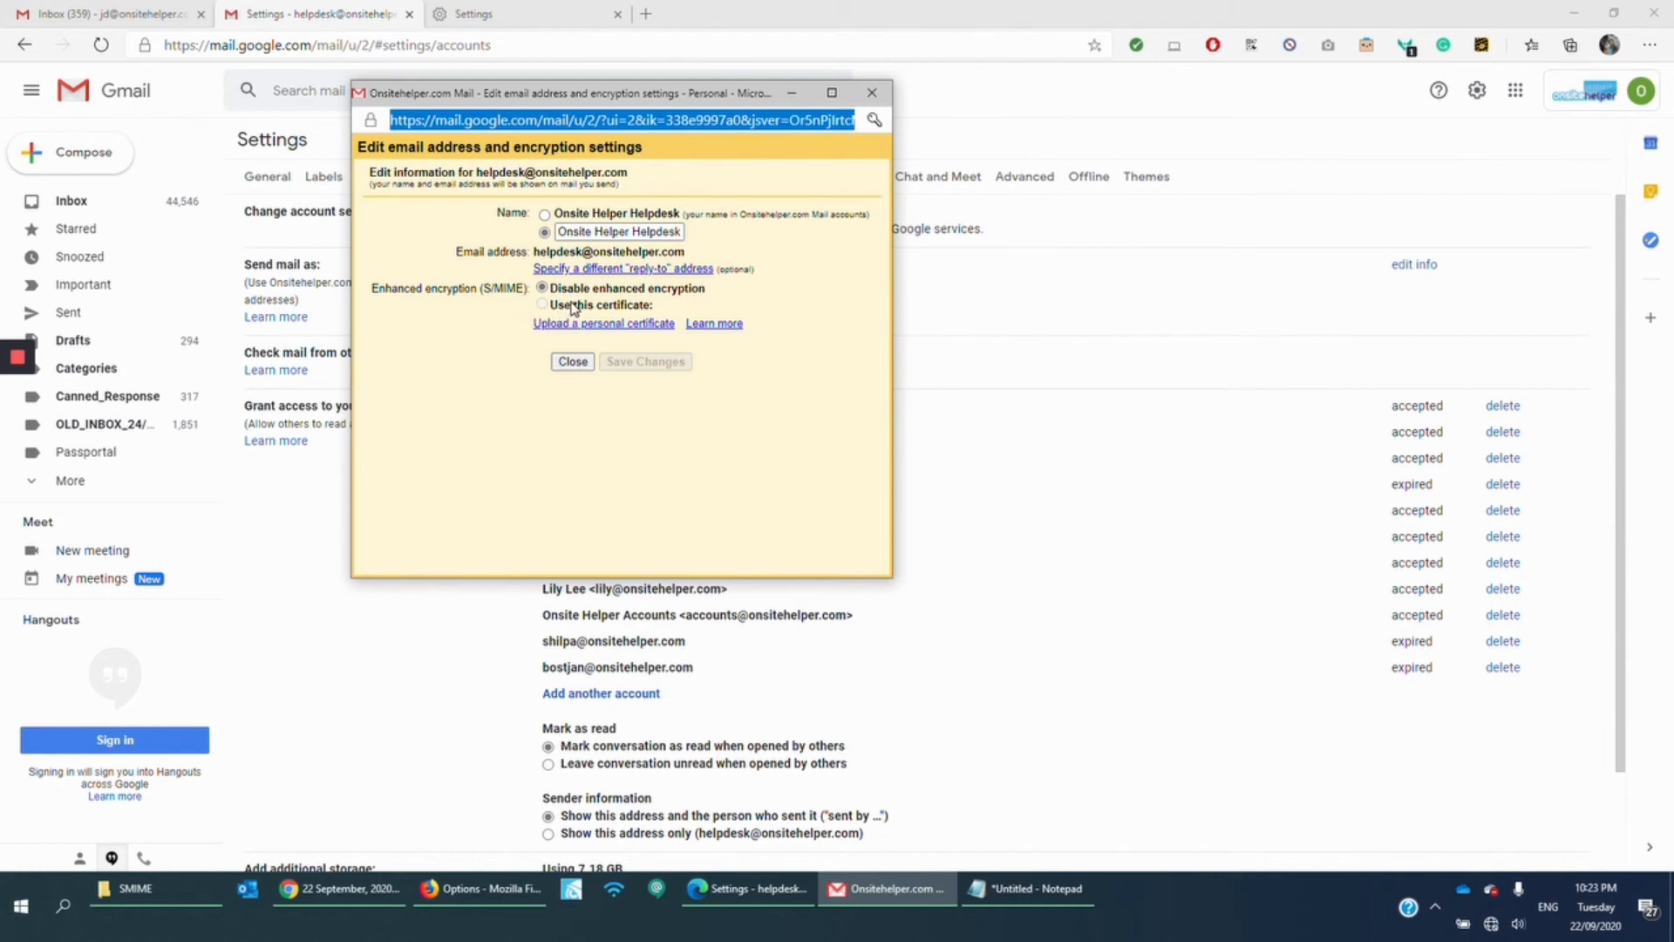
pyautogui.moveTo(452, 303)
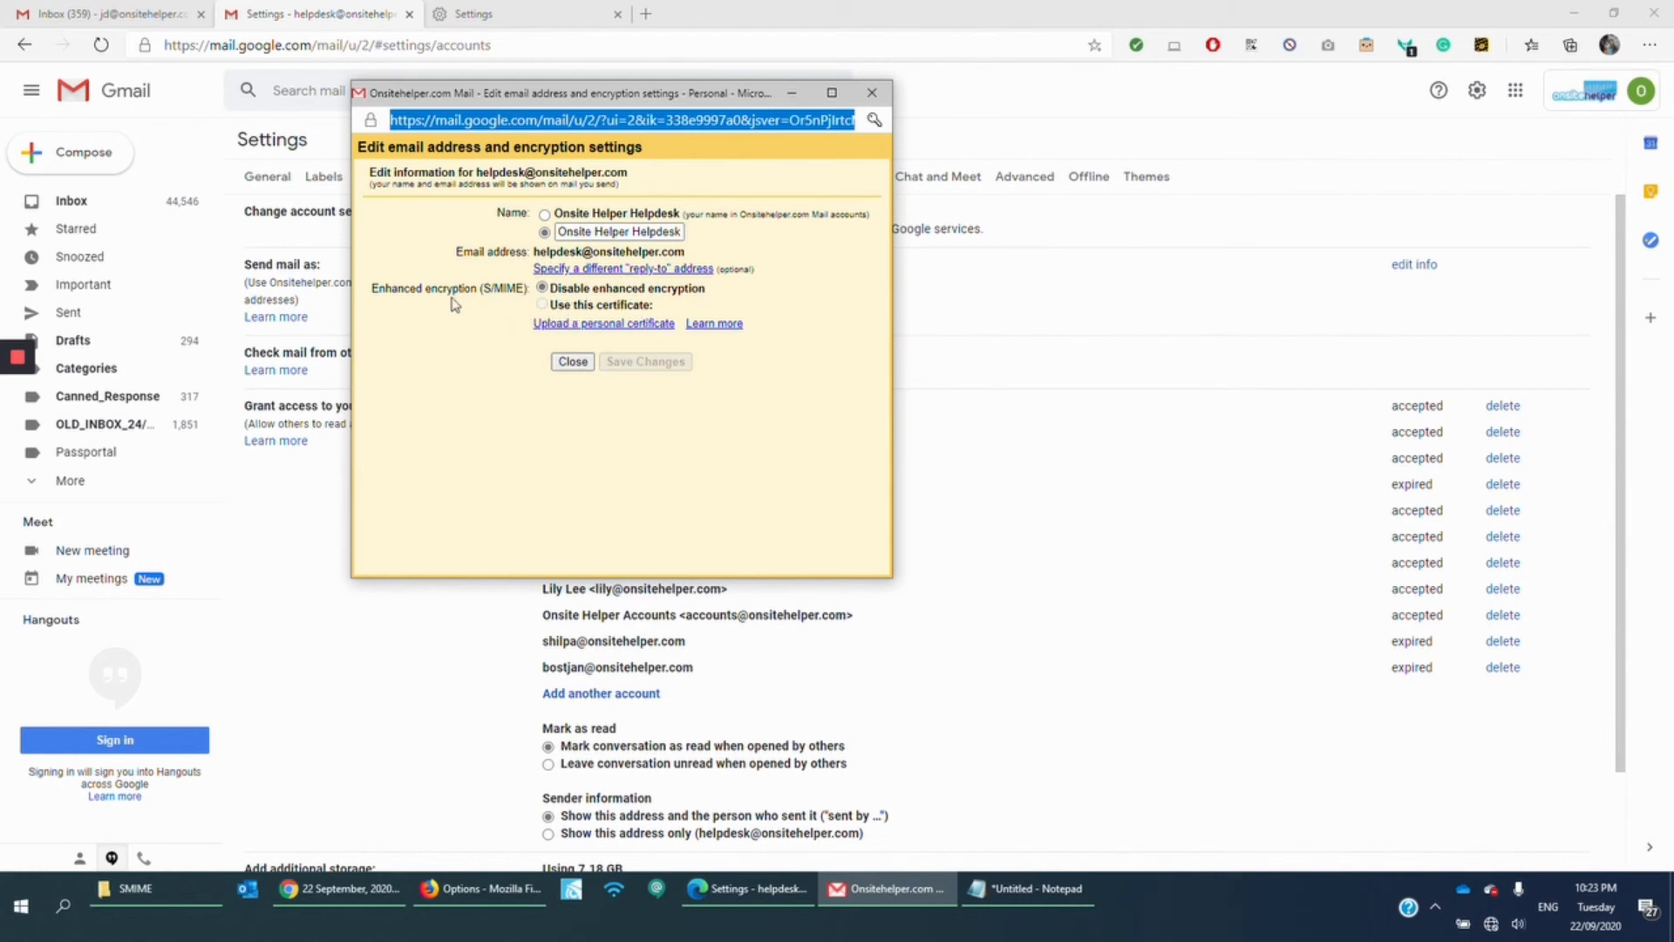
pyautogui.moveTo(490, 310)
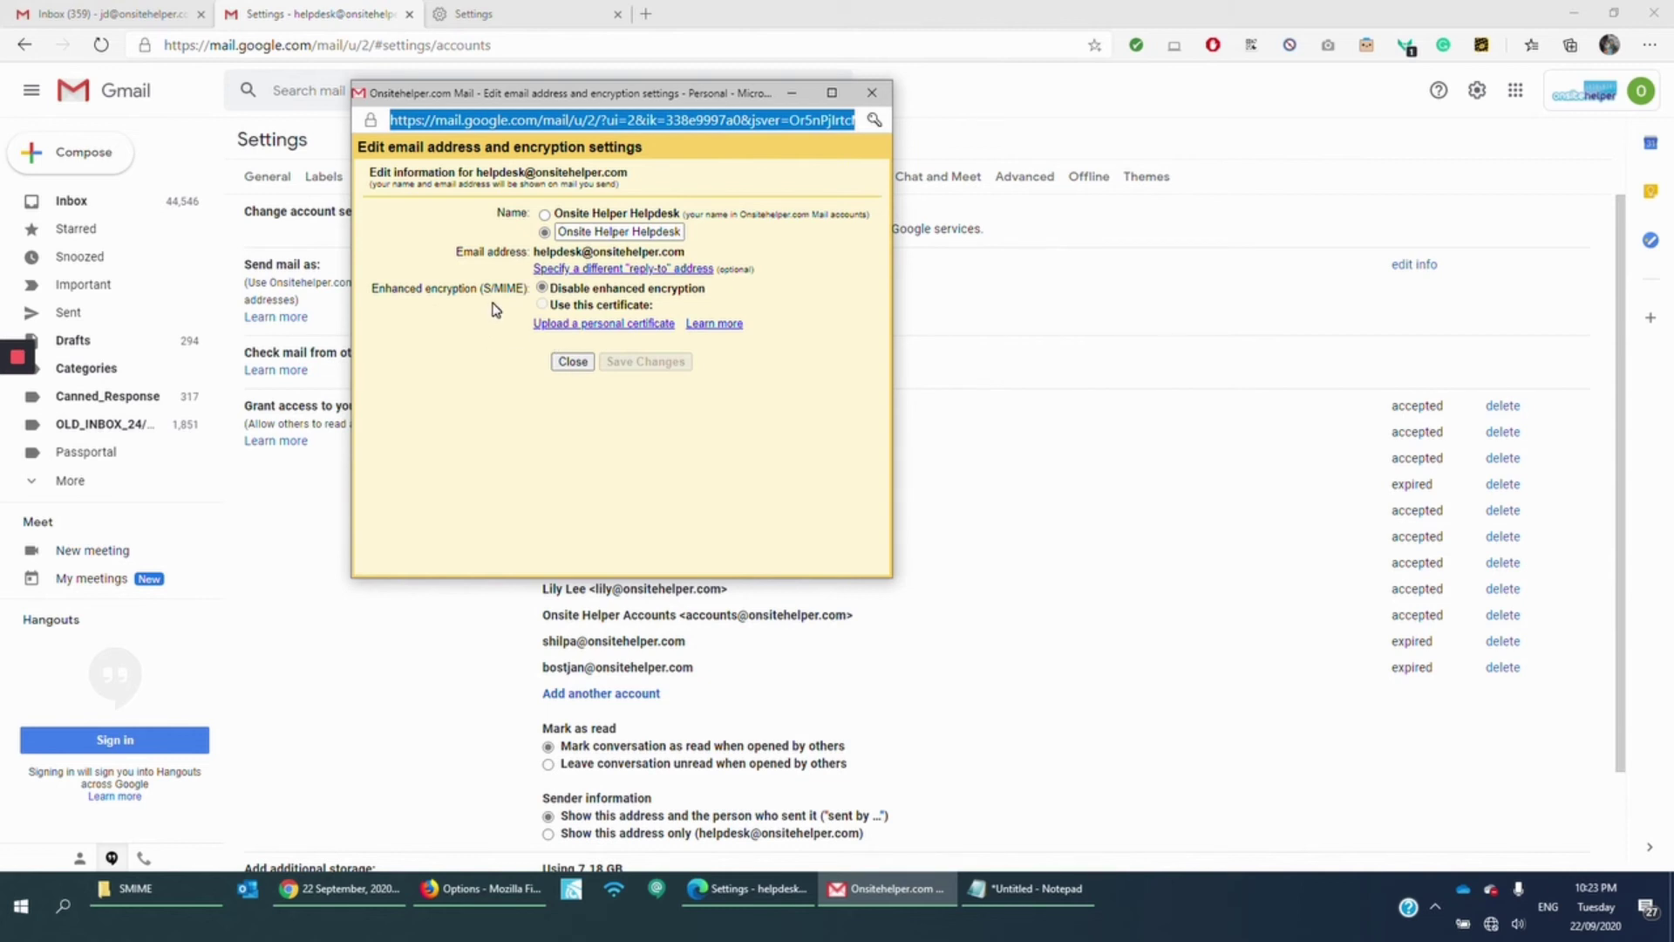
pyautogui.moveTo(511, 322)
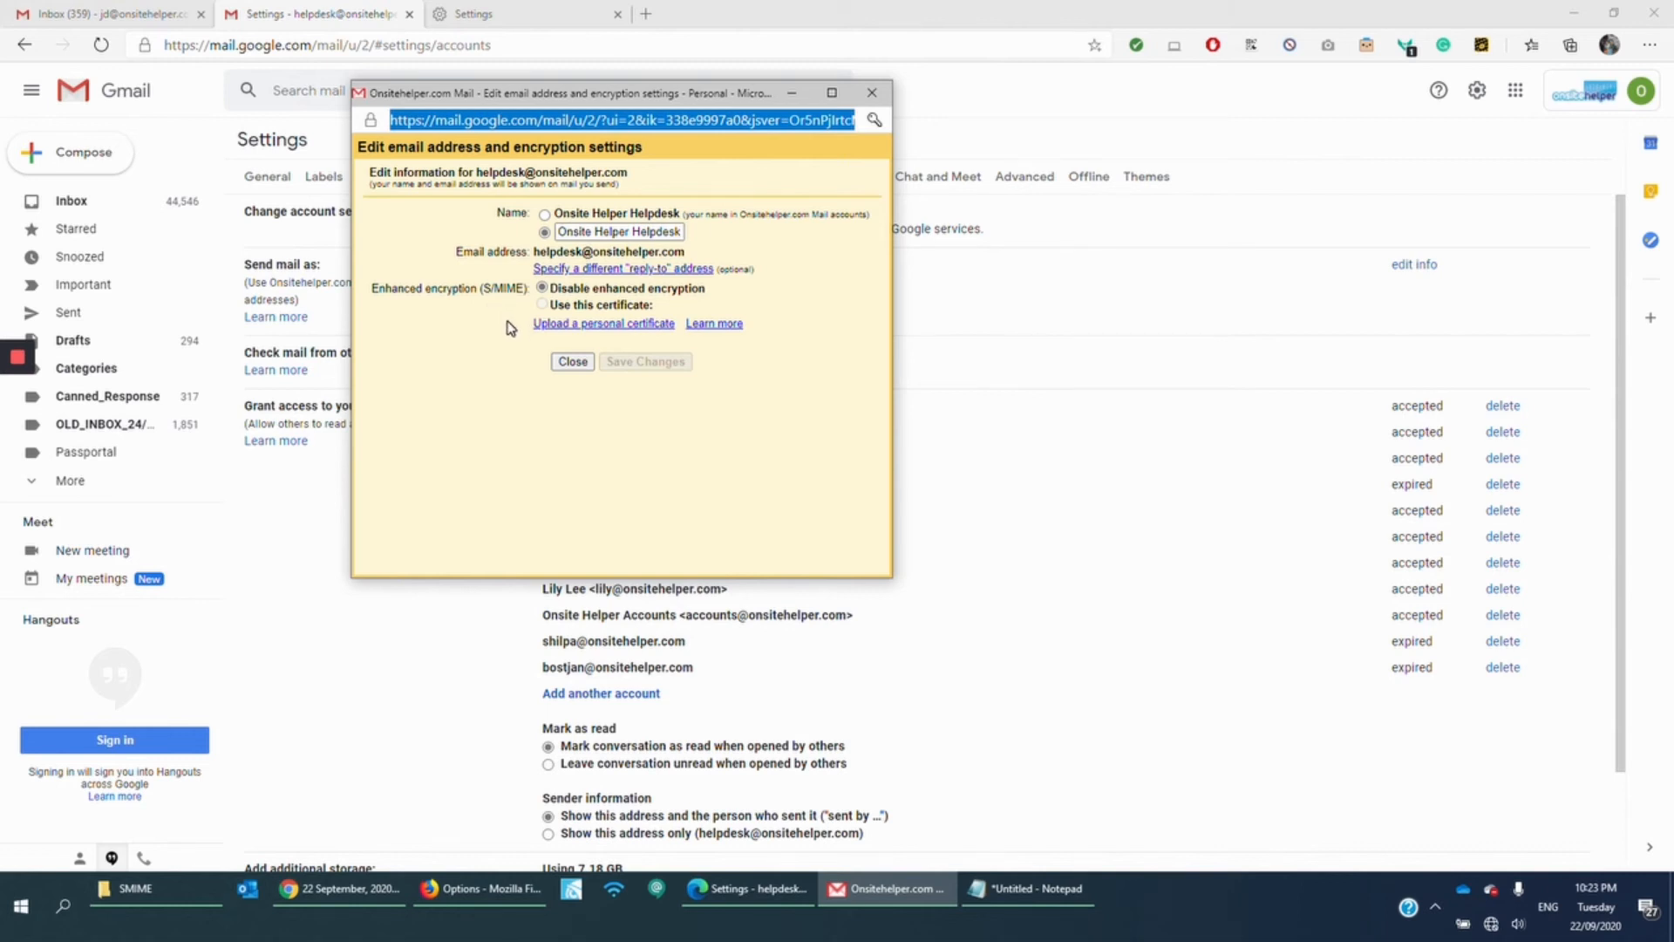
pyautogui.moveTo(492, 310)
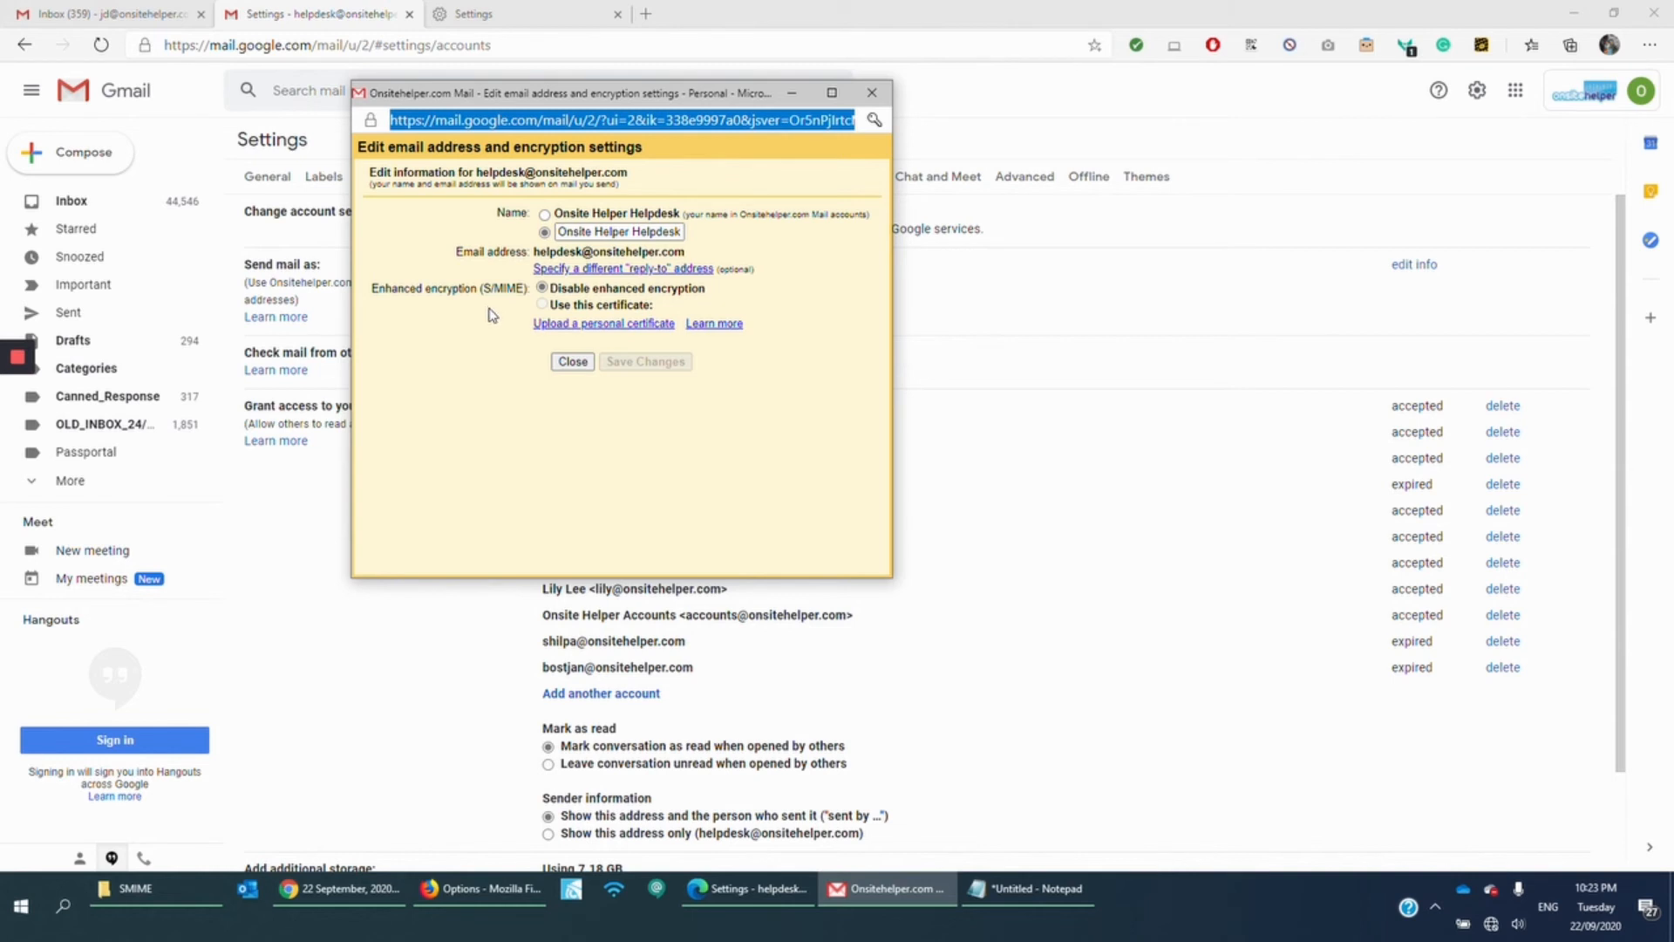
pyautogui.moveTo(540, 315)
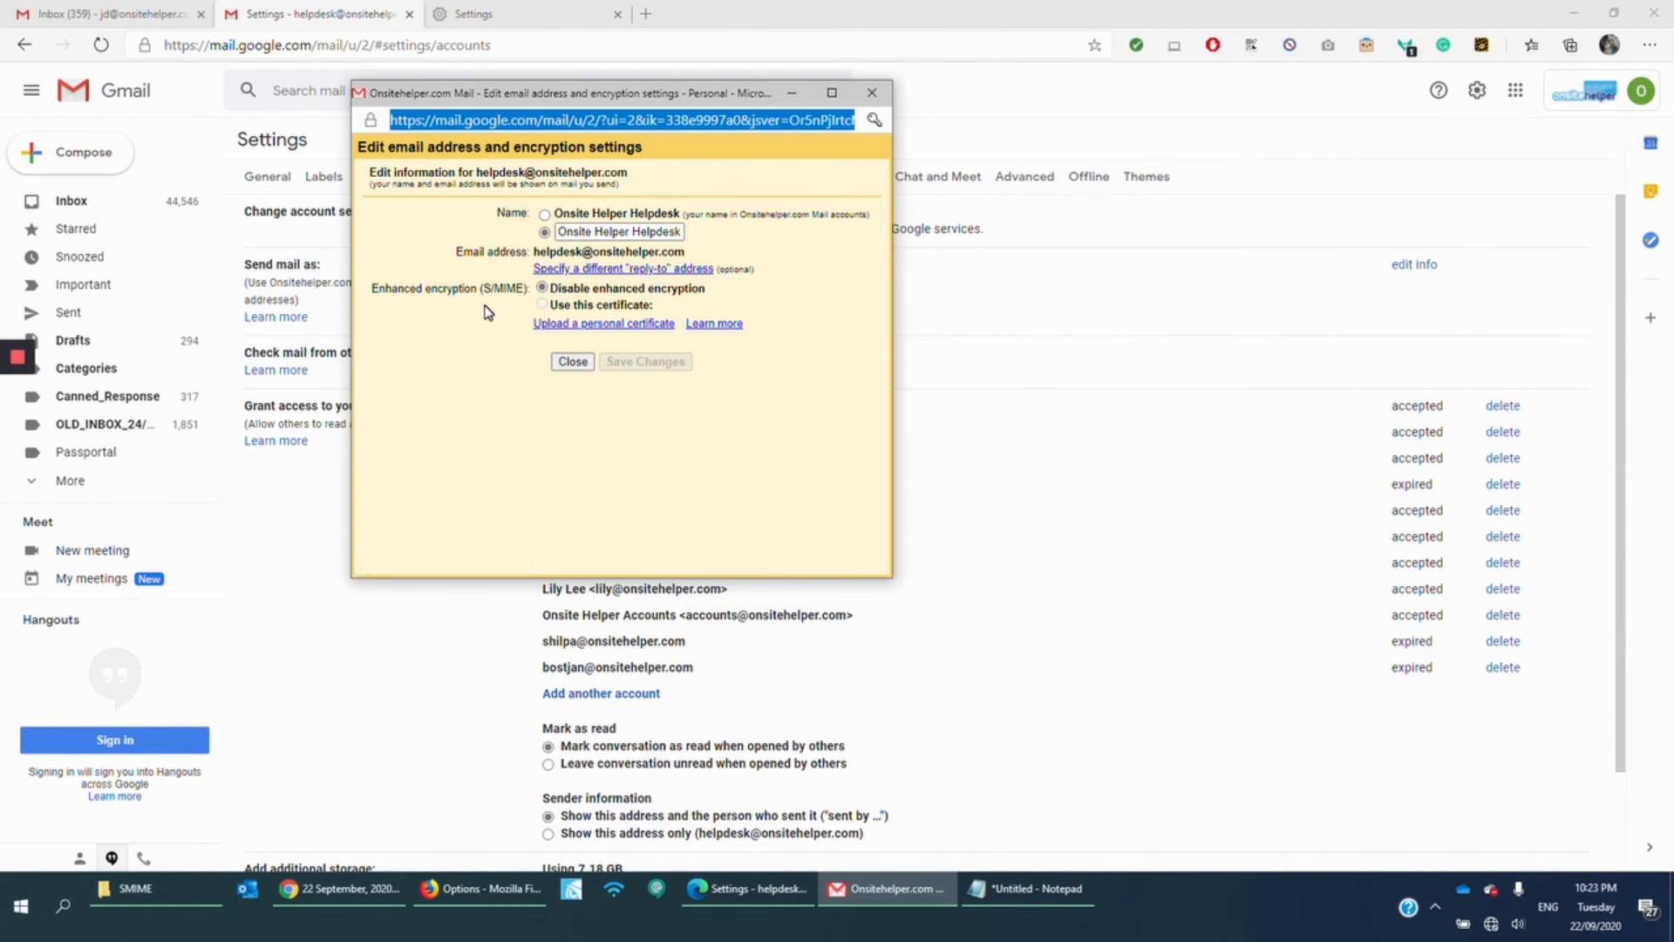
pyautogui.moveTo(582, 330)
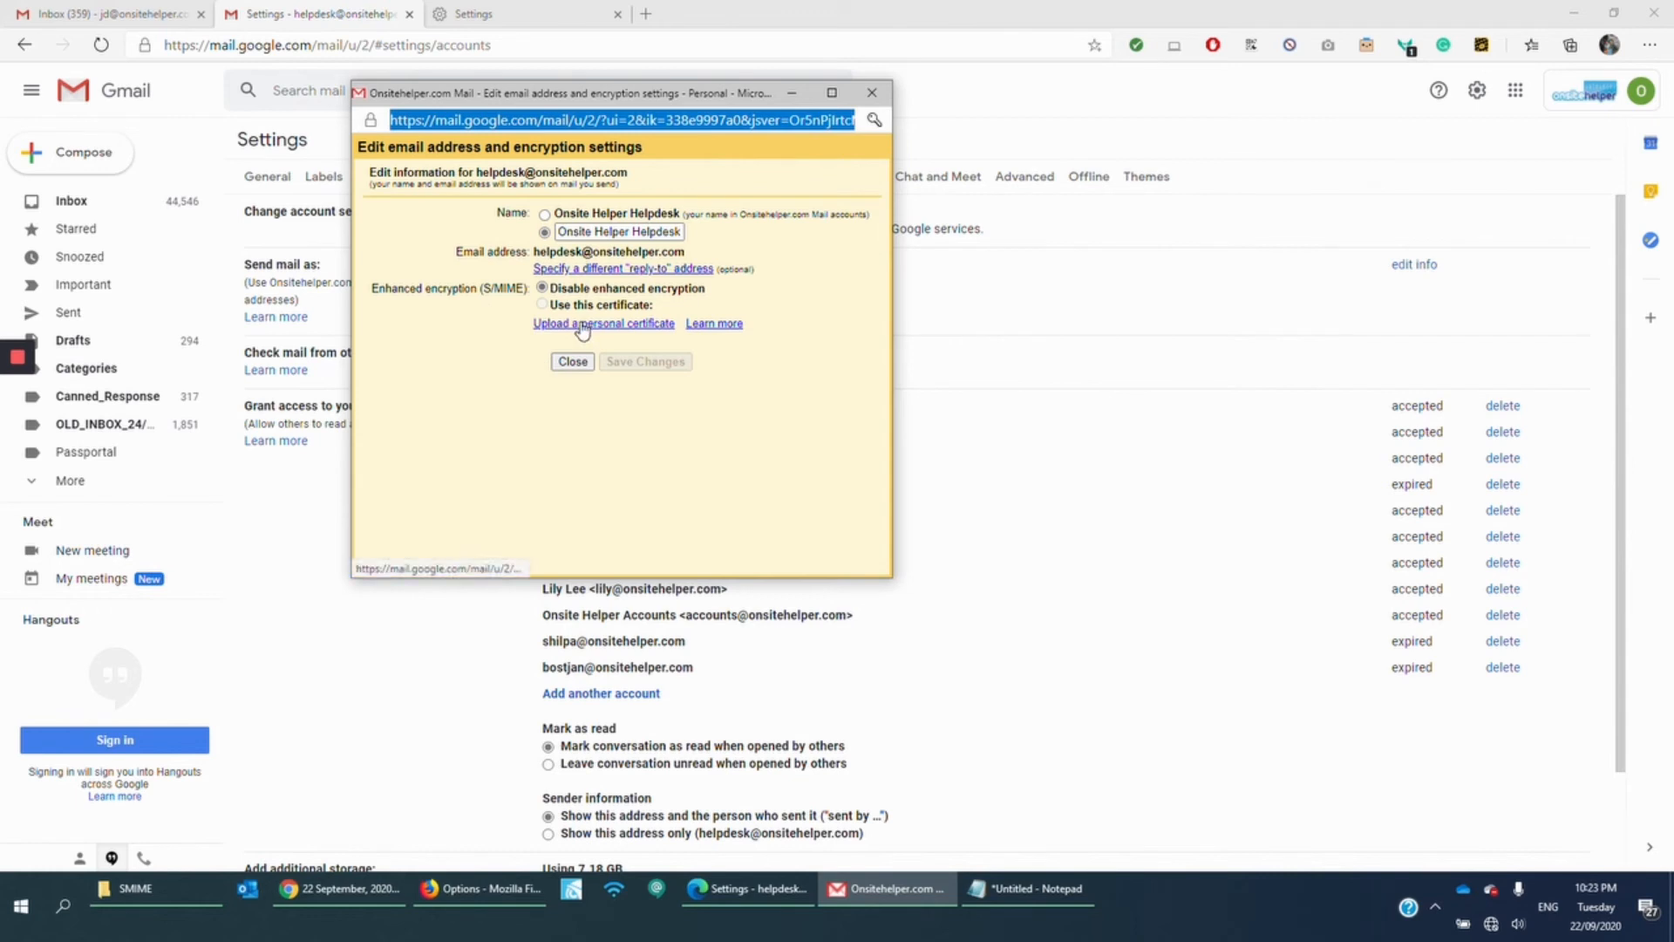
# - Upload the DigiCert SHA2 Assured ID CA certificate file with its password for the helpdesk address
pyautogui.click(603, 323)
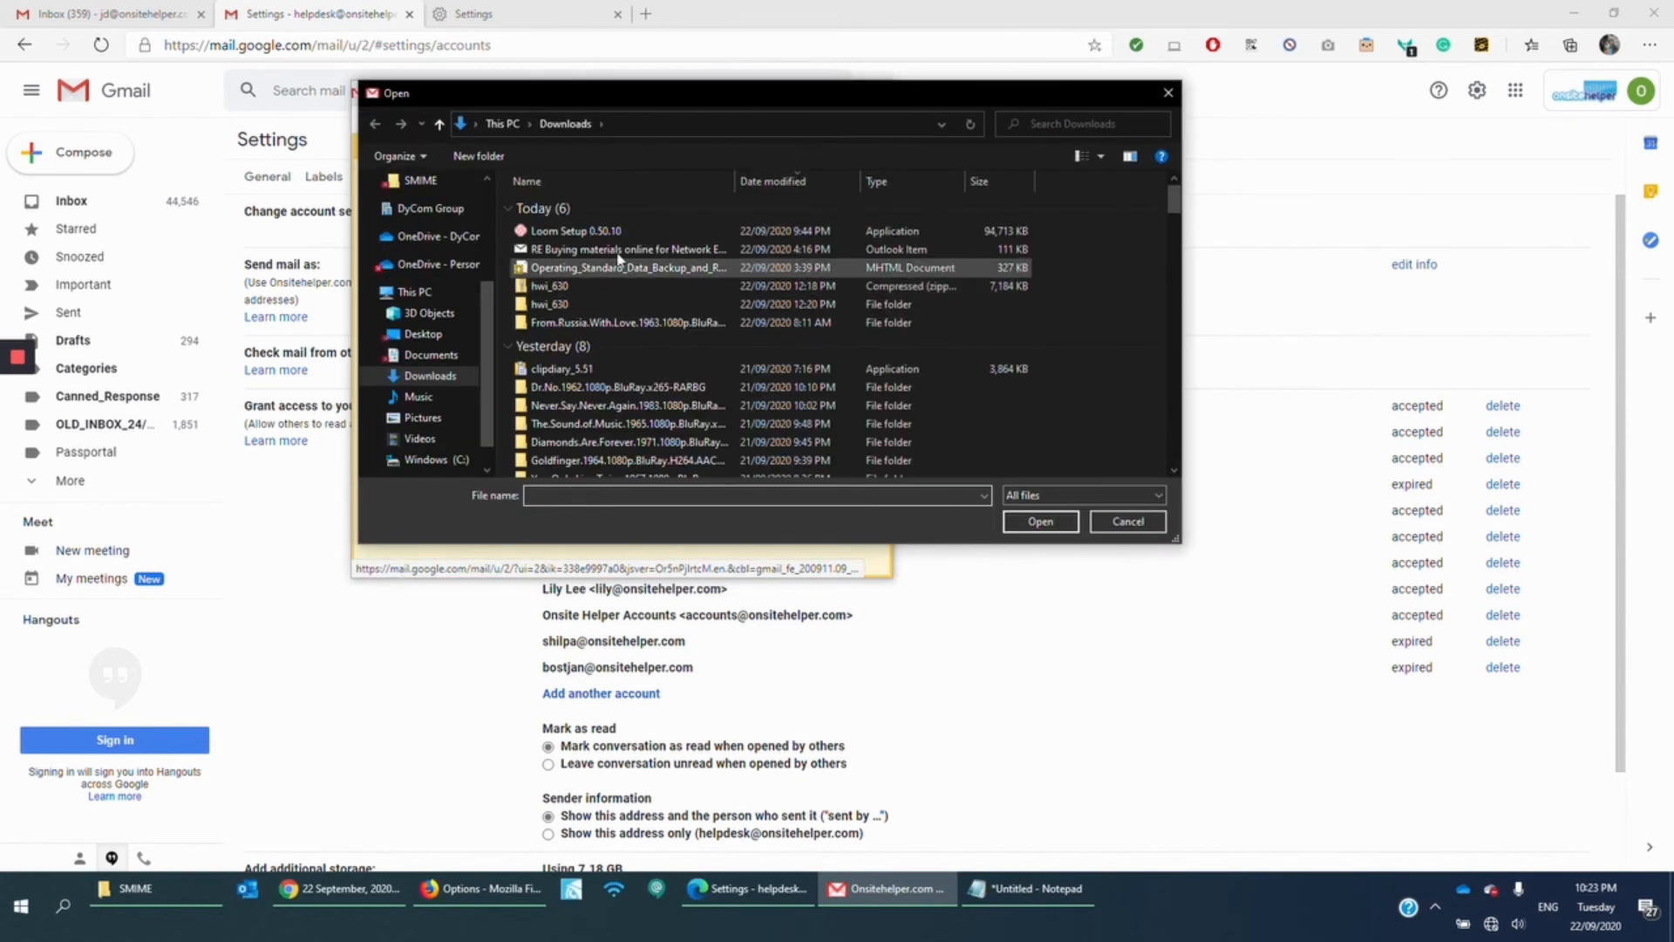
pyautogui.click(421, 180)
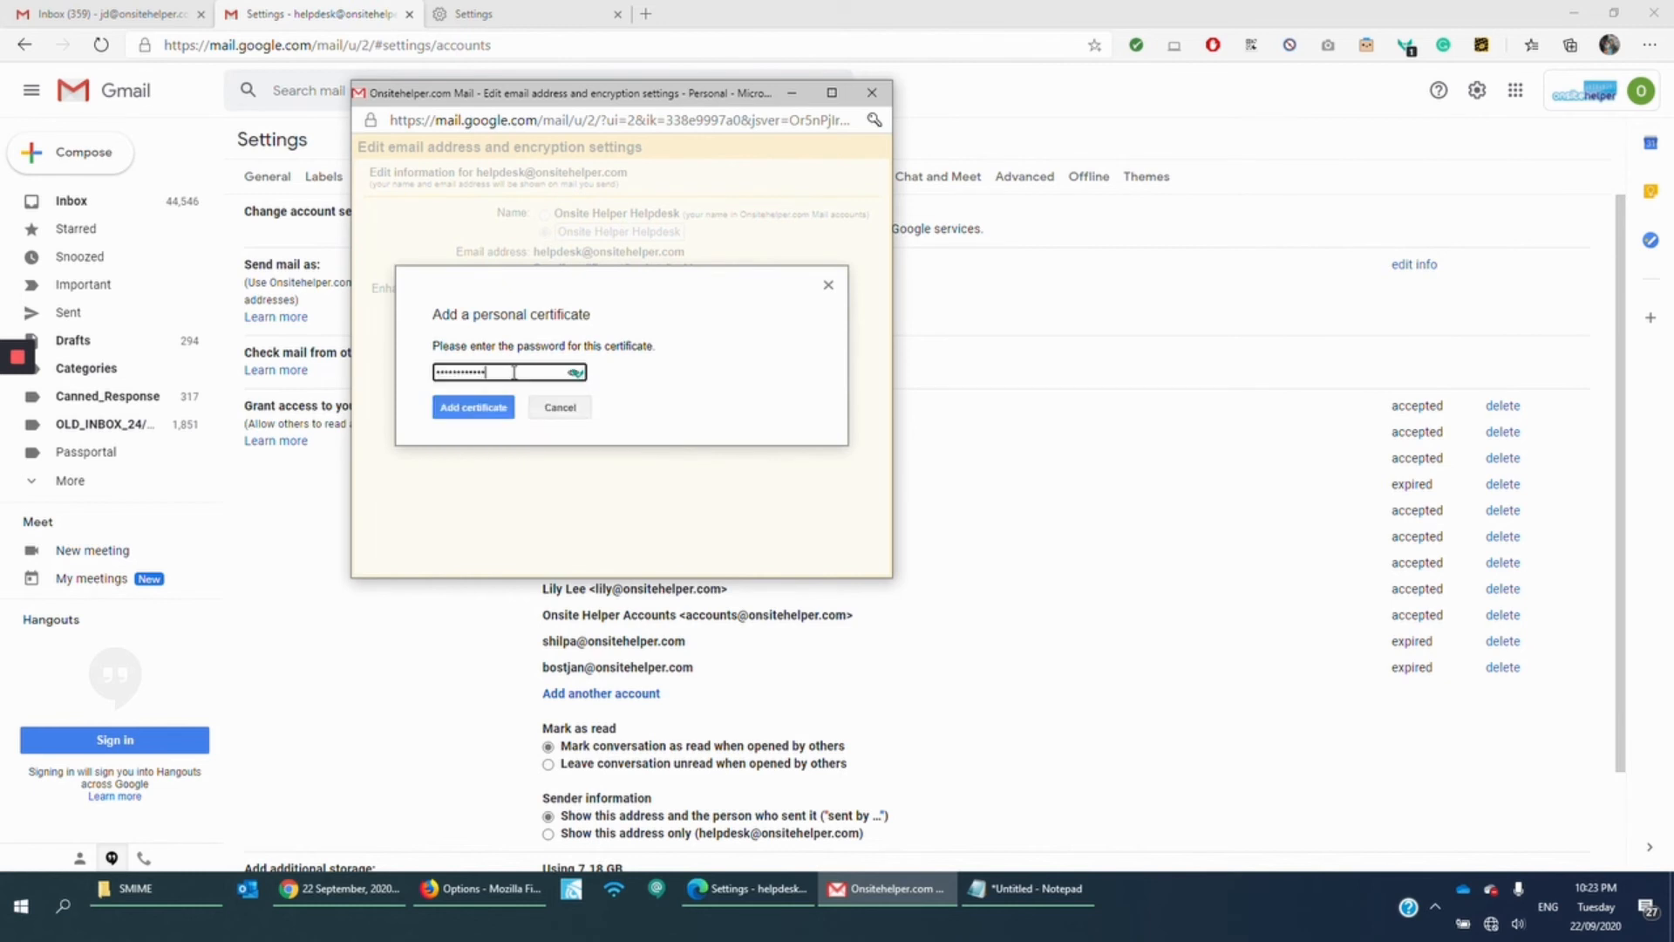
pyautogui.click(472, 406)
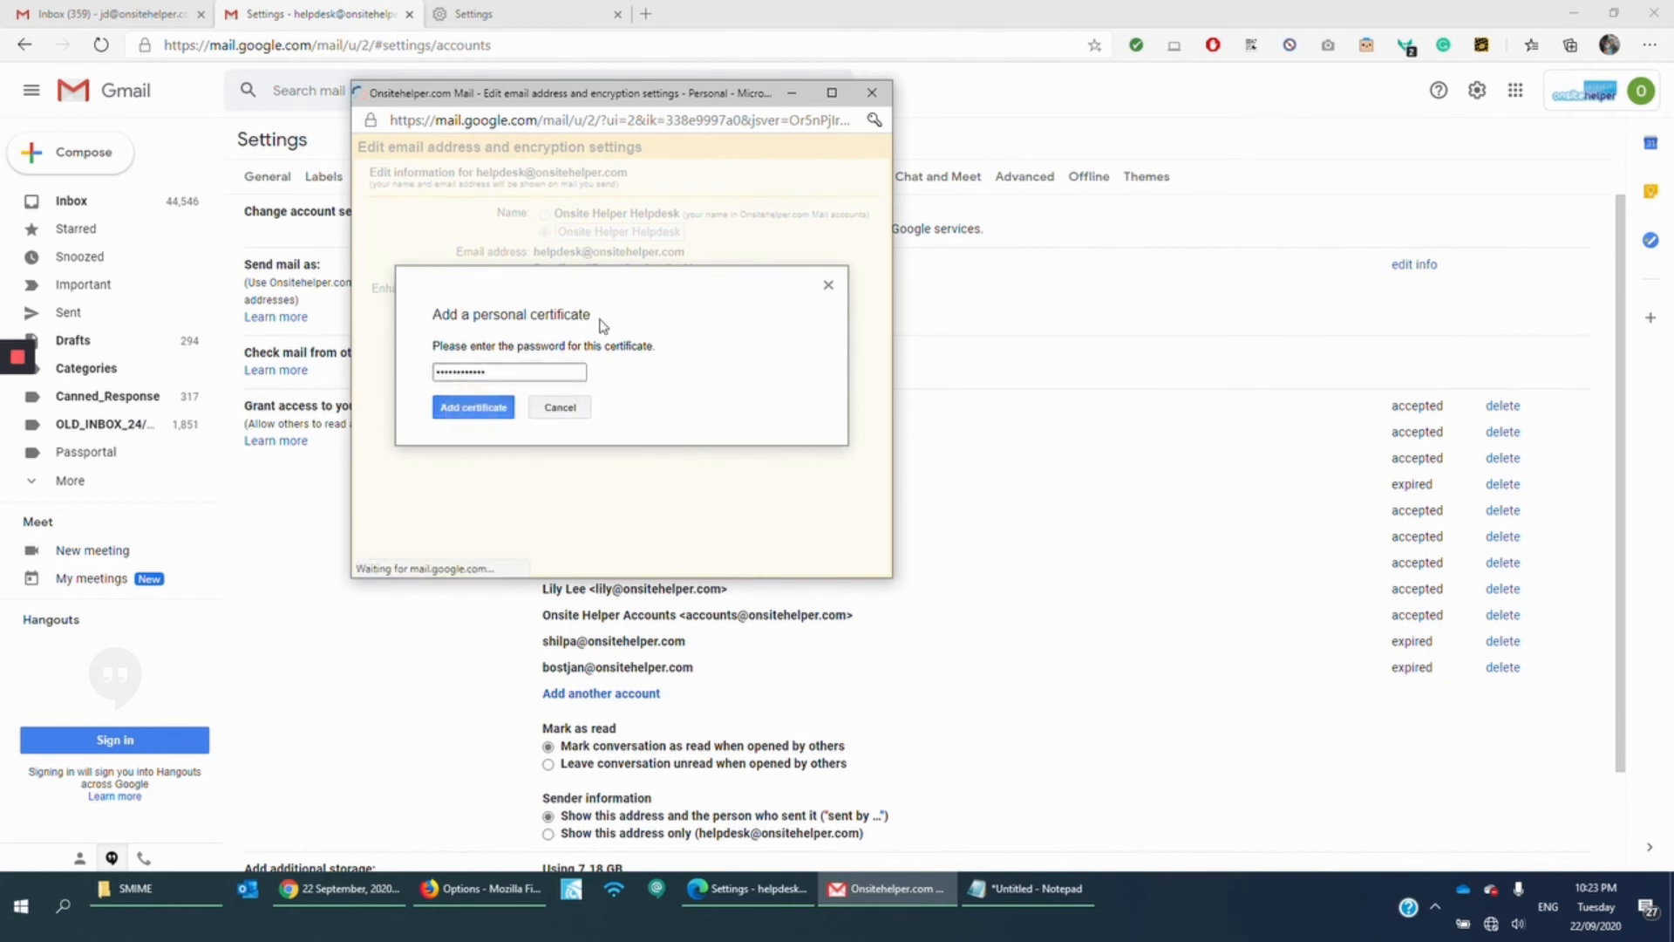
pyautogui.moveTo(630, 326)
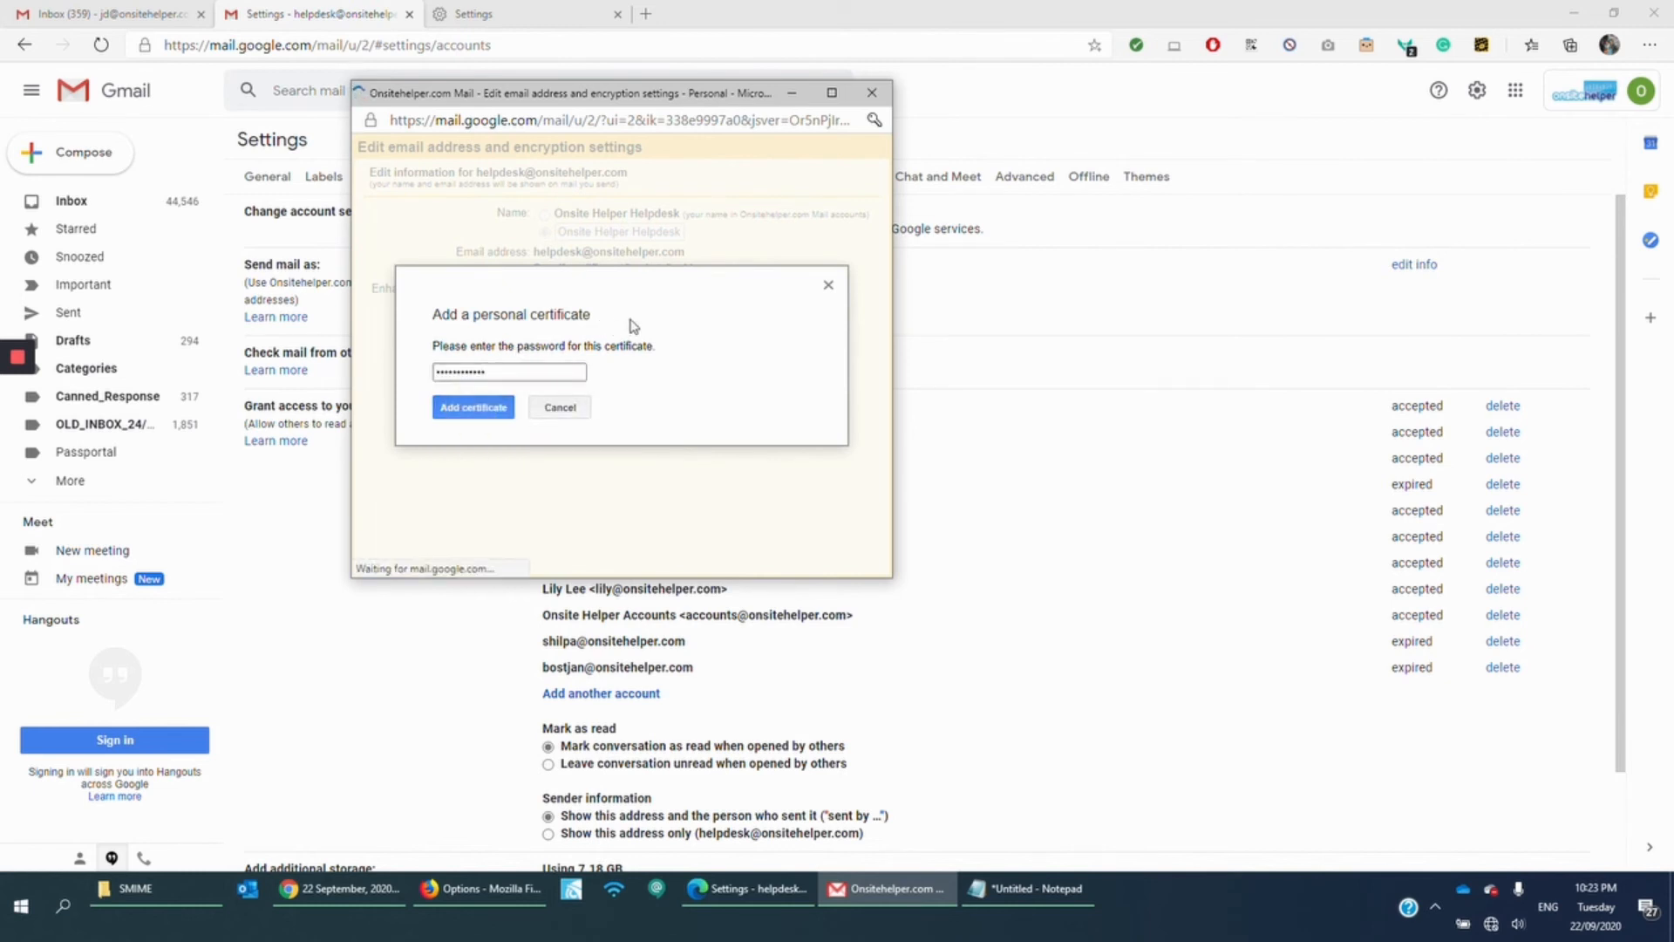
pyautogui.click(473, 406)
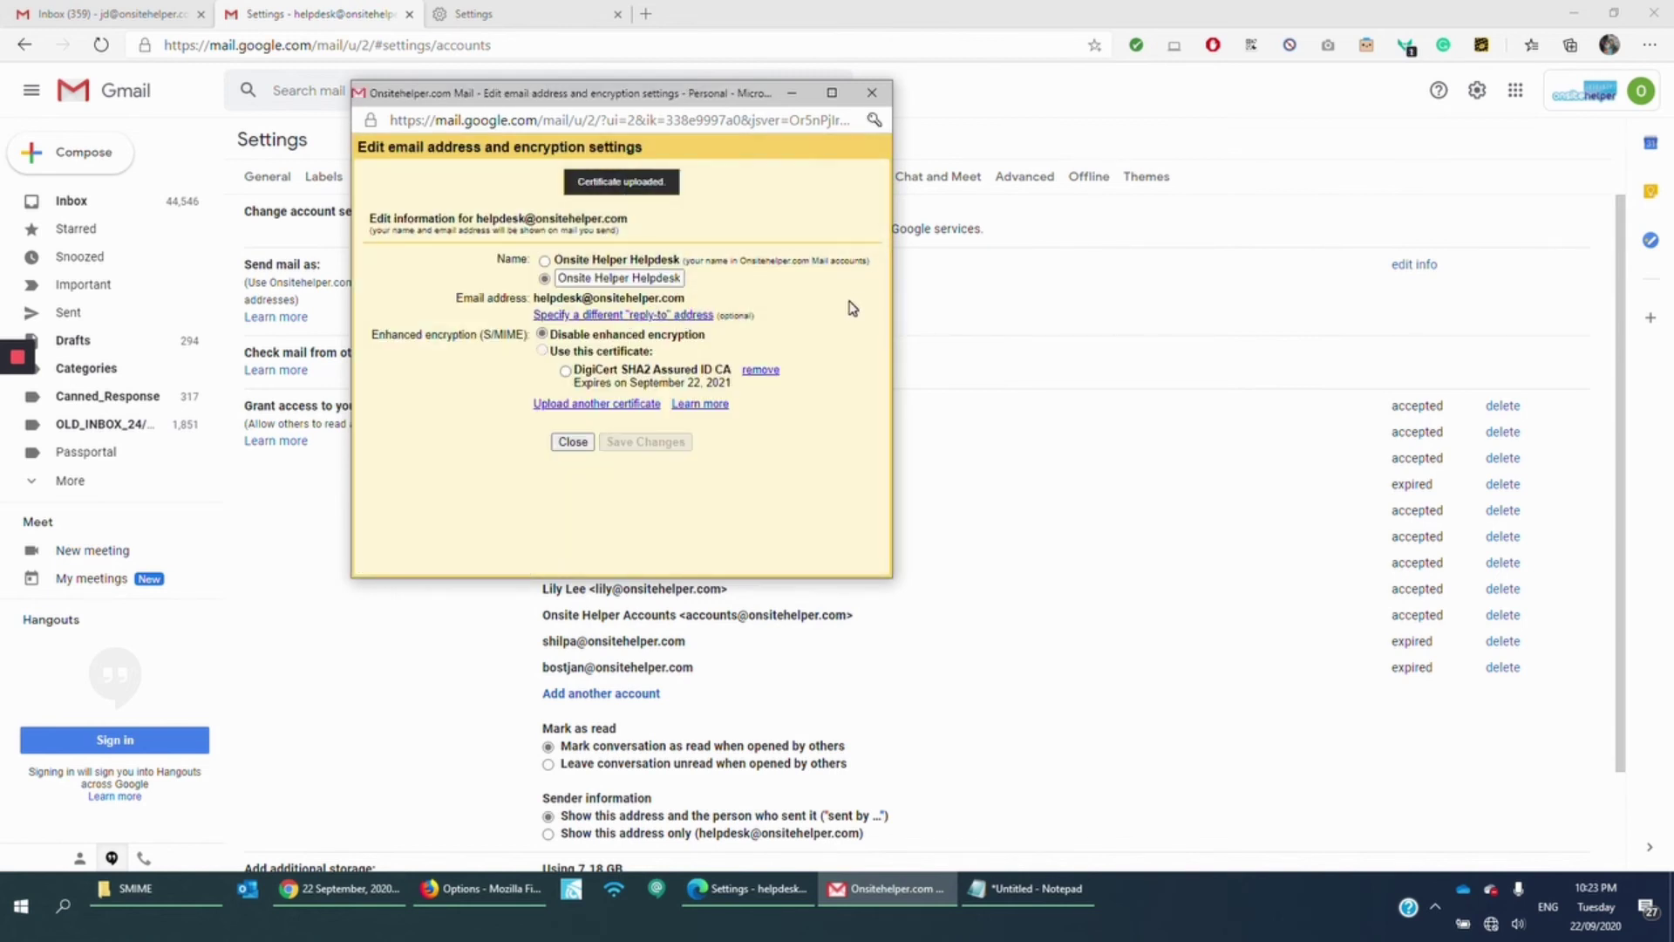
pyautogui.moveTo(563, 382)
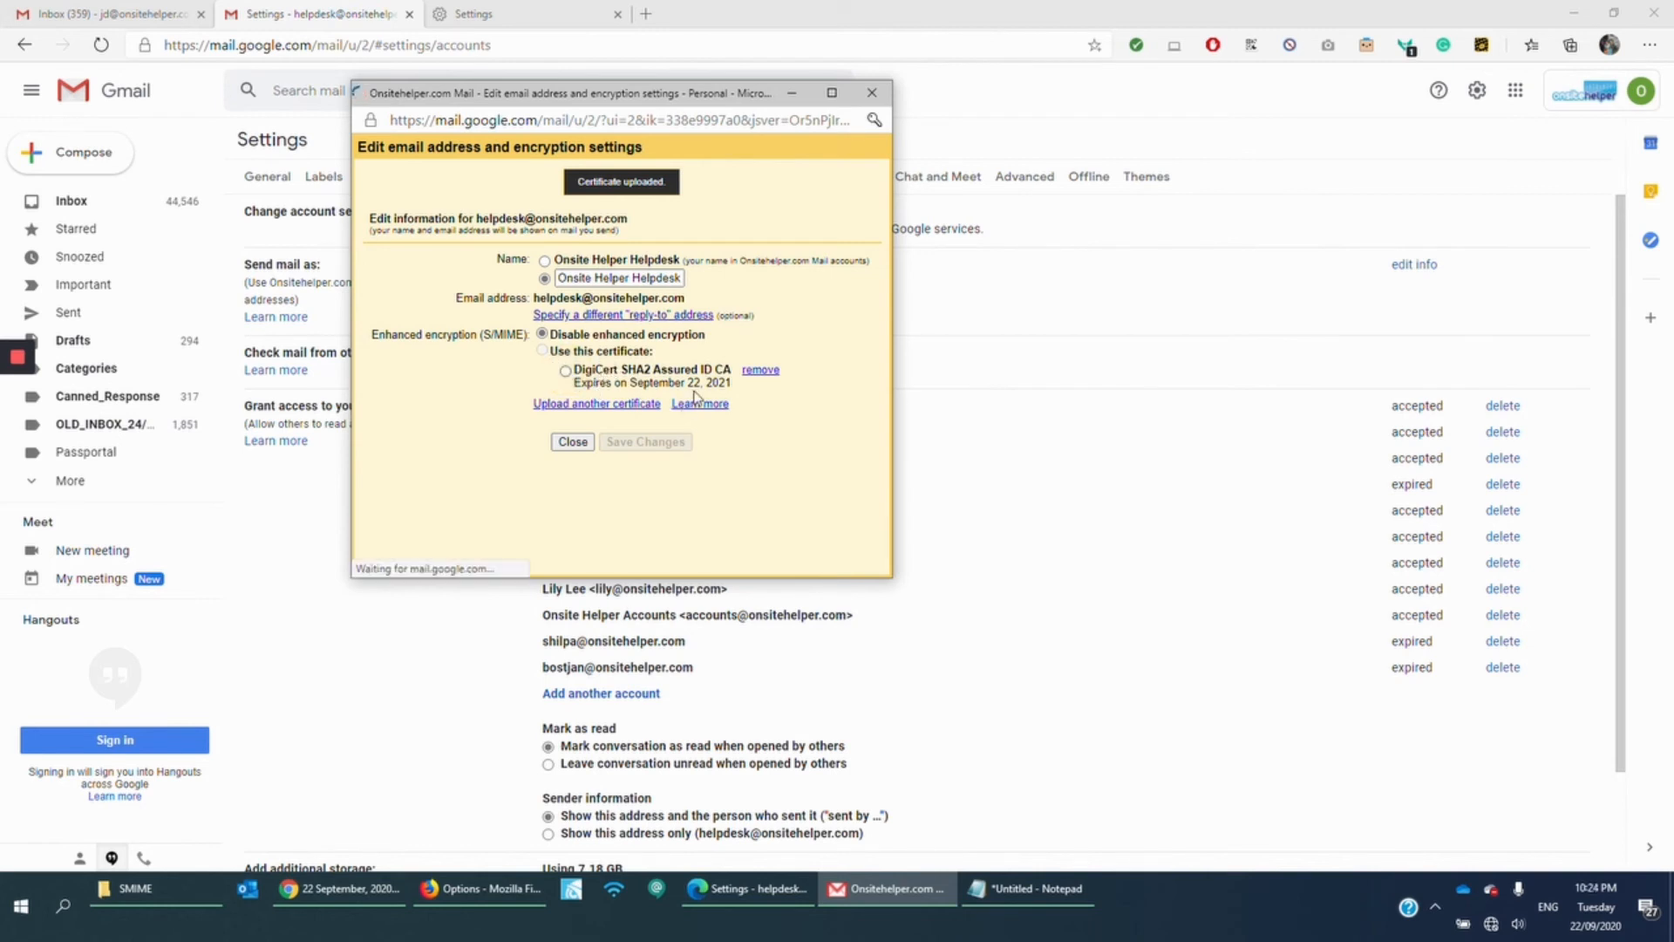
# - Make the DigiCert certificate the default for enhanced encryption and close the address settings
pyautogui.click(565, 369)
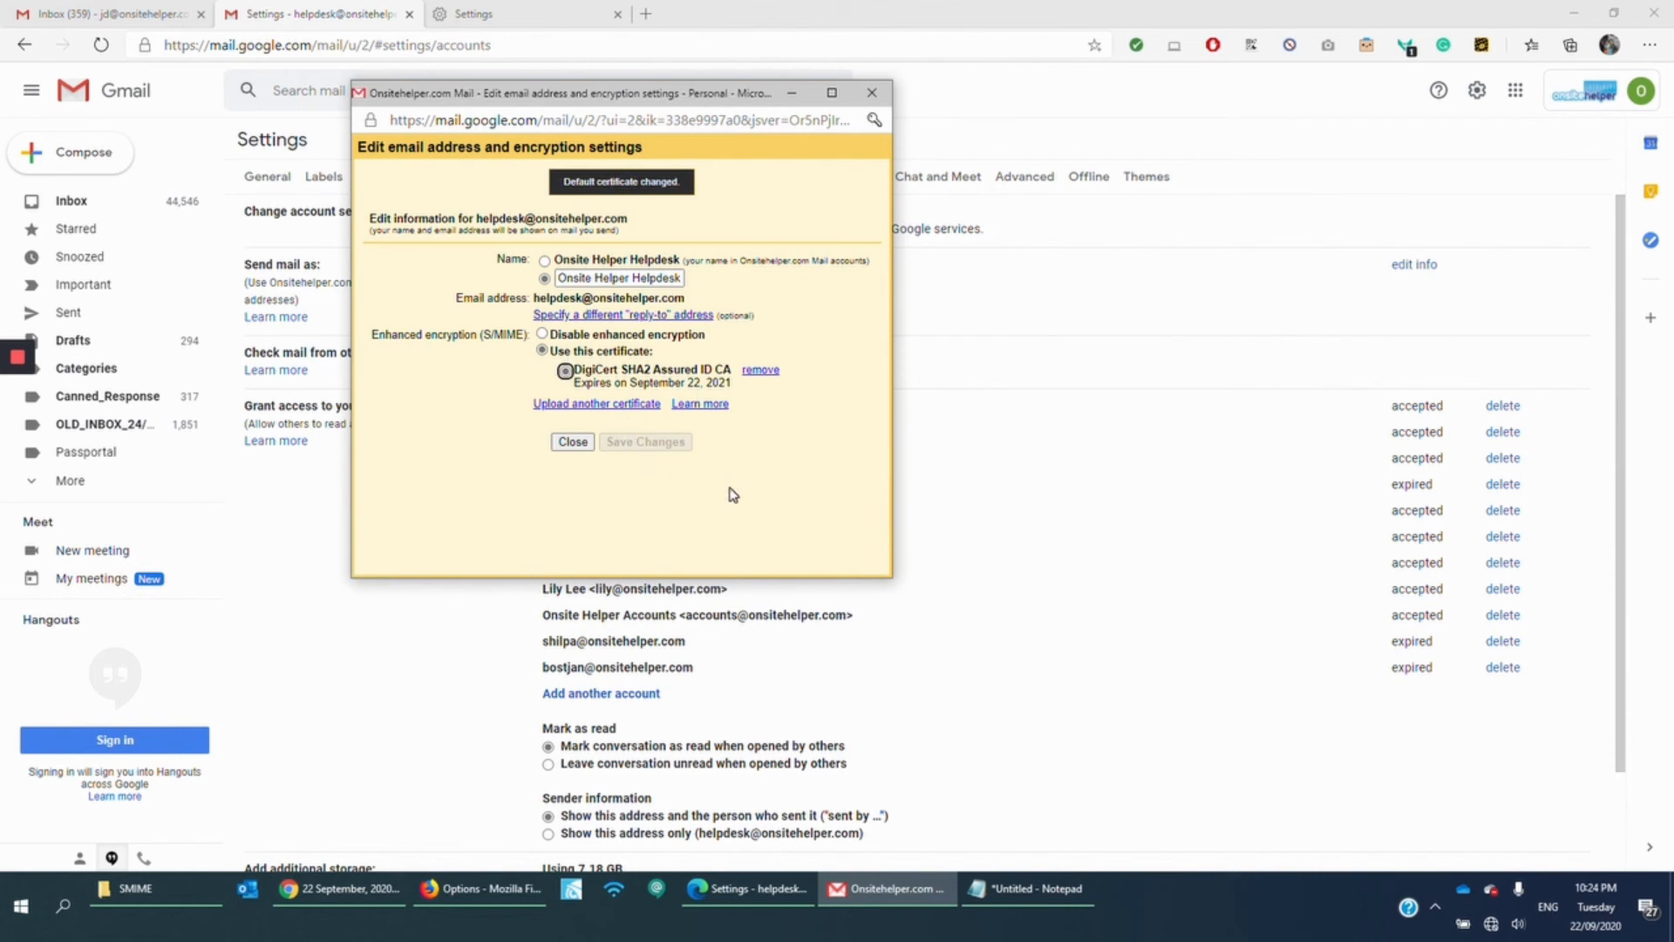
pyautogui.moveTo(598, 430)
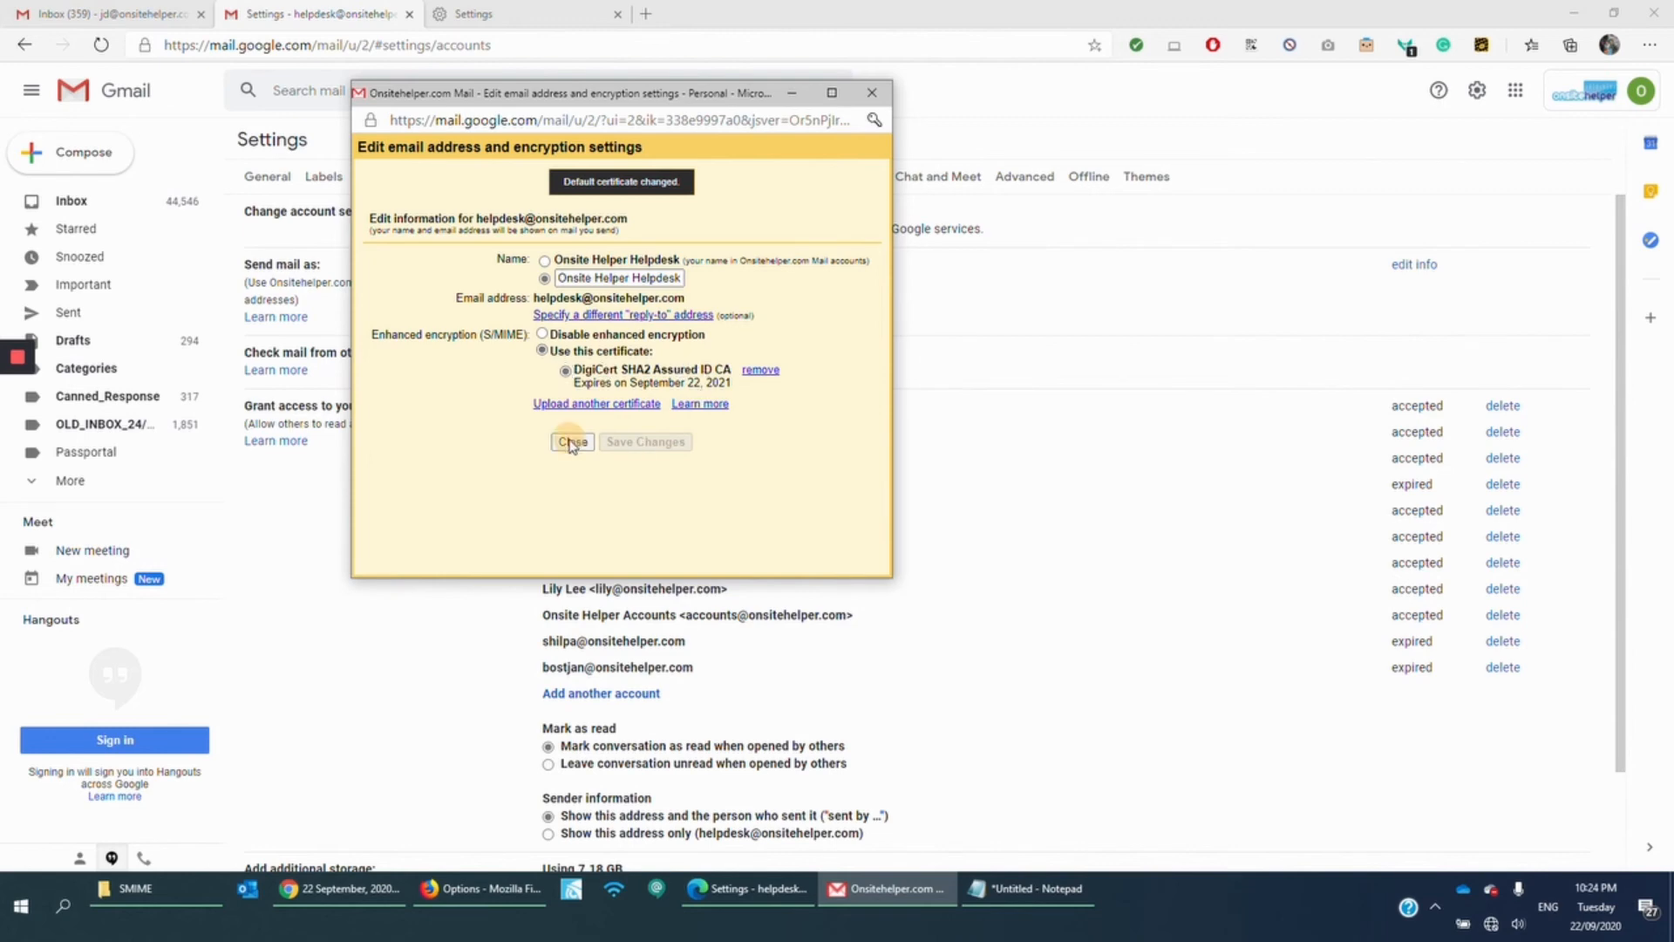
pyautogui.click(574, 441)
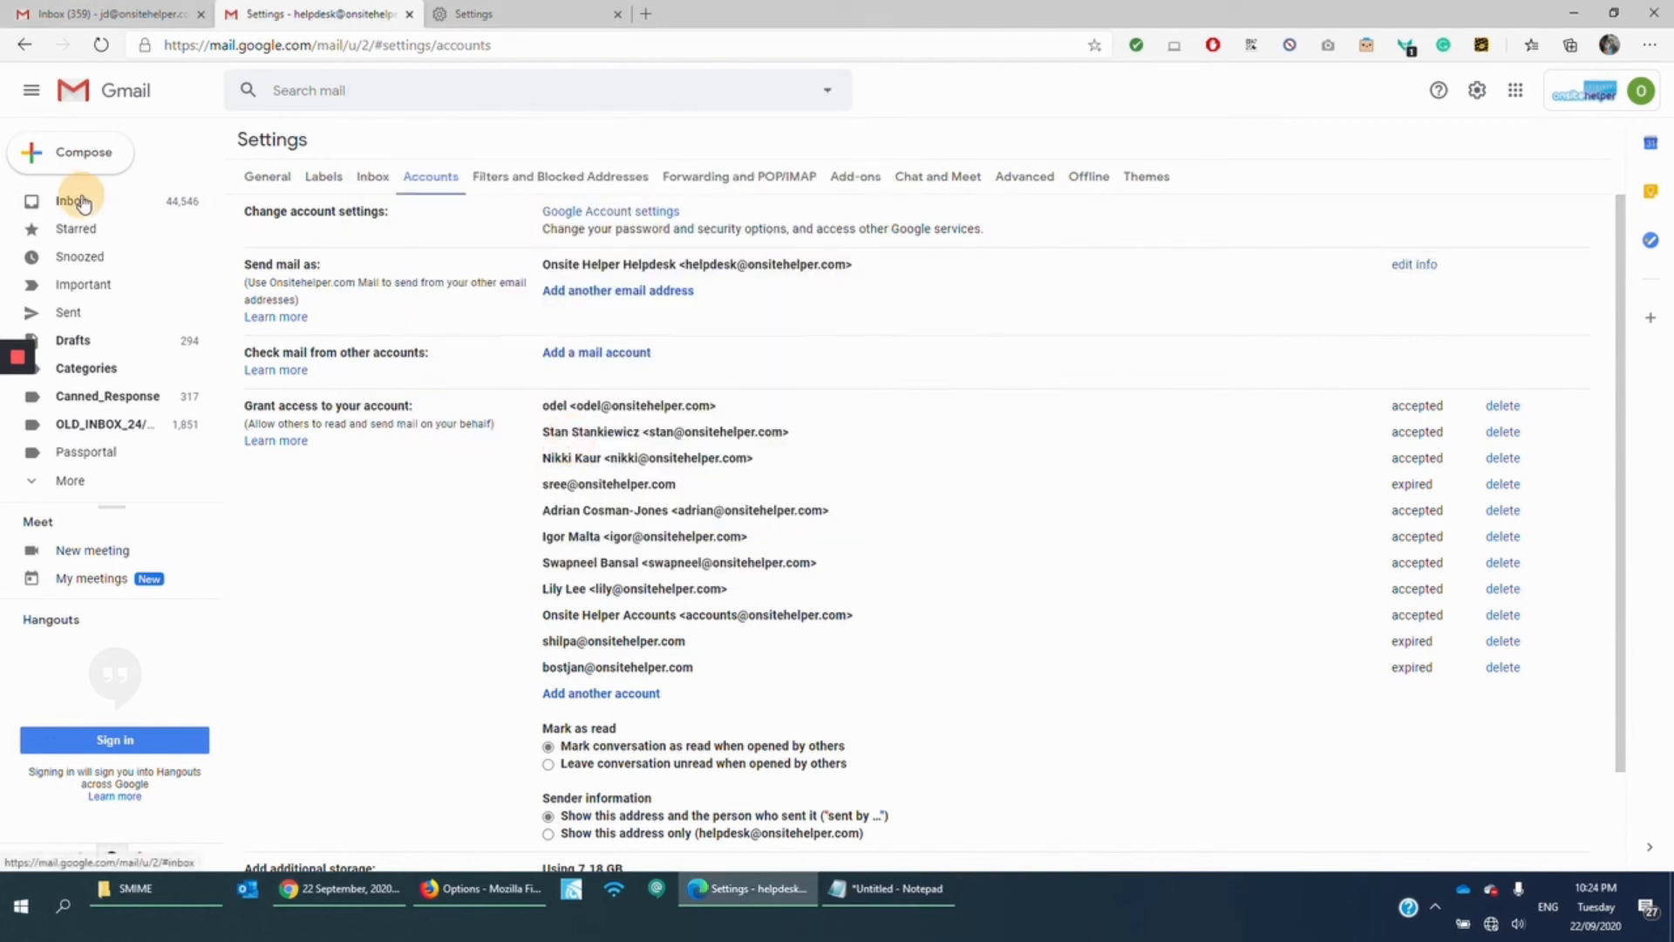
# - Compose a new email from the helpdesk inbox addressed to the suggested jd recipient
pyautogui.click(70, 200)
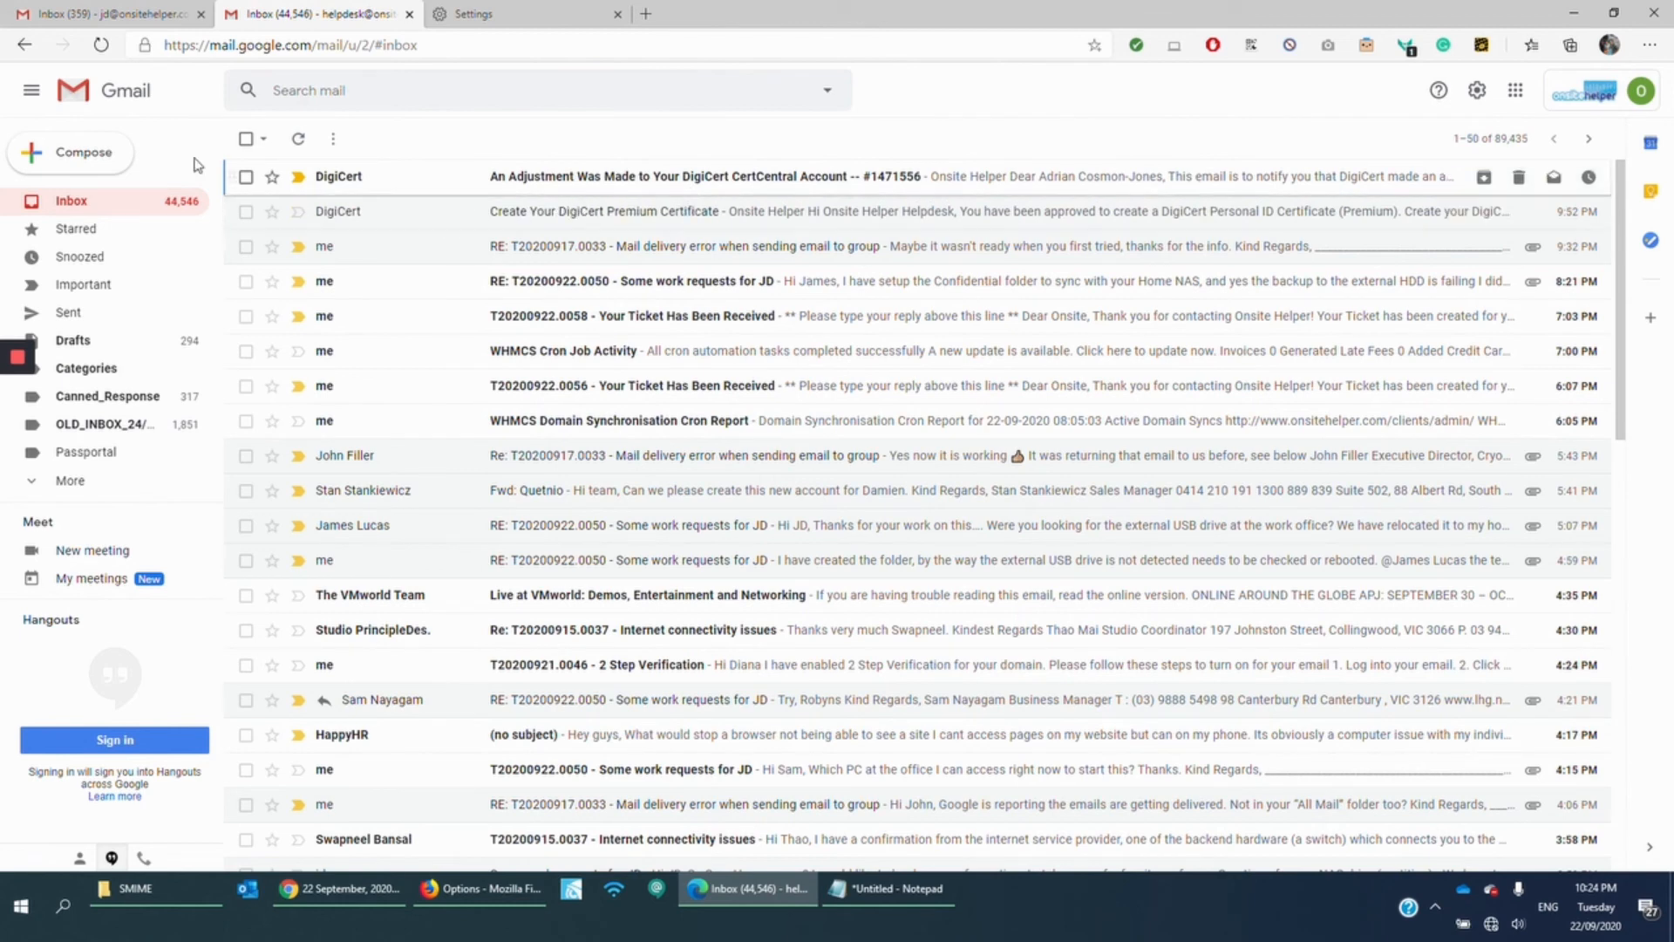
pyautogui.click(69, 152)
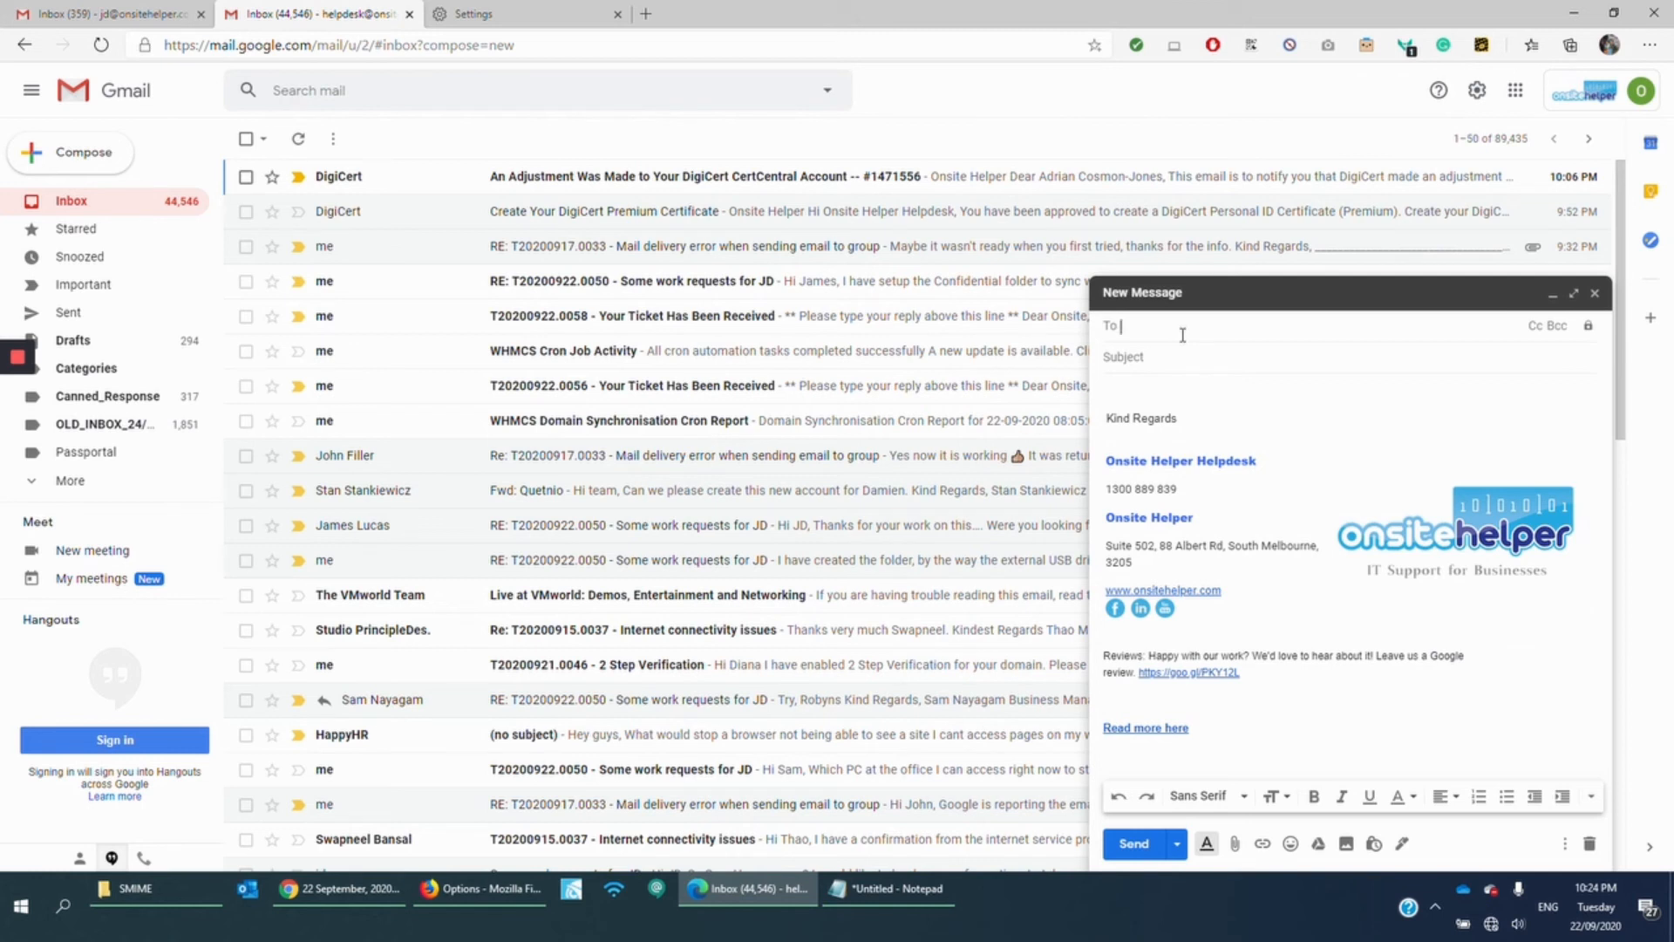
pyautogui.write('jd')
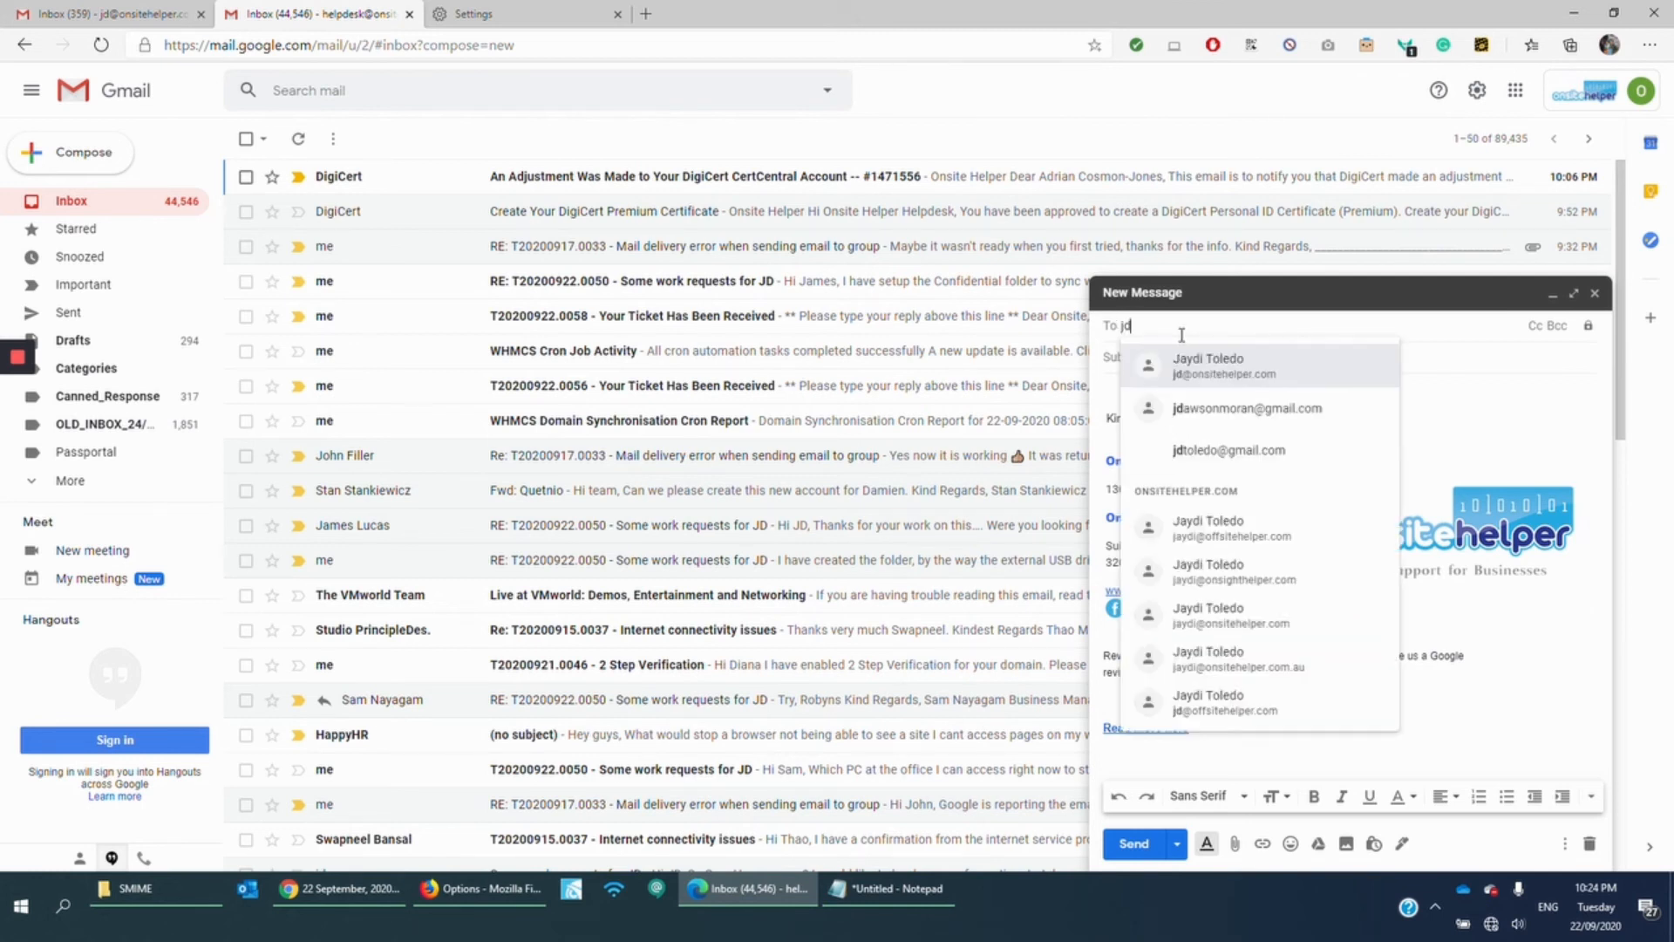
pyautogui.click(1224, 365)
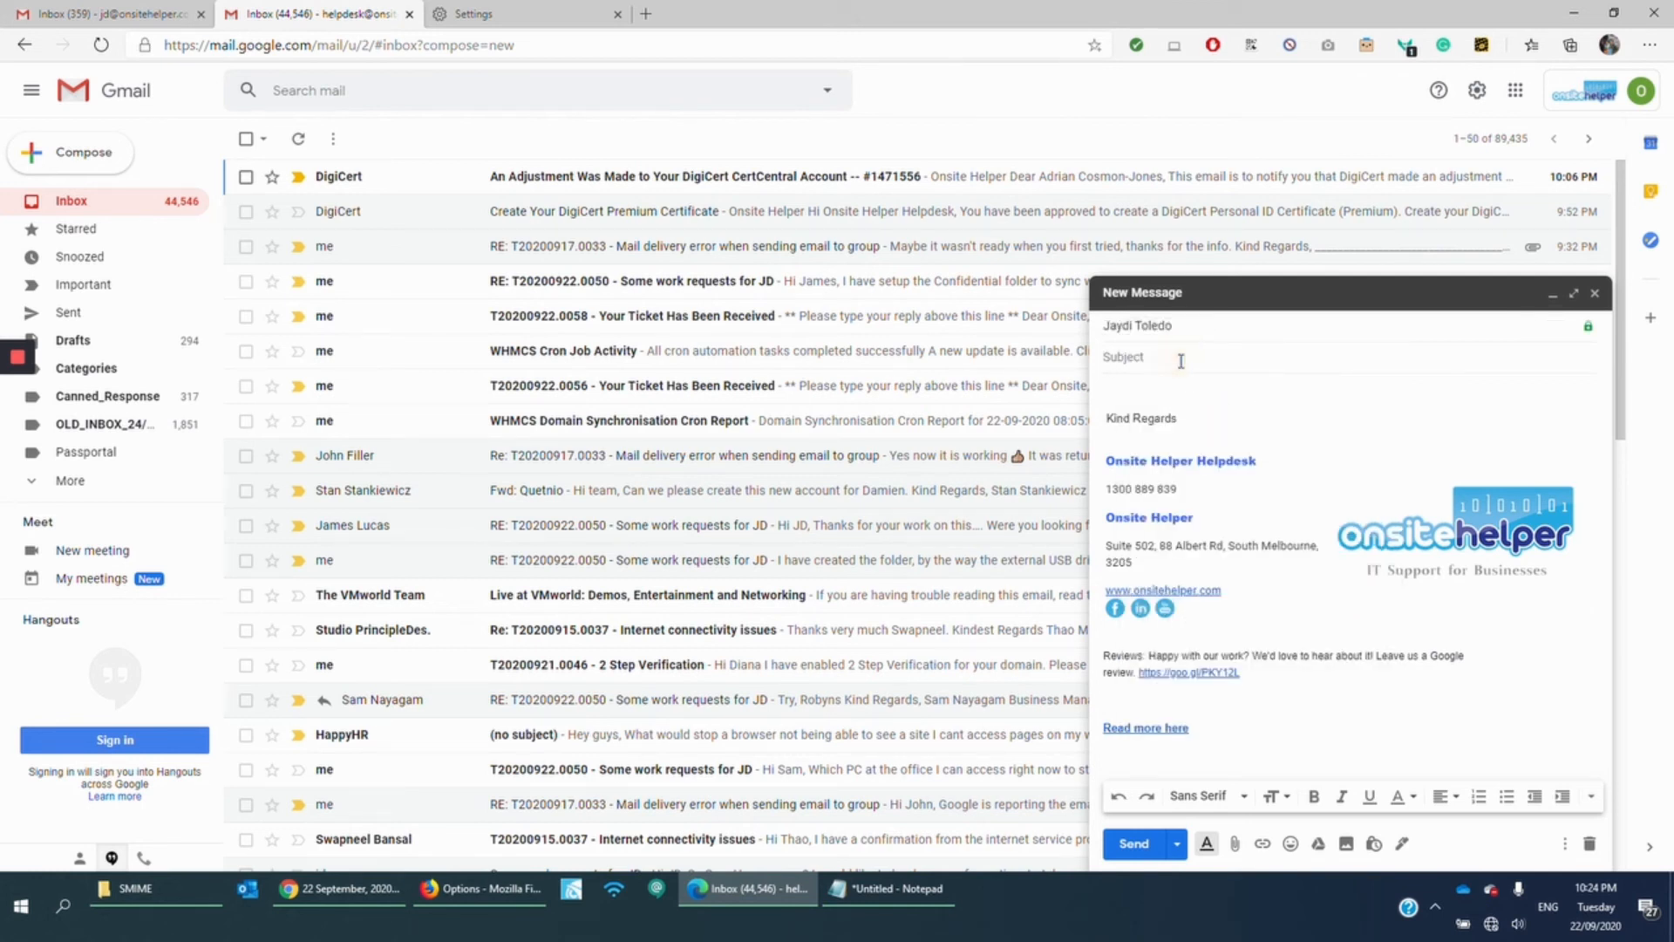
# - Send the email with subject 'test smime' and body 'blah'
pyautogui.write('test smi')
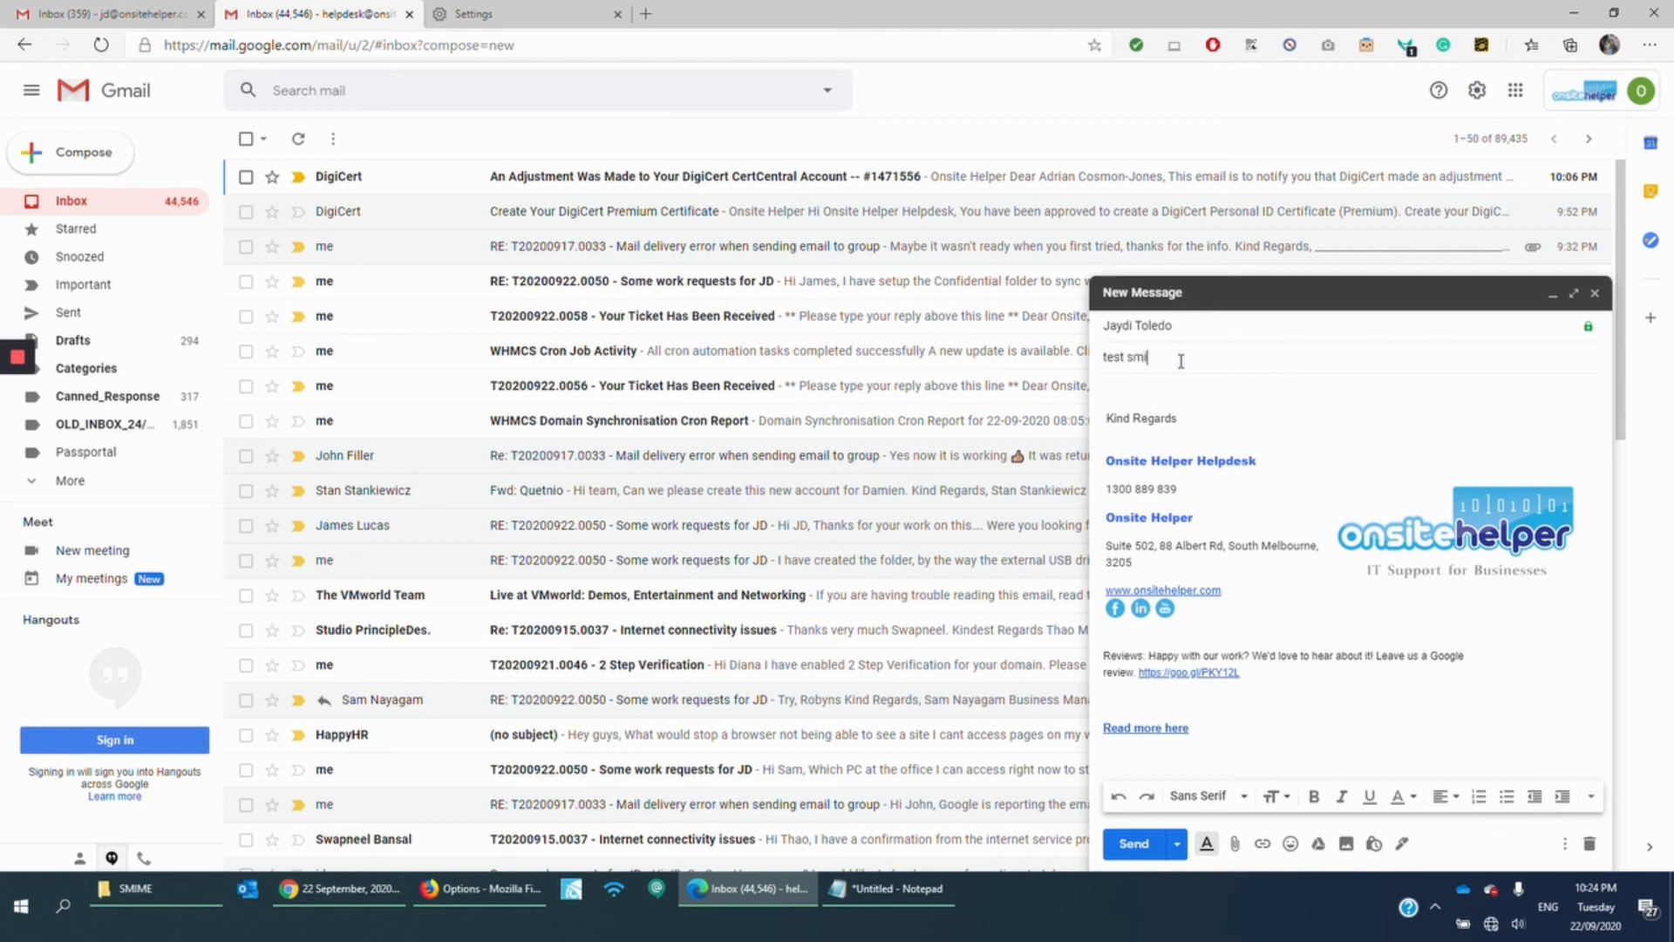
pyautogui.write('me')
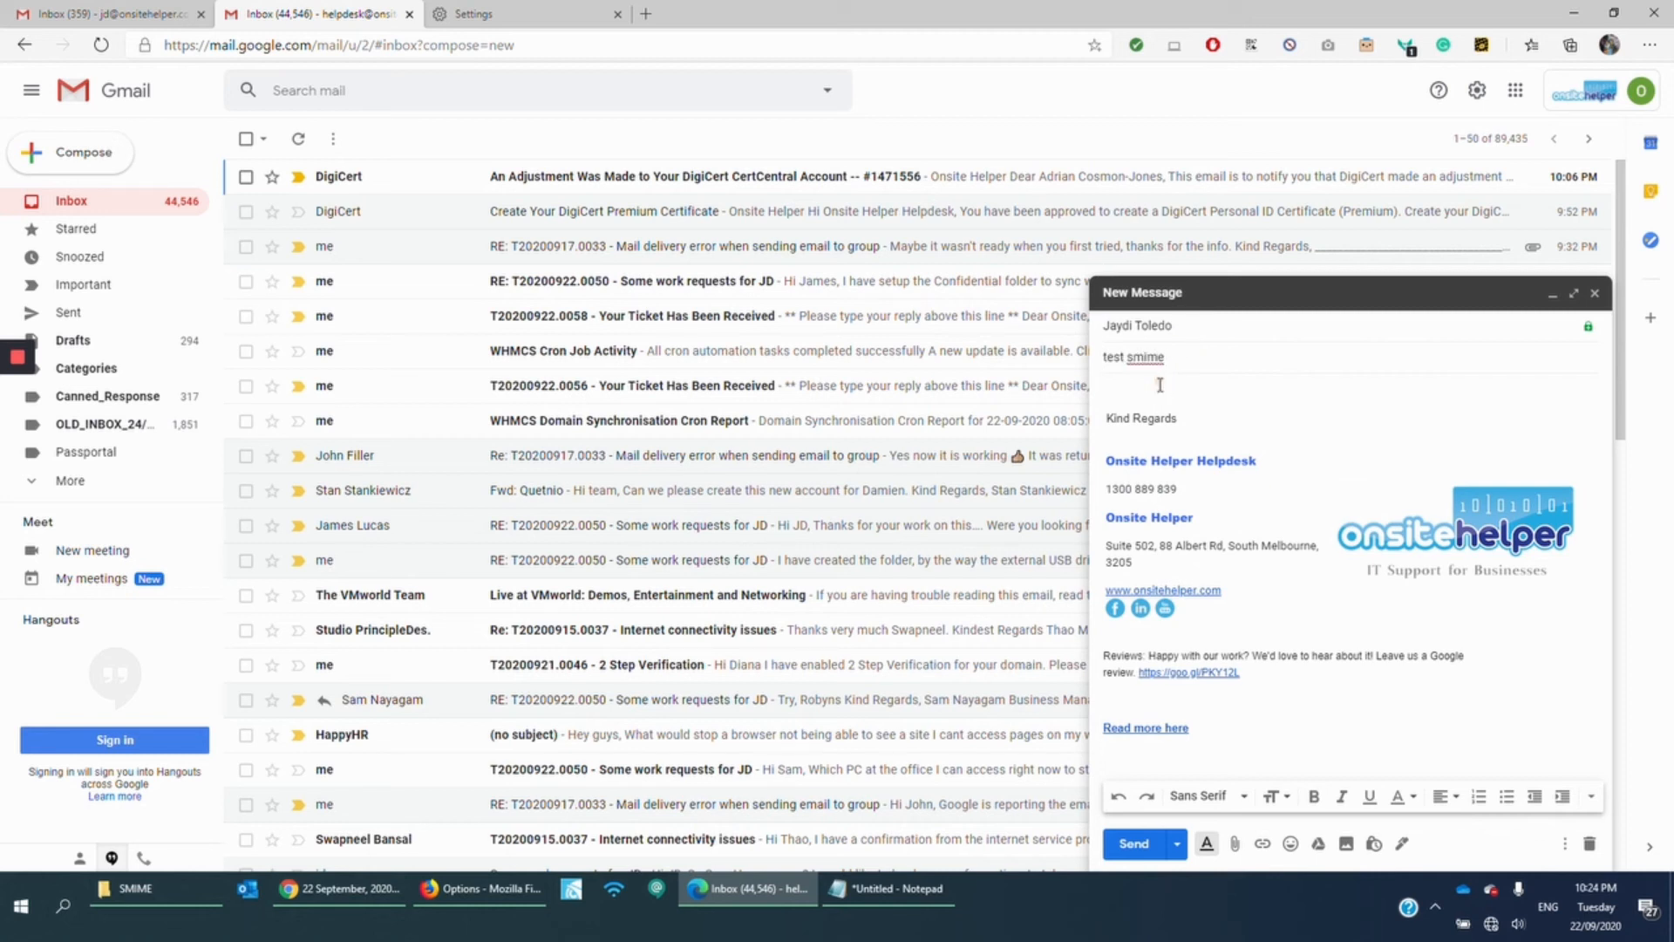
pyautogui.write('blah')
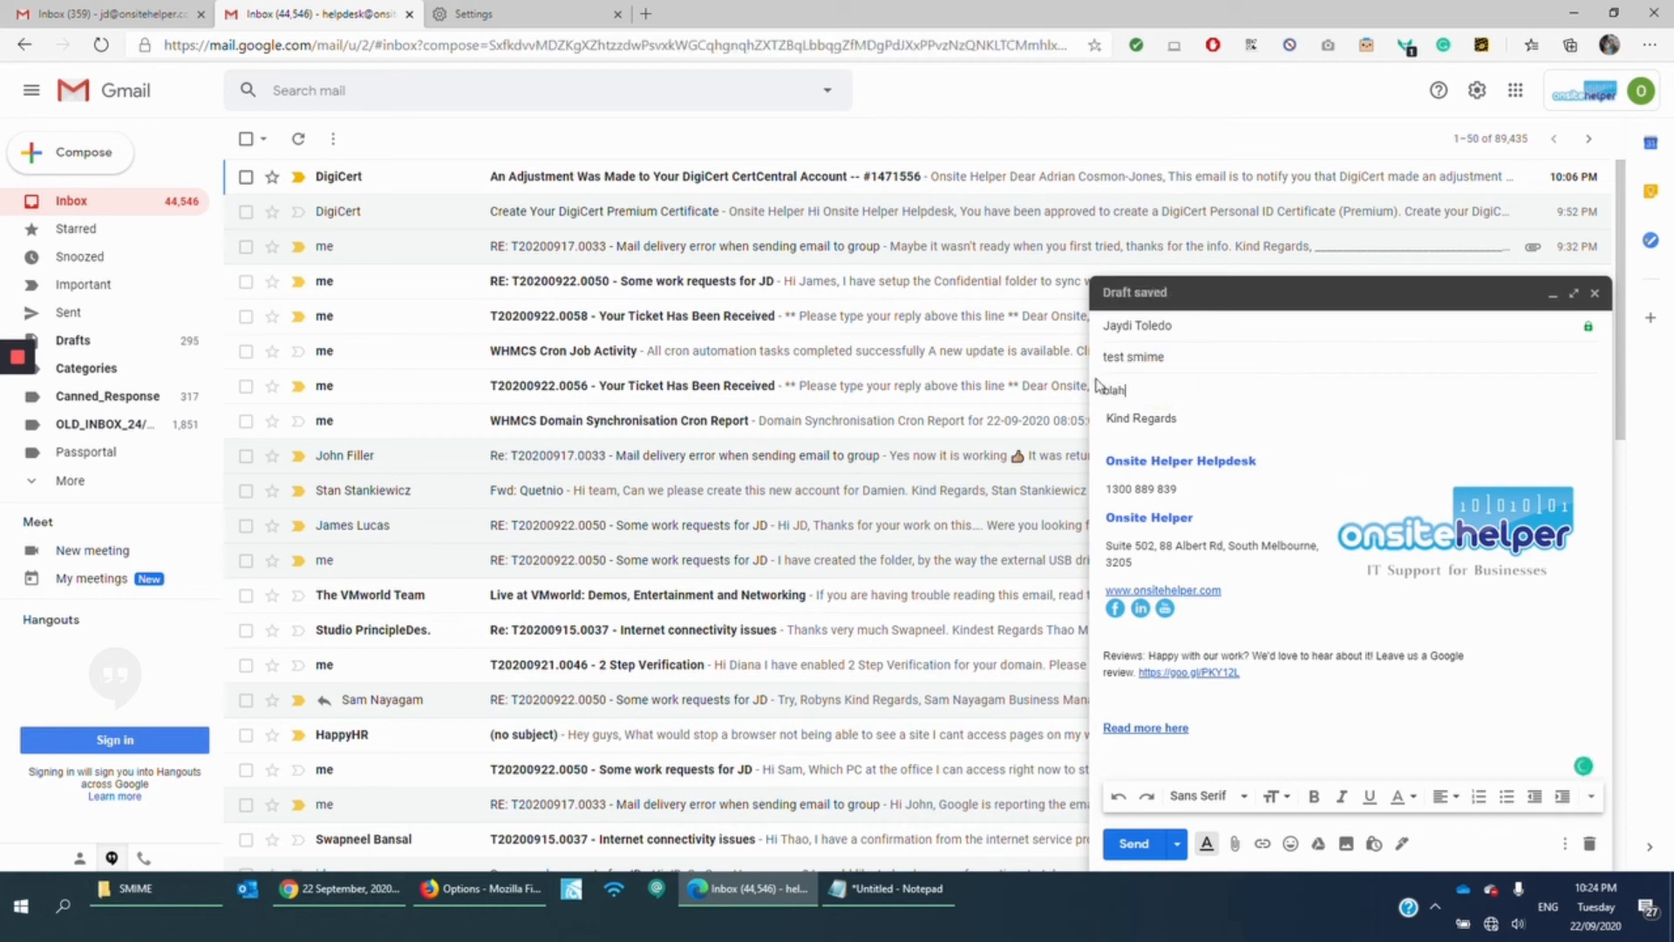
pyautogui.click(1133, 844)
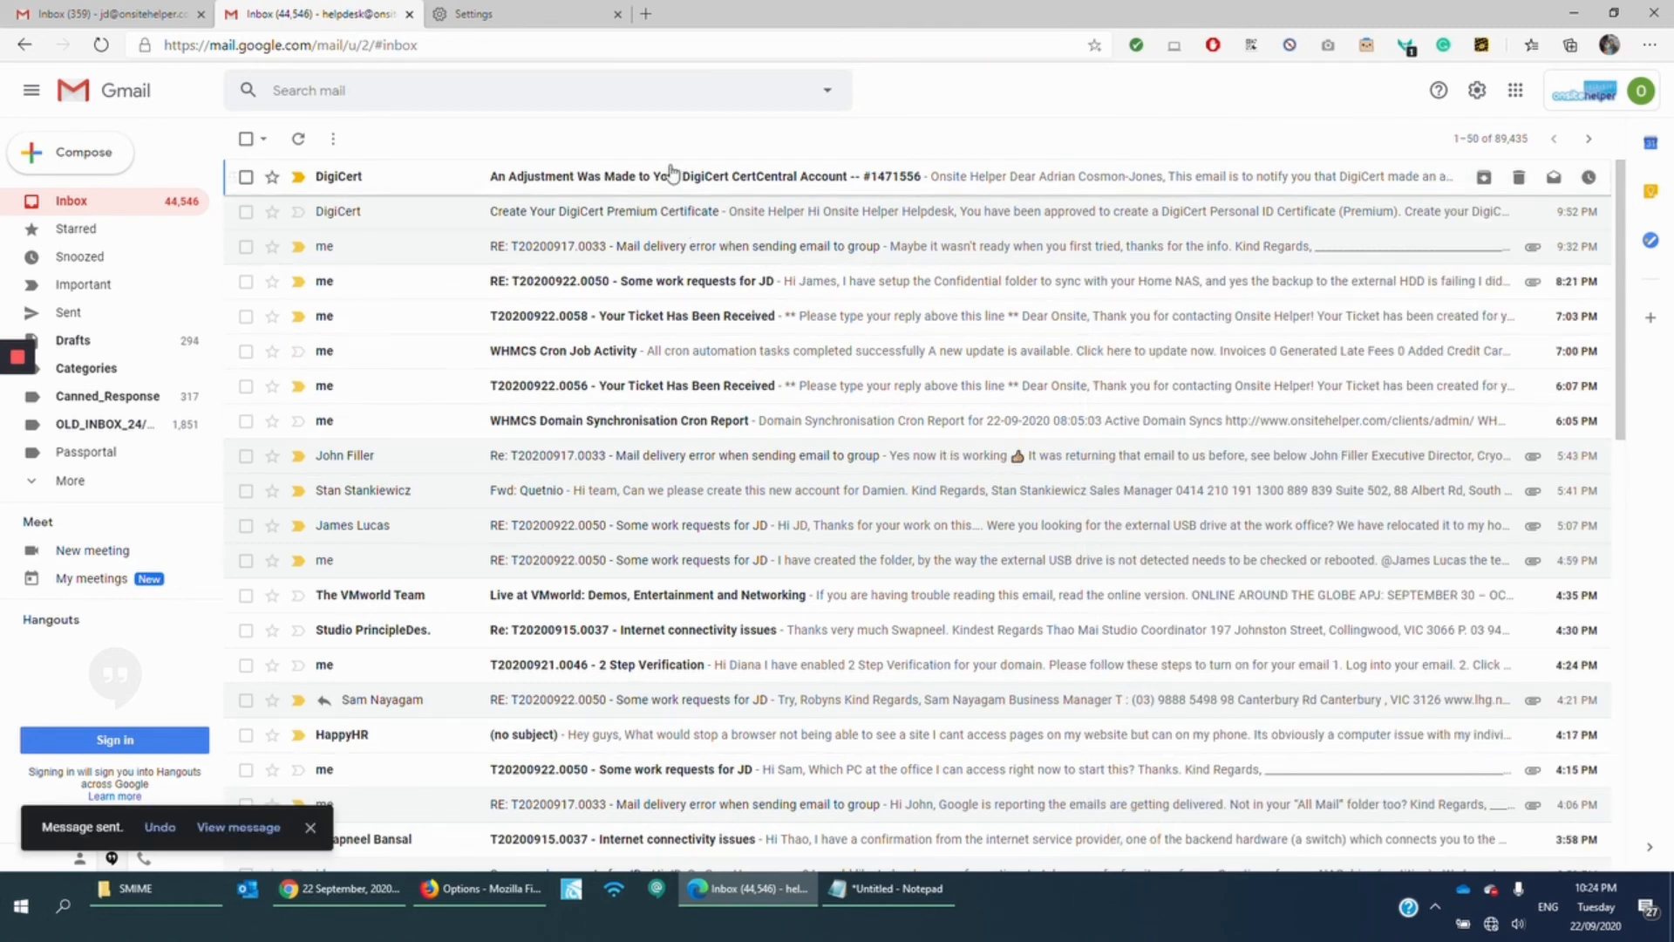
# - Refresh the jd inbox, check the empty Spam folder, and return to the inbox
pyautogui.click(106, 14)
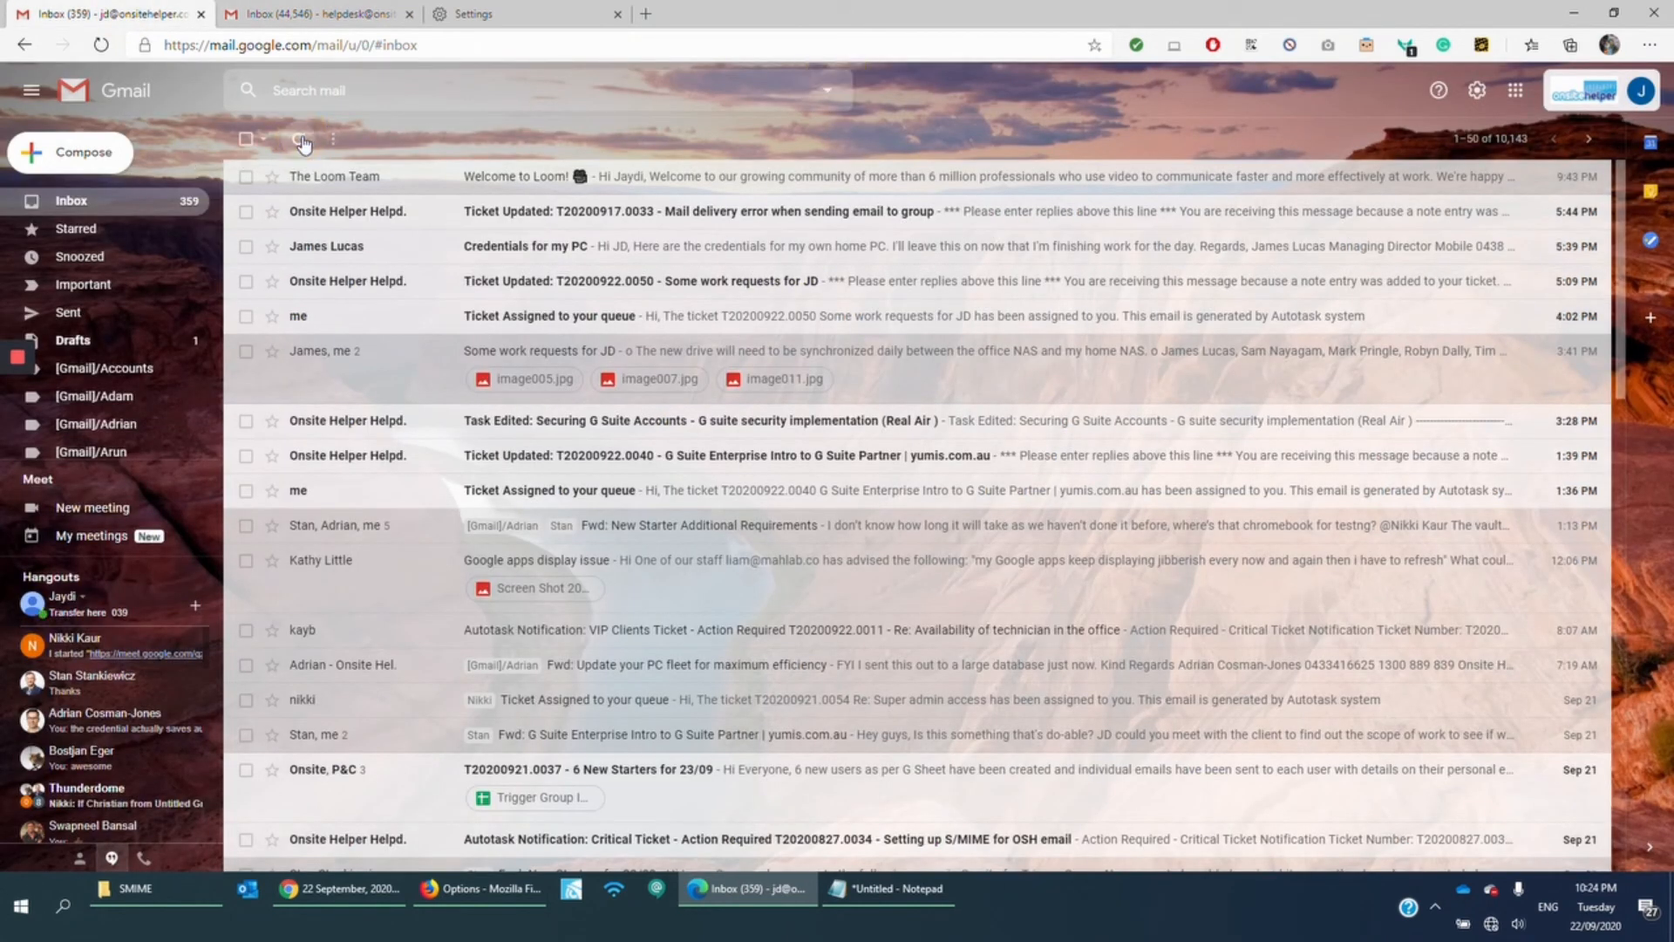
pyautogui.click(304, 140)
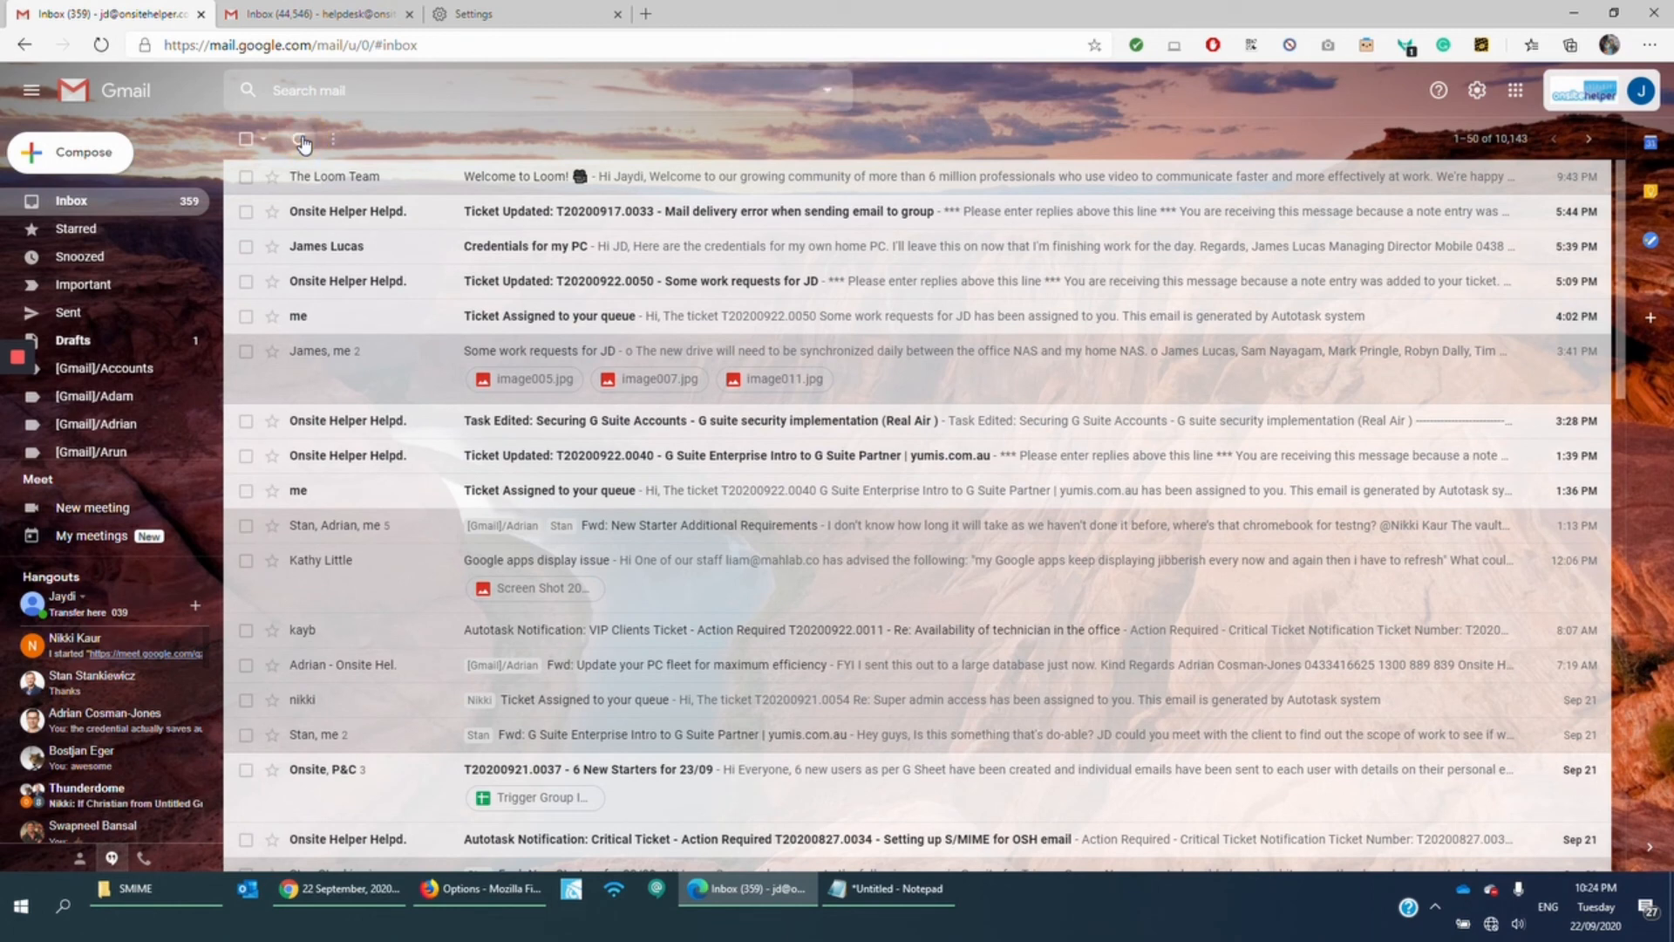
pyautogui.scroll(-3)
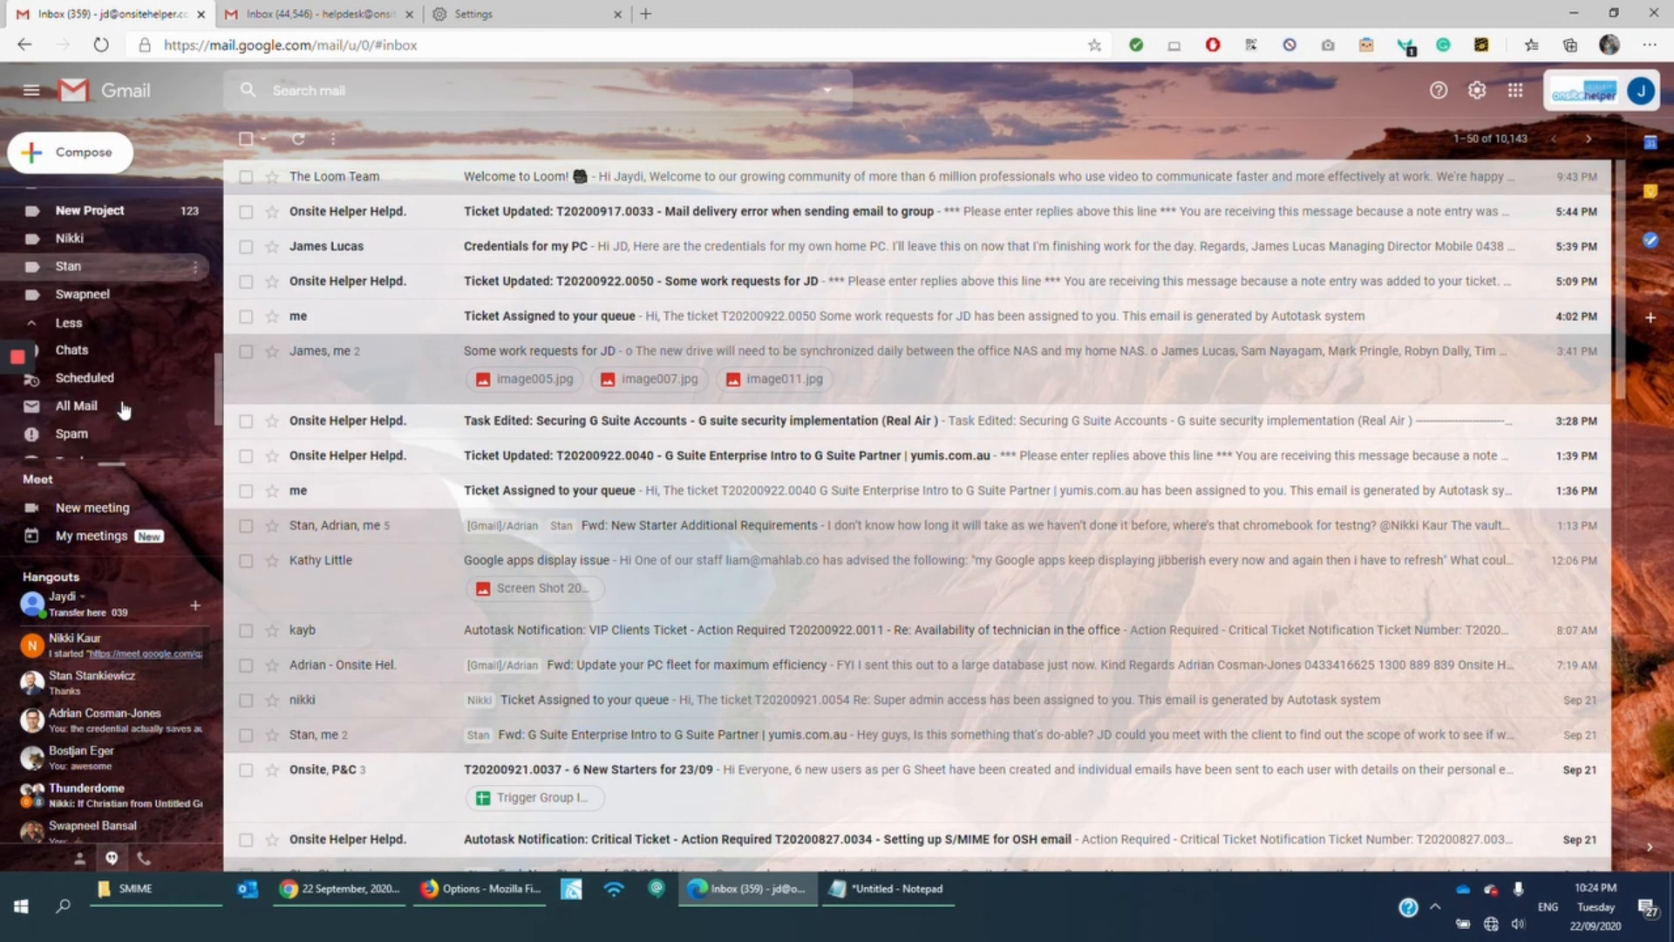
pyautogui.click(72, 392)
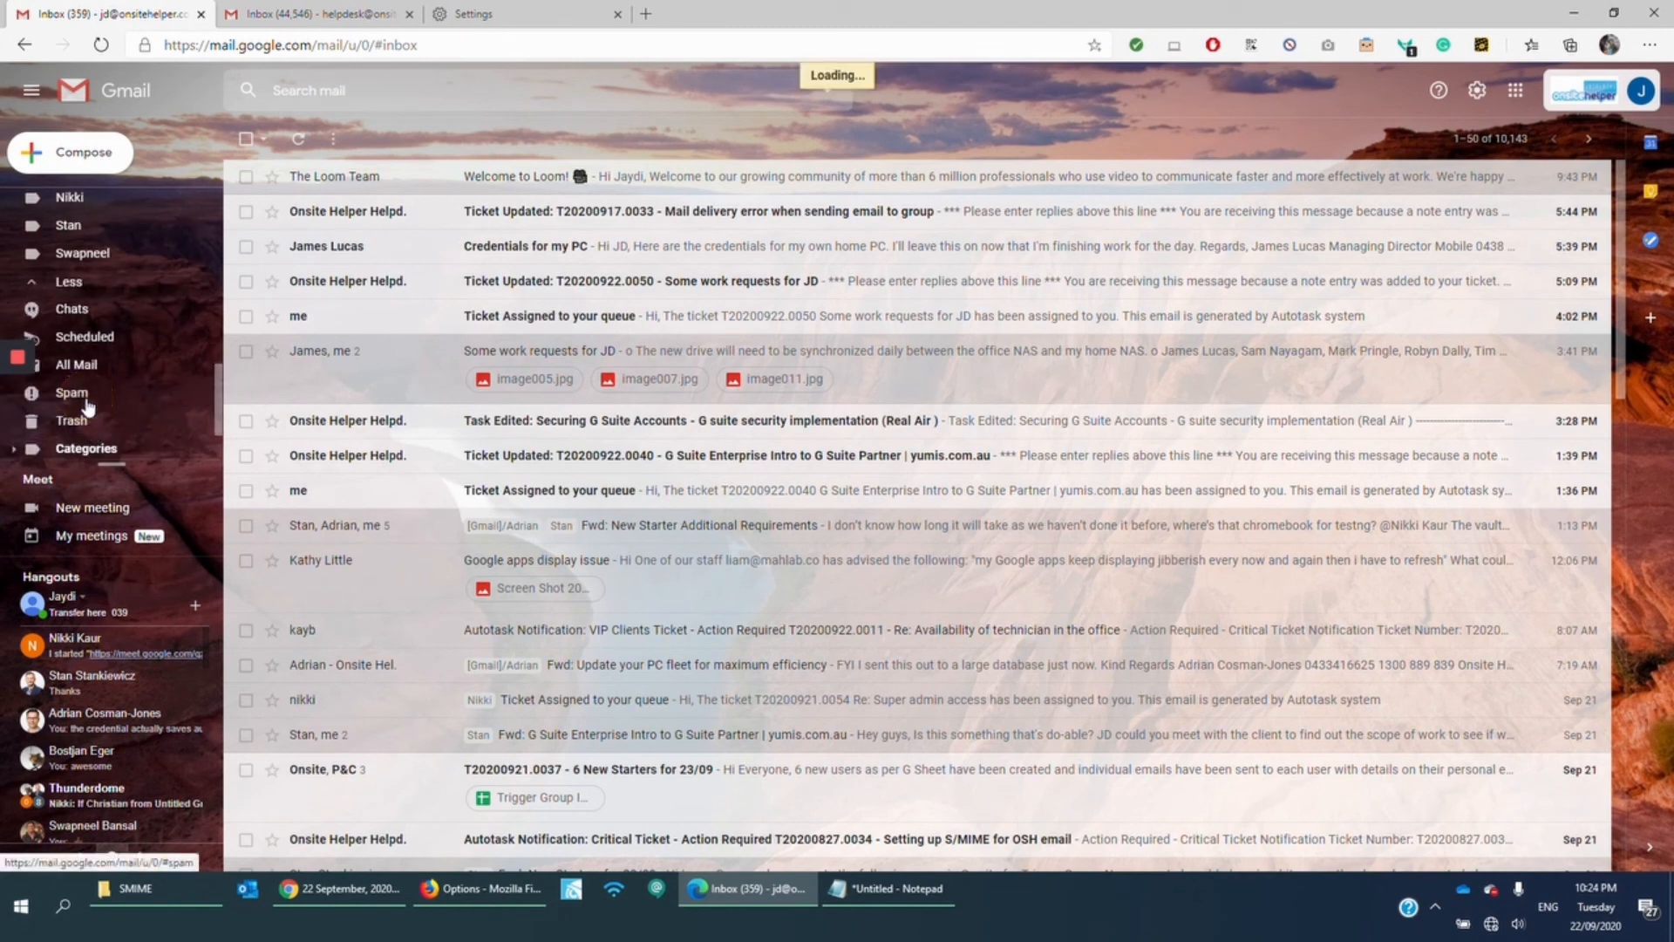
pyautogui.click(70, 395)
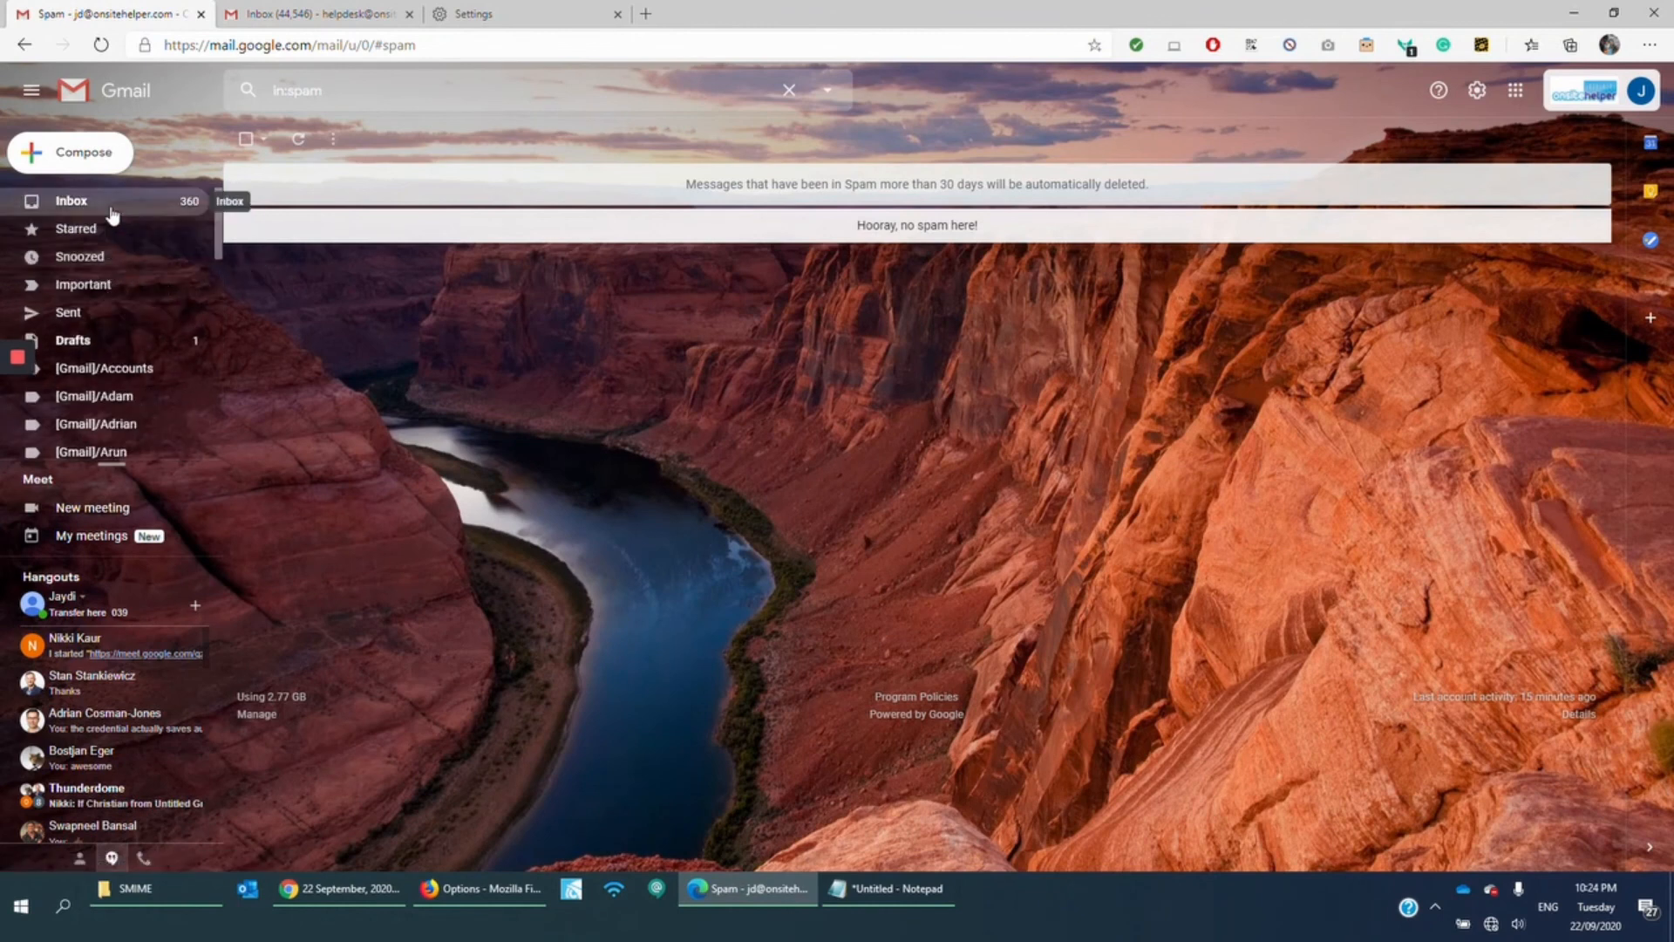
pyautogui.click(72, 201)
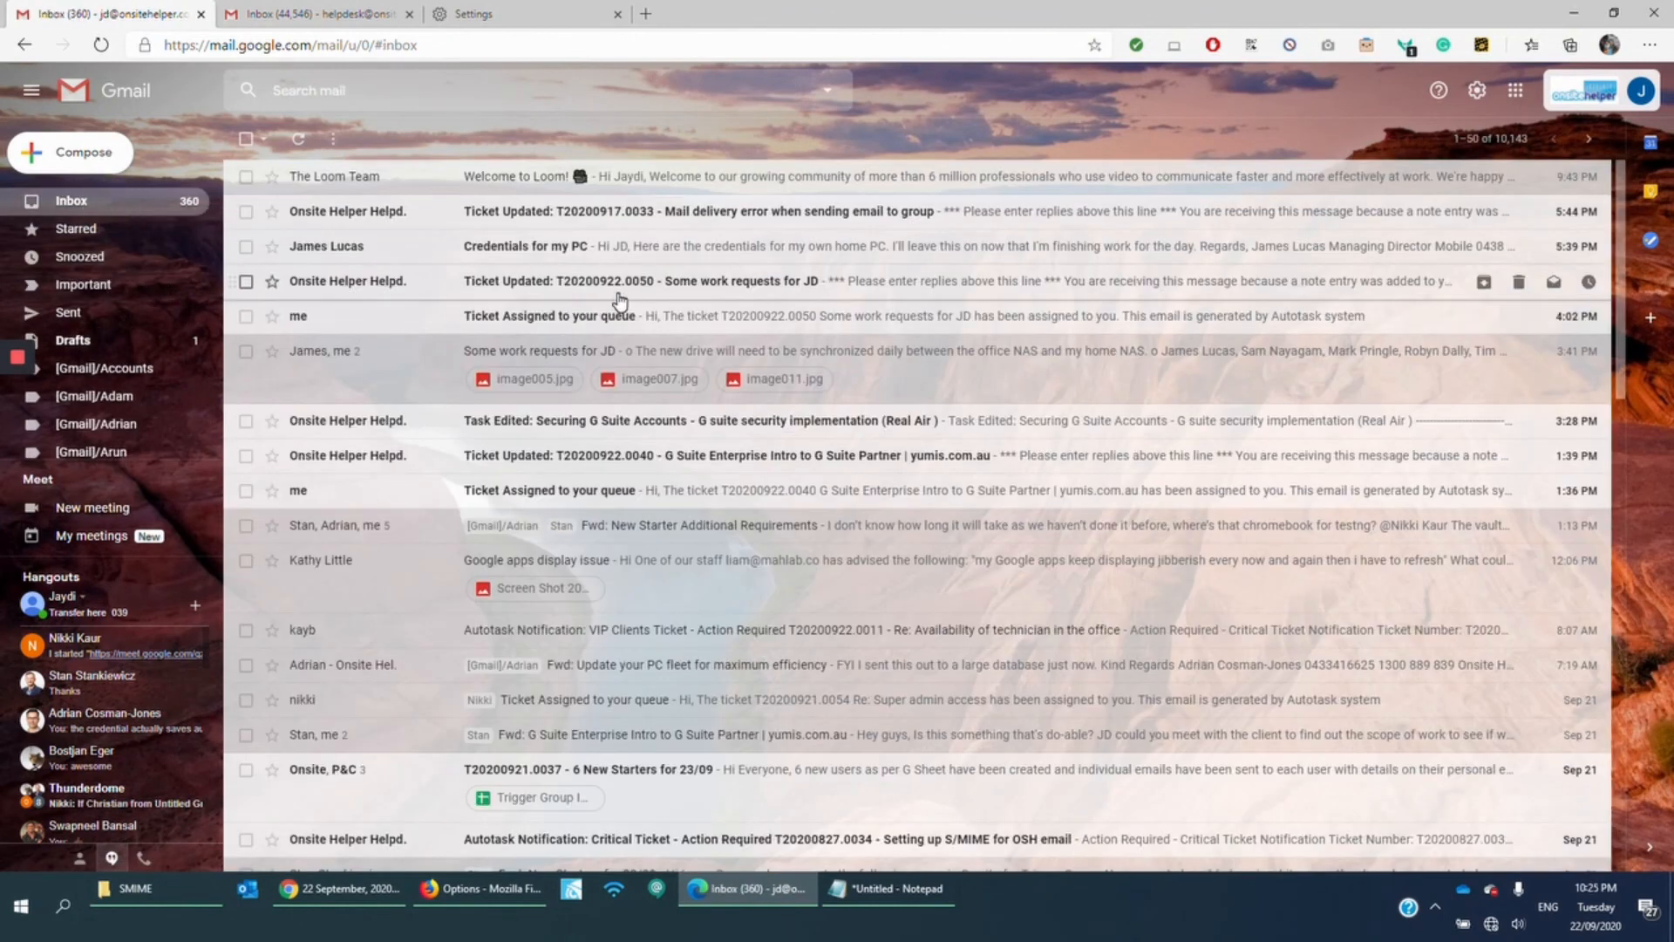
pyautogui.moveTo(29, 370)
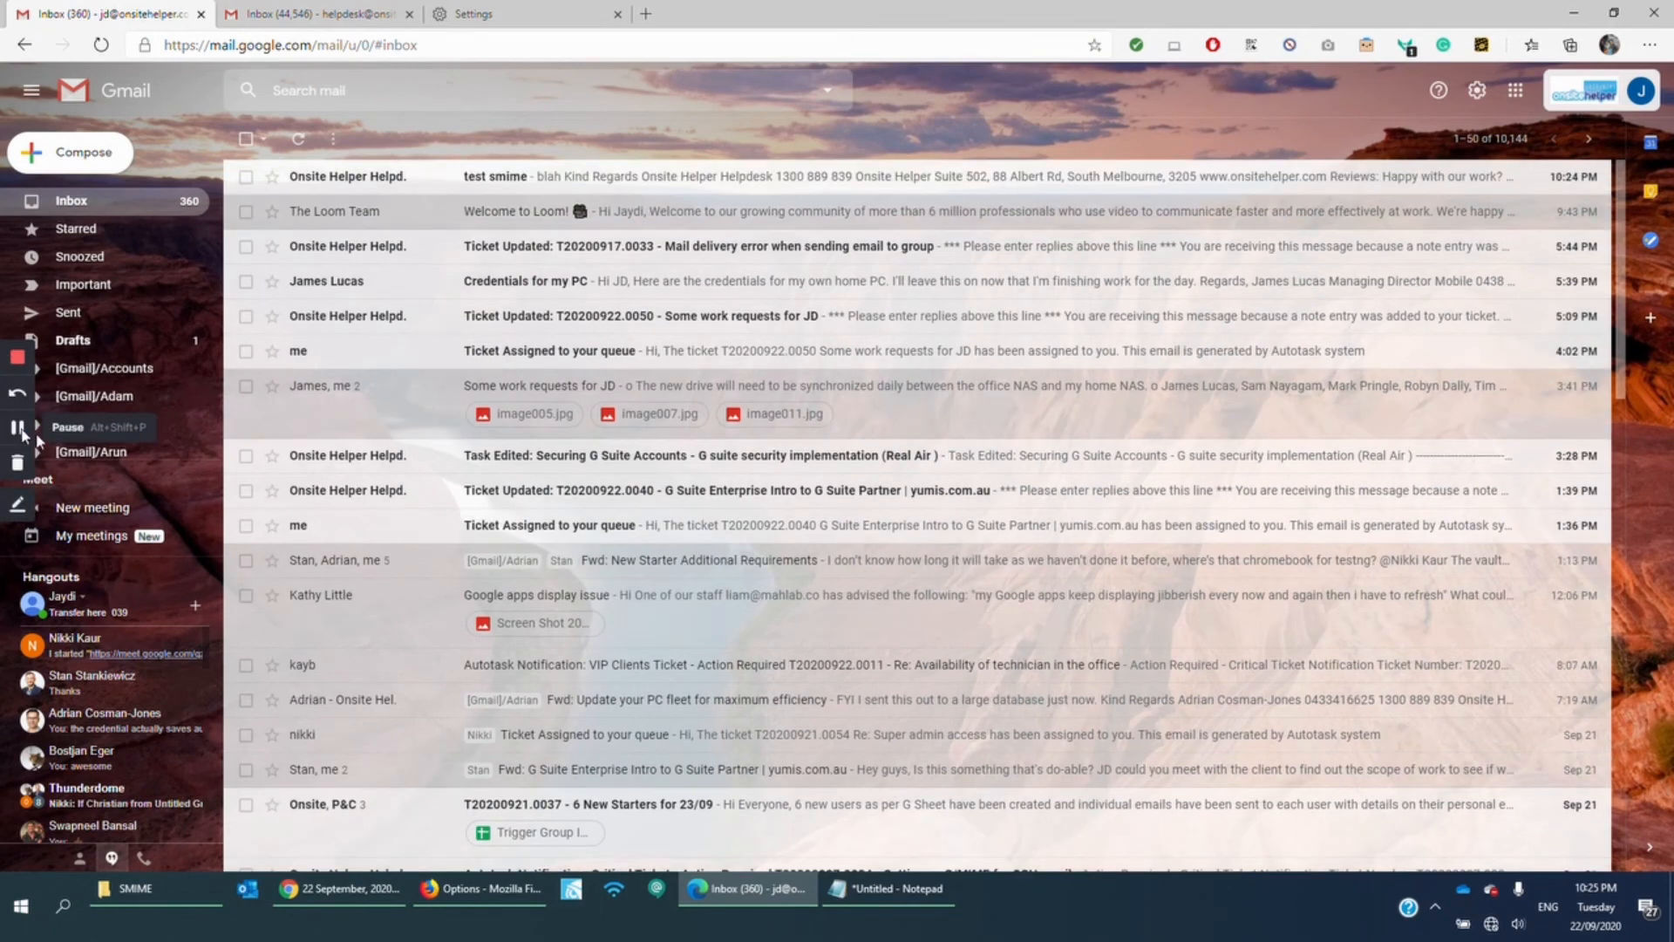
pyautogui.moveTo(835, 246)
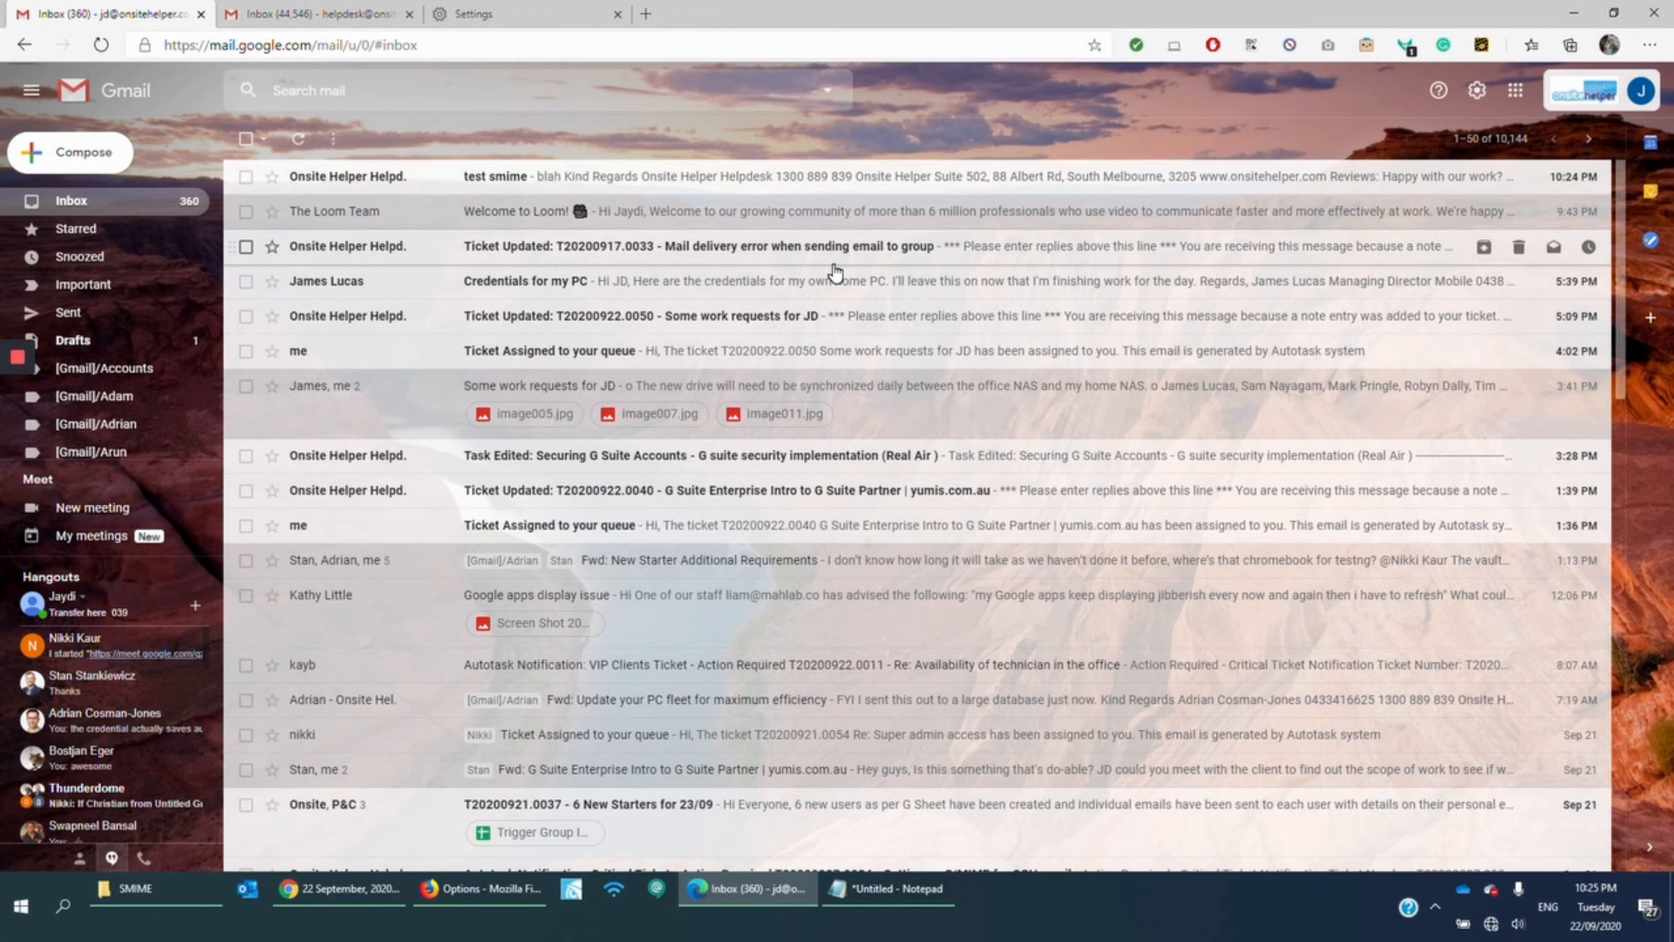
pyautogui.moveTo(729, 190)
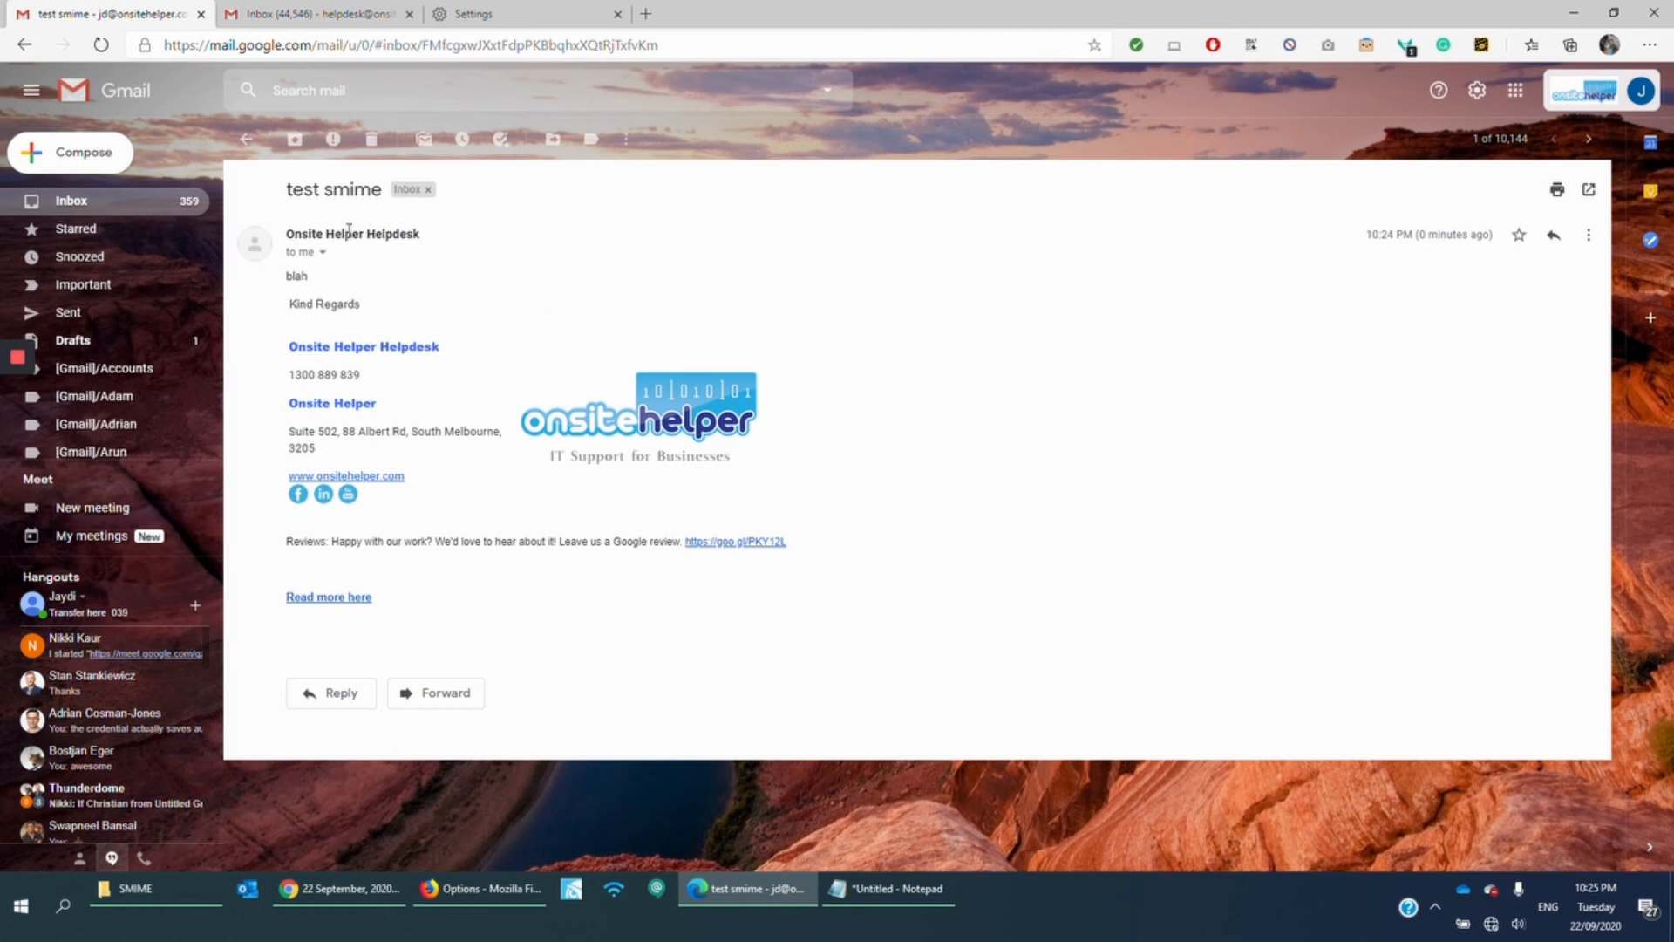
# - Show the test smime message's sender and Enhanced encryption (S/MIME) details
pyautogui.click(317, 251)
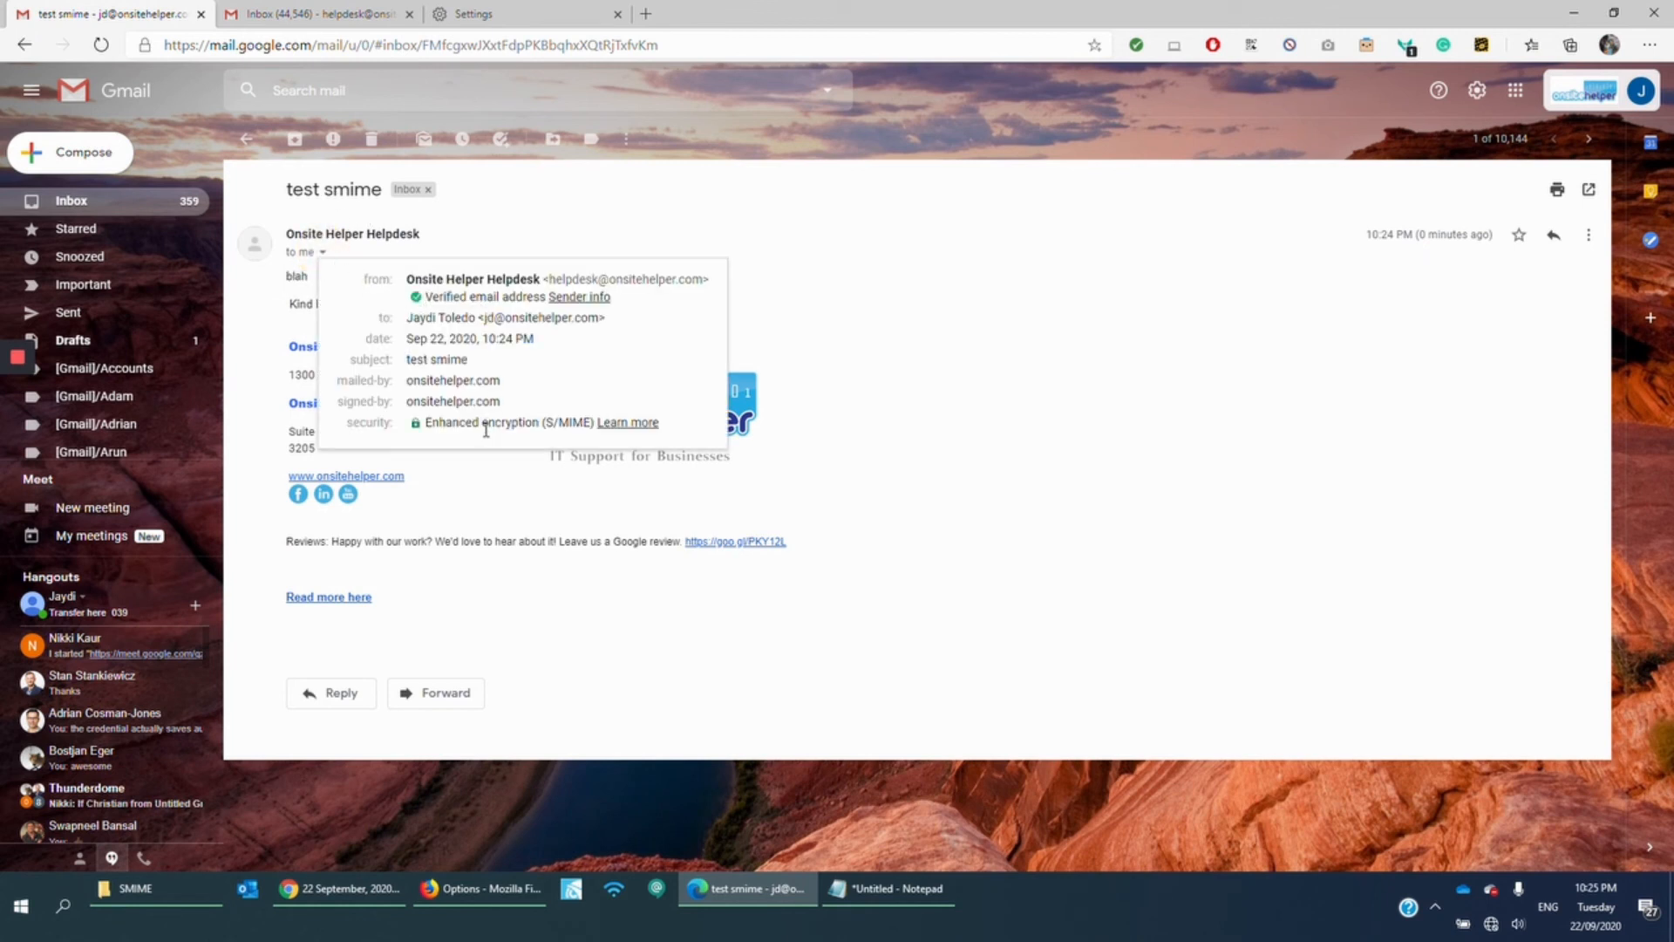
pyautogui.moveTo(584, 443)
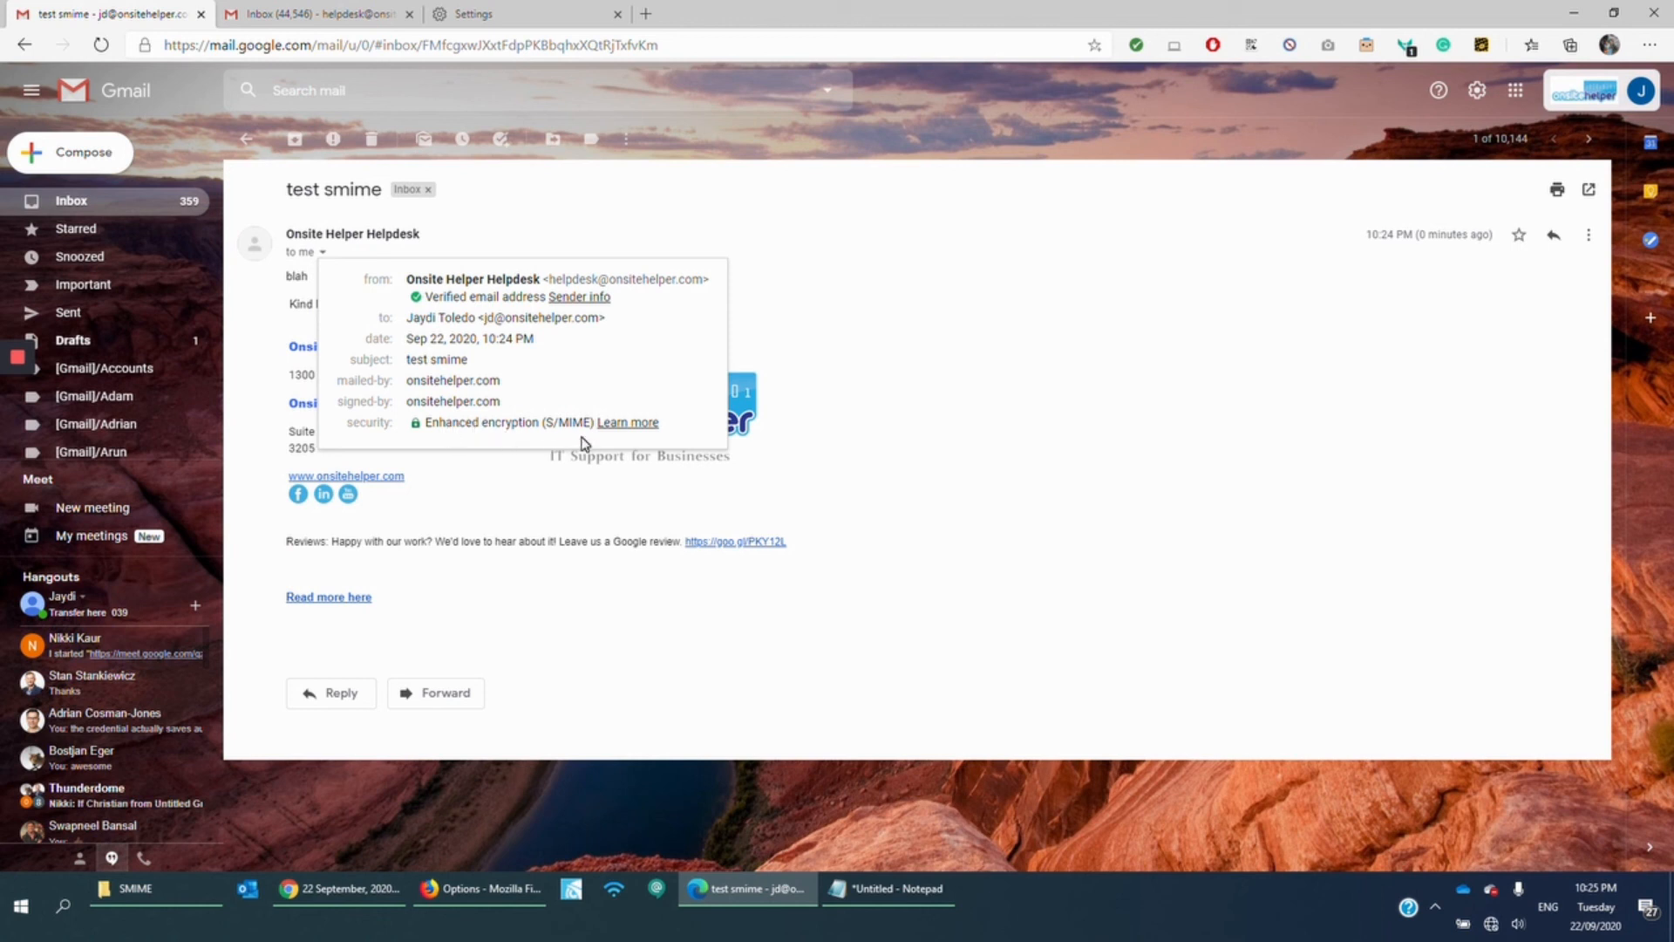
pyautogui.moveTo(417, 424)
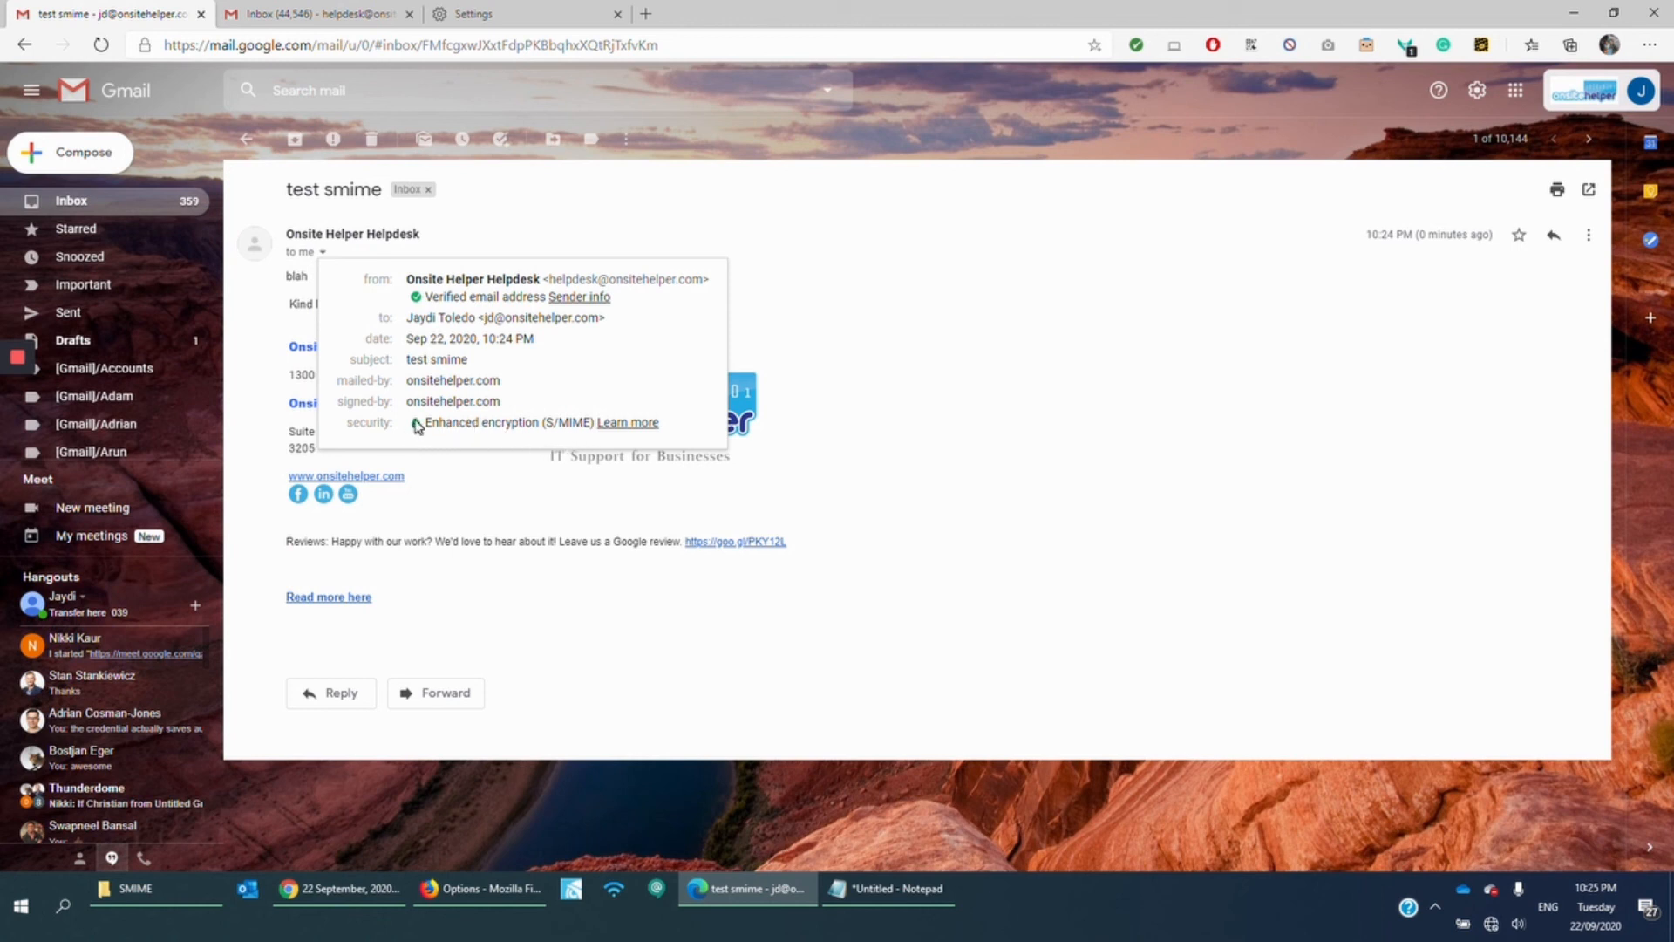
pyautogui.moveTo(454, 317)
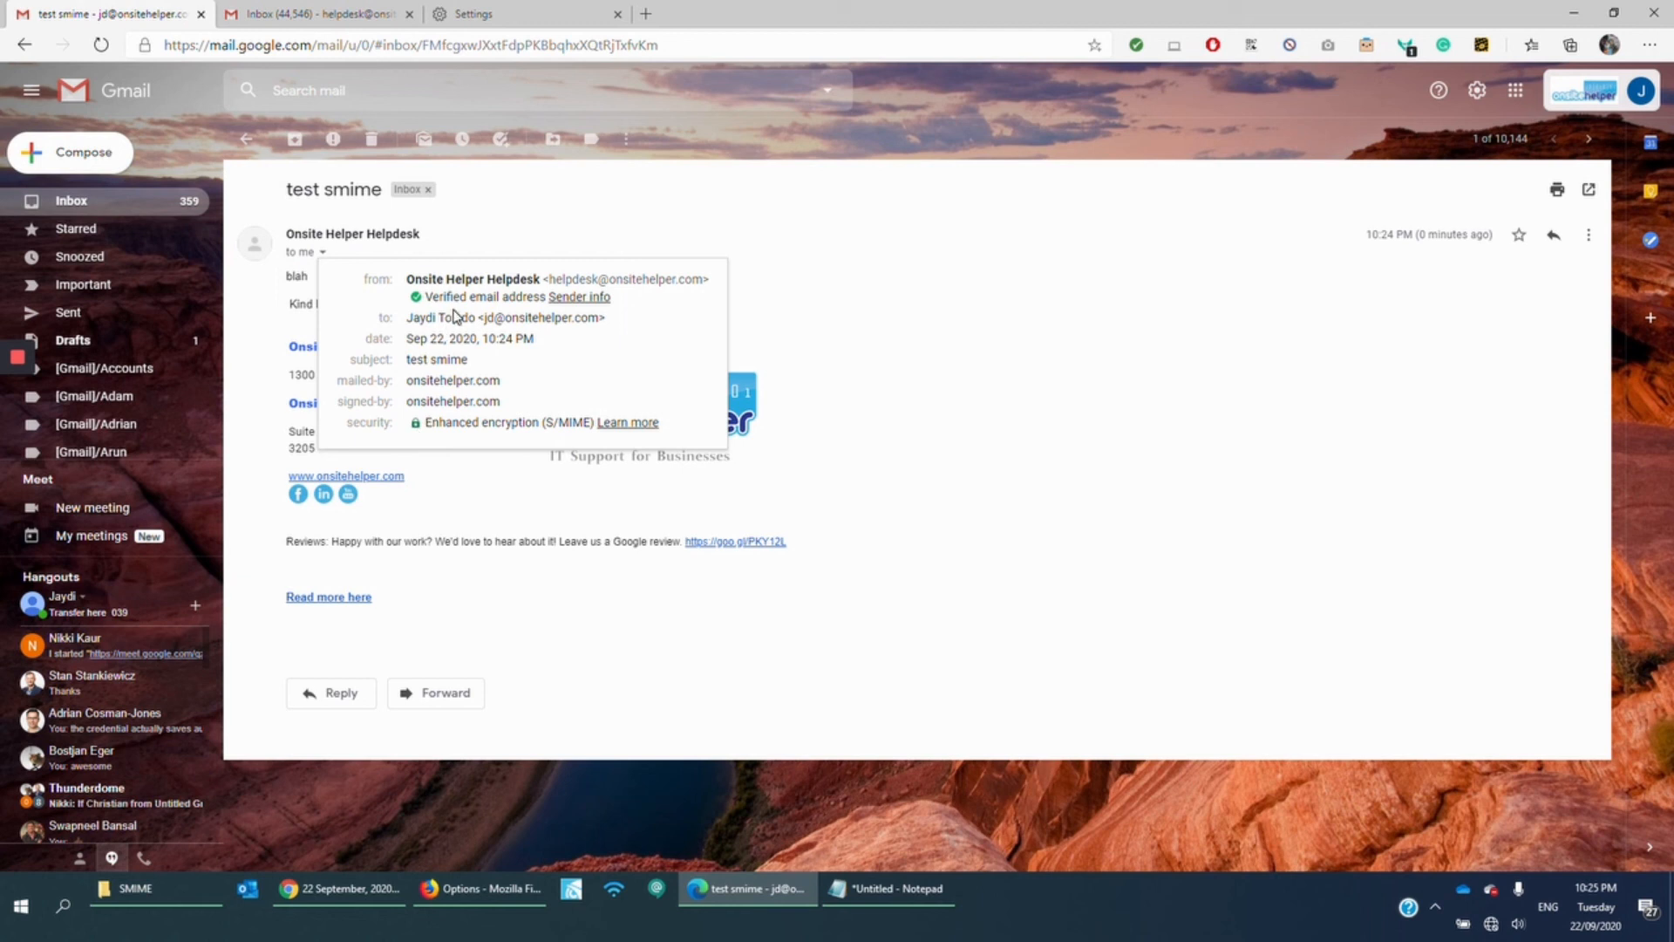
pyautogui.moveTo(585, 236)
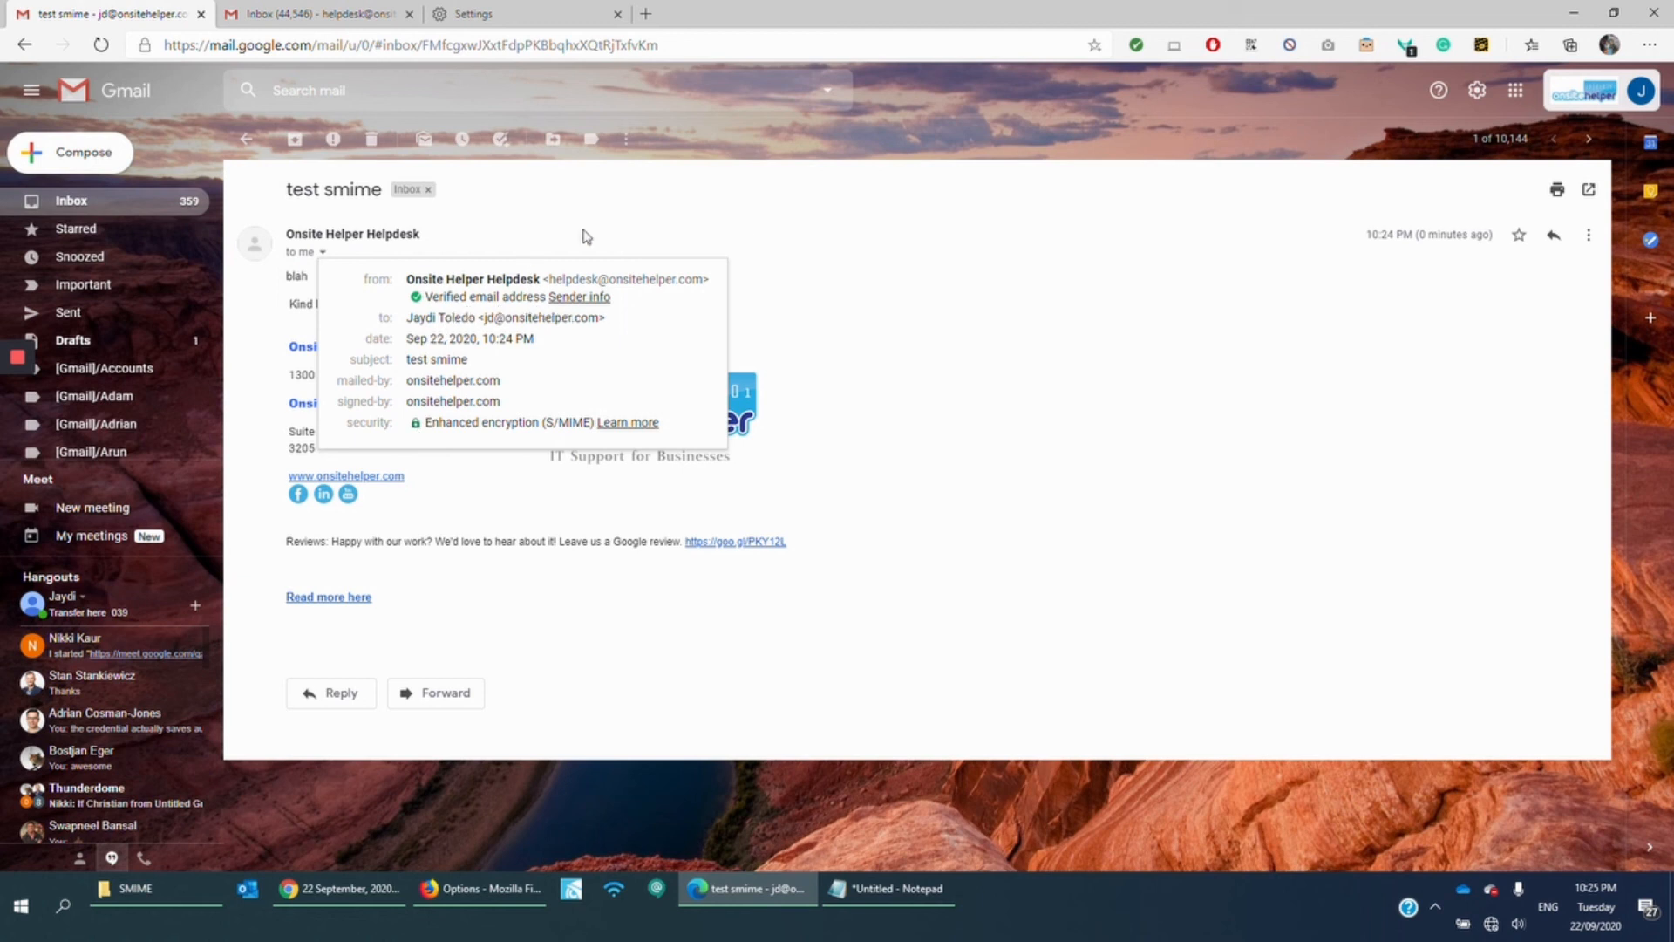
pyautogui.moveTo(614, 359)
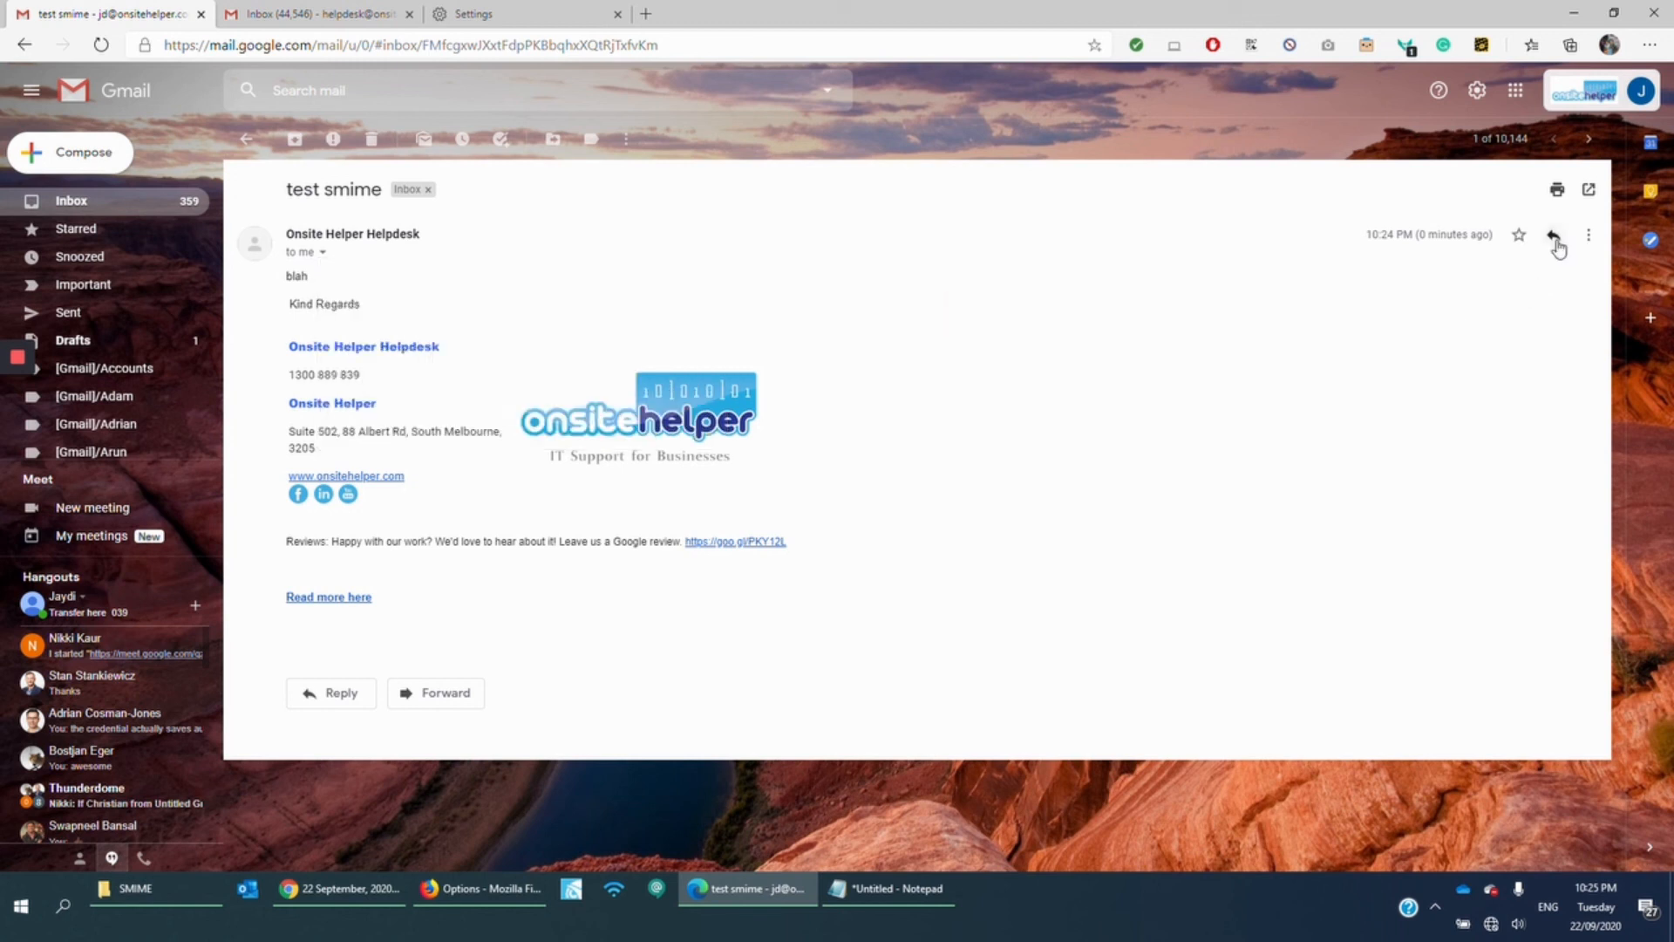
# - Reply 'got it' to the test smime message and send it back to the helpdesk
pyautogui.click(1556, 234)
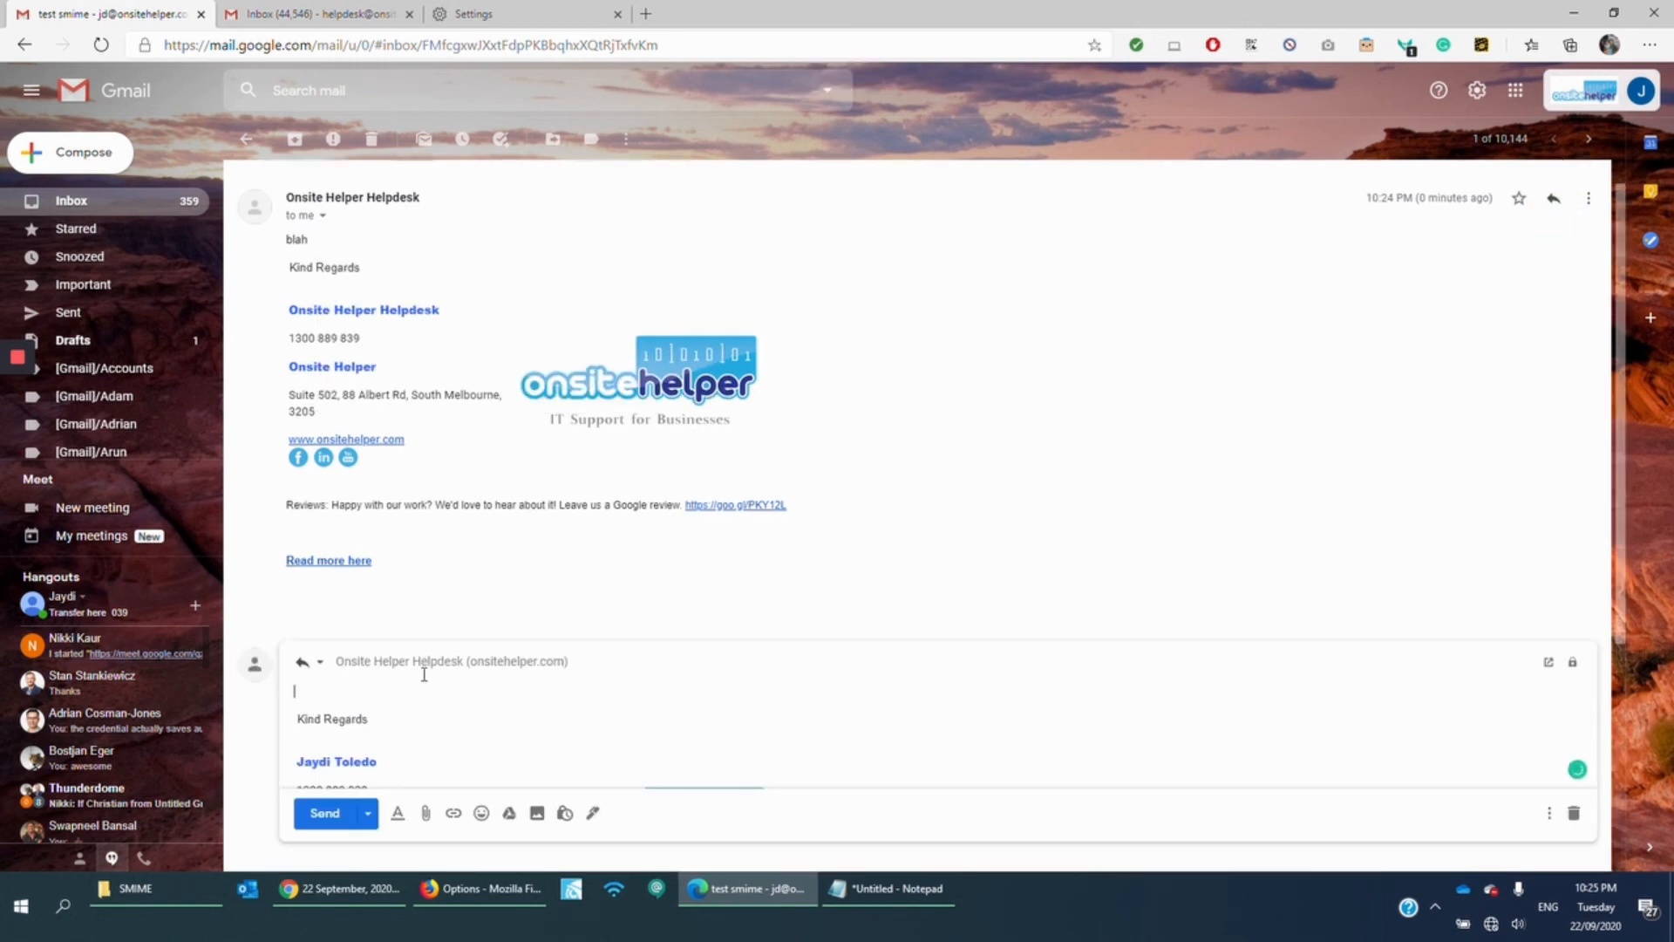
pyautogui.write('got it')
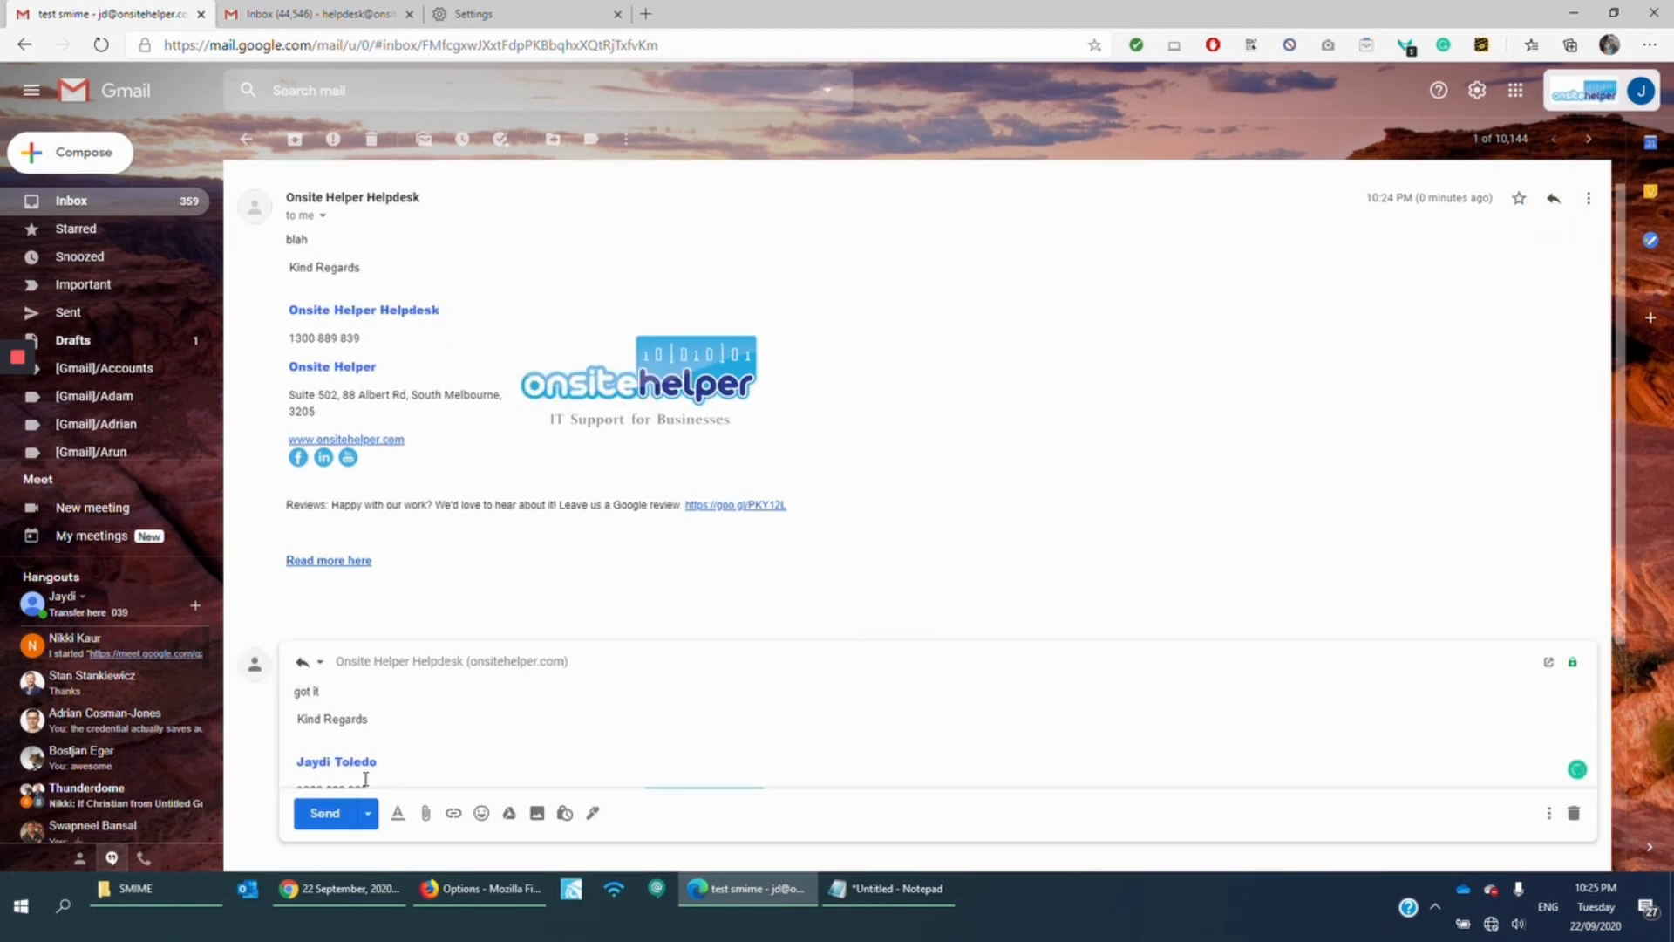
pyautogui.click(325, 812)
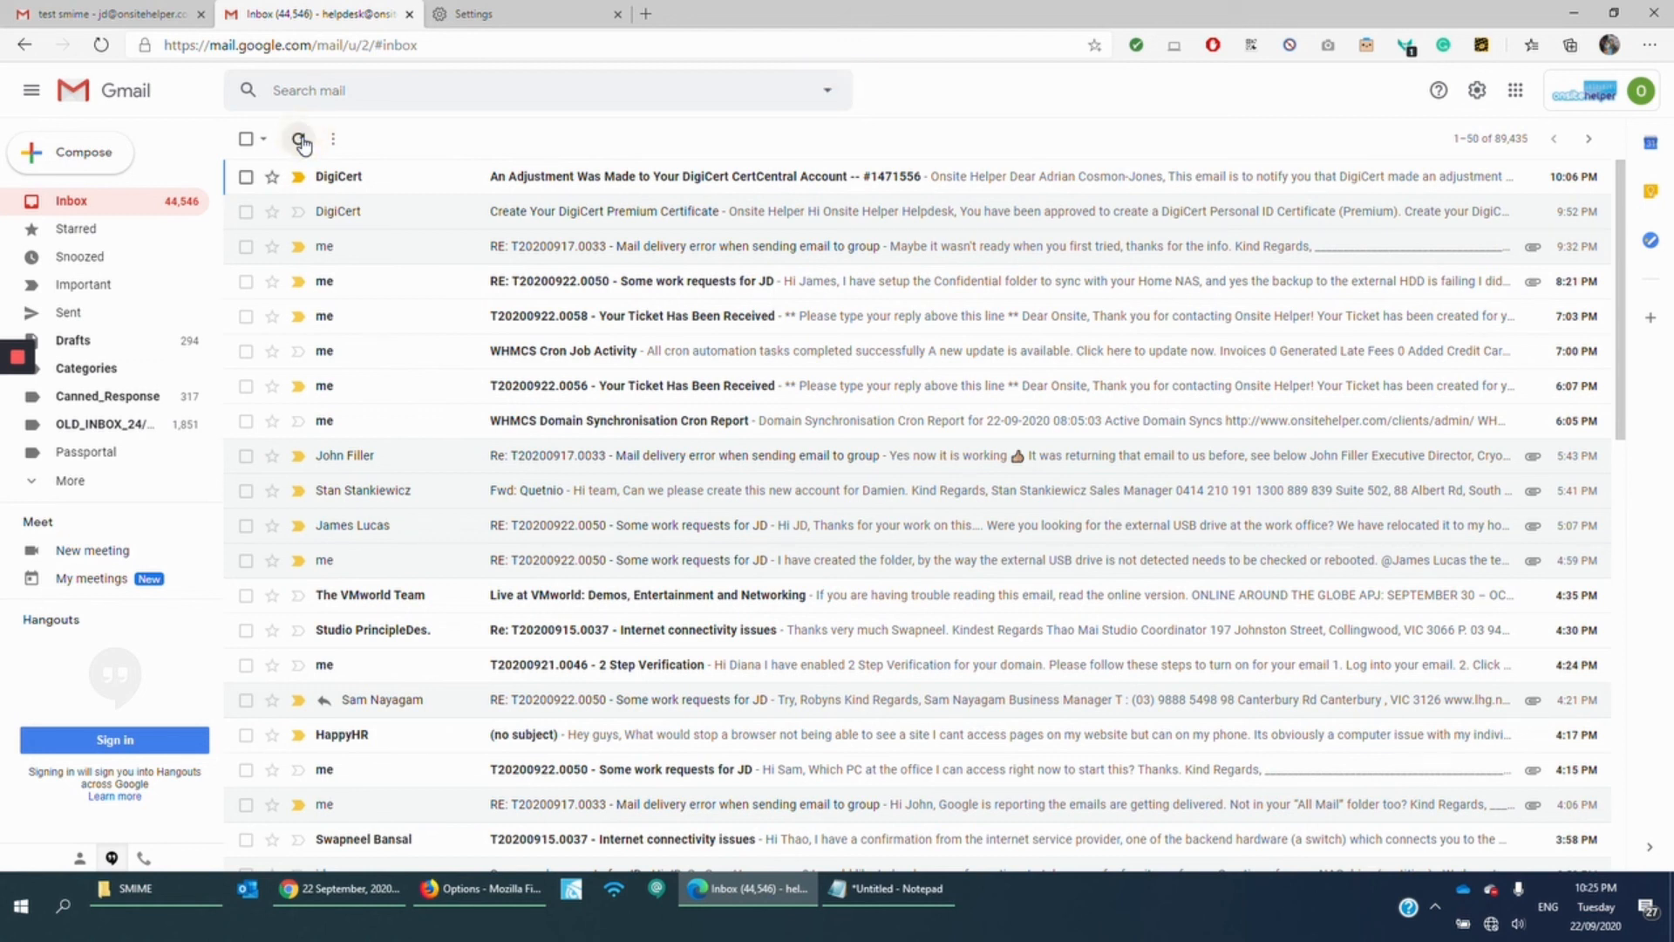
# - Refresh the helpdesk inbox until jd's Re: test smime reply arrives and view it
pyautogui.click(302, 140)
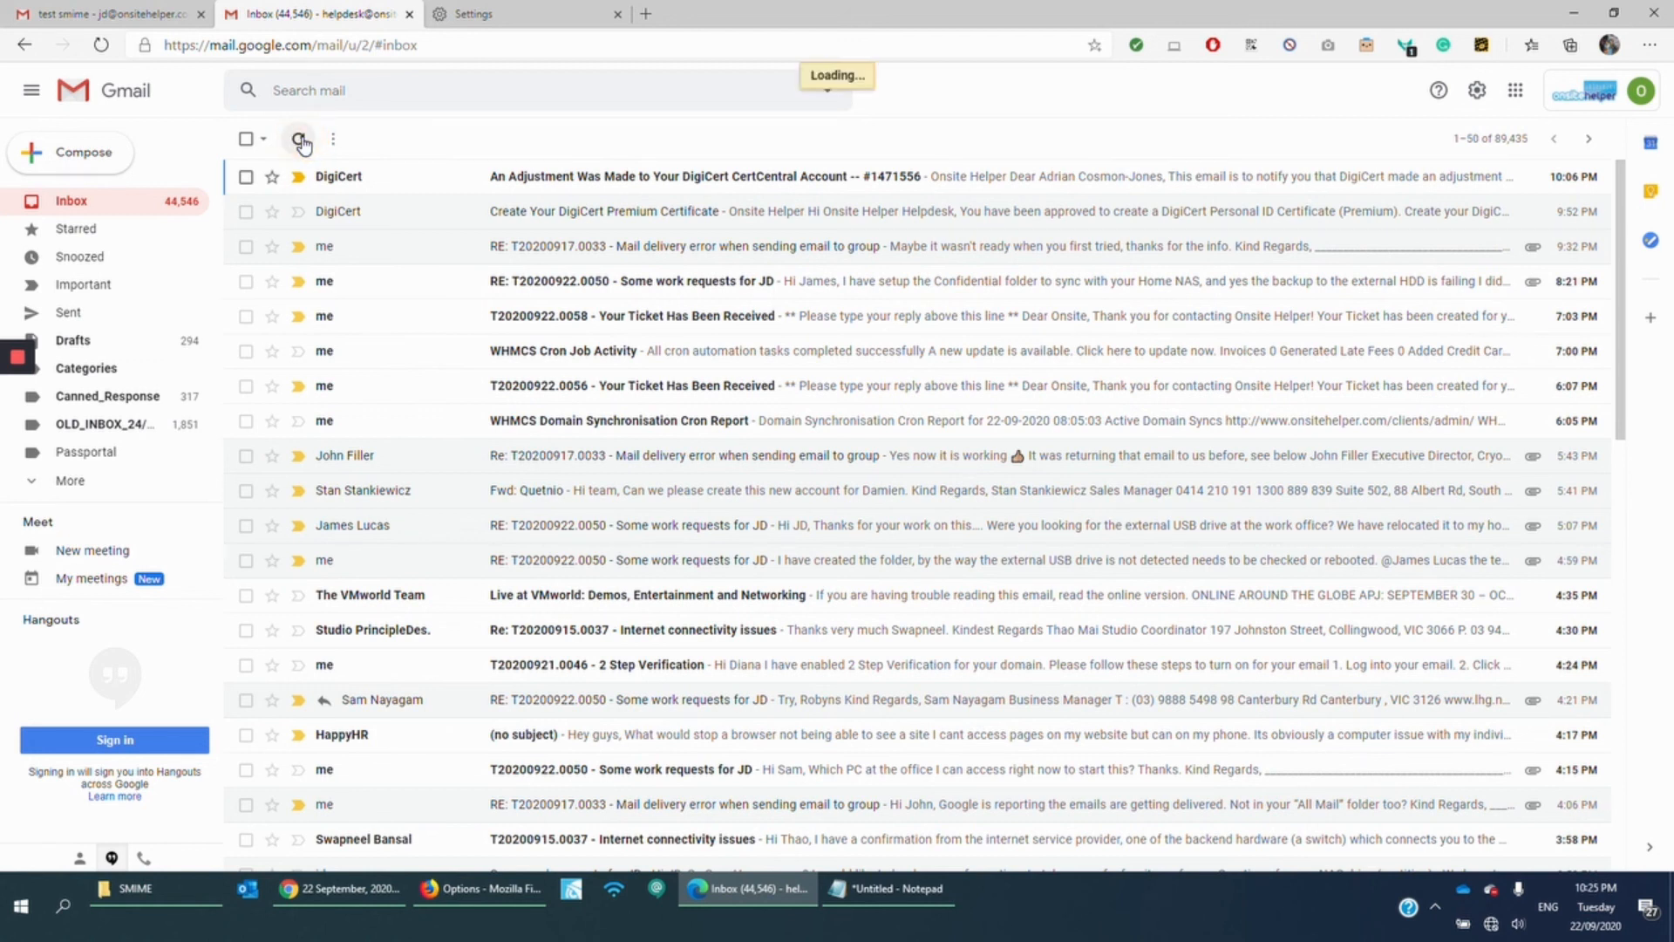
pyautogui.click(298, 140)
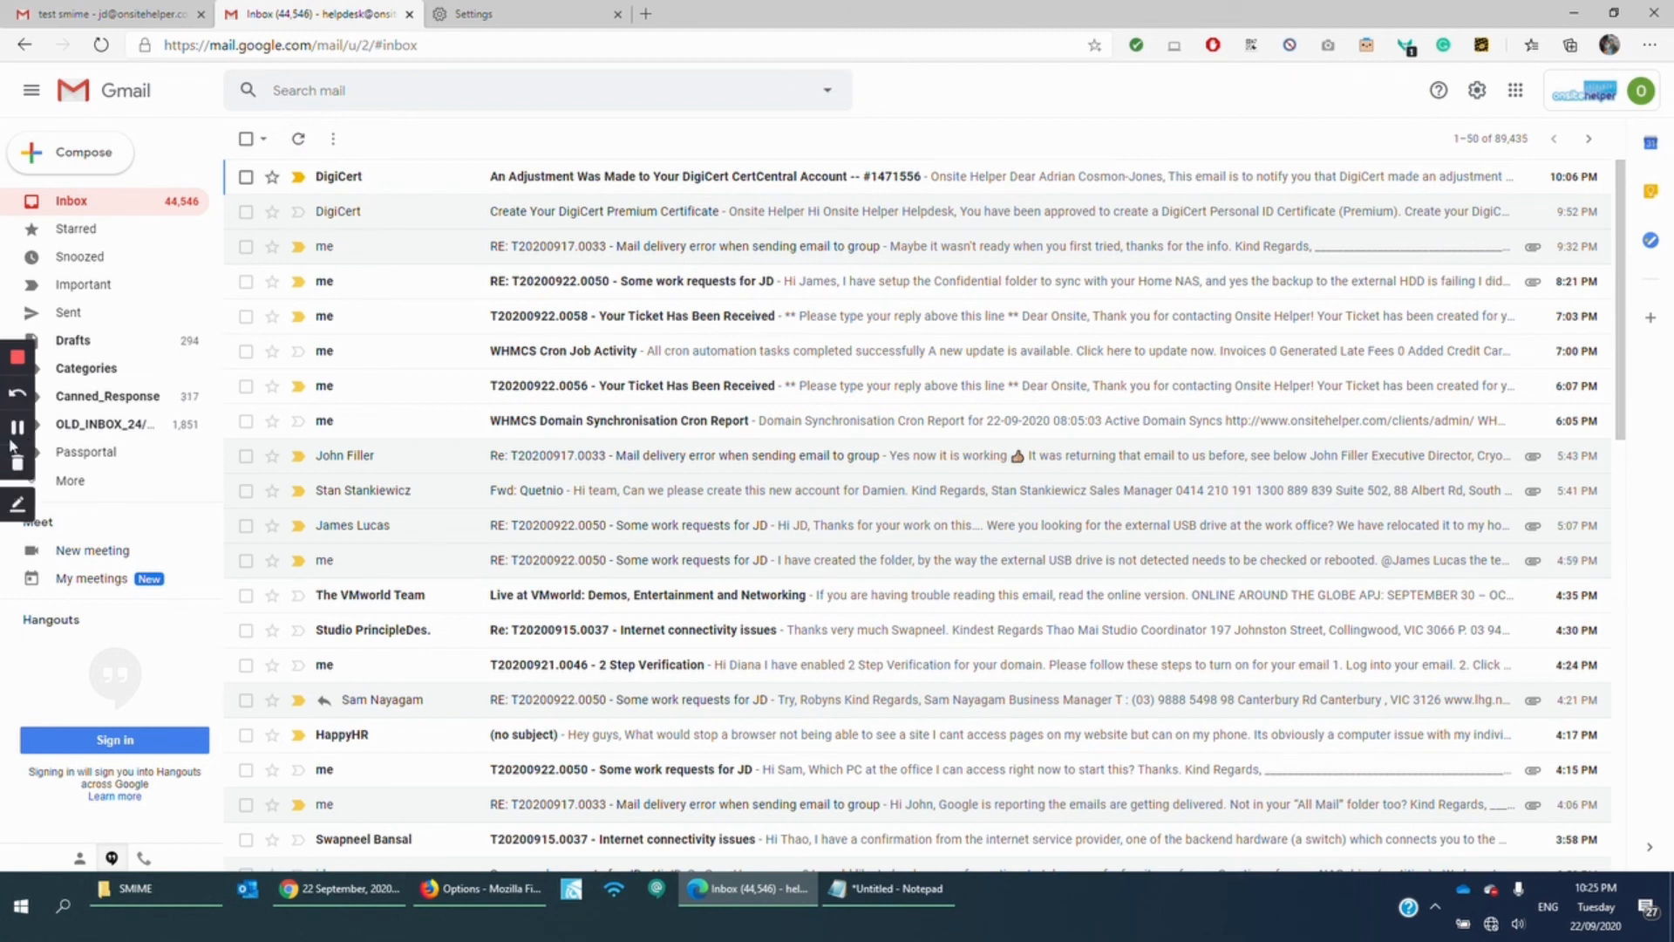
pyautogui.moveTo(18, 429)
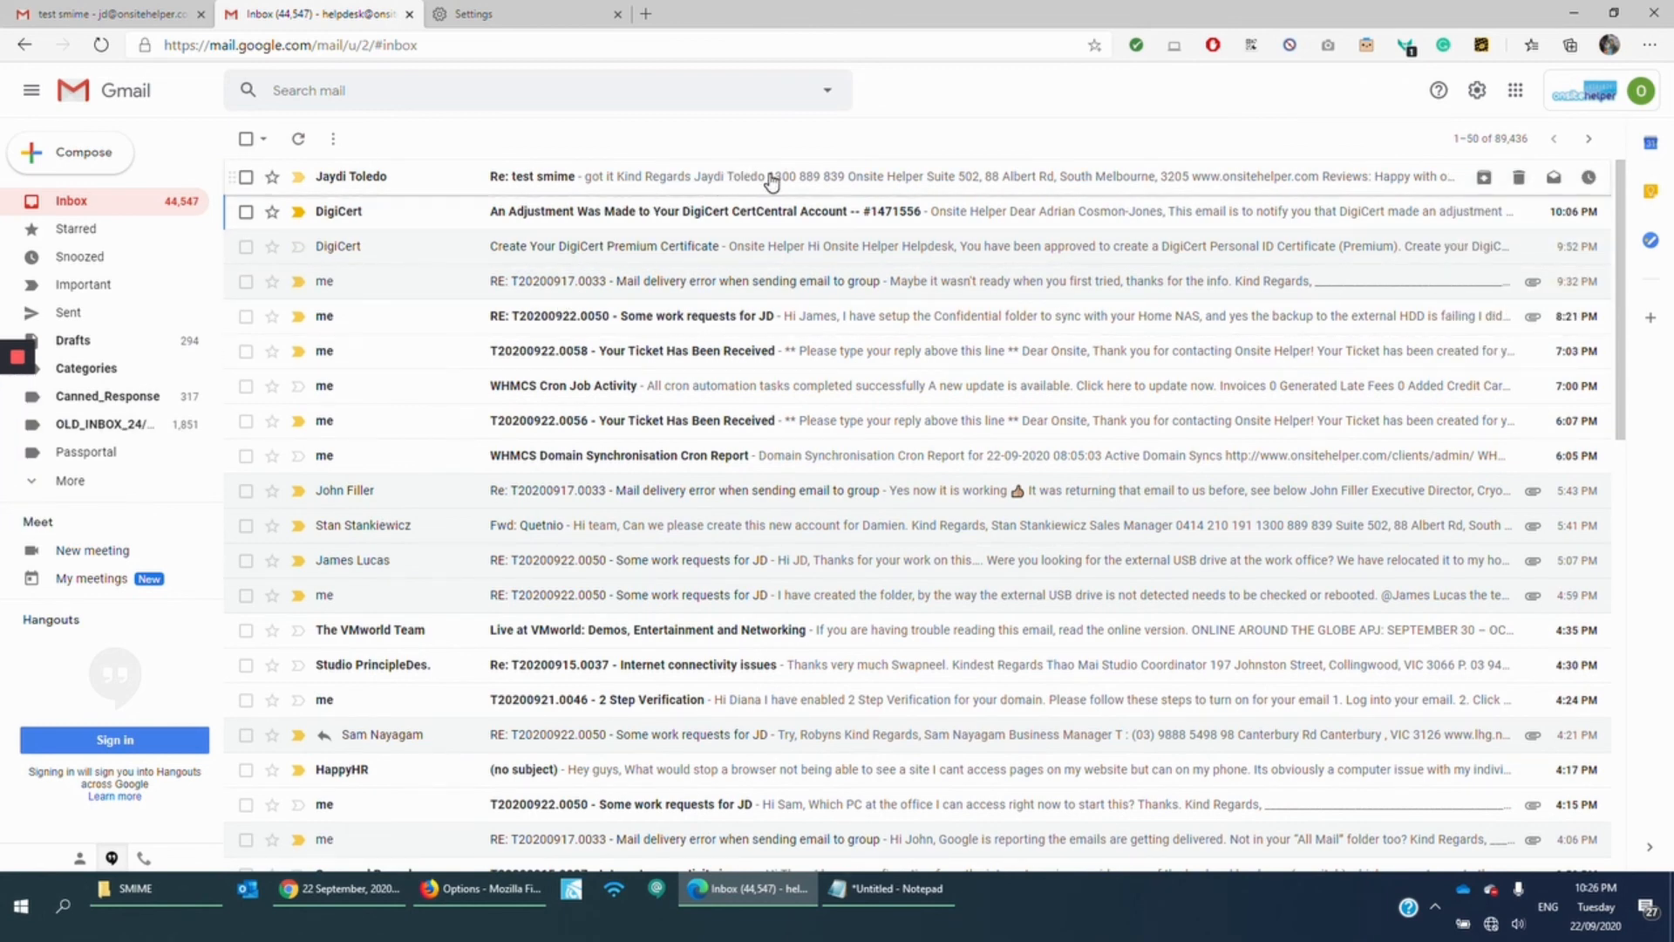
pyautogui.click(534, 176)
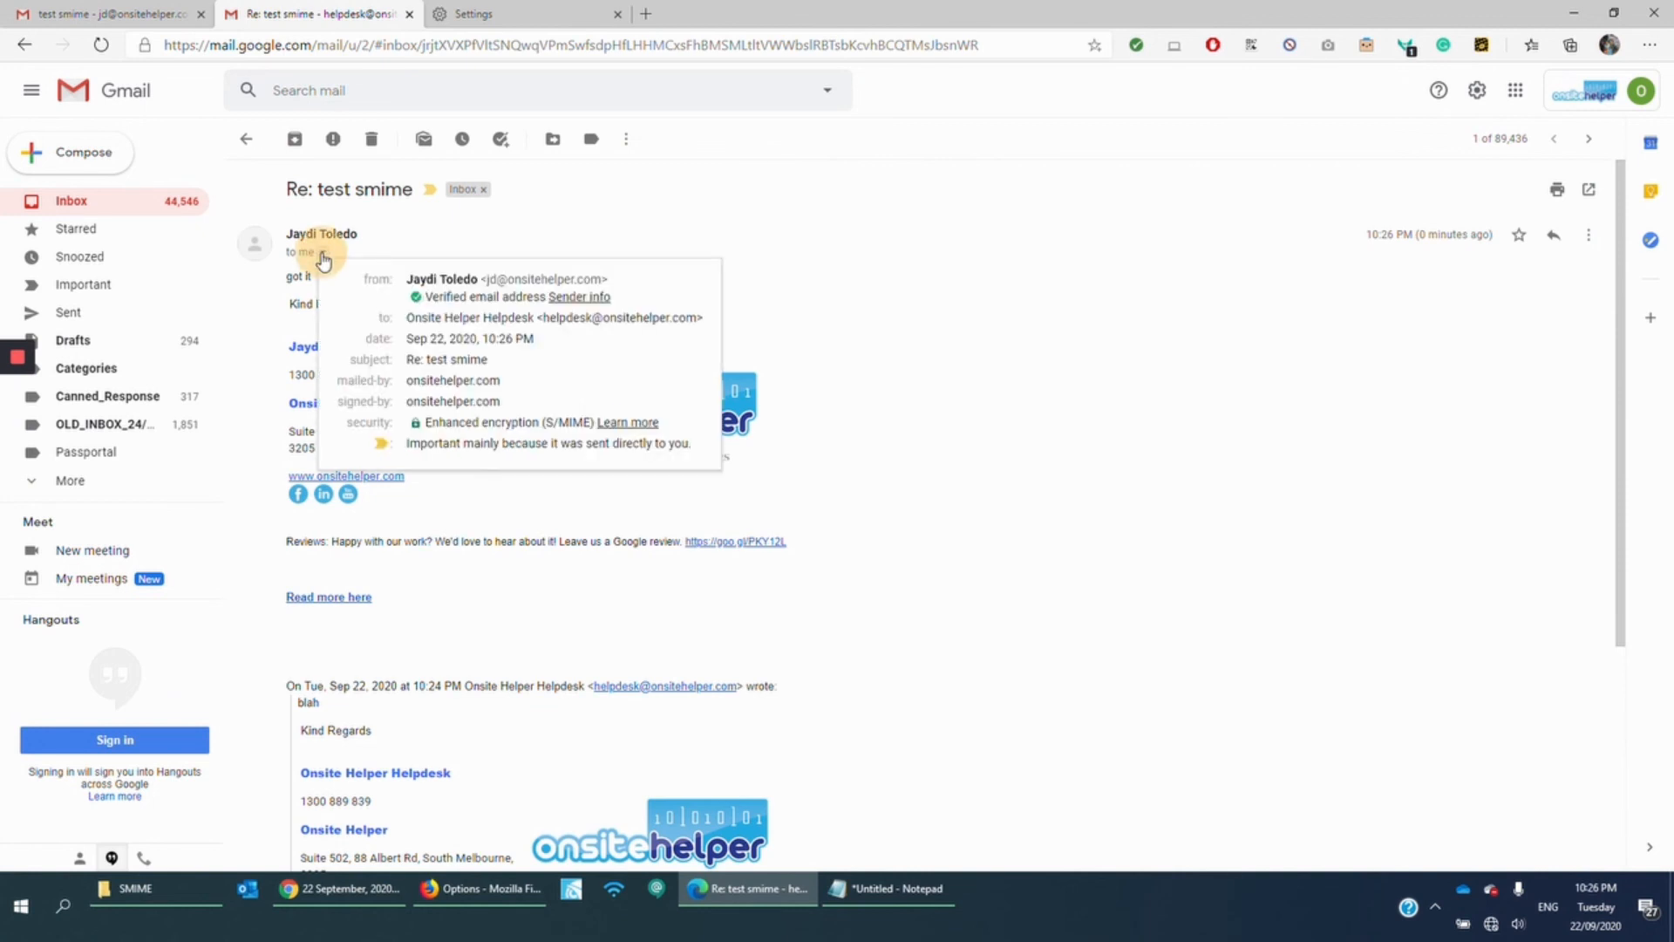
pyautogui.moveTo(473, 303)
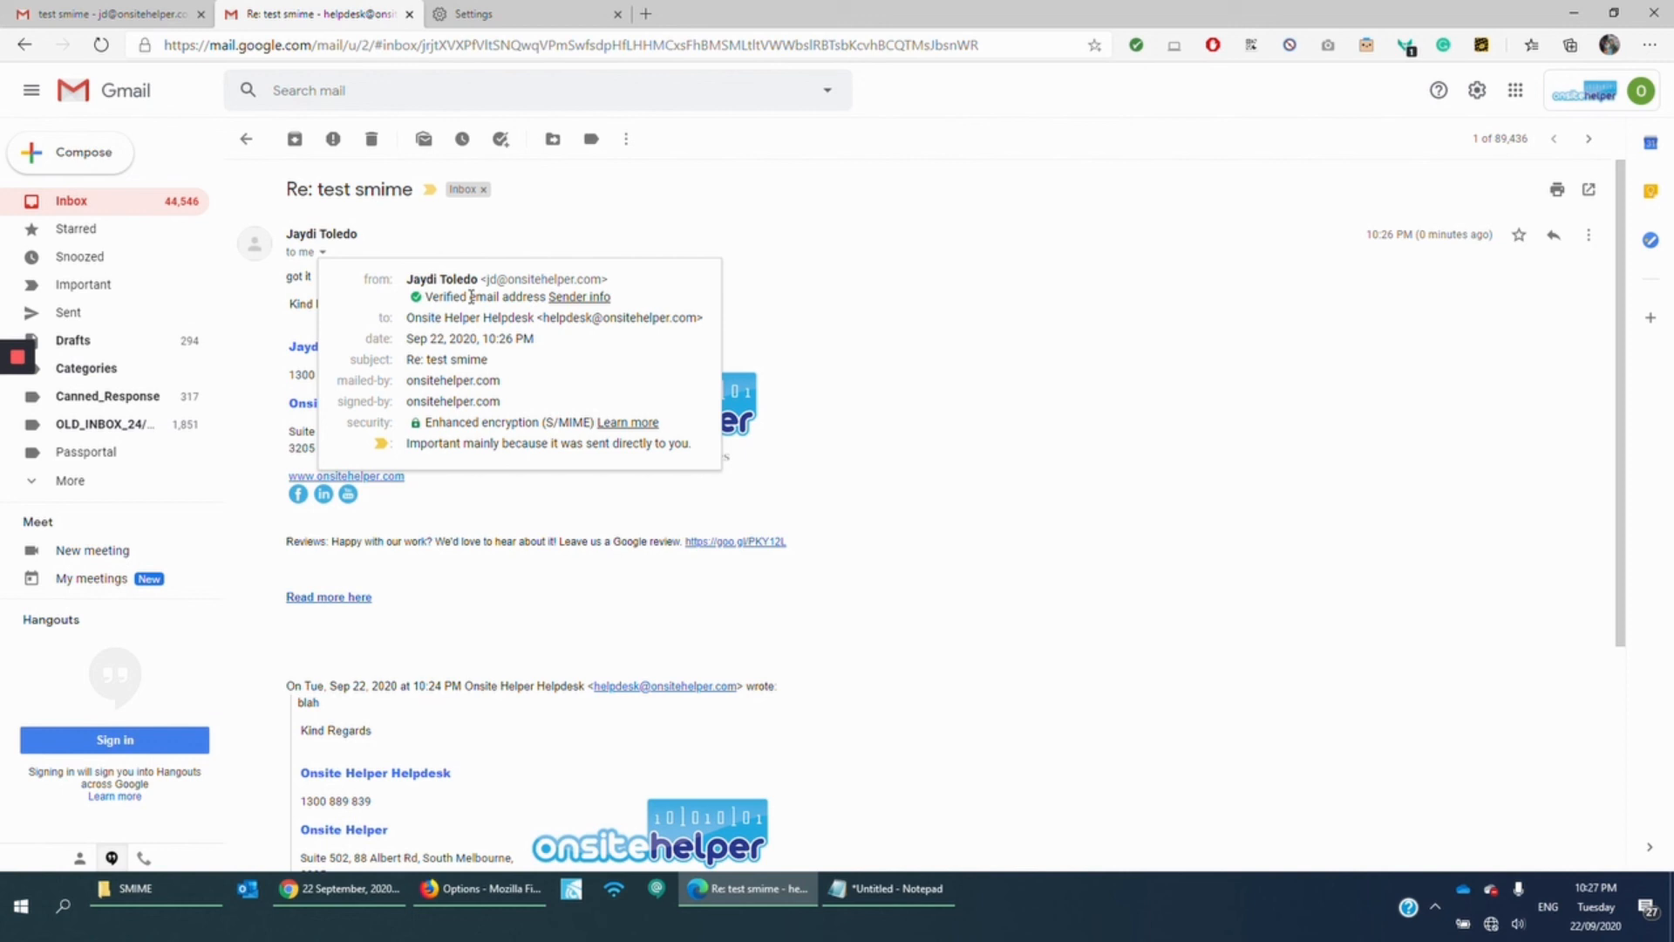
# - Dismiss the reply's details popup confirming Enhanced encryption (S/MIME)
pyautogui.click(1059, 384)
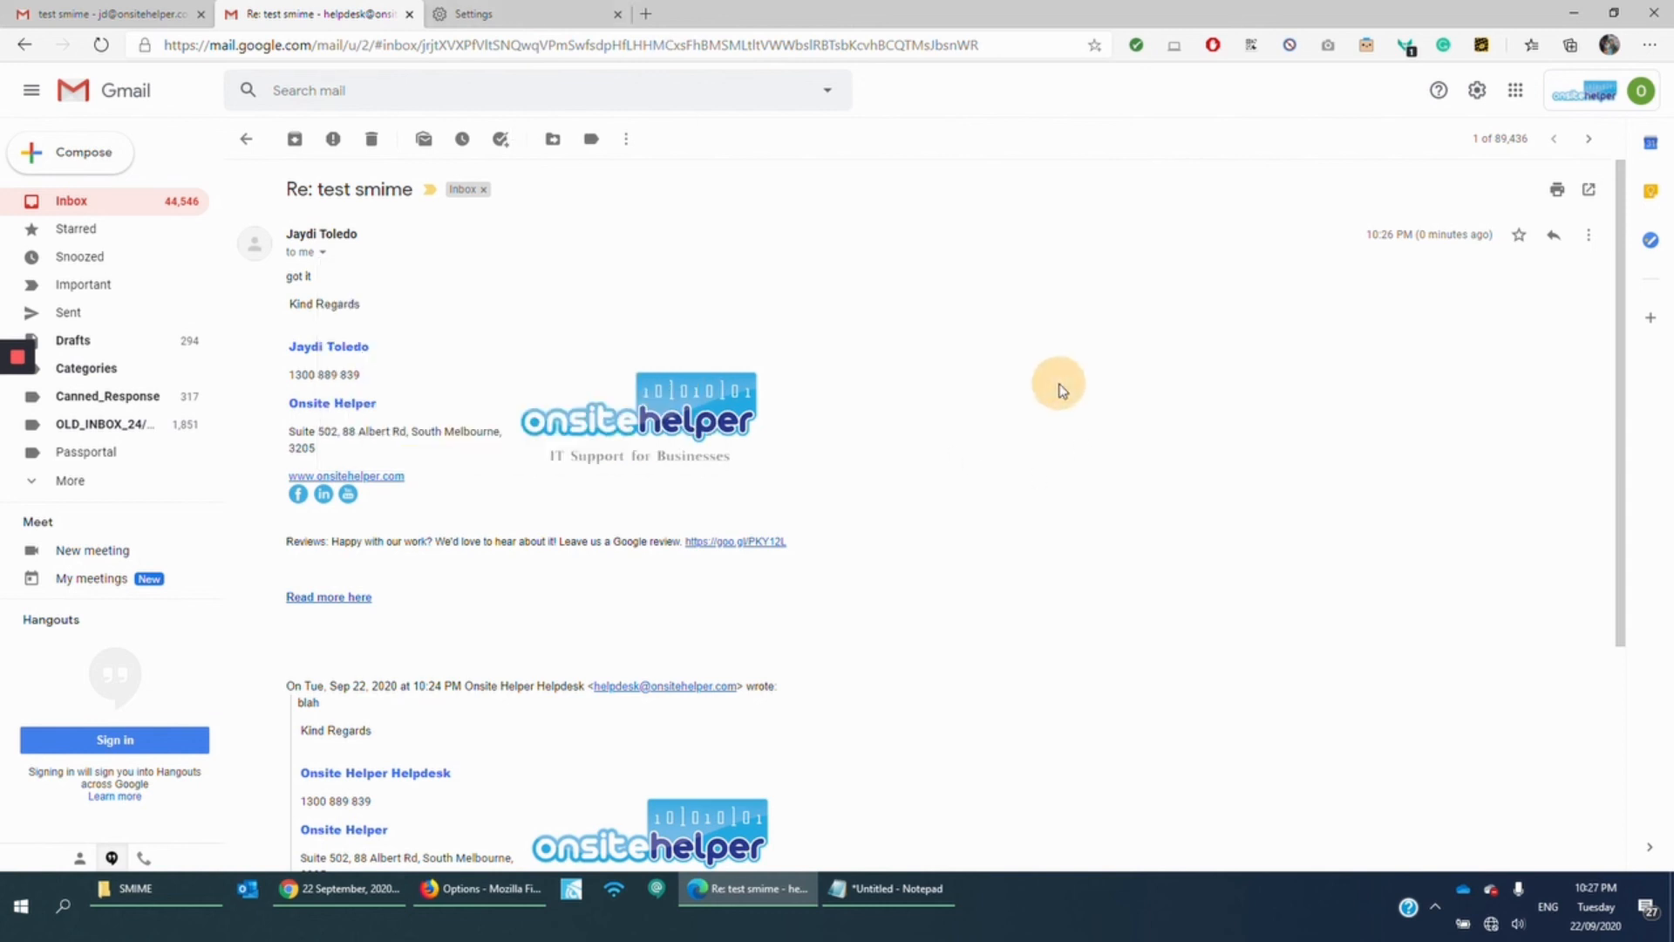
pyautogui.moveTo(772, 302)
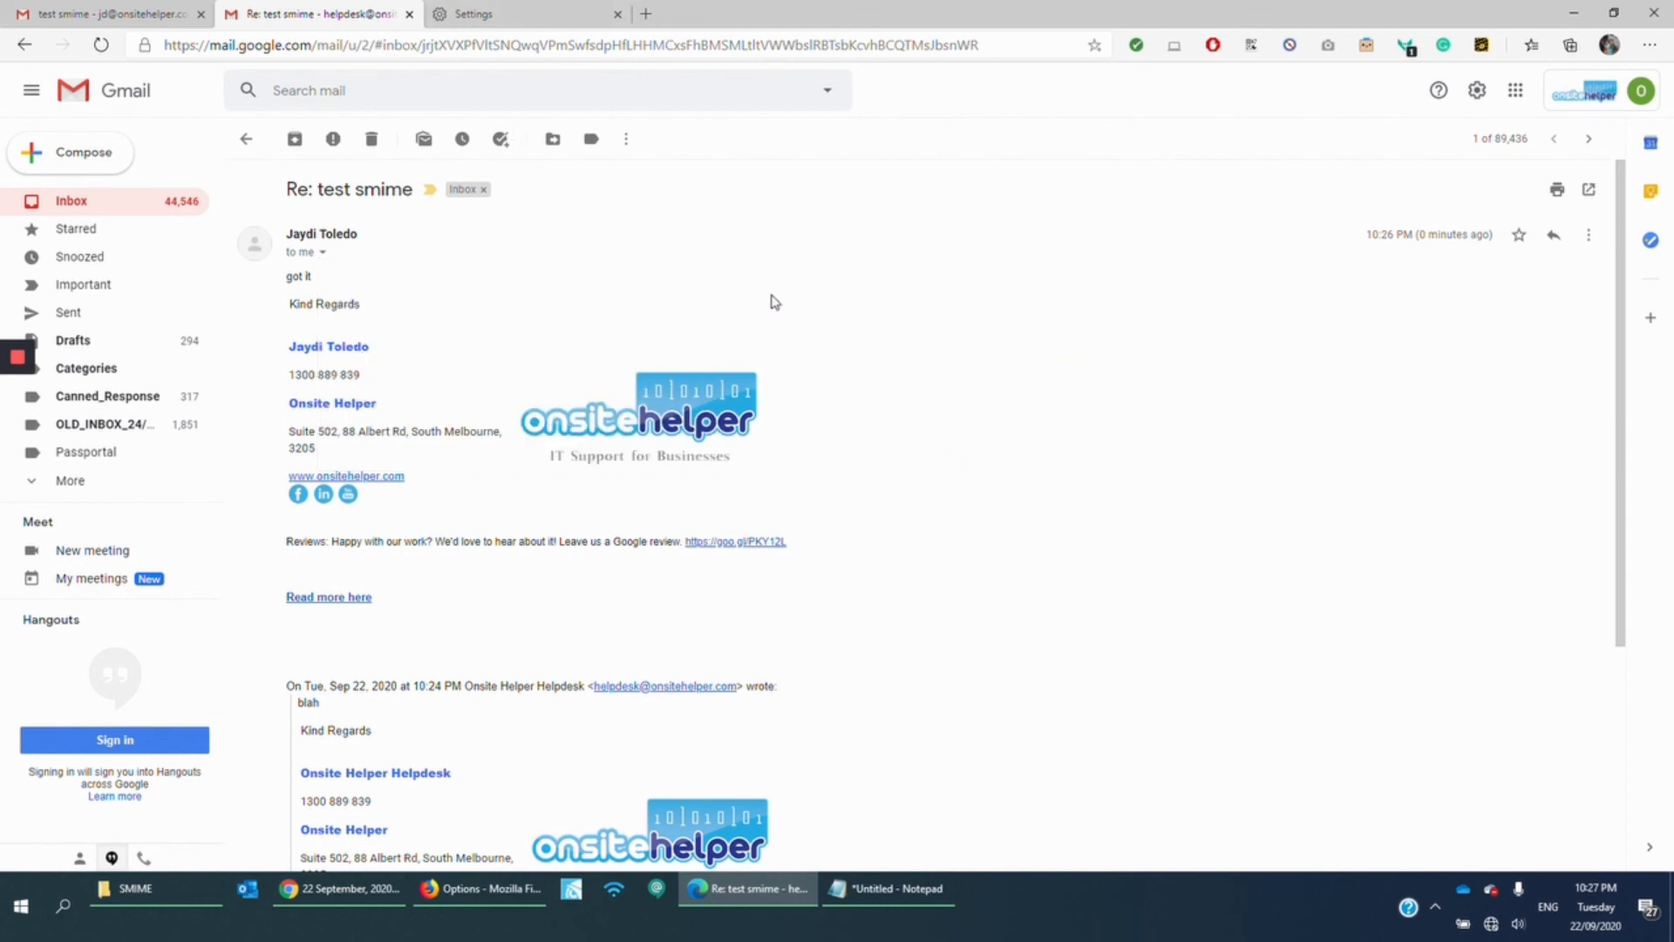
pyautogui.moveTo(523, 250)
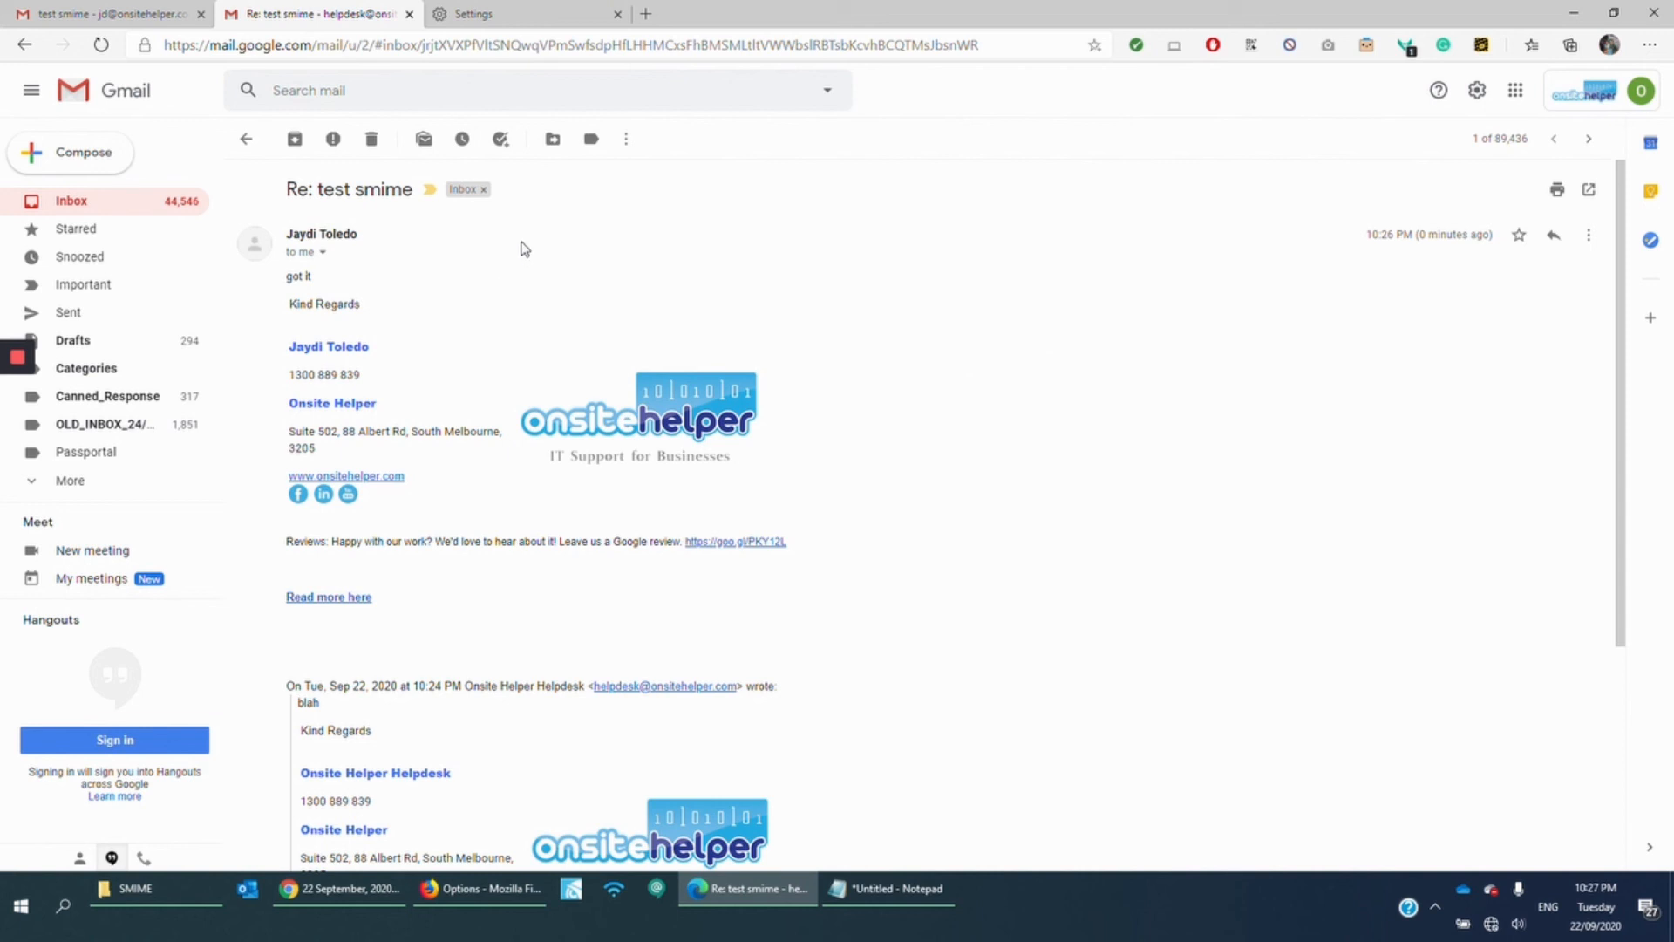